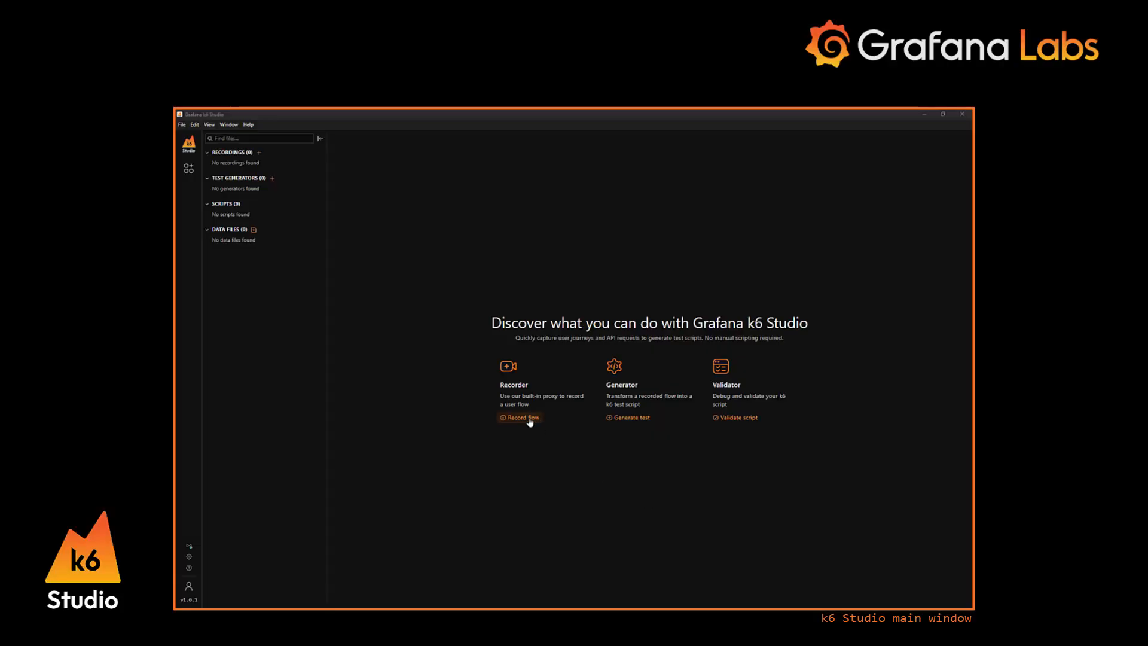
{"action": "left_click", "coordinate": [518, 417]}
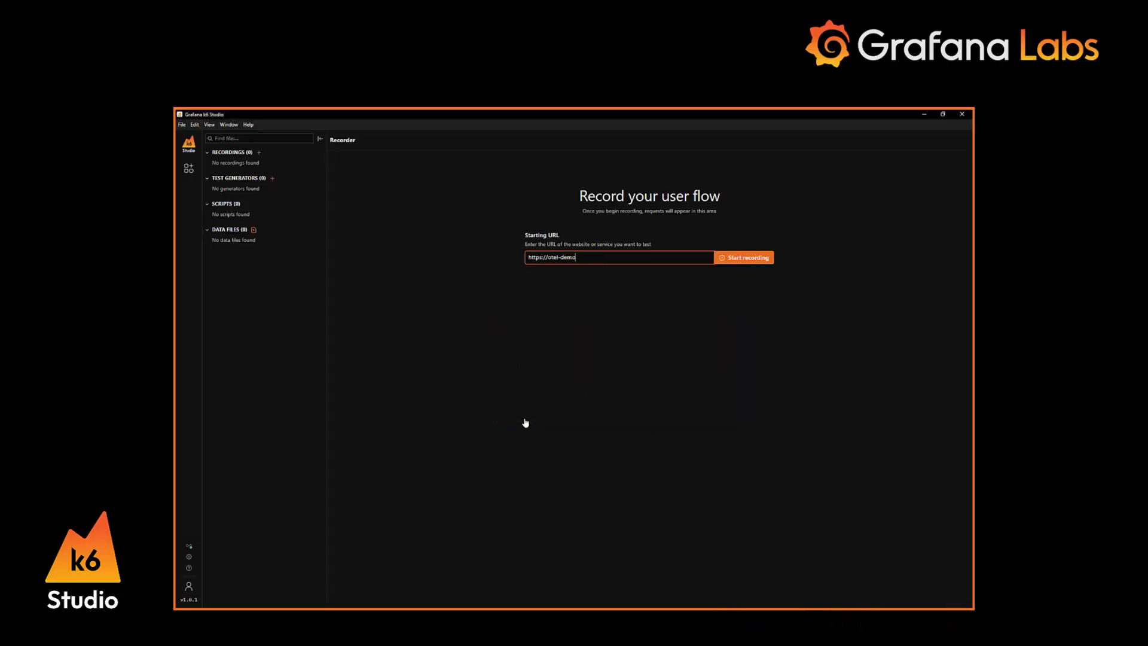
{"action": "type", "text": ".field-eng.grafana.net"}
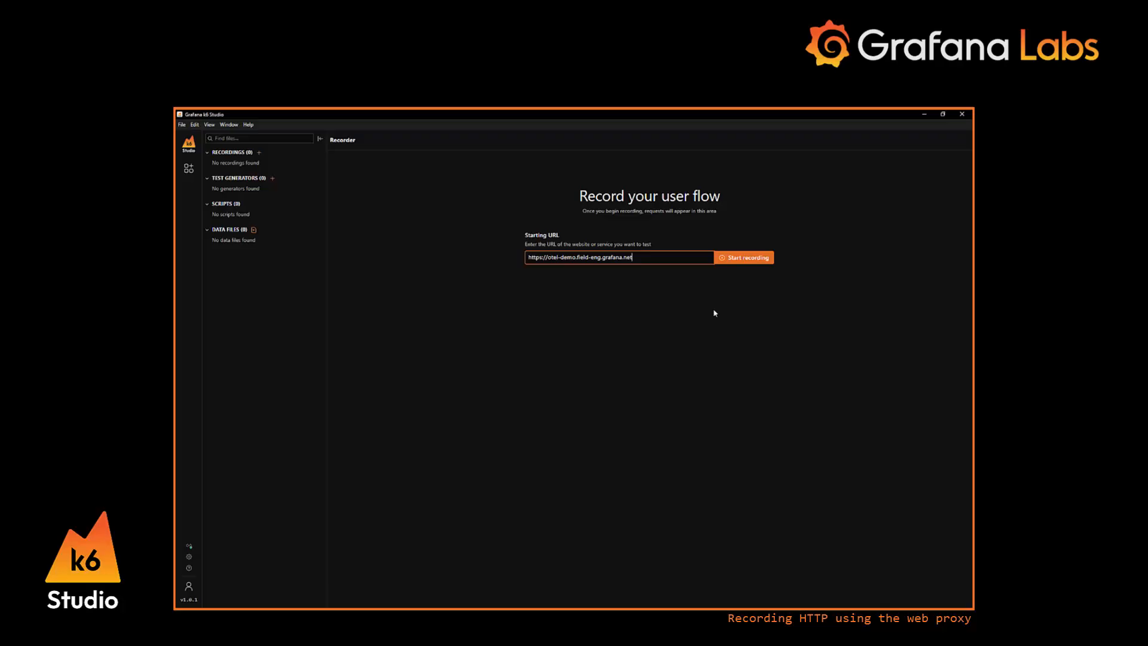
{"action": "left_click", "coordinate": [743, 257]}
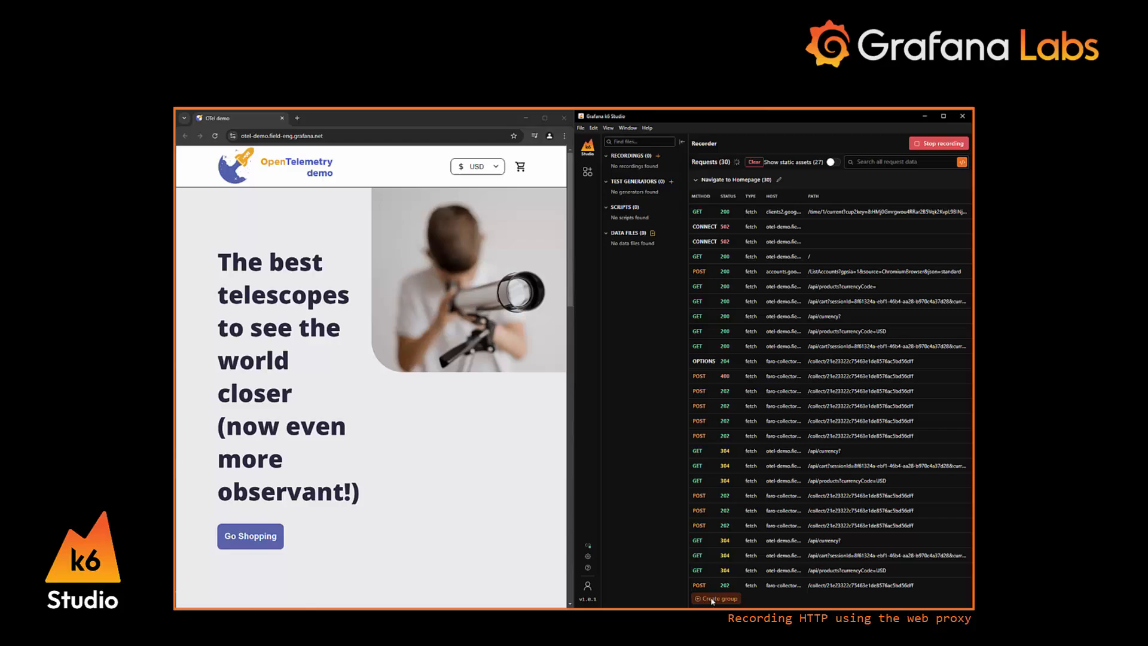
Create a 'Select Product' request group, then build a test generator from the recording.
{"action": "left_click", "coordinate": [715, 598]}
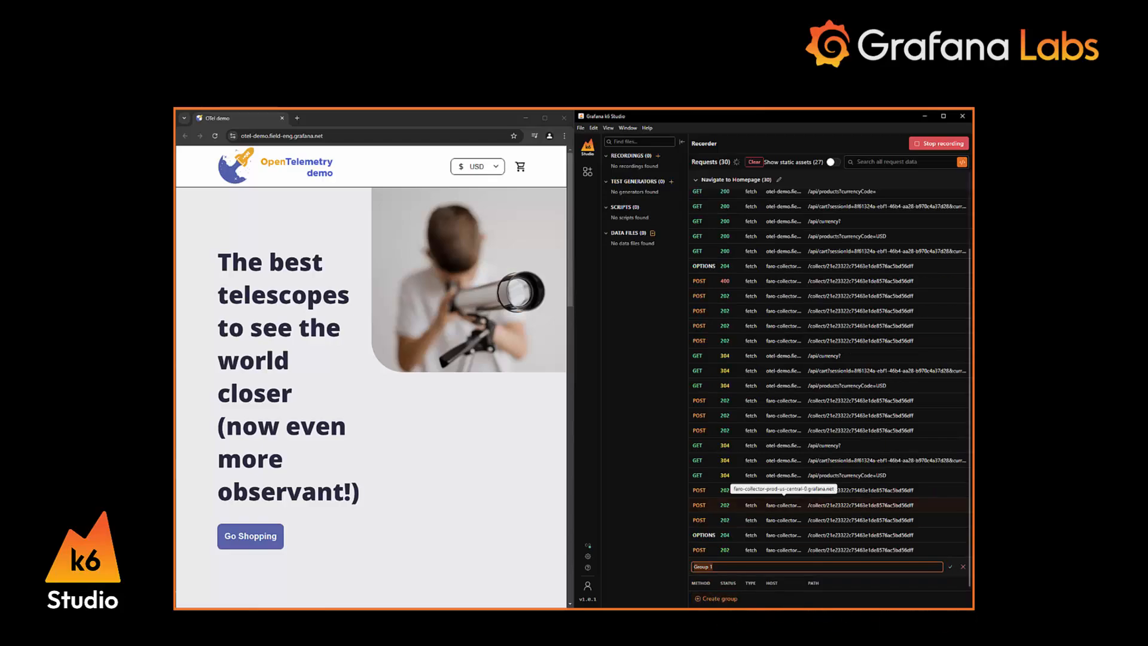
{"action": "type", "text": "Selec"}
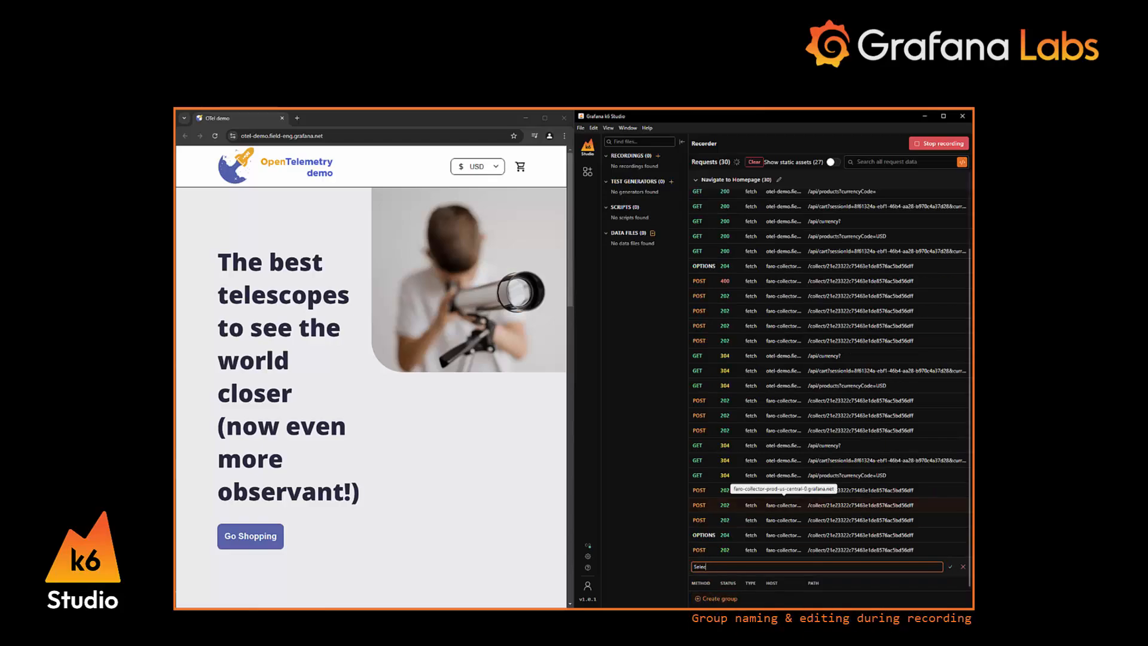
{"action": "type", "text": "Select Product"}
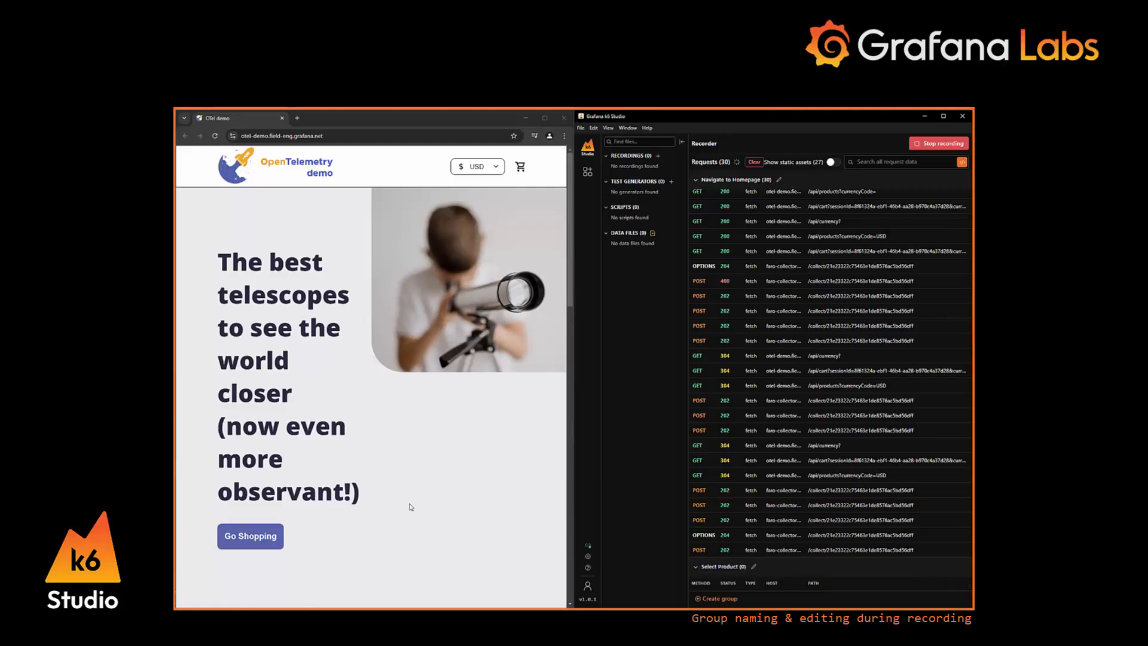
{"action": "scroll", "scroll_direction": "down", "scroll_amount": 3}
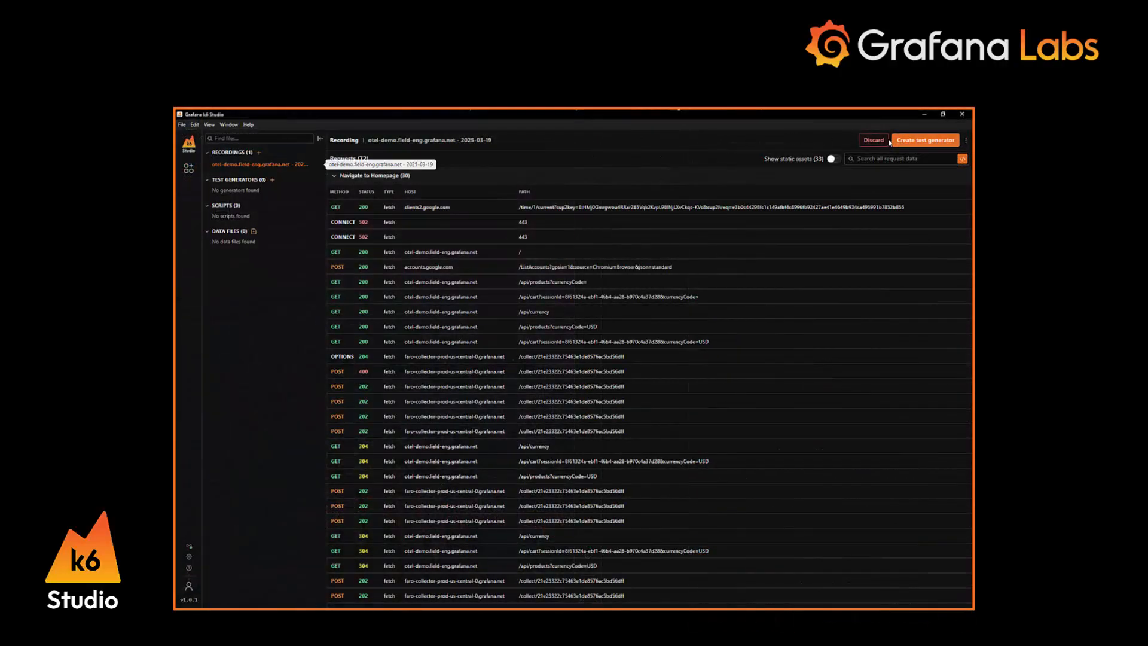
{"action": "left_click", "coordinate": [925, 140]}
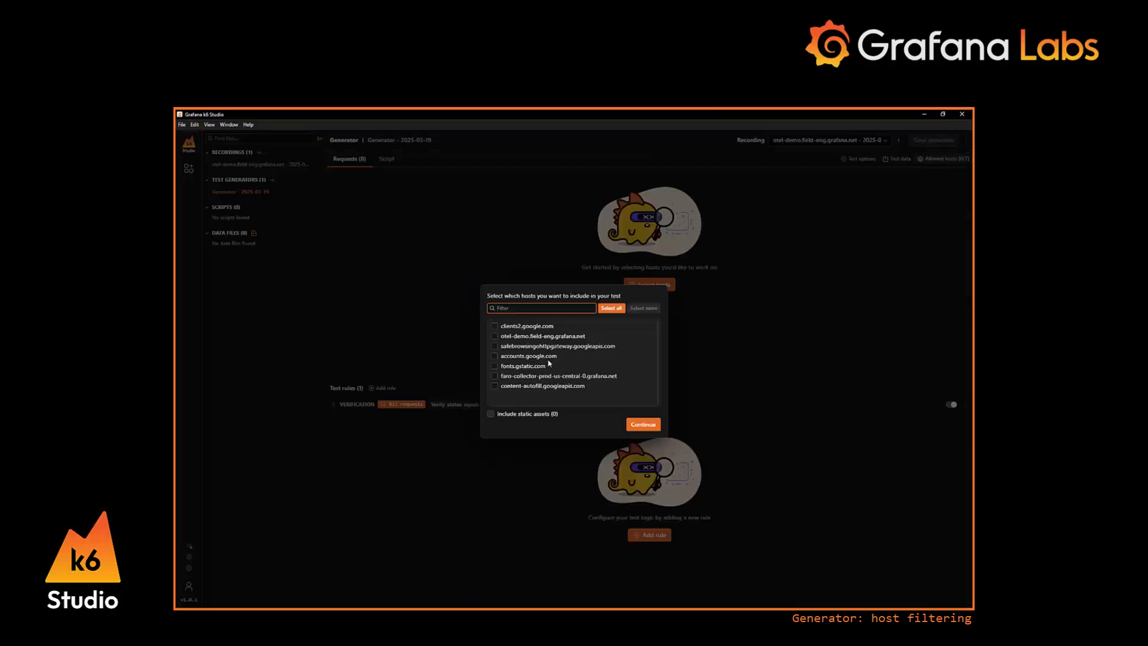
Include only the otel-demo.field-eng.grafana.net host and open the homepage request details.
{"action": "left_click", "coordinate": [495, 336]}
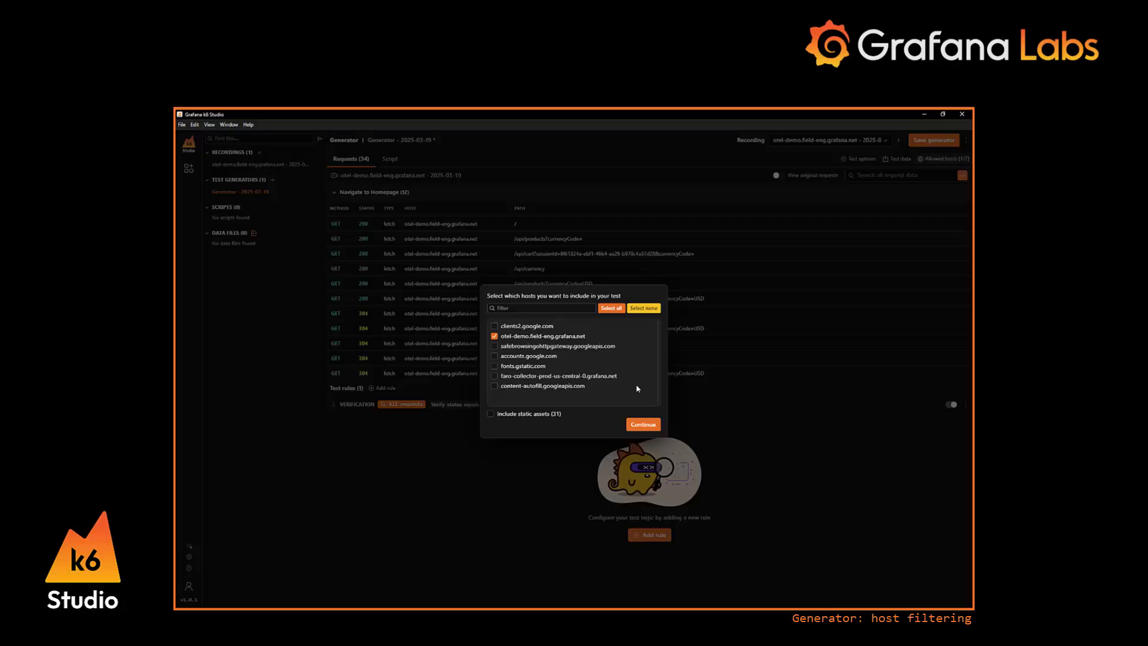
{"action": "left_click", "coordinate": [642, 425]}
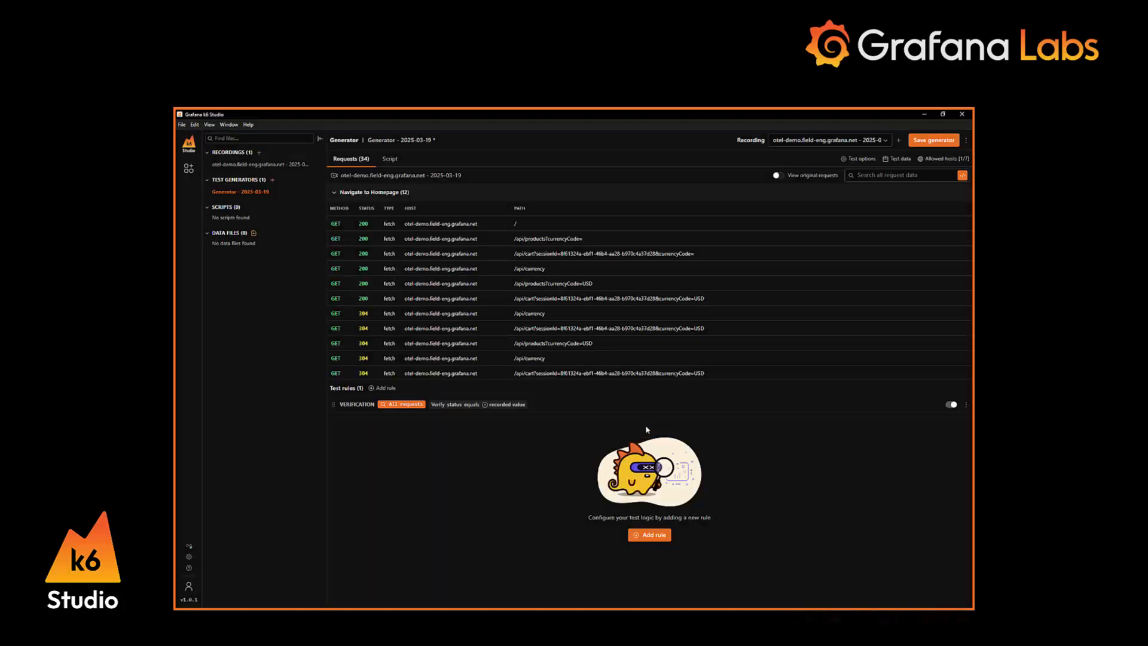
{"action": "left_click", "coordinate": [450, 223]}
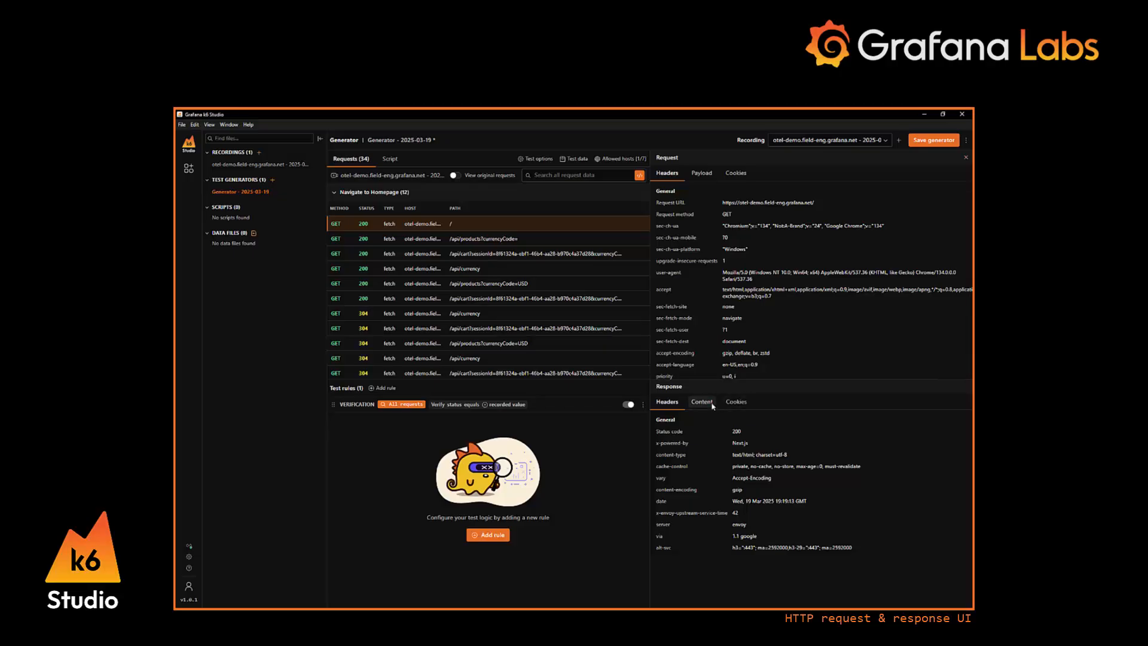
Preview the homepage response content as a rendered telescope shop page.
{"action": "left_click", "coordinate": [702, 402]}
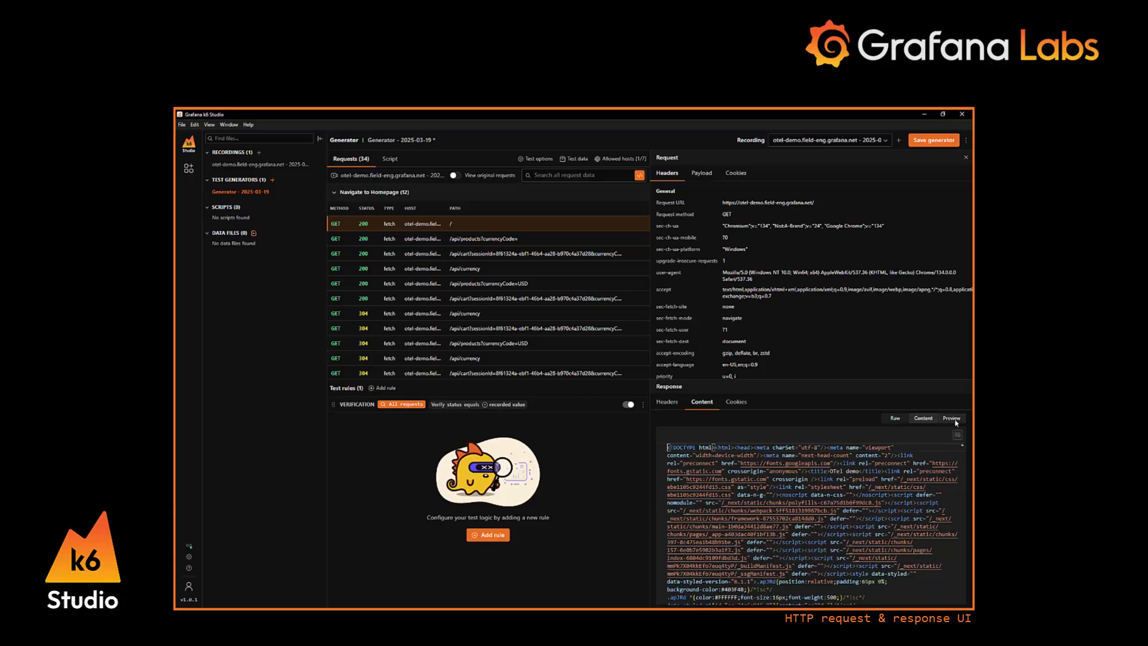
{"action": "left_click", "coordinate": [951, 417]}
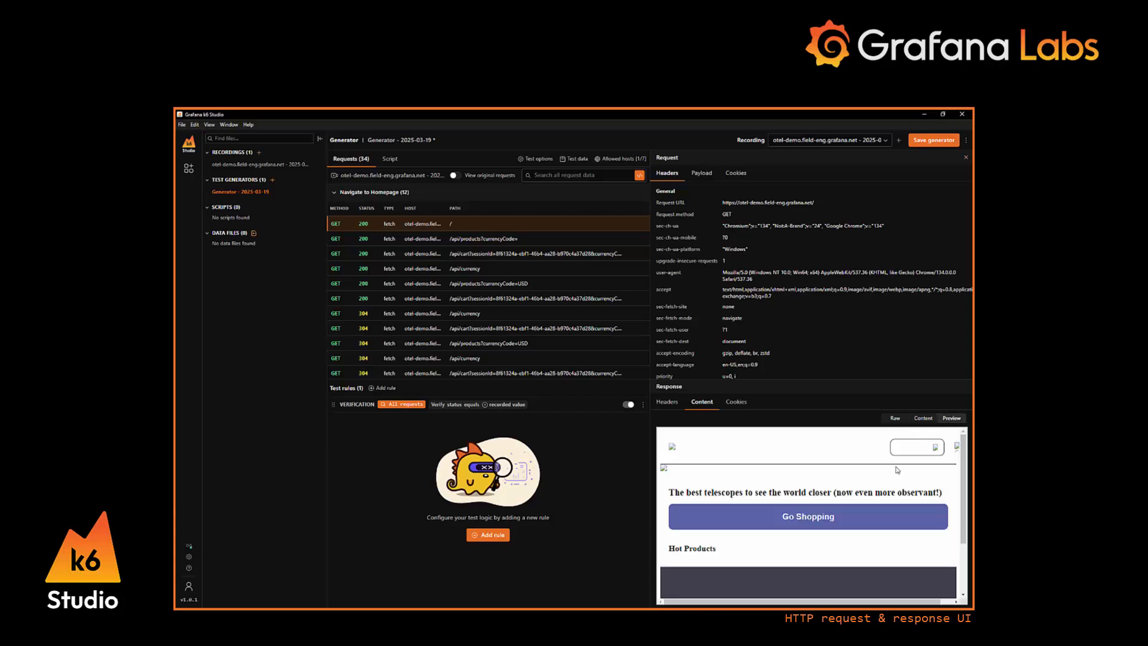
{"action": "left_click", "coordinate": [488, 535]}
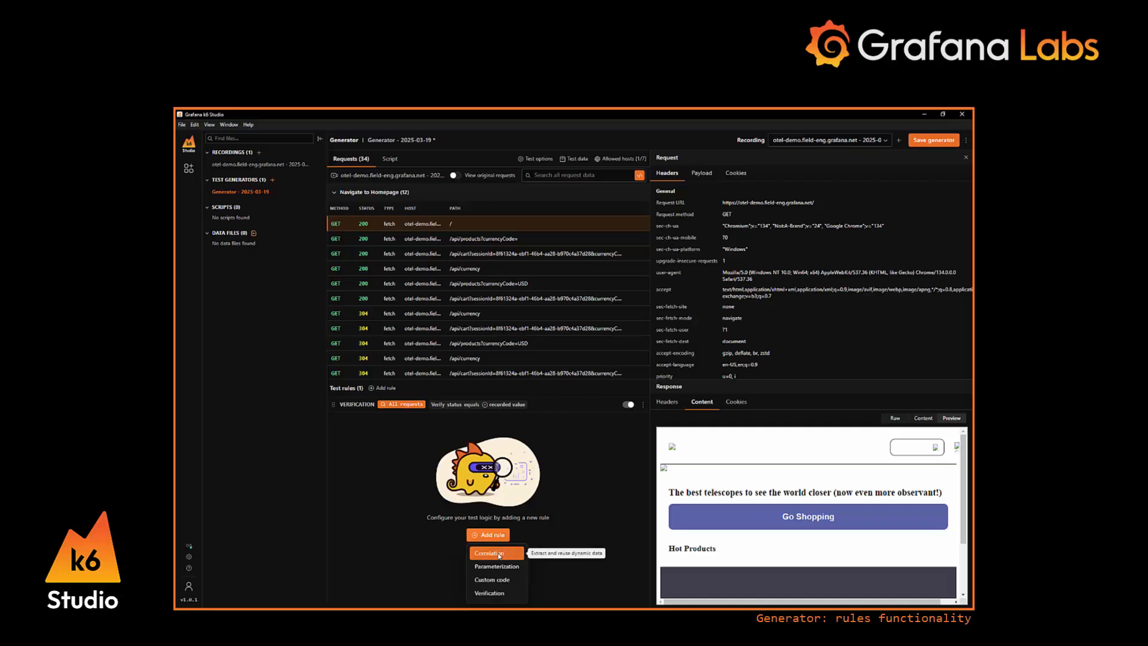
Add a correlation rule and preview the products currency request's JSON response.
{"action": "left_click", "coordinate": [486, 552]}
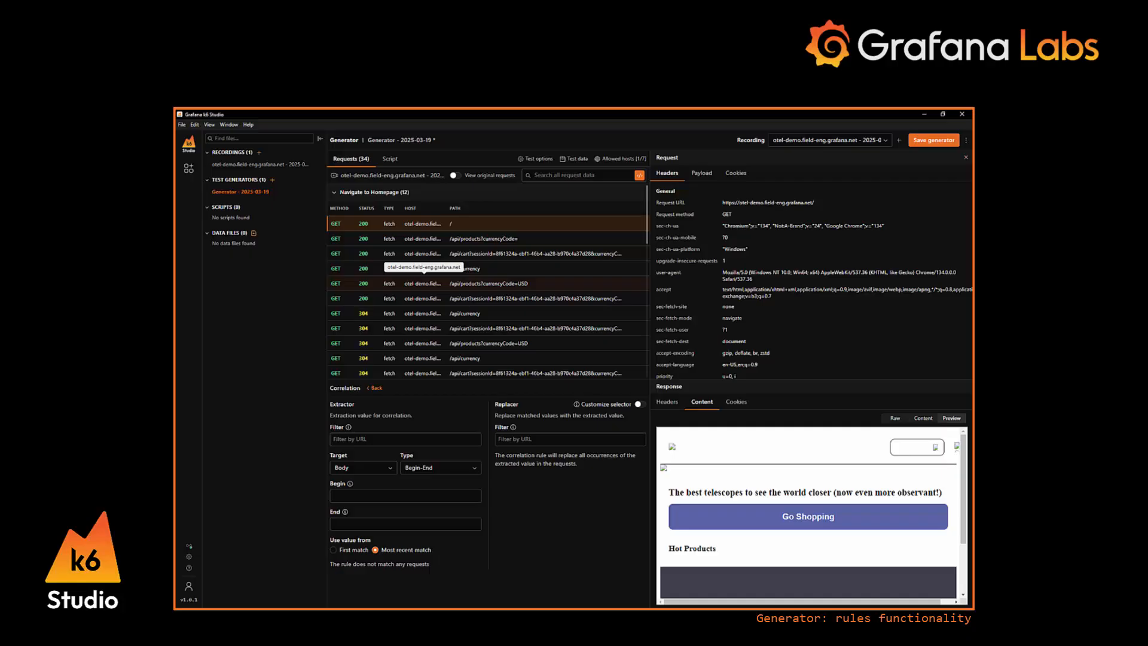
{"action": "left_click", "coordinate": [483, 238]}
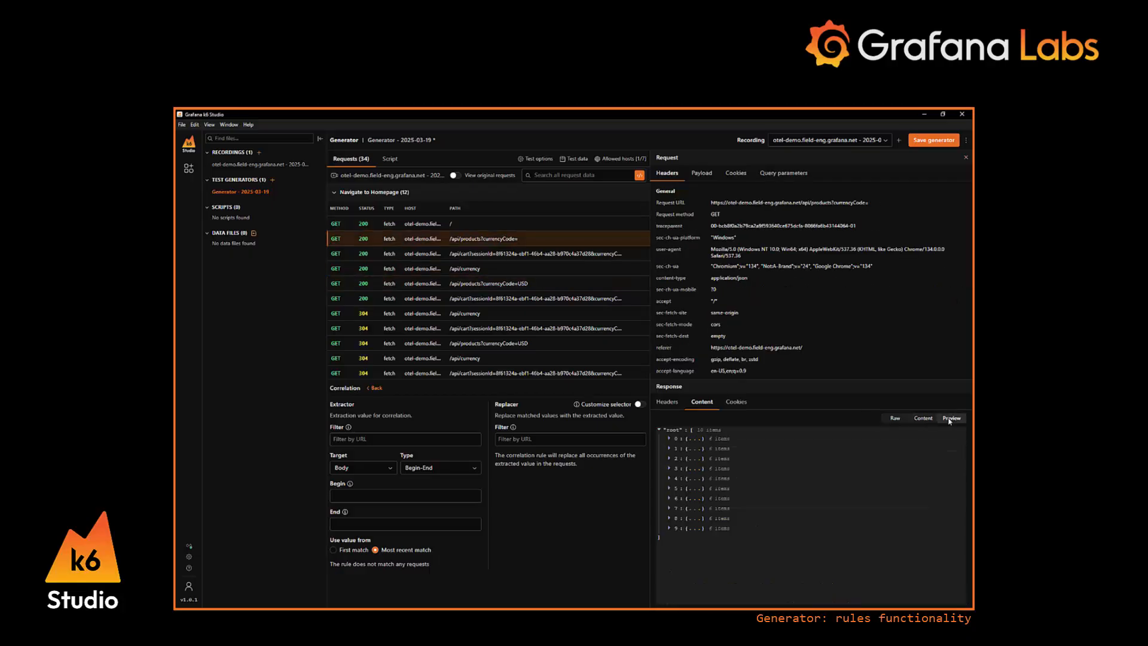
{"action": "left_click", "coordinate": [668, 437]}
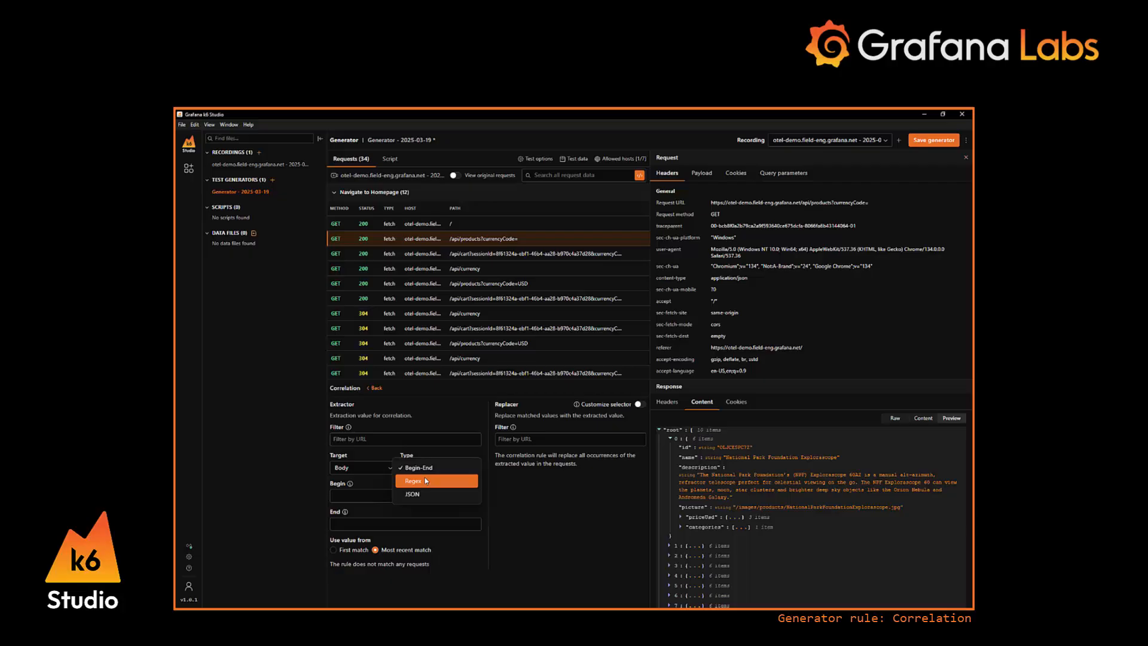
Extract the correlation value with JSON path [0].id and review the generated script.
{"action": "left_click", "coordinate": [412, 493]}
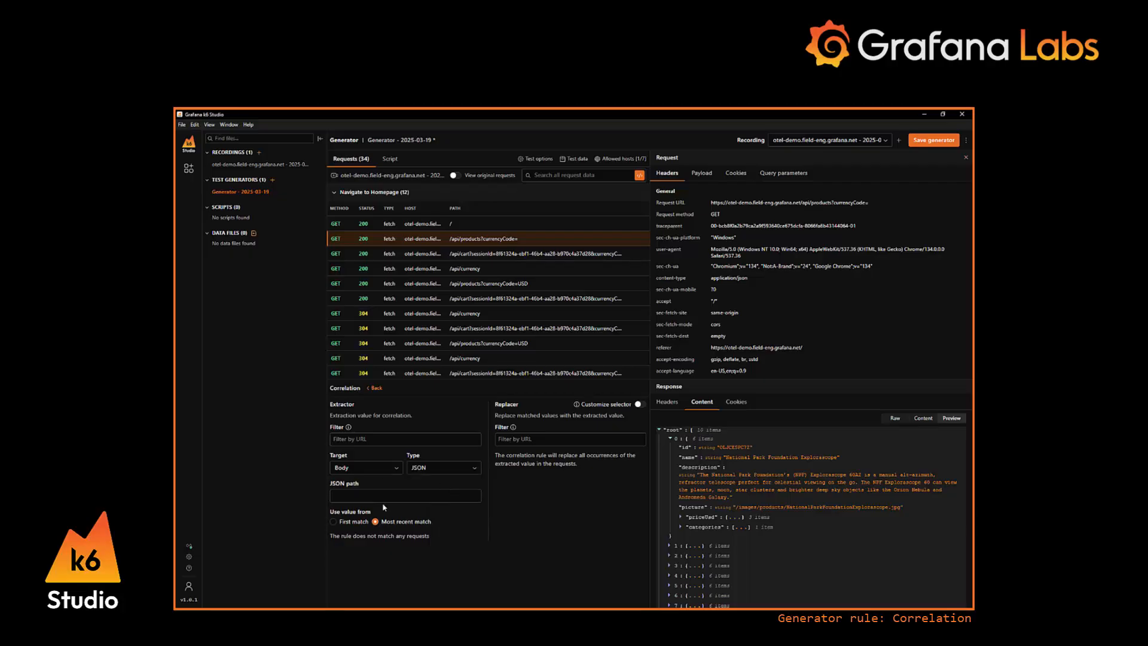
{"action": "left_click", "coordinate": [404, 495]}
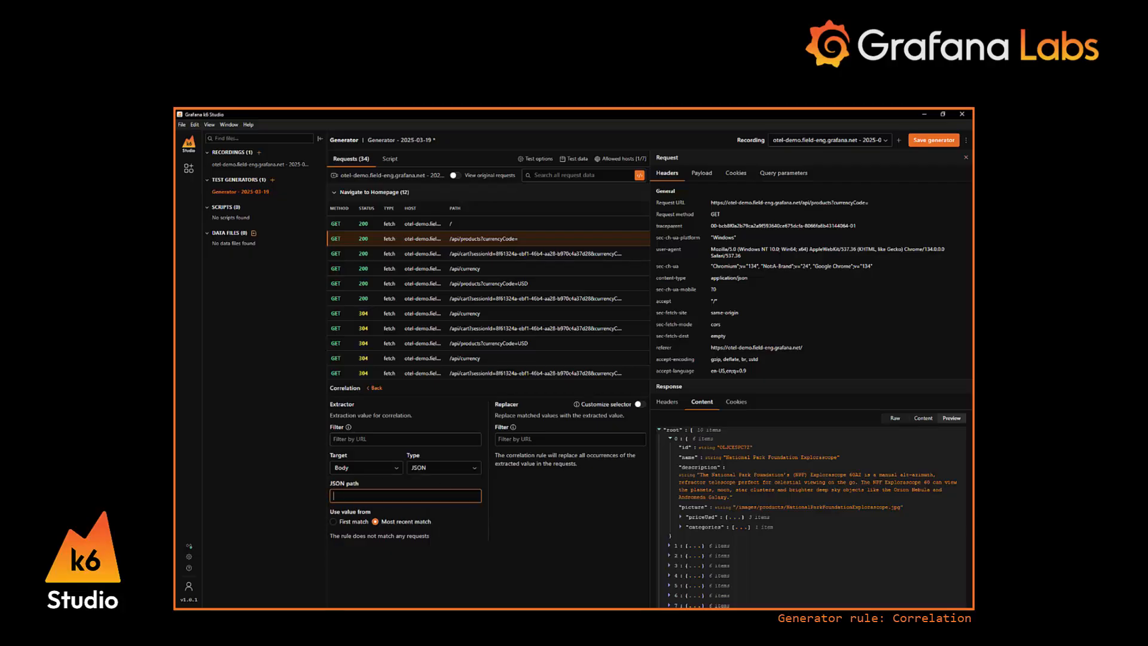
{"action": "type", "text": "[0]"}
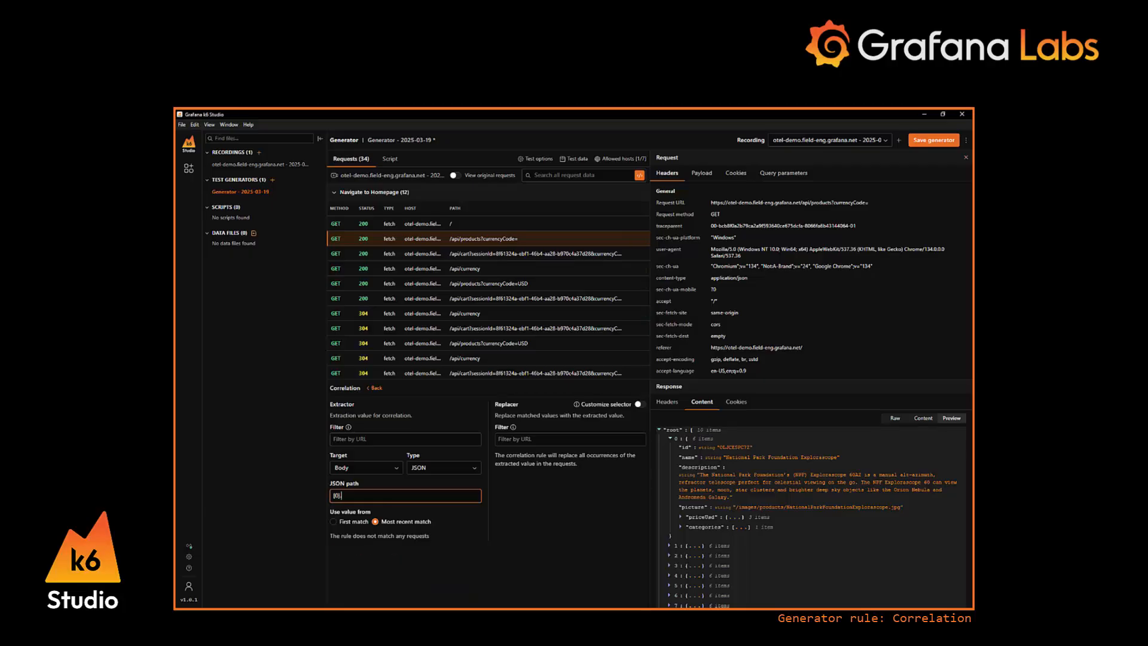
{"action": "left_click", "coordinate": [391, 159]}
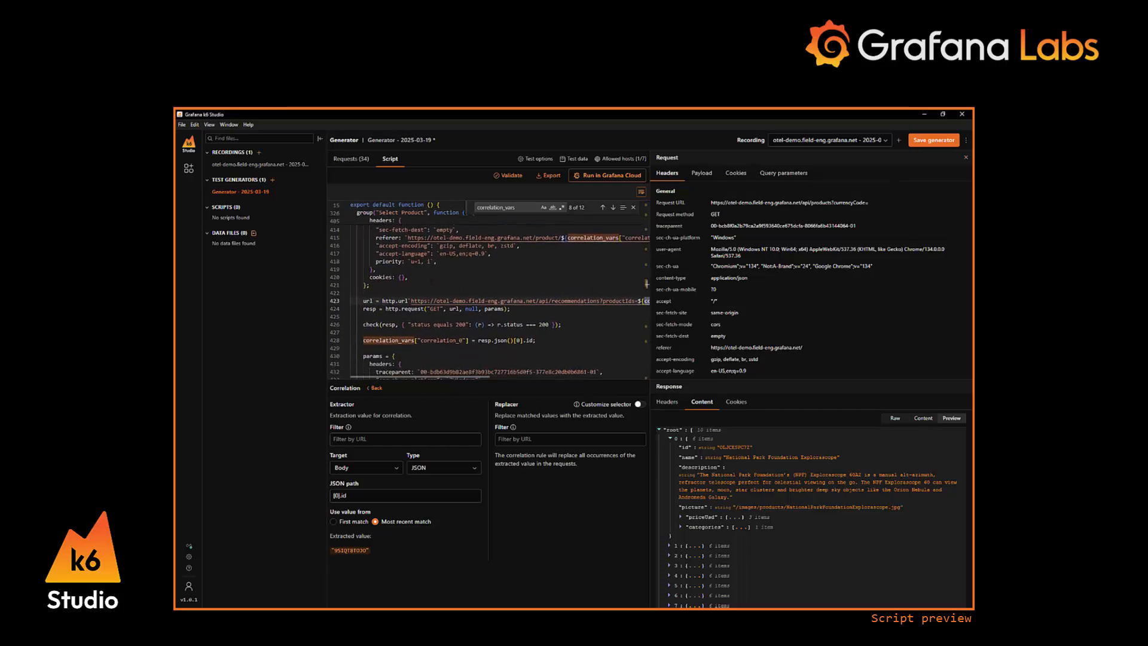
{"action": "scroll", "scroll_direction": "right", "scroll_amount": 3}
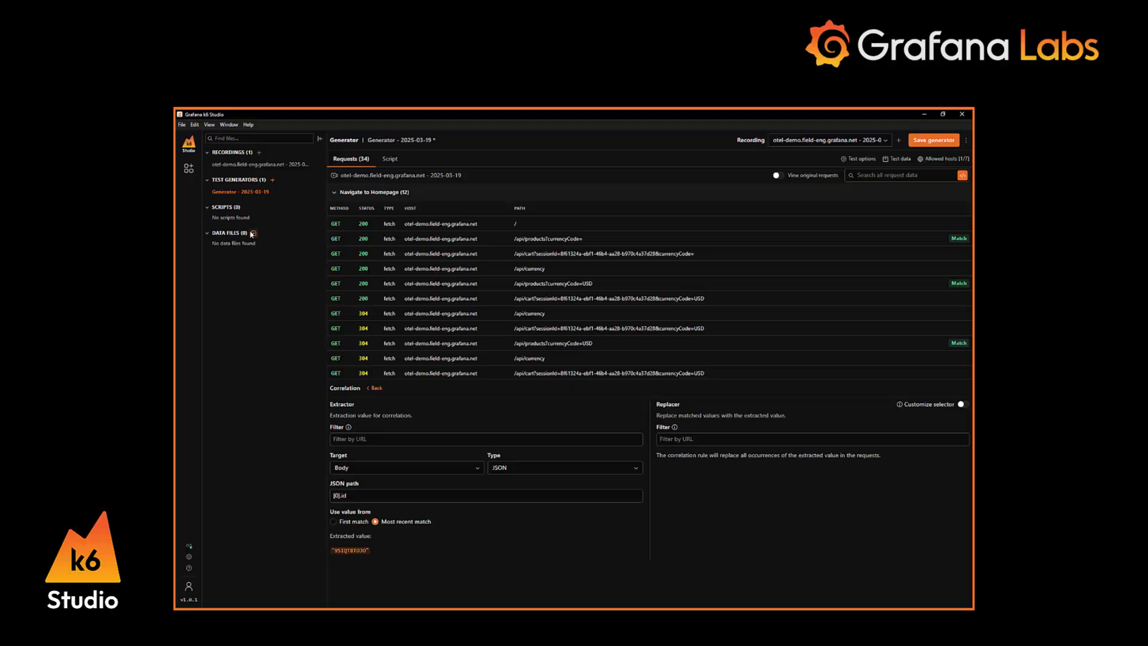
Import sessionIDs.csv as a data file and list it among the generator's data files.
{"action": "left_click", "coordinate": [252, 232]}
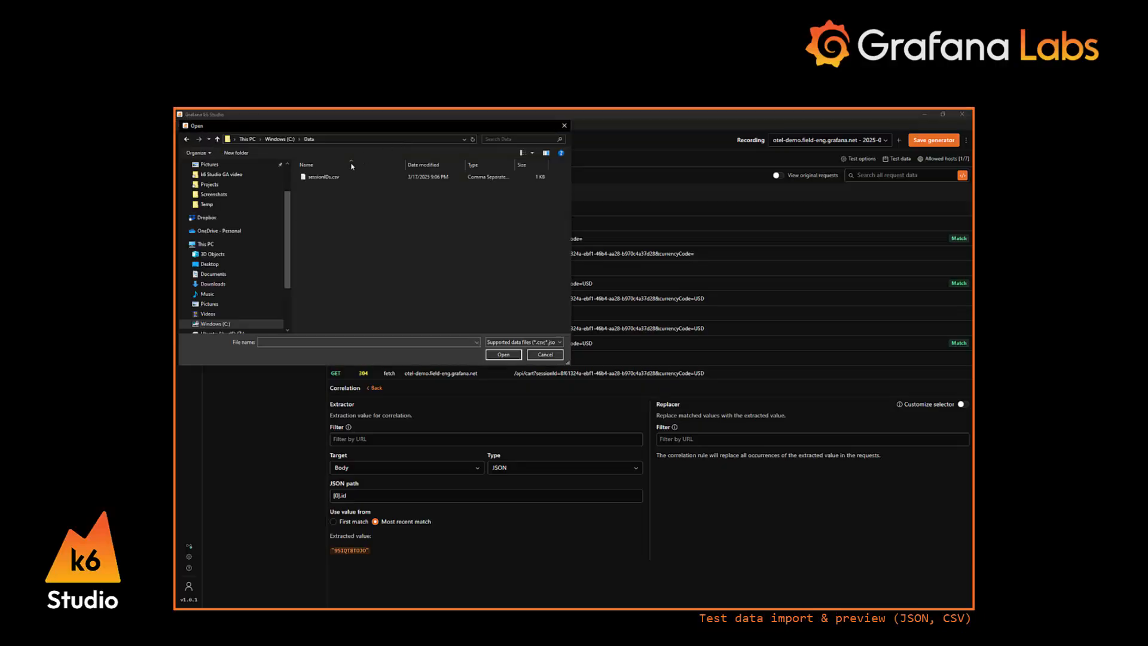
{"action": "left_click", "coordinate": [322, 176]}
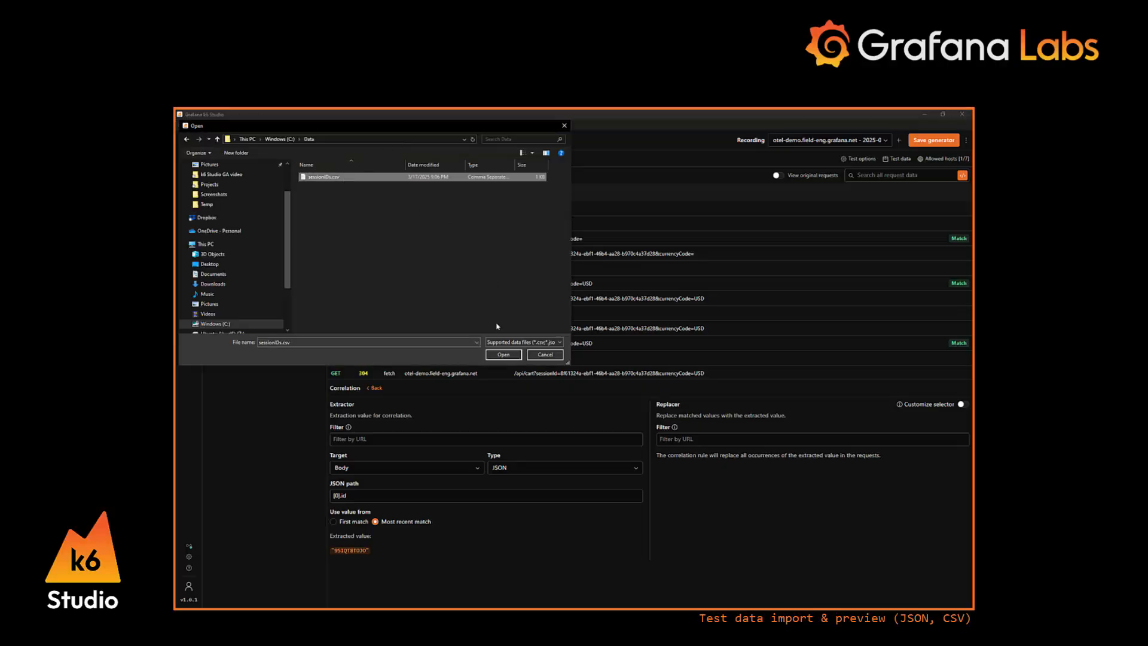
{"action": "left_click", "coordinate": [502, 354]}
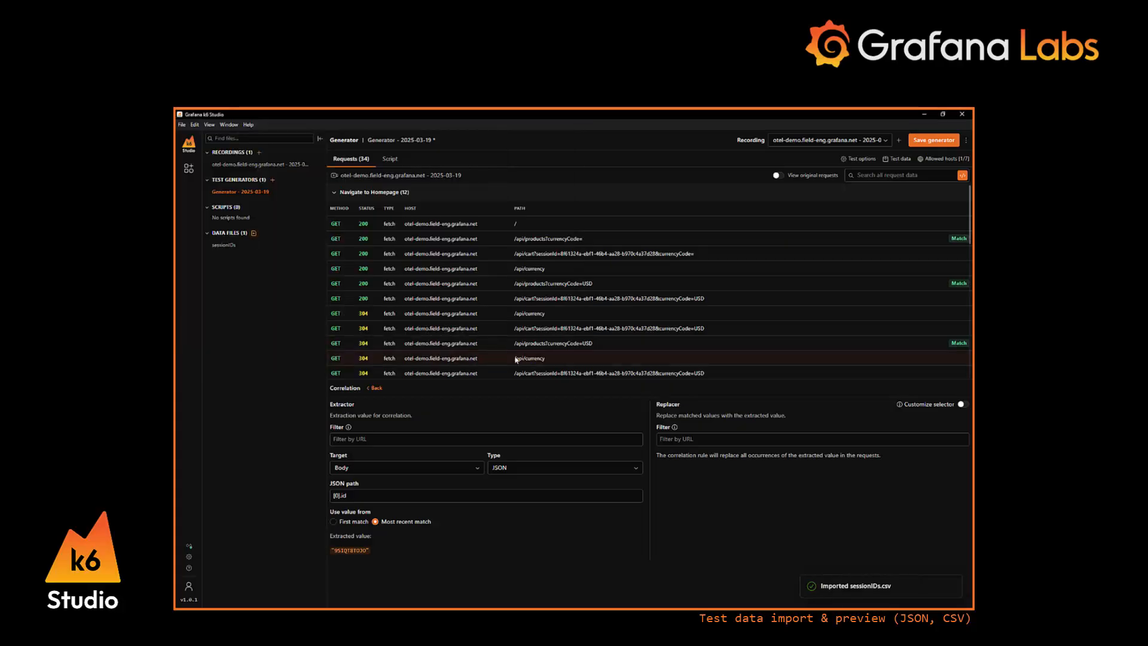
{"action": "left_click", "coordinate": [223, 245]}
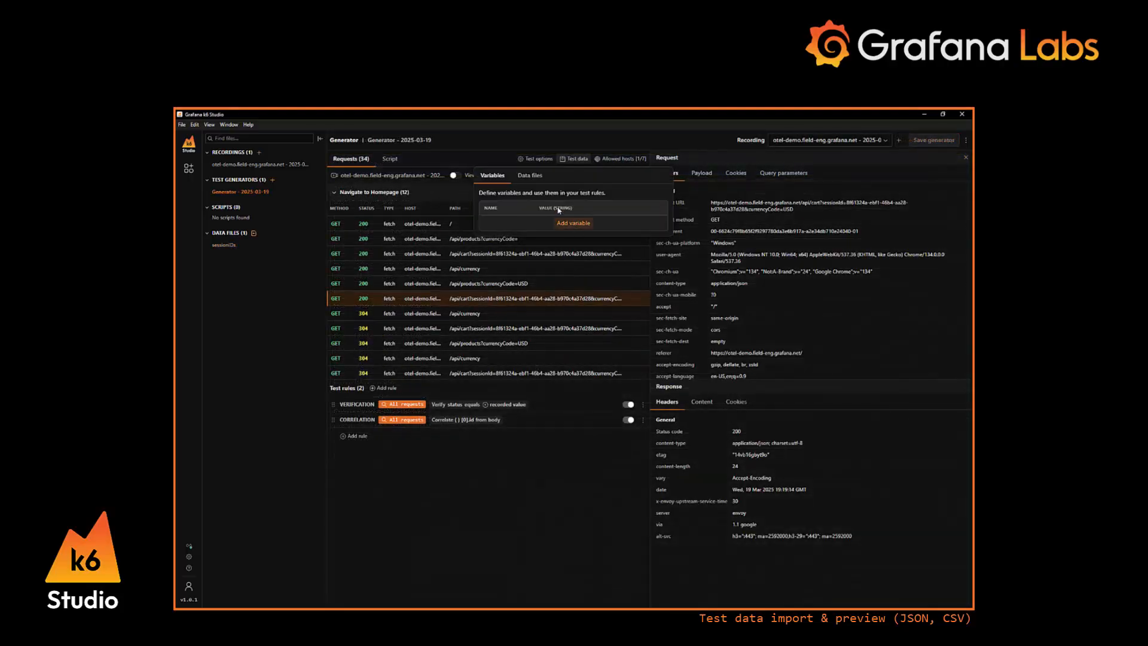
{"action": "left_click", "coordinate": [529, 175]}
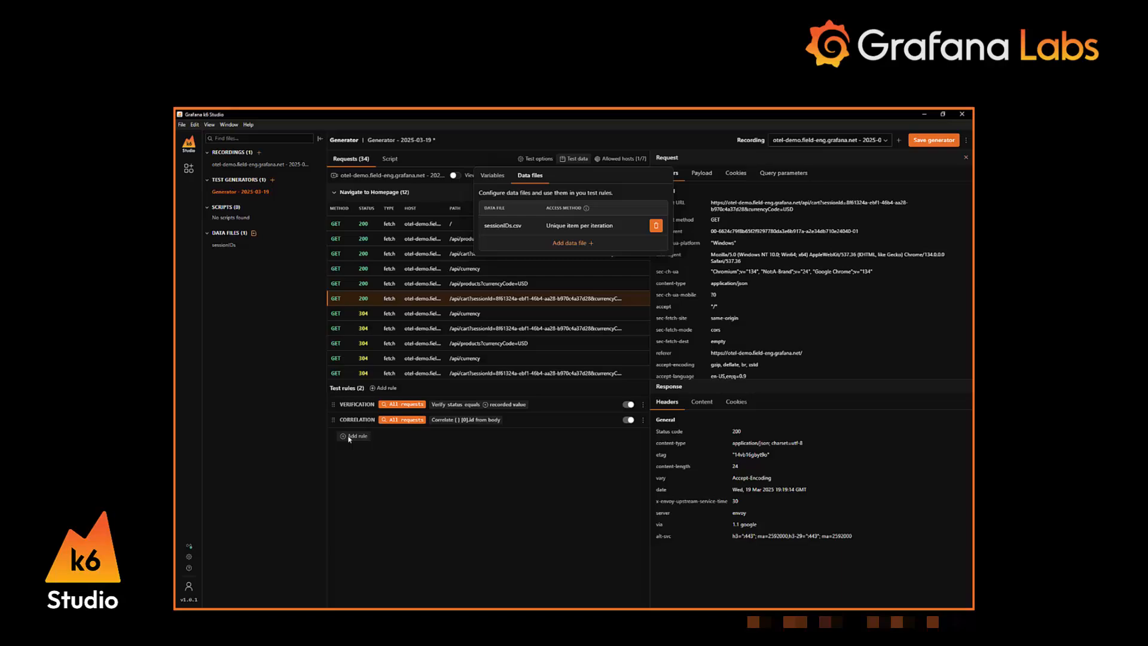
Add a parameterization rule that matches the recorded session id as plain text.
{"action": "left_click", "coordinate": [355, 436]}
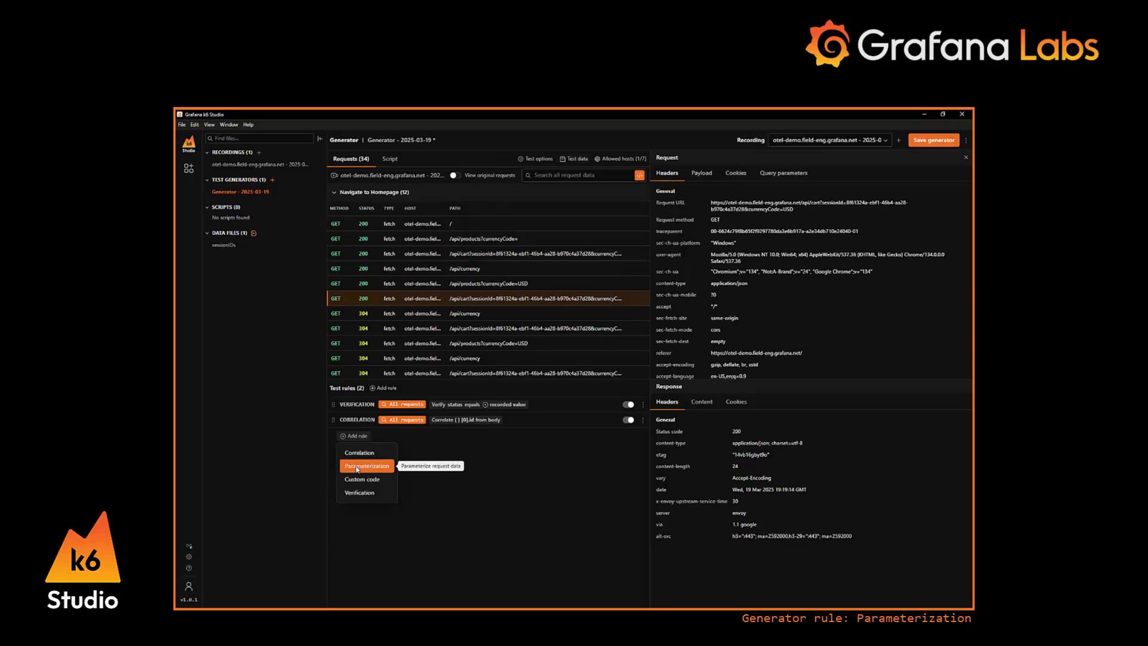
{"action": "left_click", "coordinate": [358, 466]}
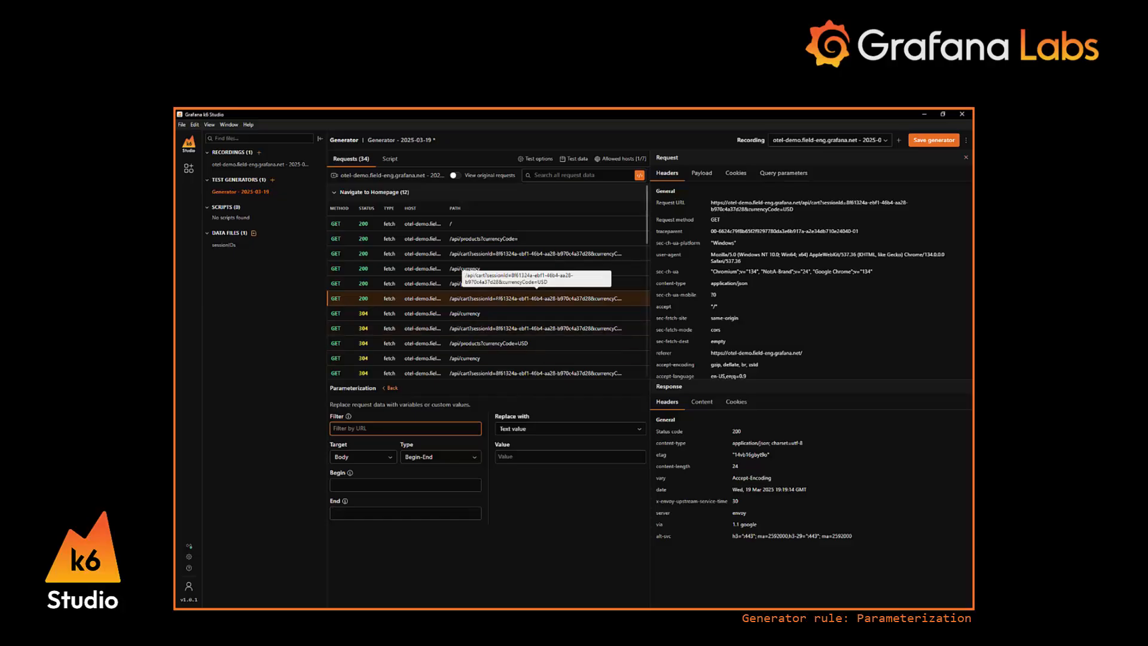
{"action": "left_click", "coordinate": [441, 456]}
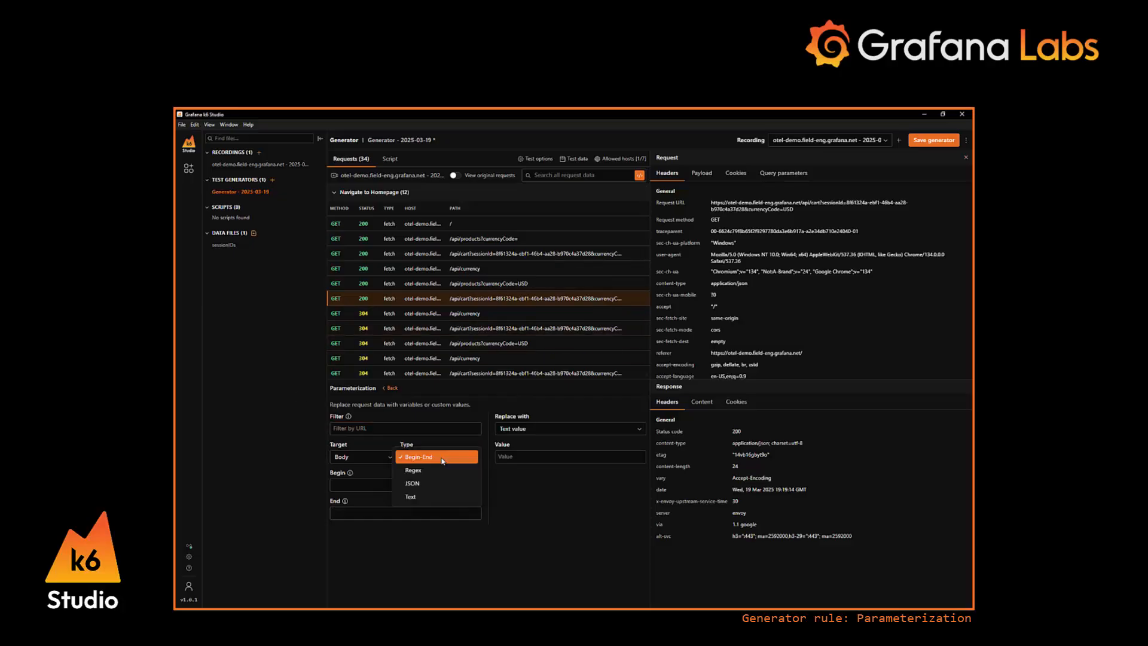
{"action": "mouse_move", "coordinate": [435, 496]}
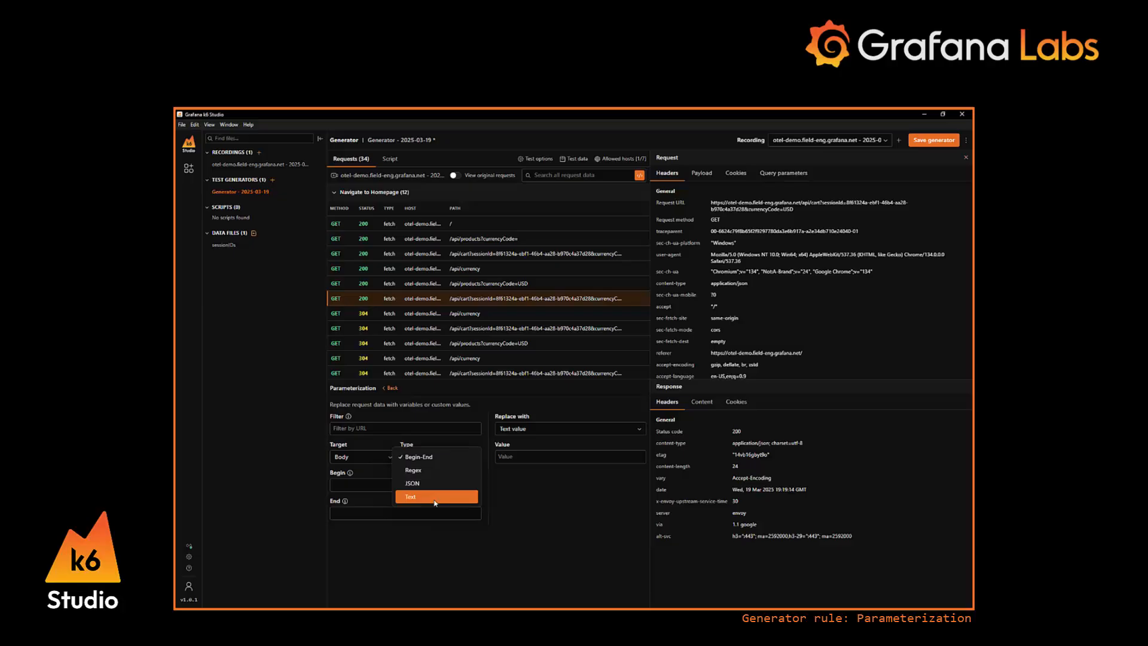
{"action": "left_click", "coordinate": [410, 496]}
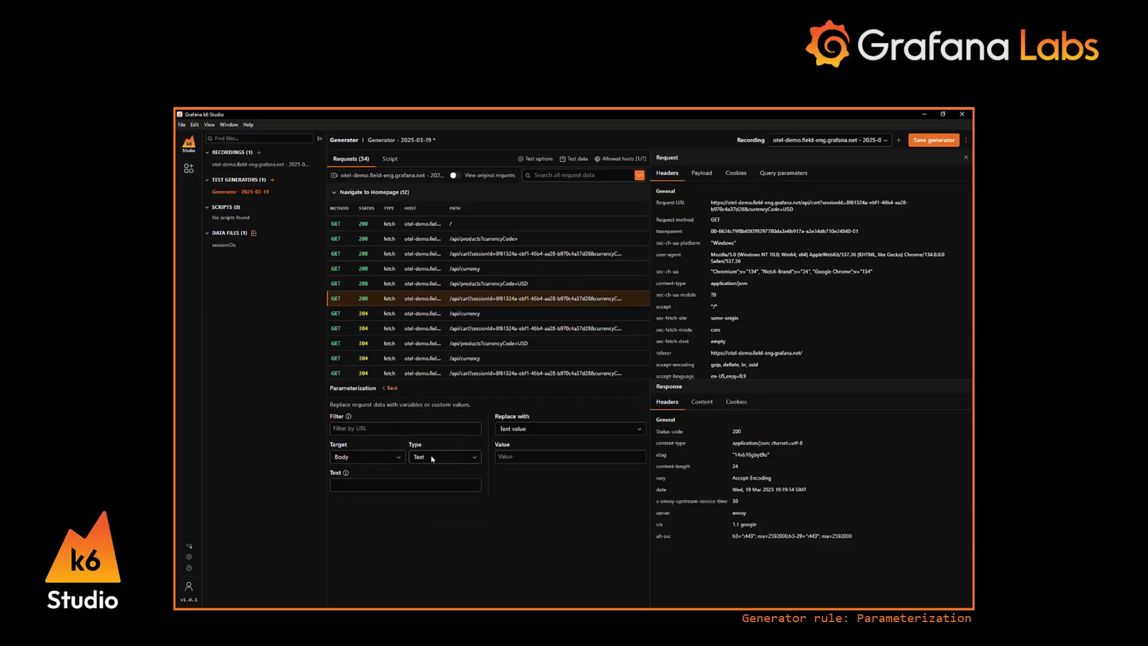
{"action": "left_click", "coordinate": [443, 456]}
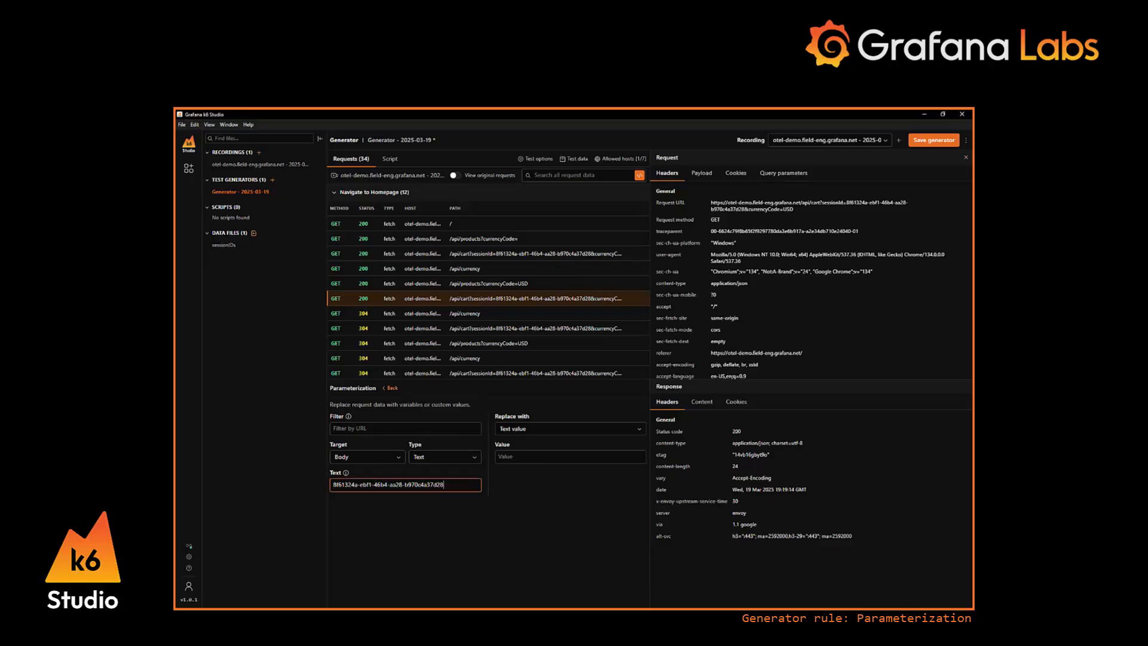
Replace it with sessionId from the sessionIDs.csv data file, targeting request URLs.
{"action": "left_click", "coordinate": [567, 428]}
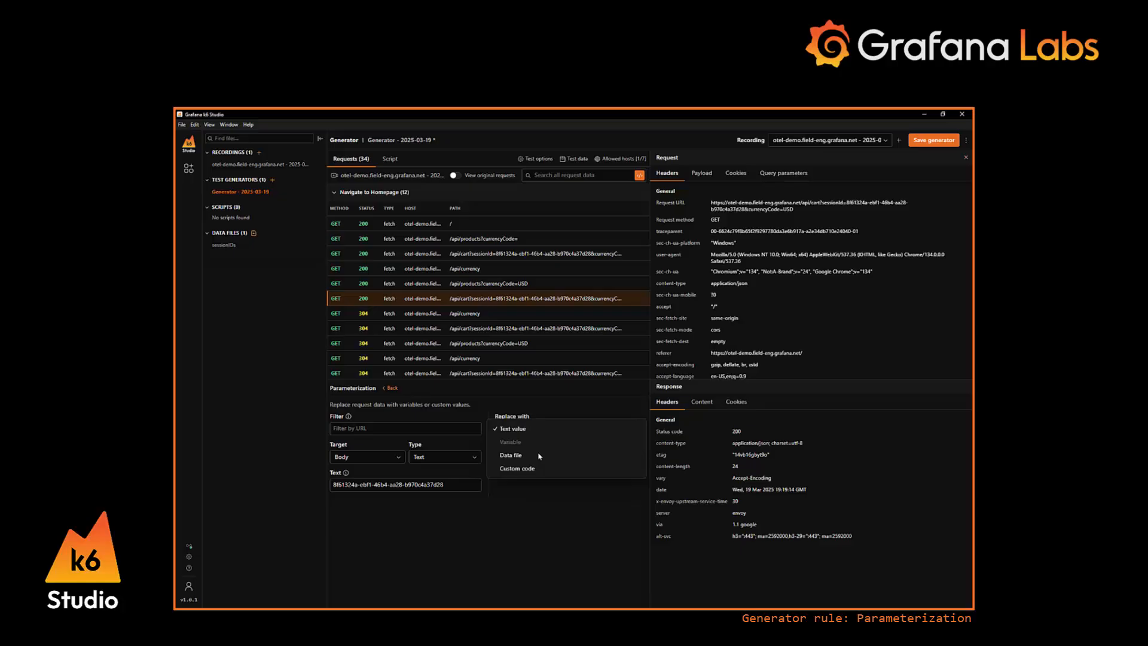
{"action": "left_click", "coordinate": [510, 454]}
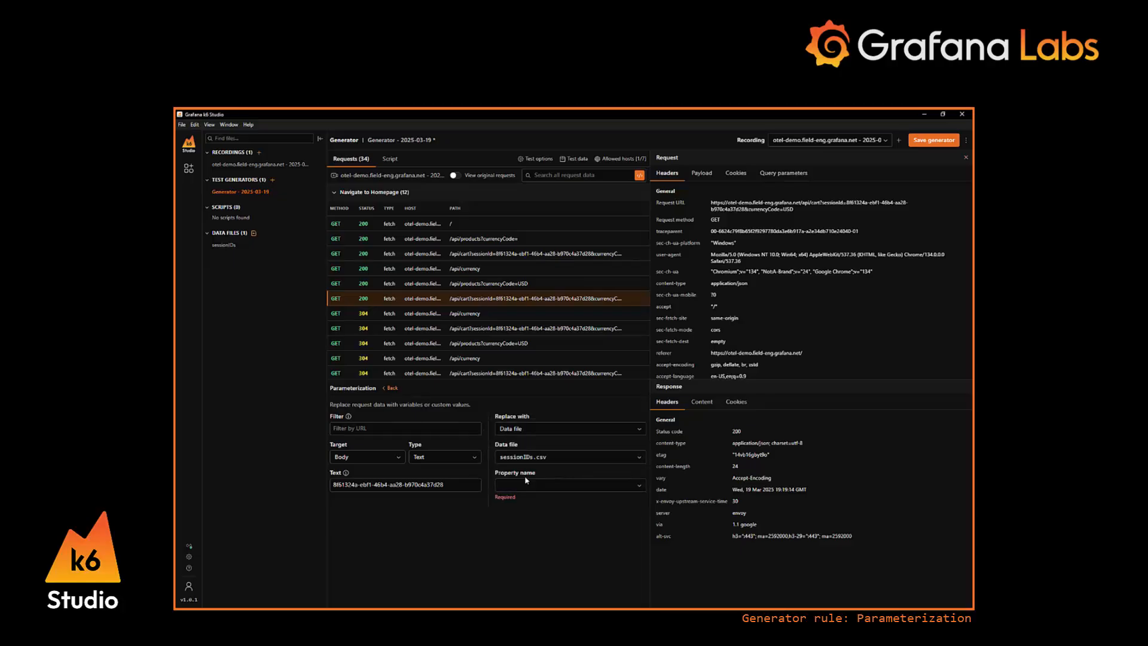
{"action": "type", "text": "sessionId"}
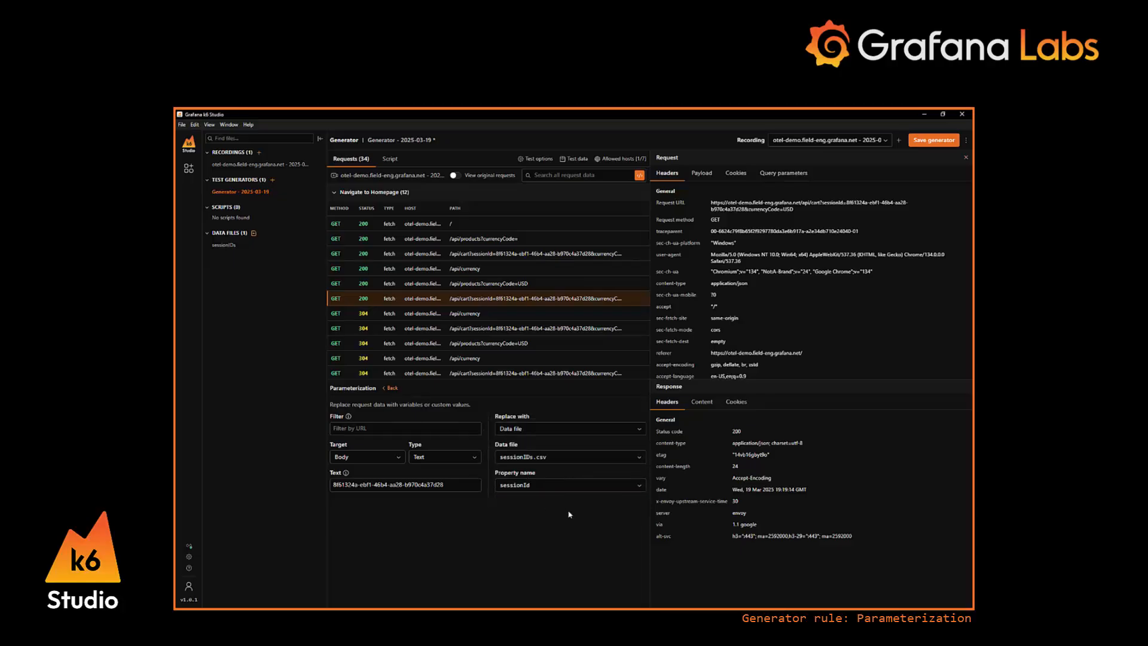
{"action": "left_click", "coordinate": [366, 456]}
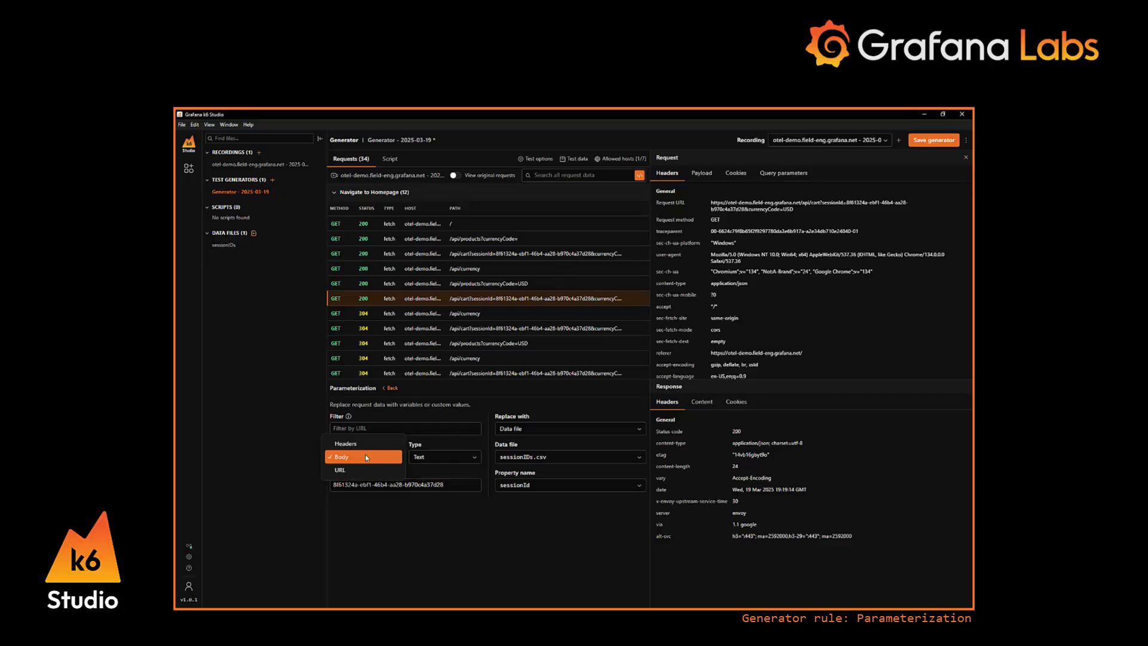
{"action": "left_click", "coordinate": [339, 469]}
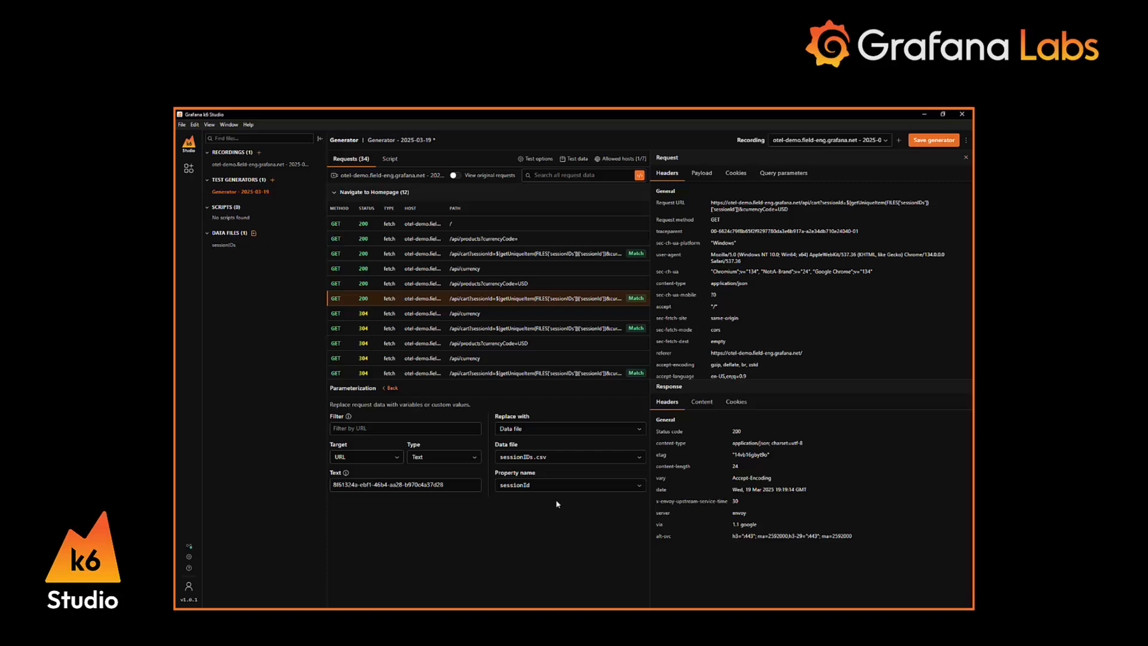
Validate the script and inspect the POST checkout payload, response body and logs.
{"action": "left_click", "coordinate": [966, 140]}
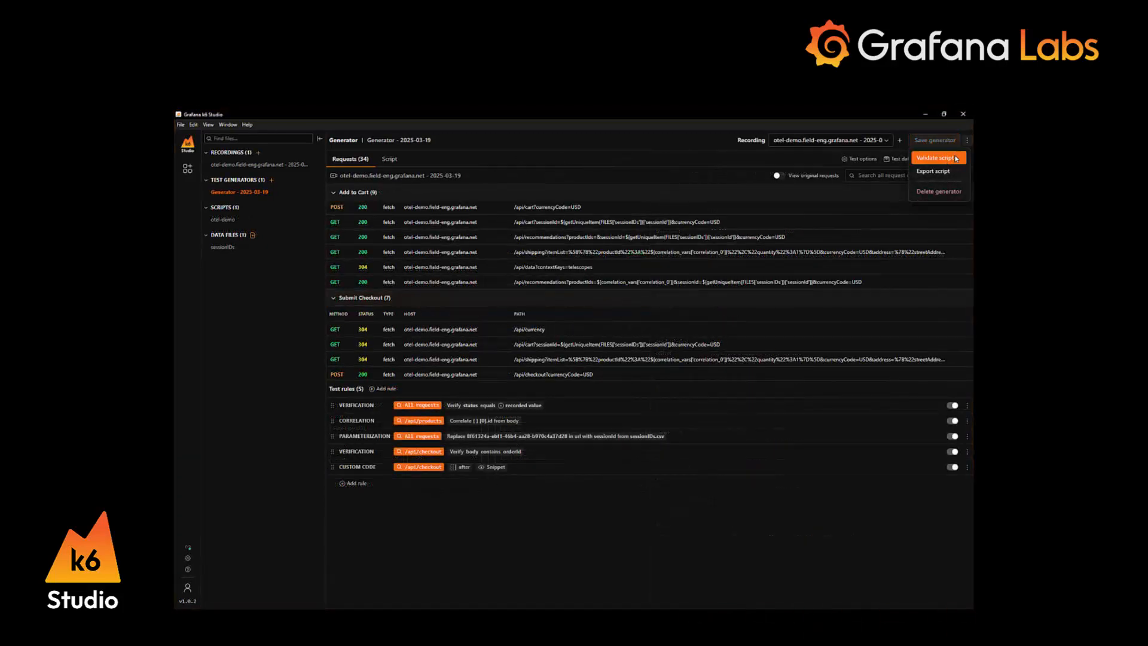
{"action": "left_click", "coordinate": [938, 156]}
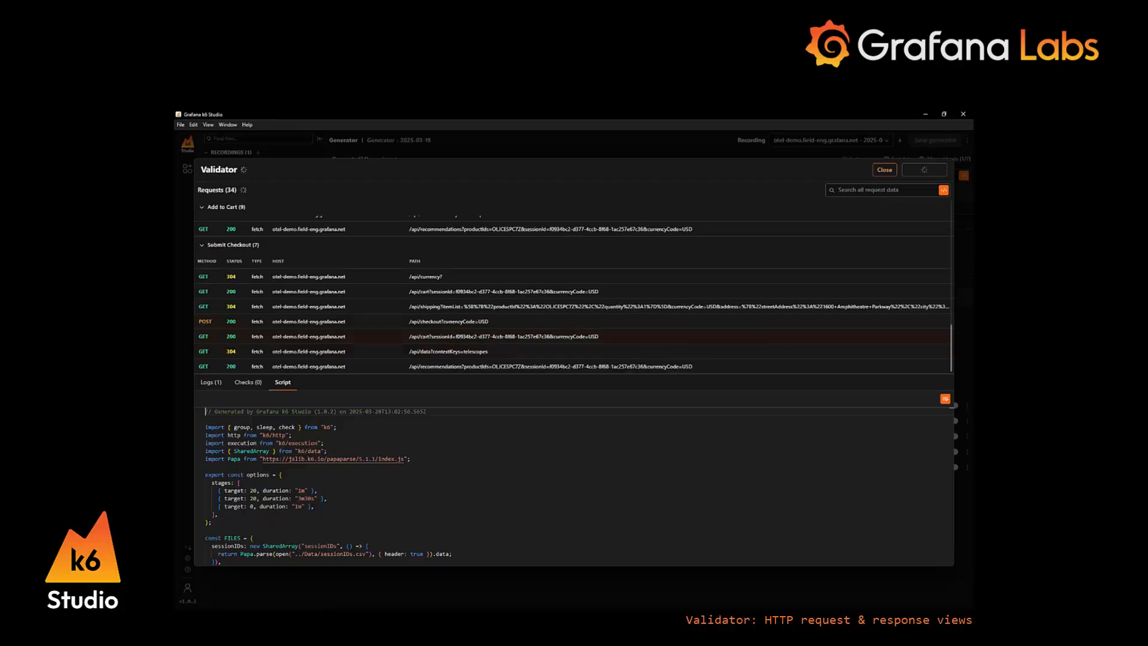
{"action": "left_click", "coordinate": [388, 320]}
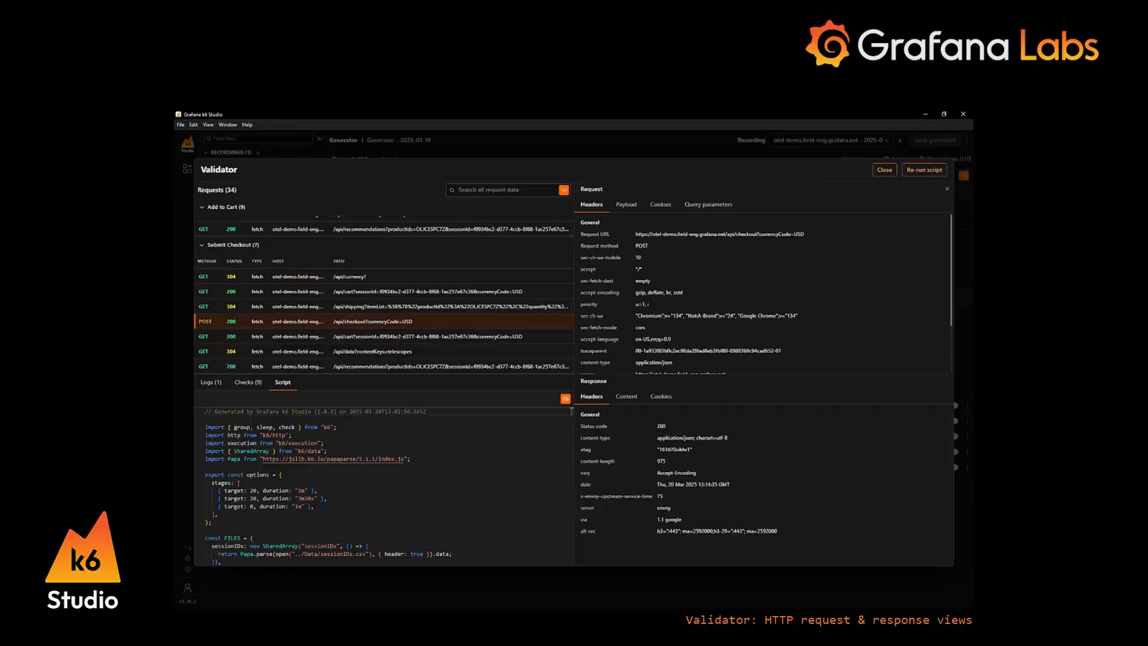
{"action": "left_click", "coordinate": [626, 205]}
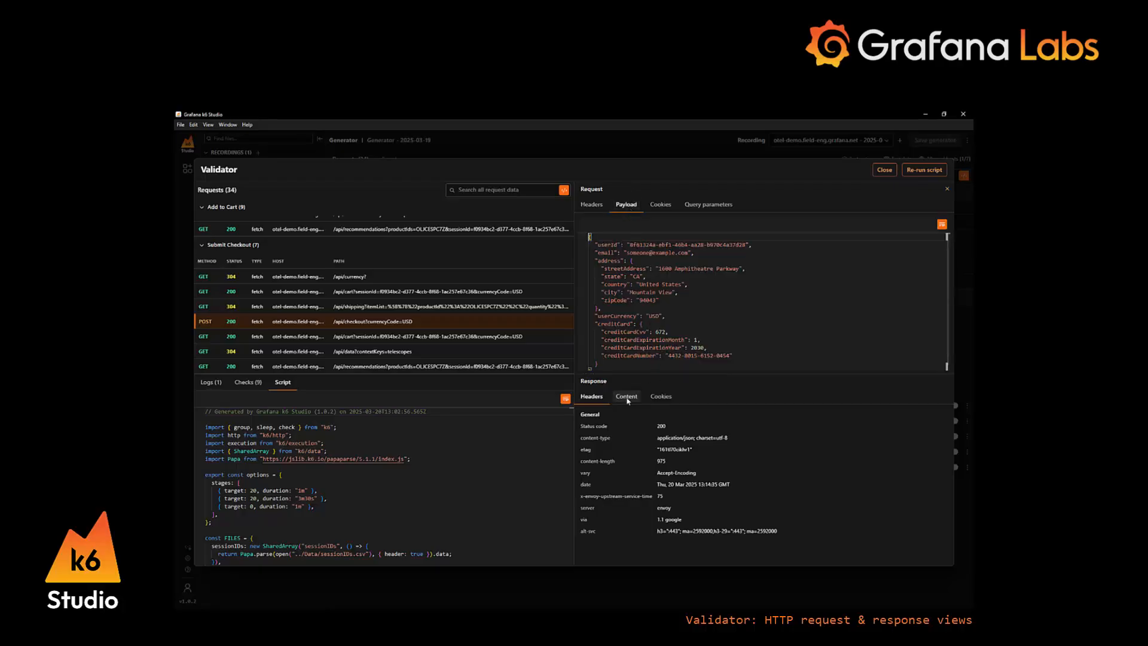
{"action": "left_click", "coordinate": [626, 396]}
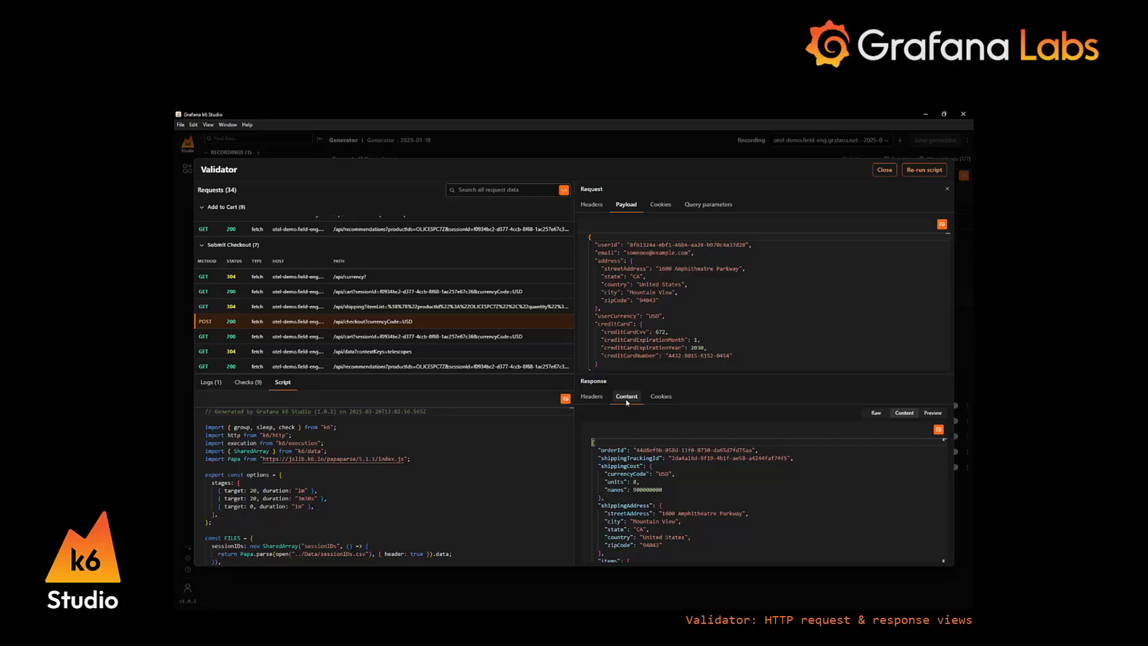
{"action": "left_click", "coordinate": [211, 381]}
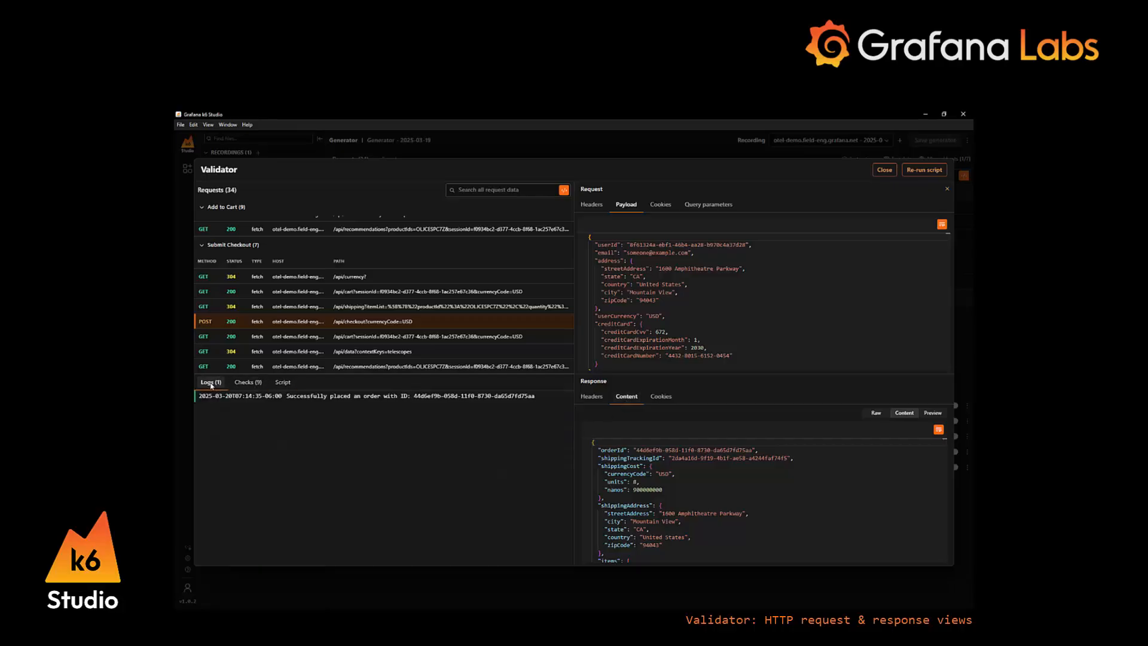
{"action": "left_click", "coordinate": [883, 169]}
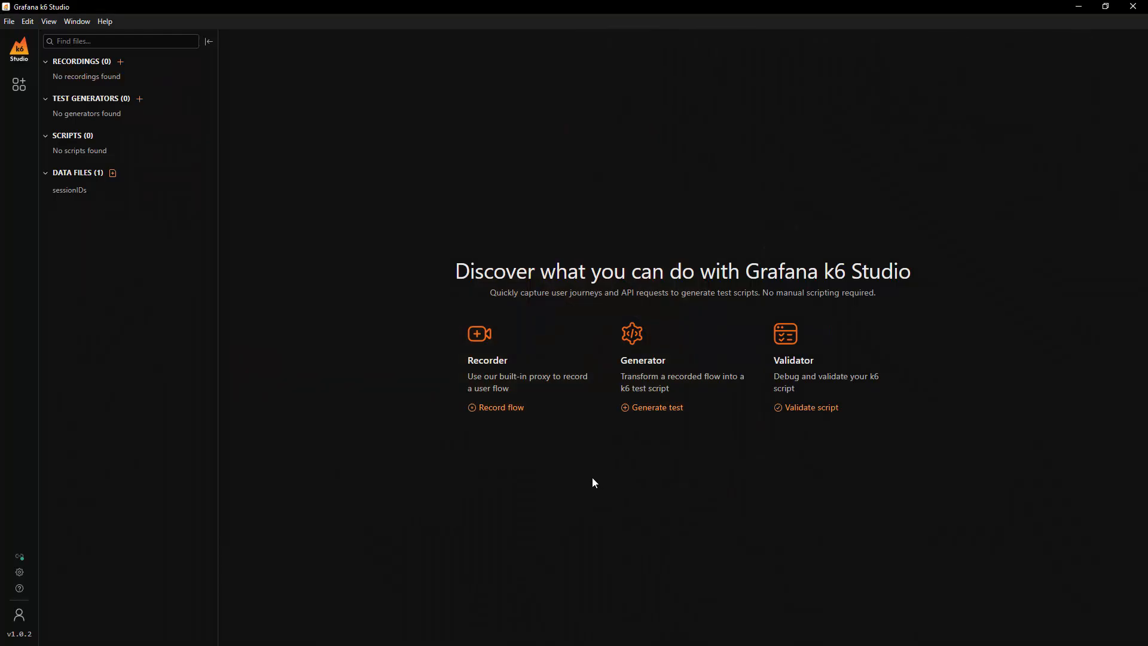
{"action": "mouse_move", "coordinate": [523, 510]}
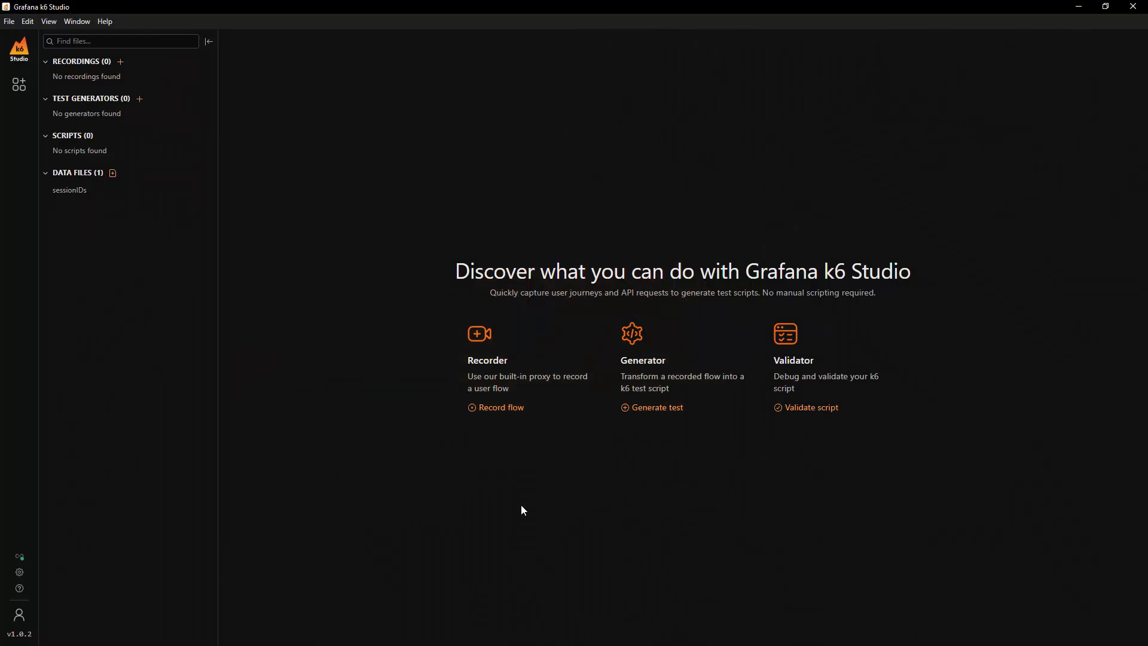
{"action": "mouse_move", "coordinate": [475, 577]}
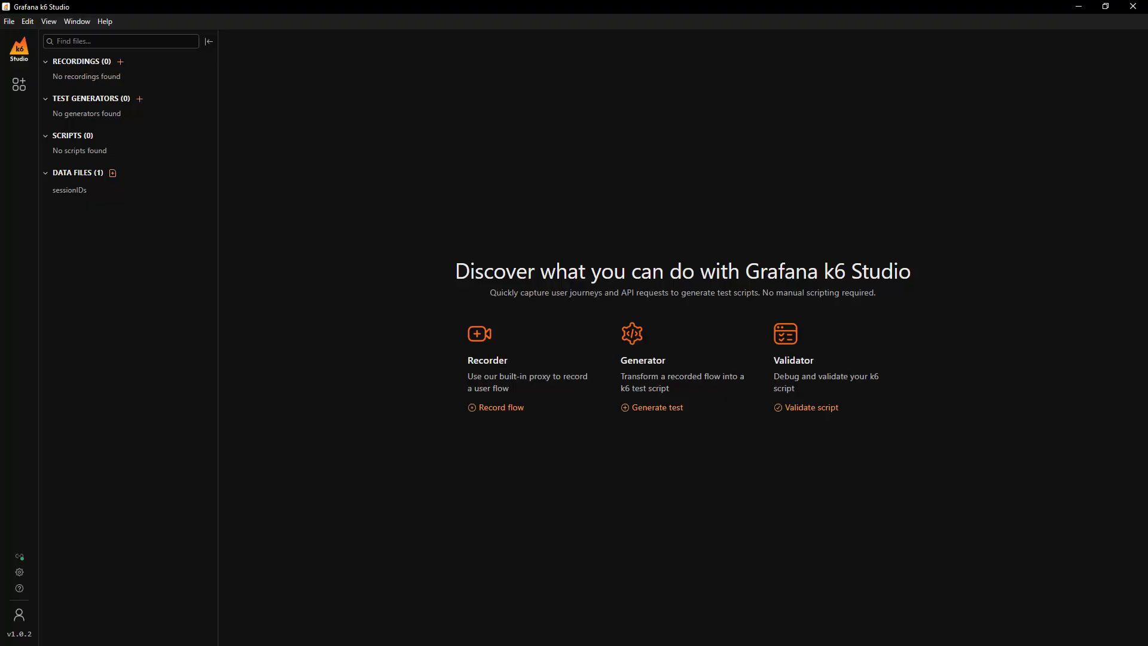
{"action": "mouse_move", "coordinate": [737, 342]}
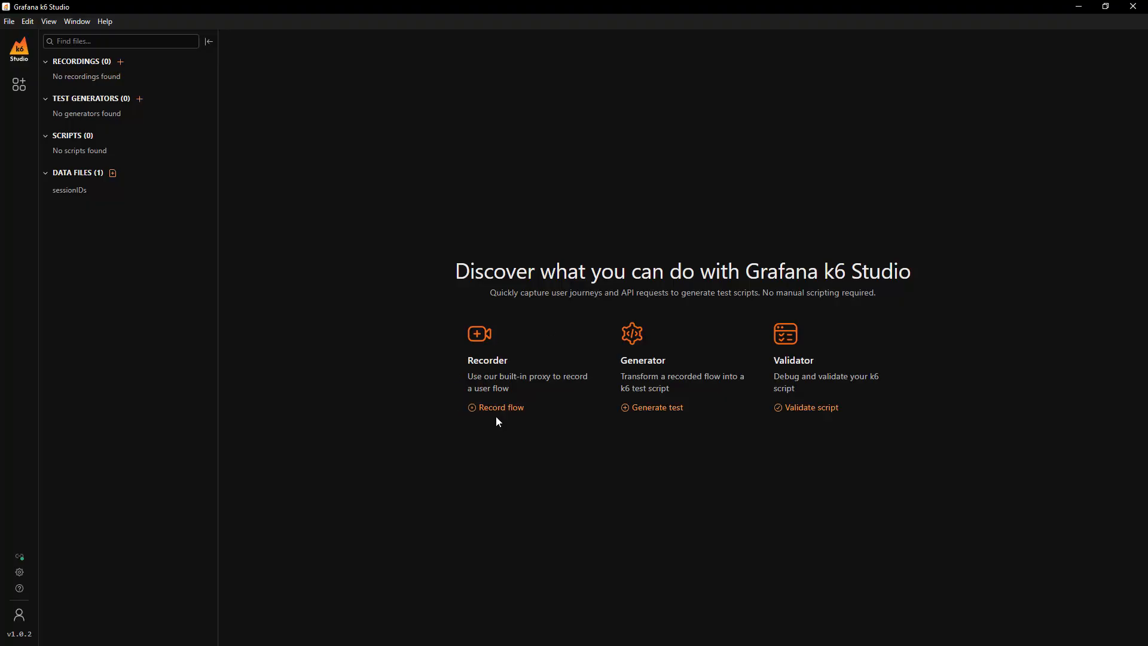
{"action": "left_click", "coordinate": [501, 407]}
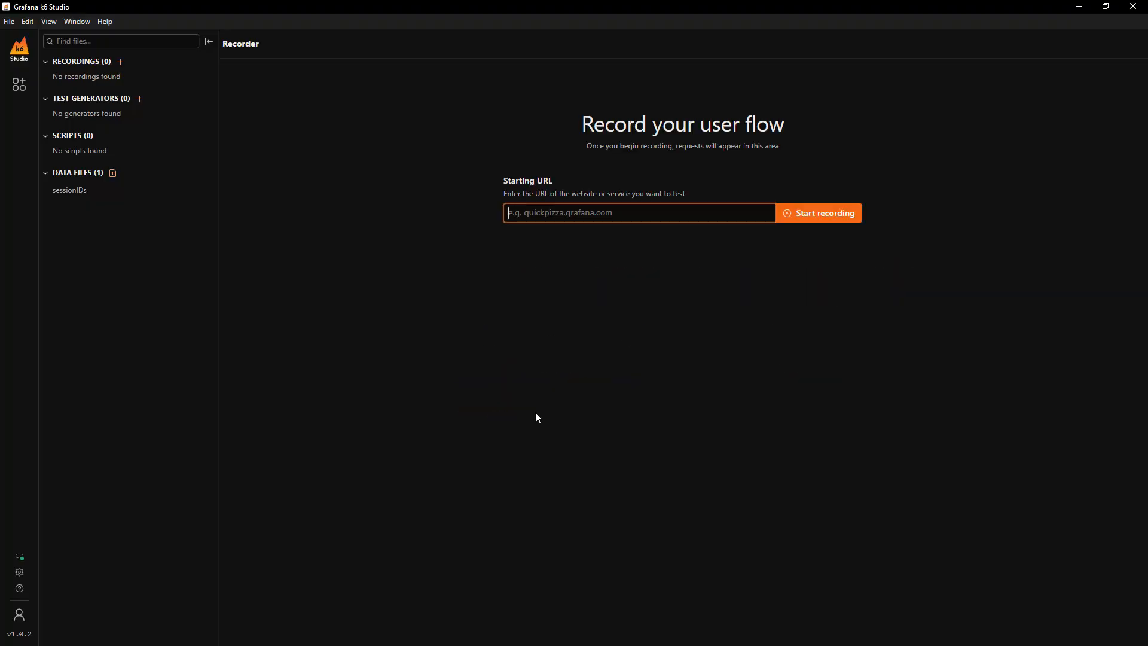
{"action": "type", "text": "https"}
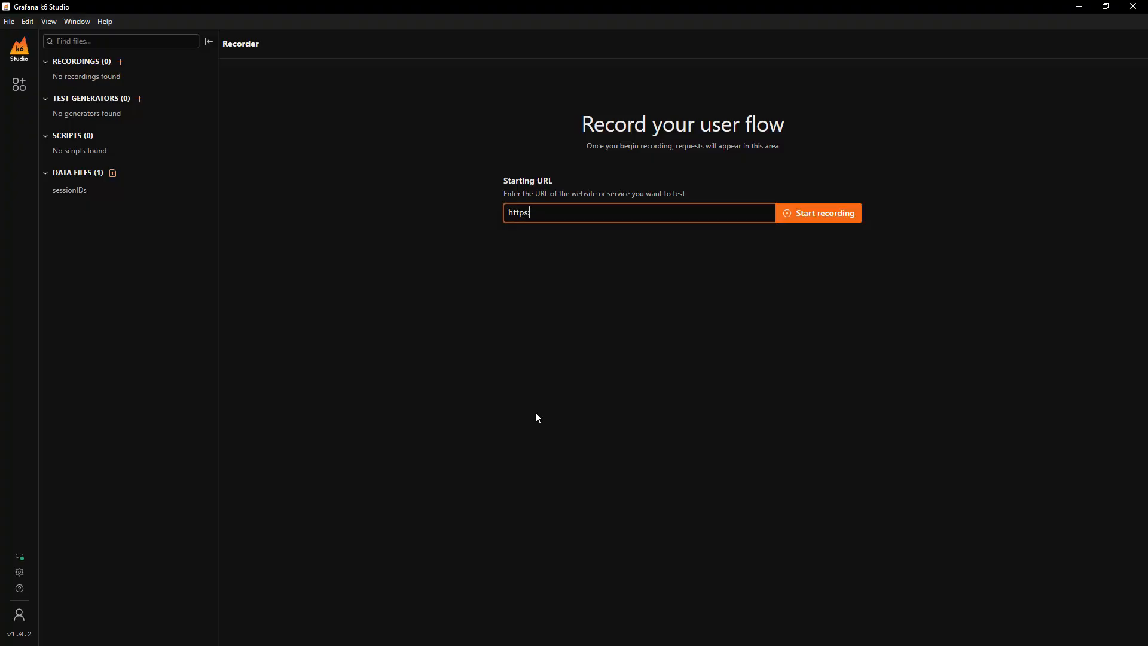
{"action": "type", "text": "://otel-demo"}
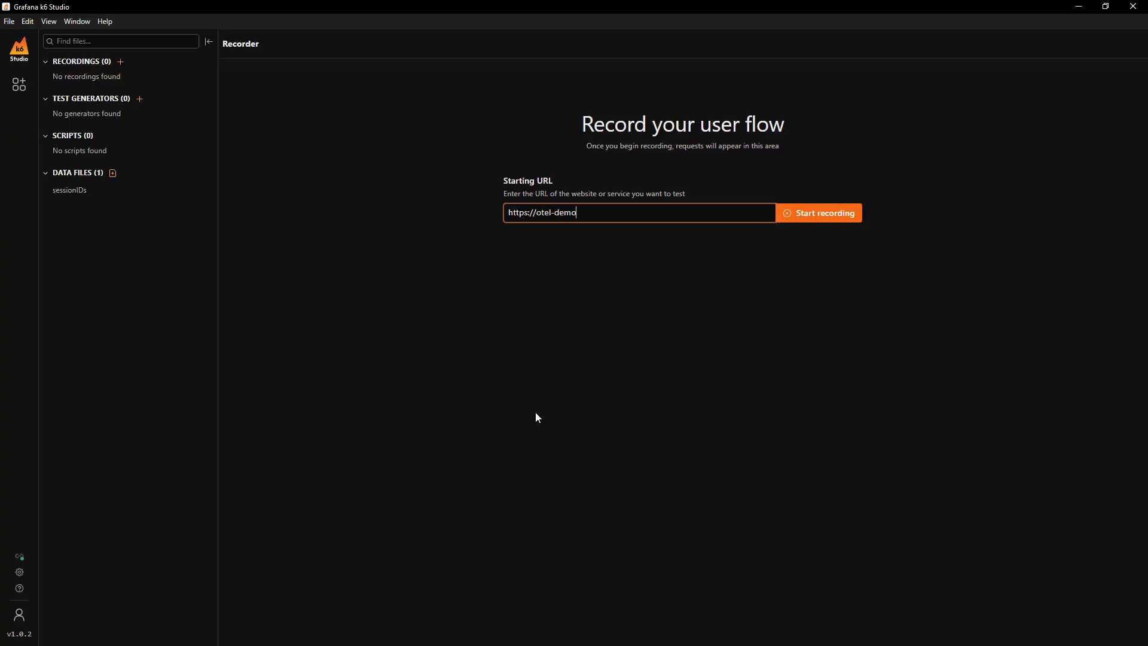
{"action": "type", "text": ".field-eng.grafana.net"}
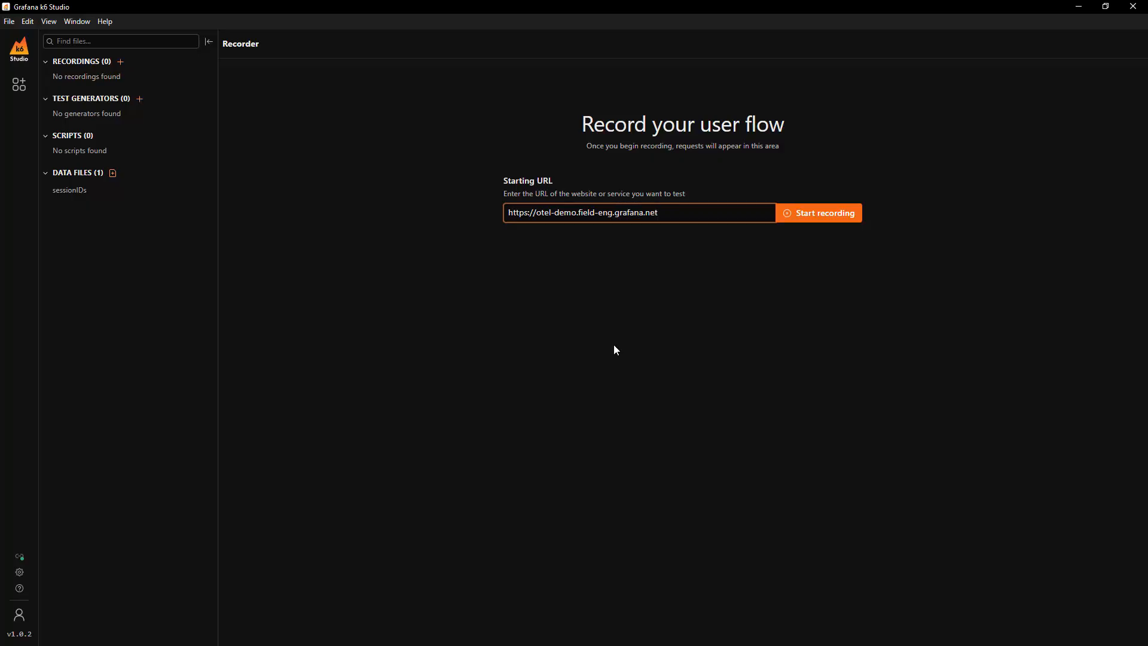
{"action": "left_click", "coordinate": [818, 212]}
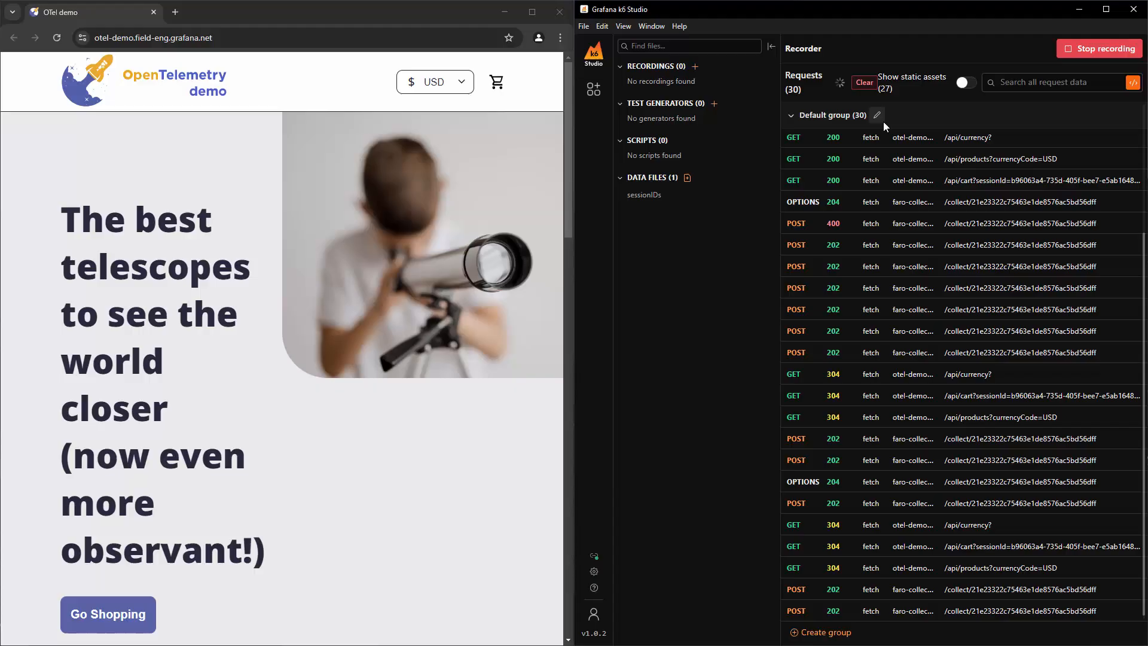
{"action": "mouse_move", "coordinate": [881, 115]}
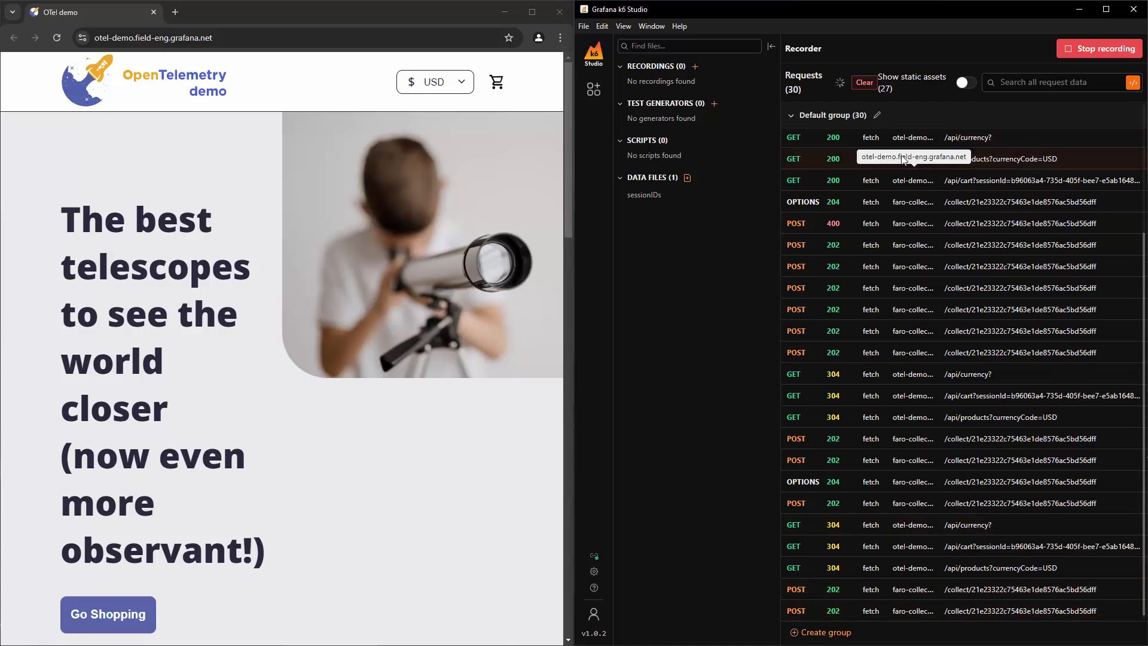
Rename the default request group to 'Navigate to Homepage'.
{"action": "left_click", "coordinate": [877, 115]}
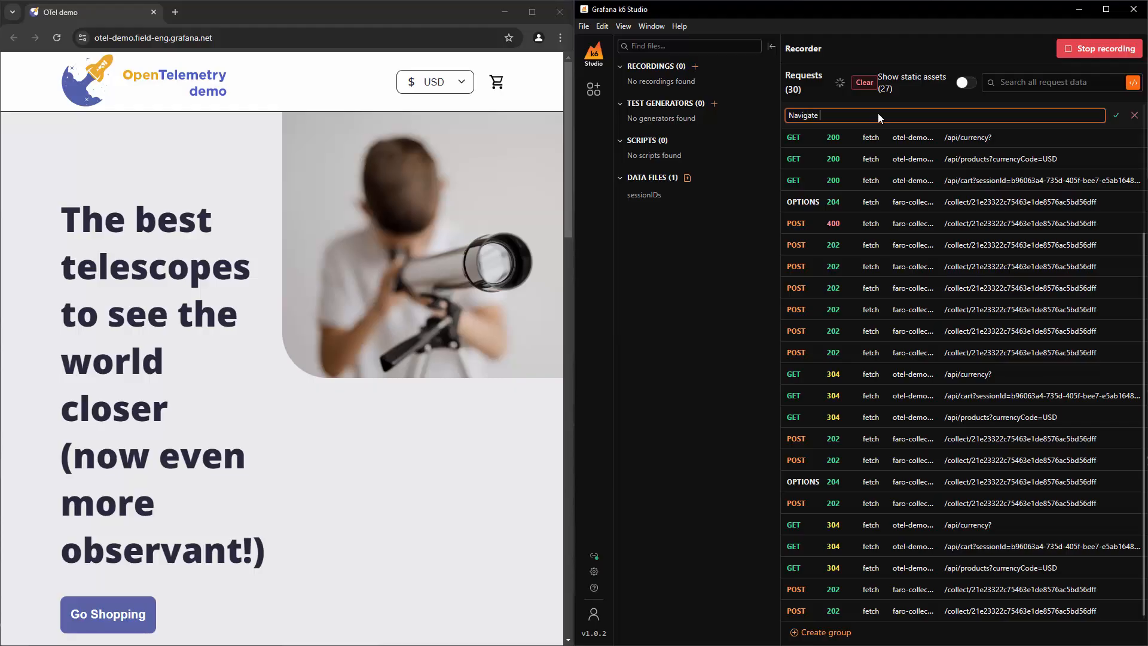
{"action": "type", "text": "to Homepage"}
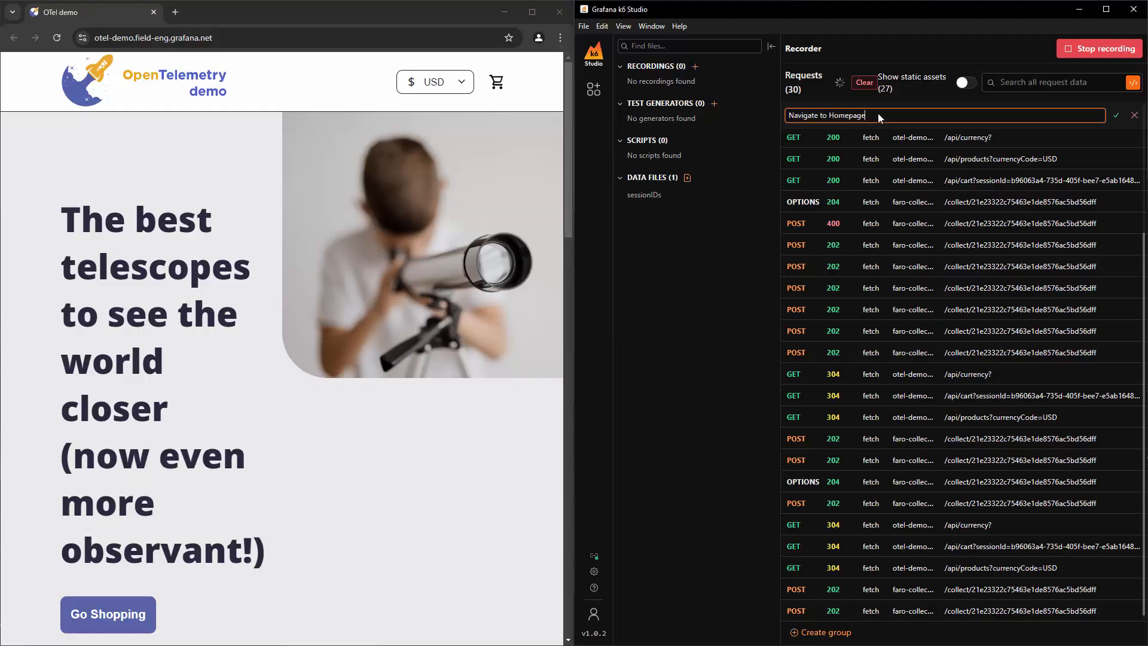
{"action": "left_click", "coordinate": [1115, 115]}
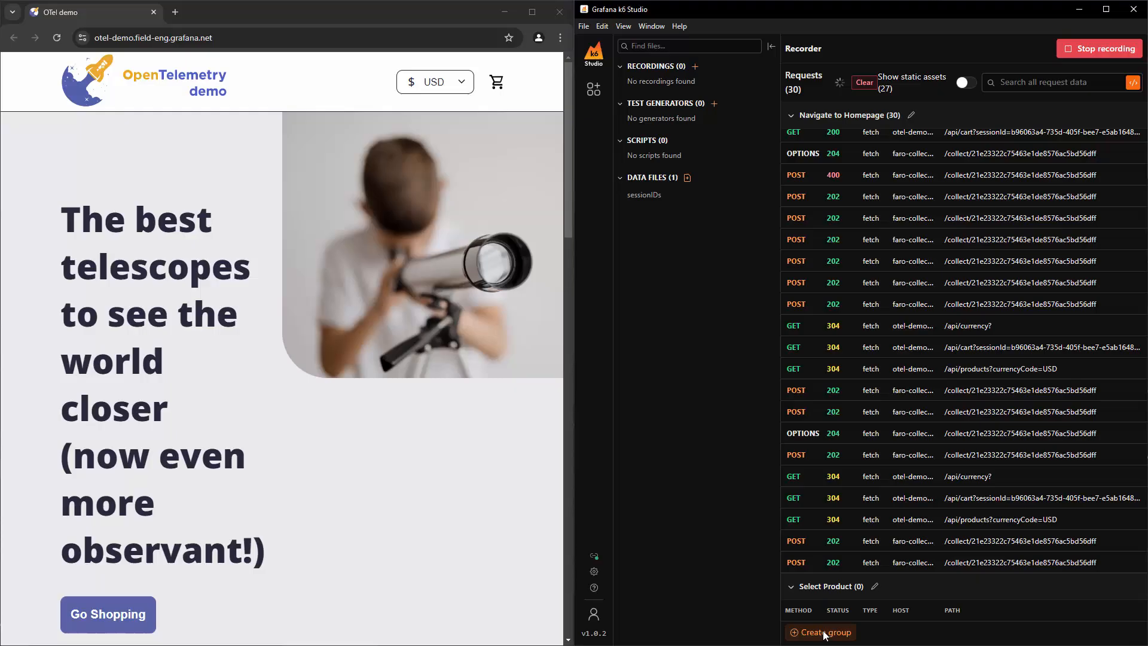
Add the National Park Foundation Explorascope to the cart and place the order.
{"action": "scroll", "scroll_direction": "down", "scroll_amount": 3}
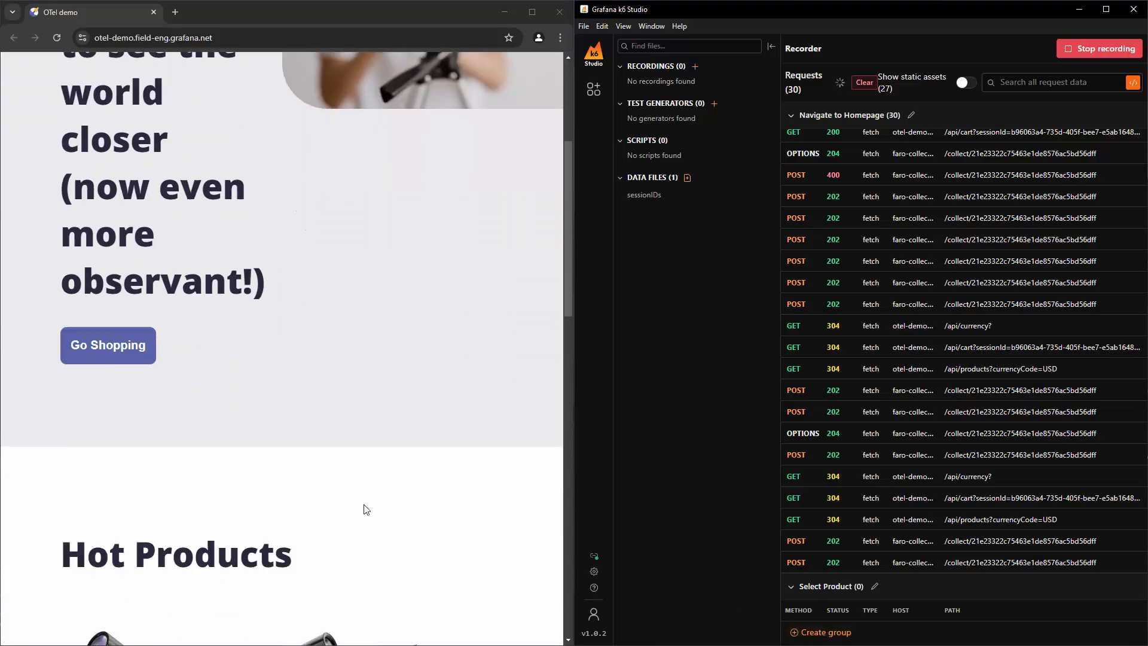
{"action": "scroll", "scroll_direction": "down", "scroll_amount": 3}
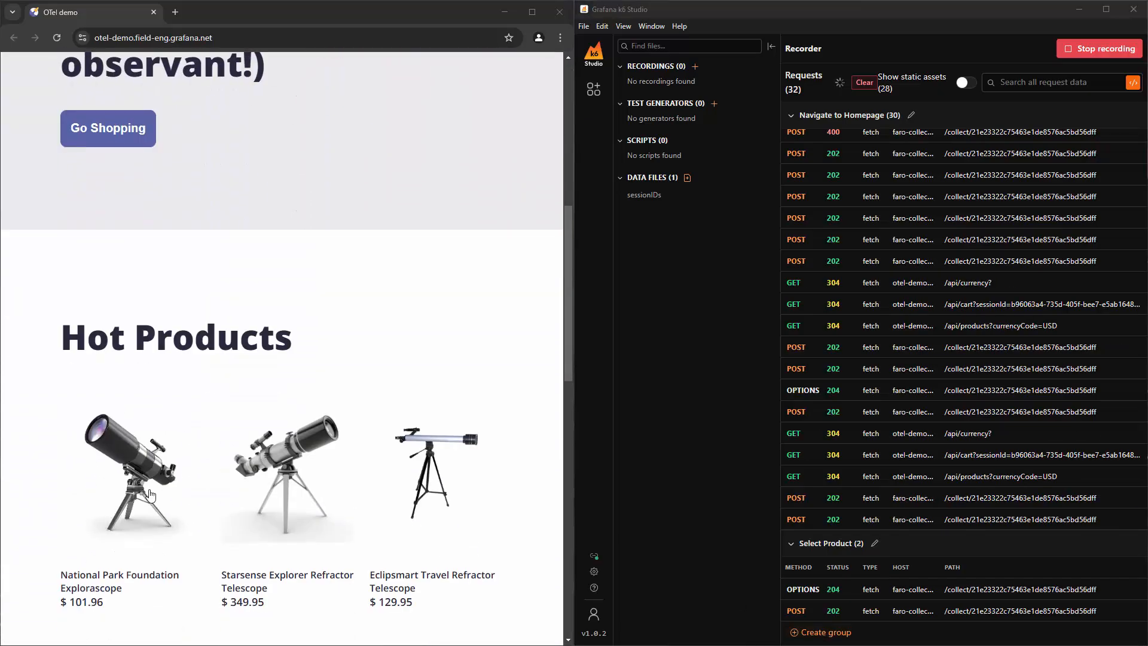
{"action": "left_click", "coordinate": [134, 472]}
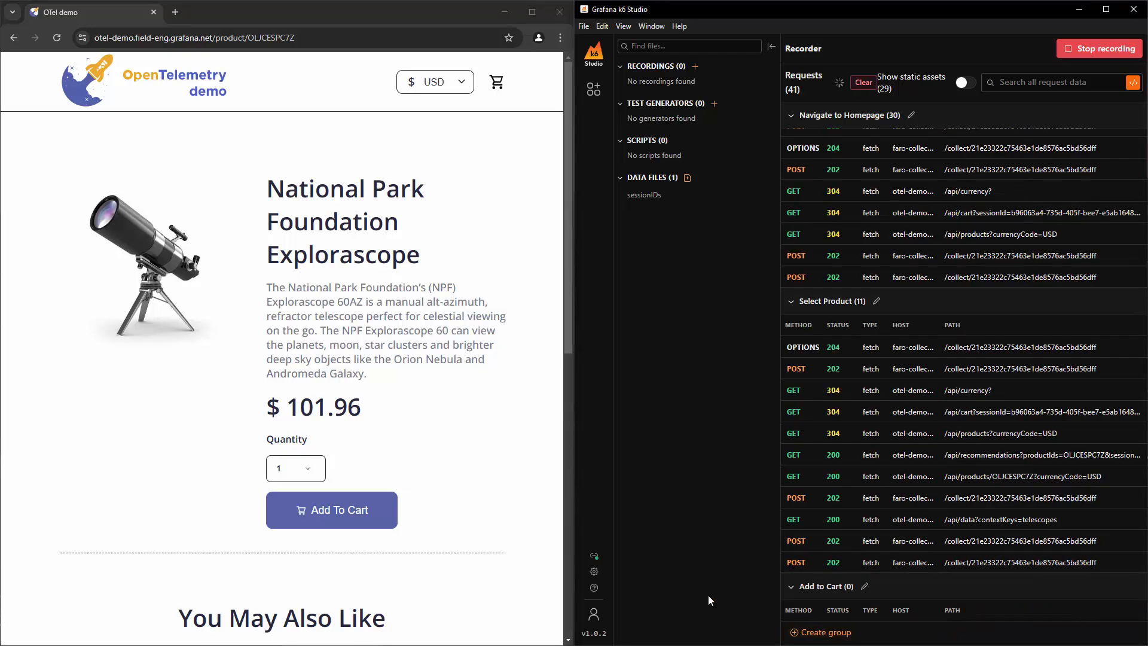
{"action": "left_click", "coordinate": [331, 510]}
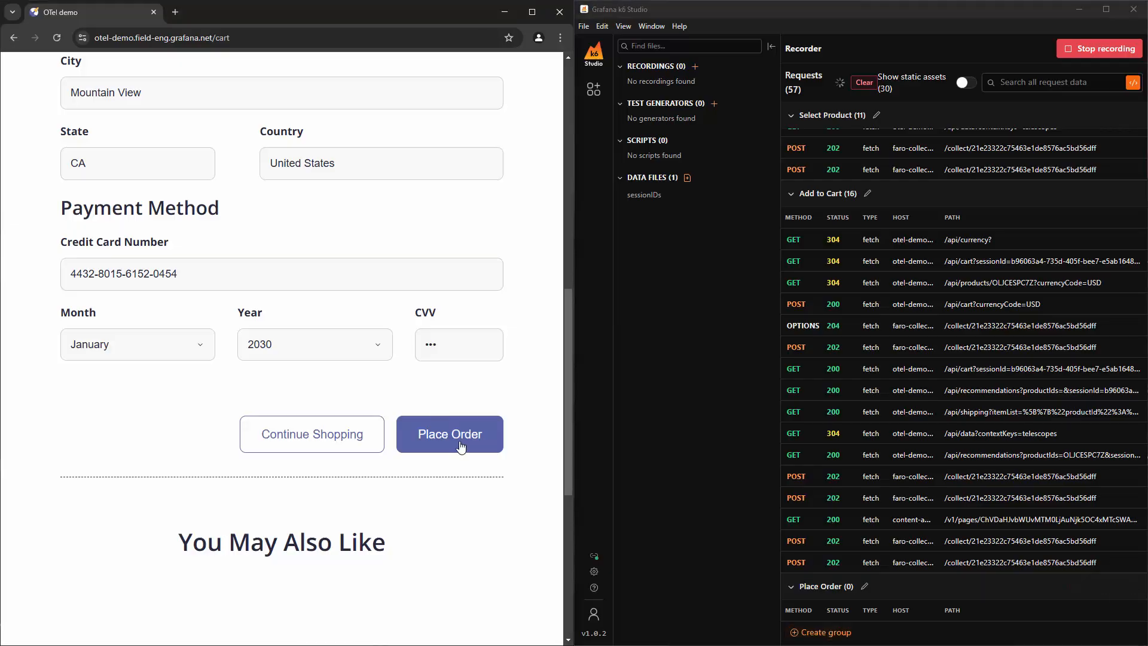
{"action": "left_click", "coordinate": [449, 434]}
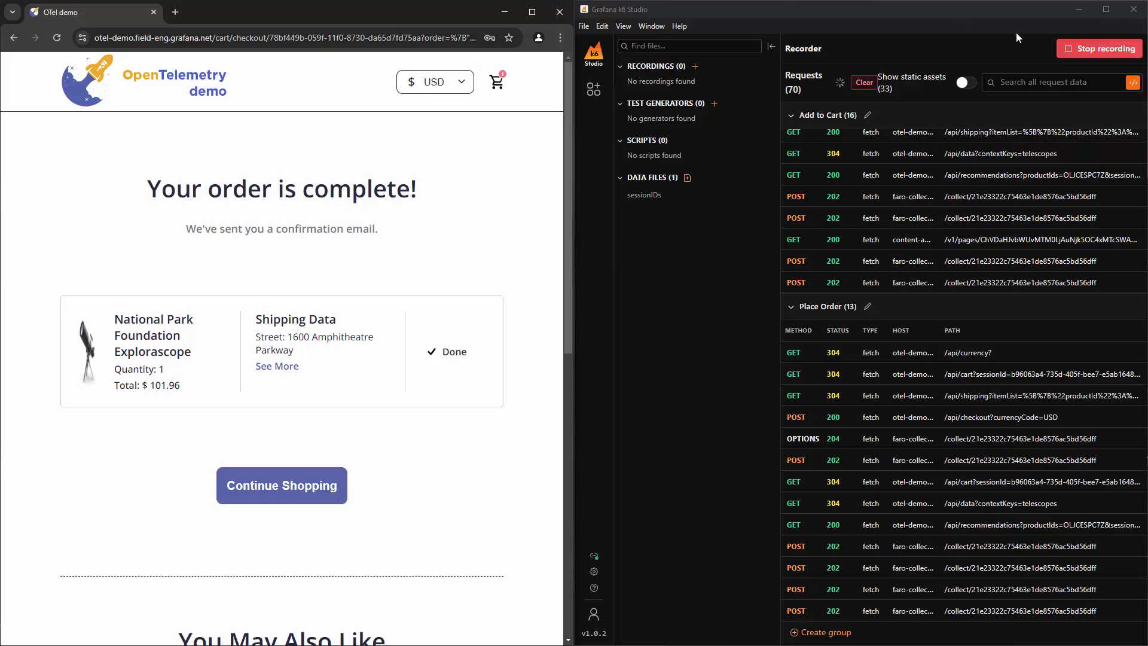
{"action": "mouse_move", "coordinate": [1082, 57]}
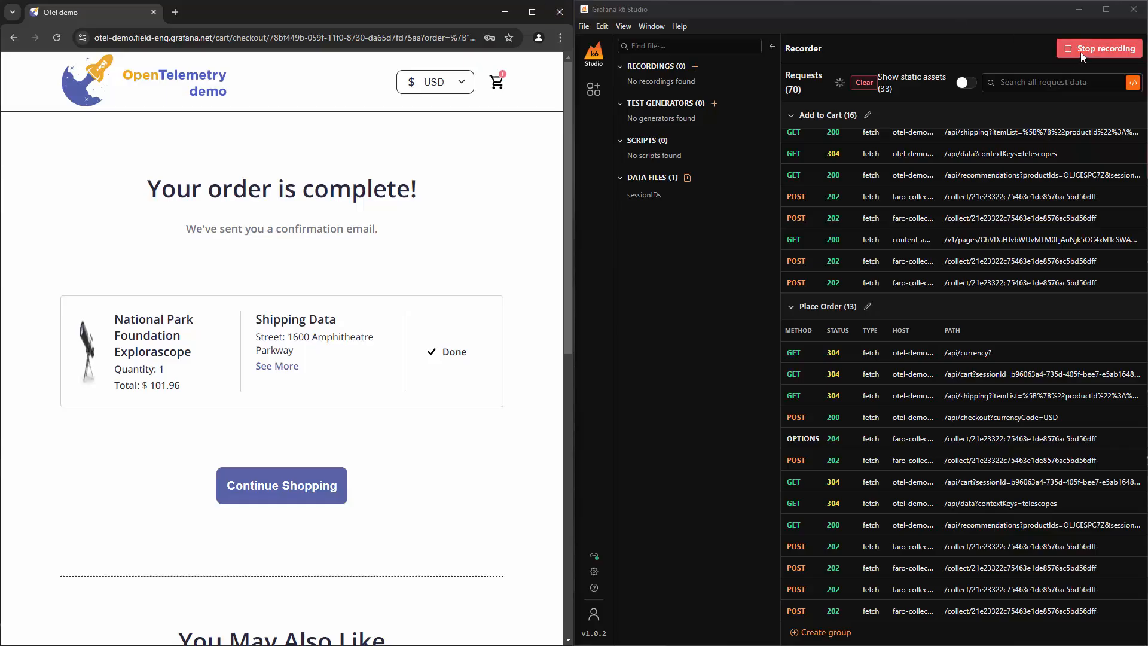
Stop the recording, maximize the studio window and select the homepage request.
{"action": "left_click", "coordinate": [1098, 49]}
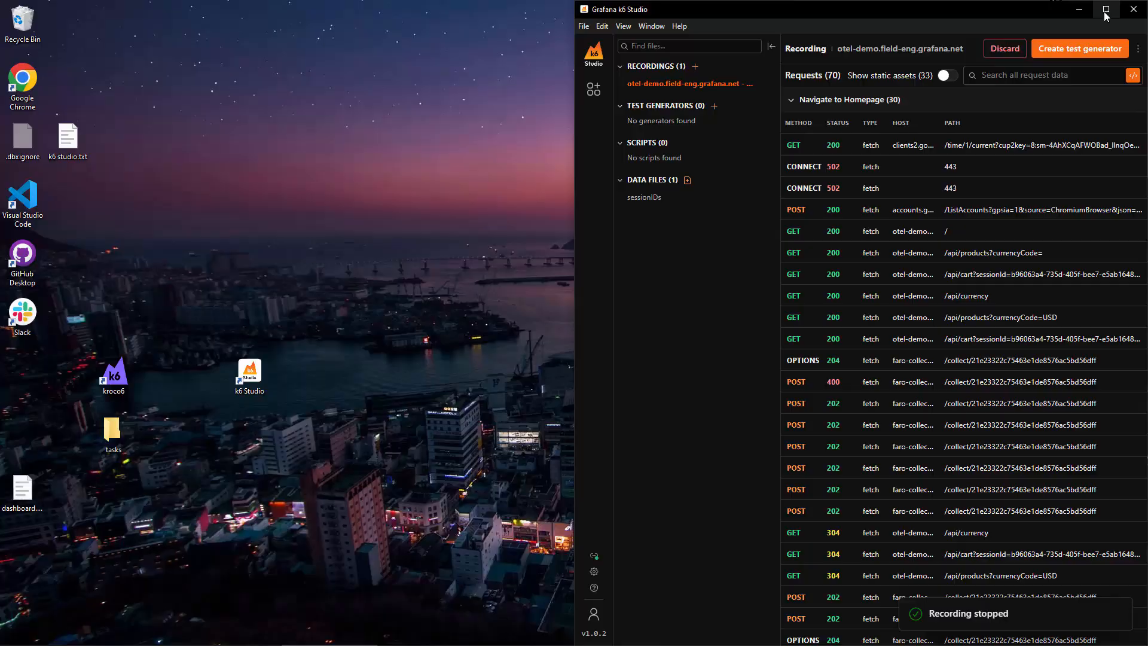
{"action": "left_click", "coordinate": [1106, 9]}
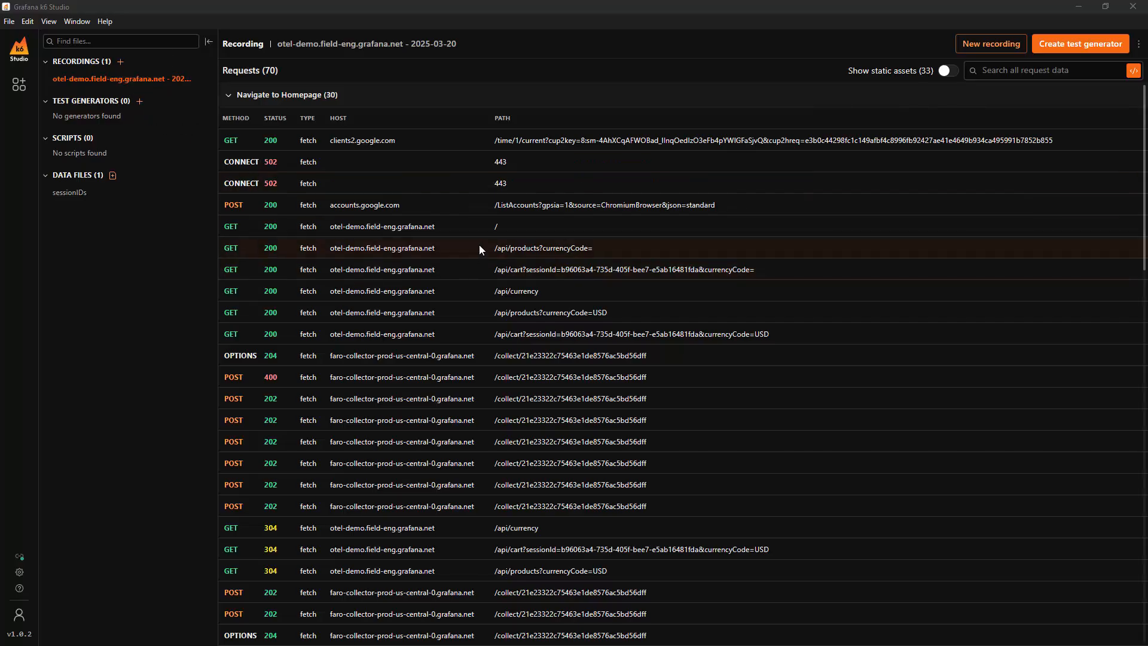
{"action": "mouse_move", "coordinate": [402, 225]}
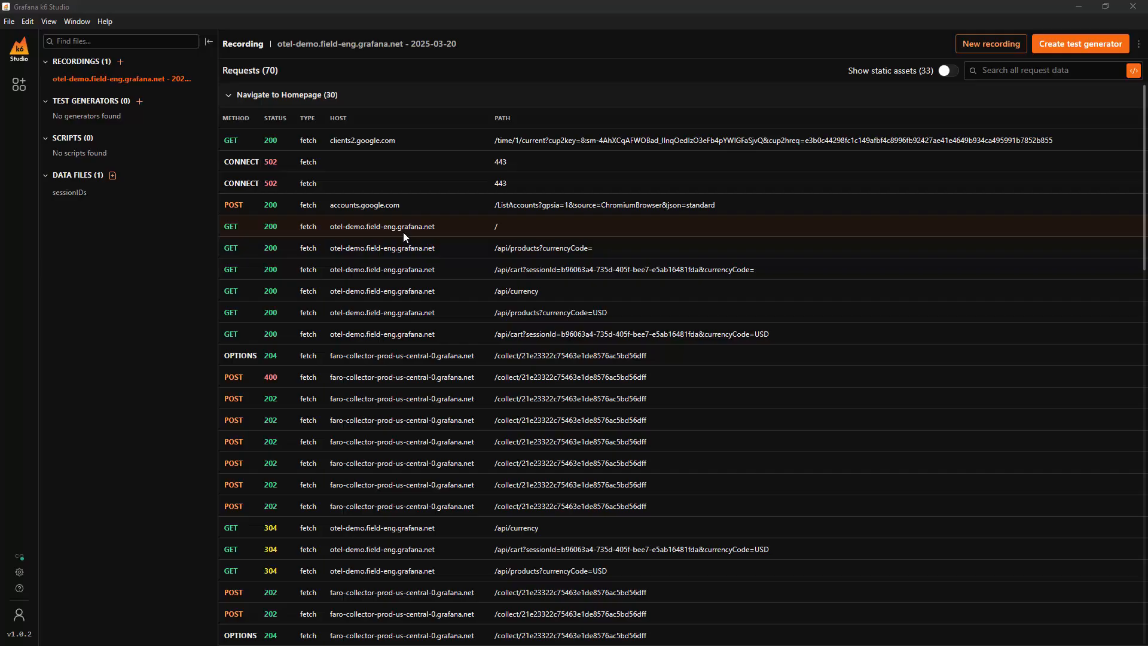
{"action": "left_click", "coordinate": [382, 226]}
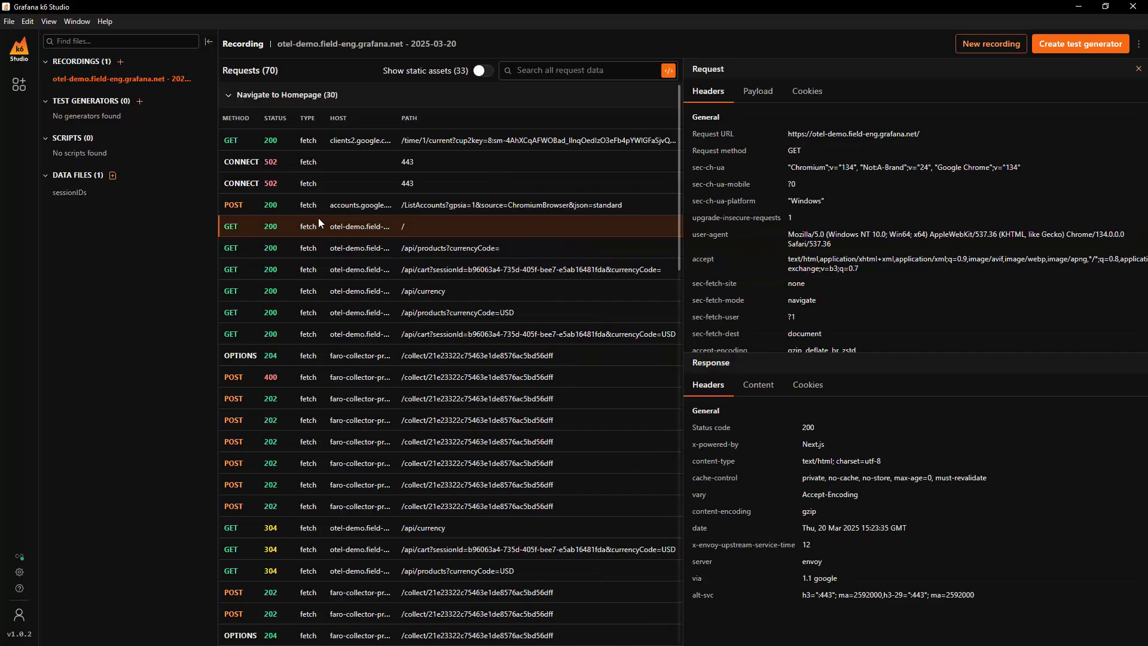
{"action": "mouse_move", "coordinate": [800, 177]}
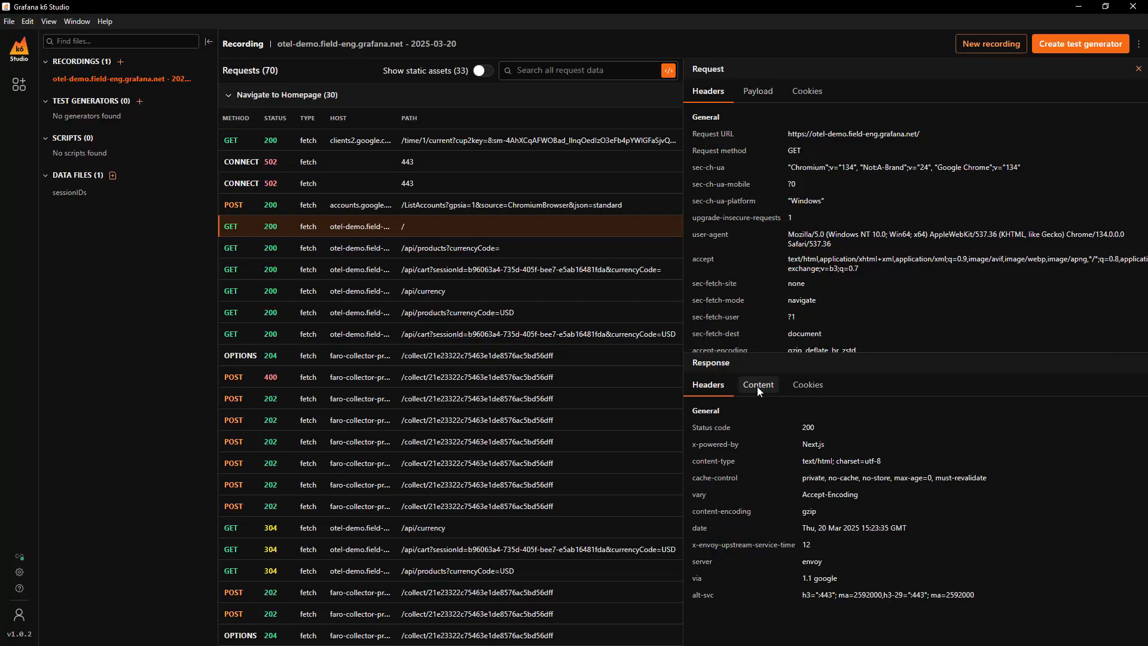
Preview the homepage response page, then inspect the /api/currency request.
{"action": "left_click", "coordinate": [757, 384]}
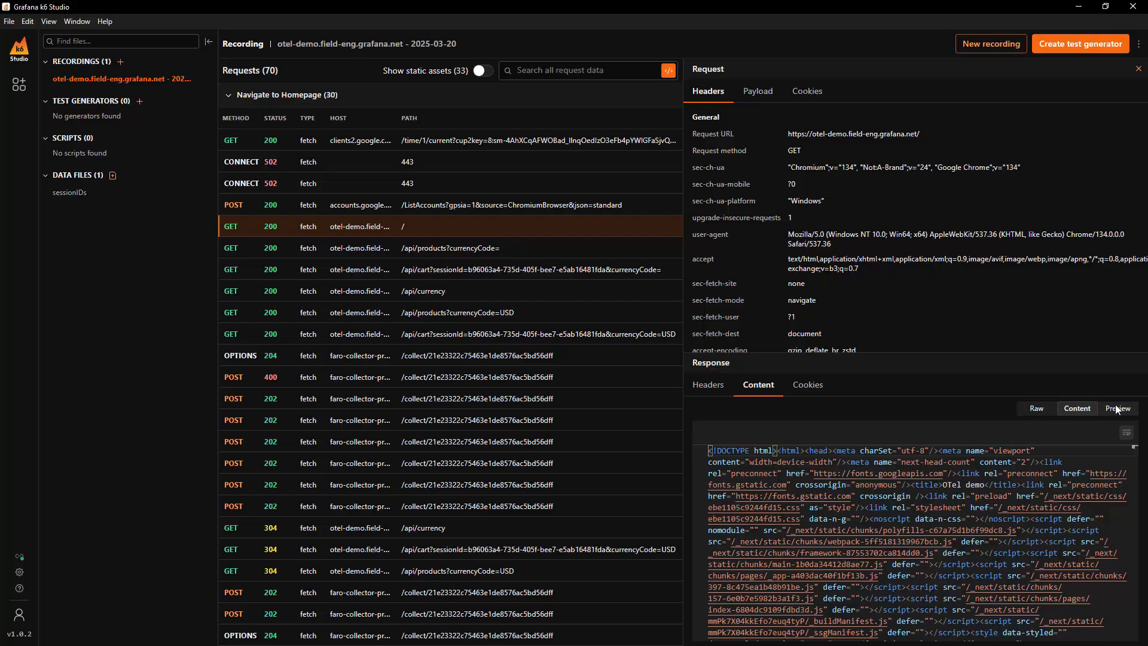
{"action": "left_click", "coordinate": [1118, 408]}
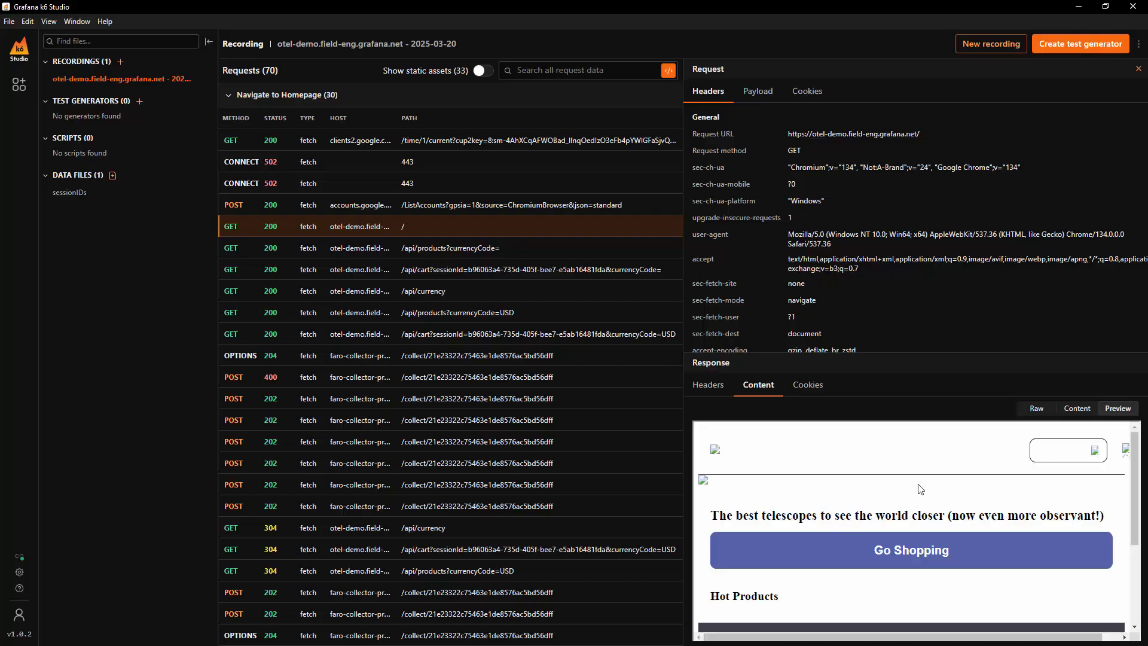
{"action": "mouse_move", "coordinate": [942, 485]}
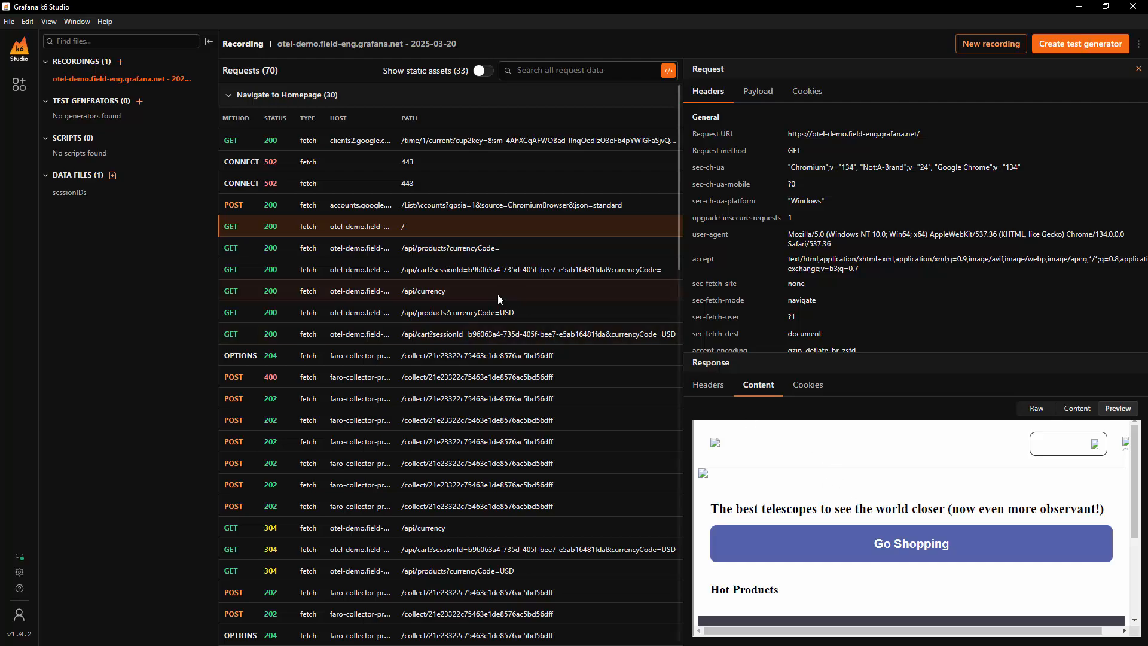
{"action": "left_click", "coordinate": [422, 291]}
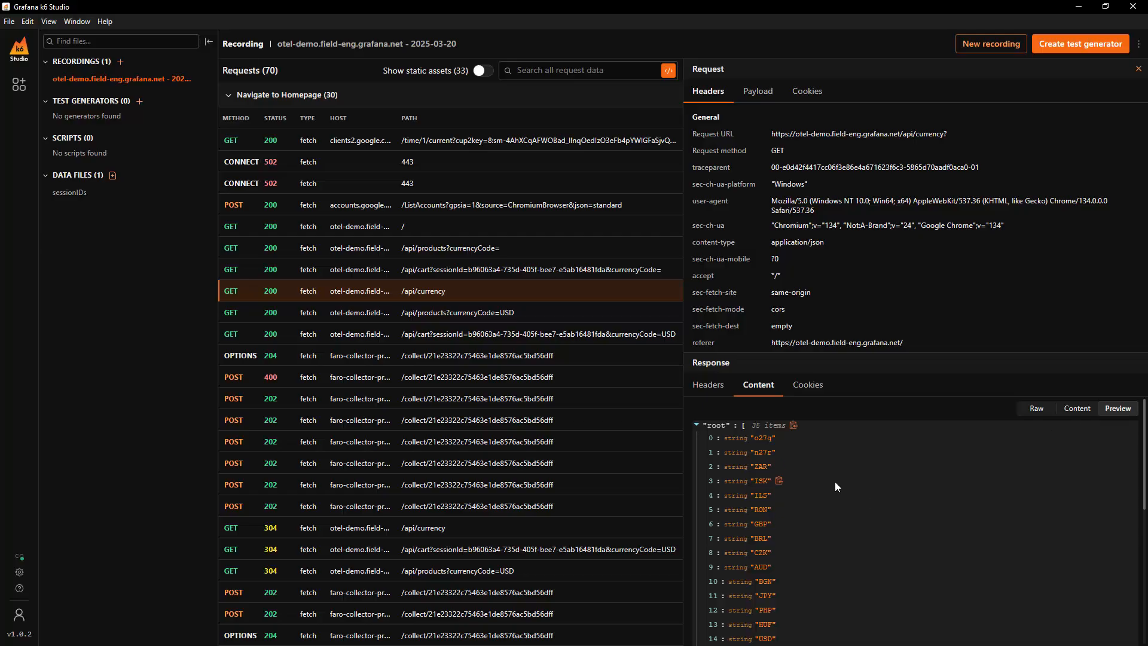
{"action": "mouse_move", "coordinate": [831, 614]}
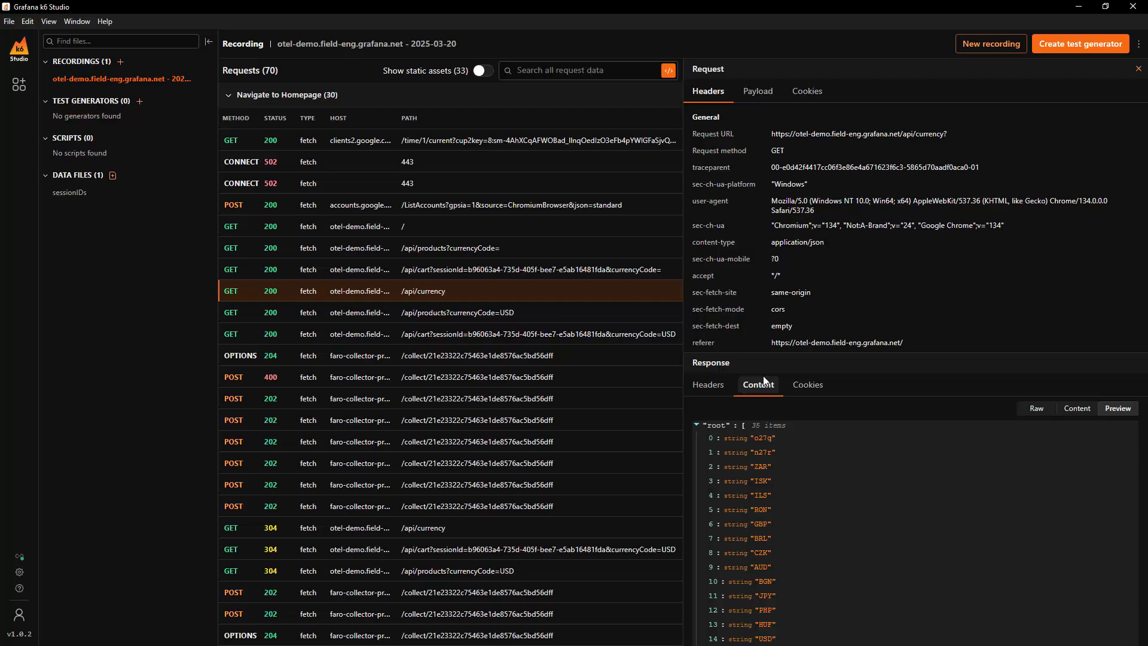
{"action": "mouse_move", "coordinate": [1080, 44]}
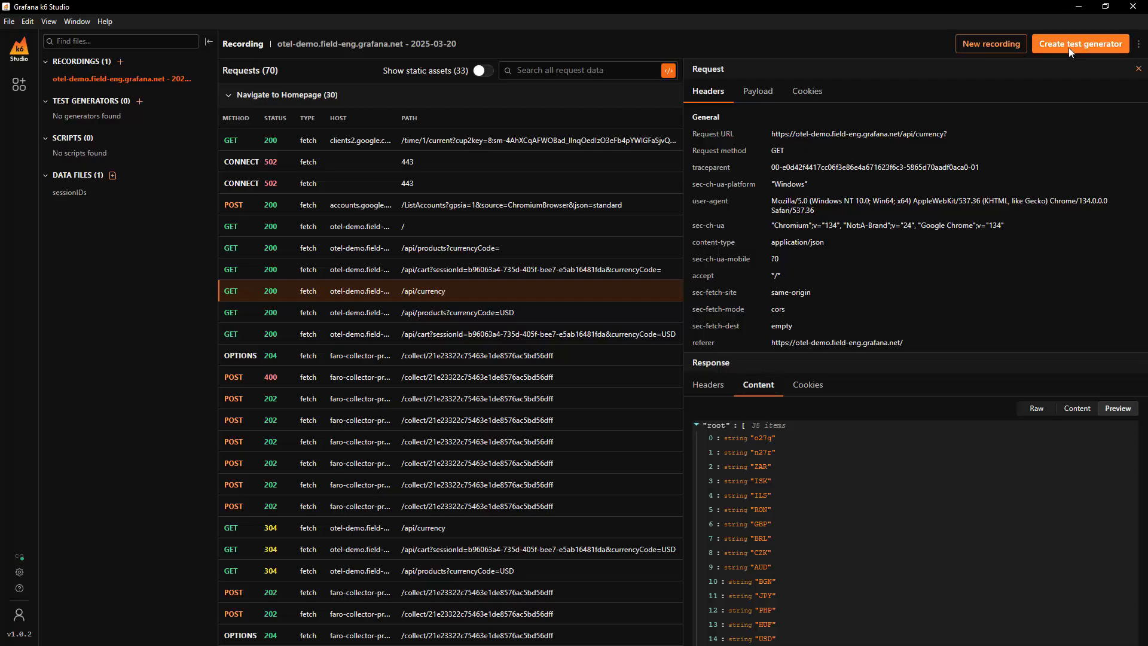
Build a test generator from only otel-demo.field-eng.grafana.net traffic and browse its 34 requests.
{"action": "left_click", "coordinate": [1080, 44]}
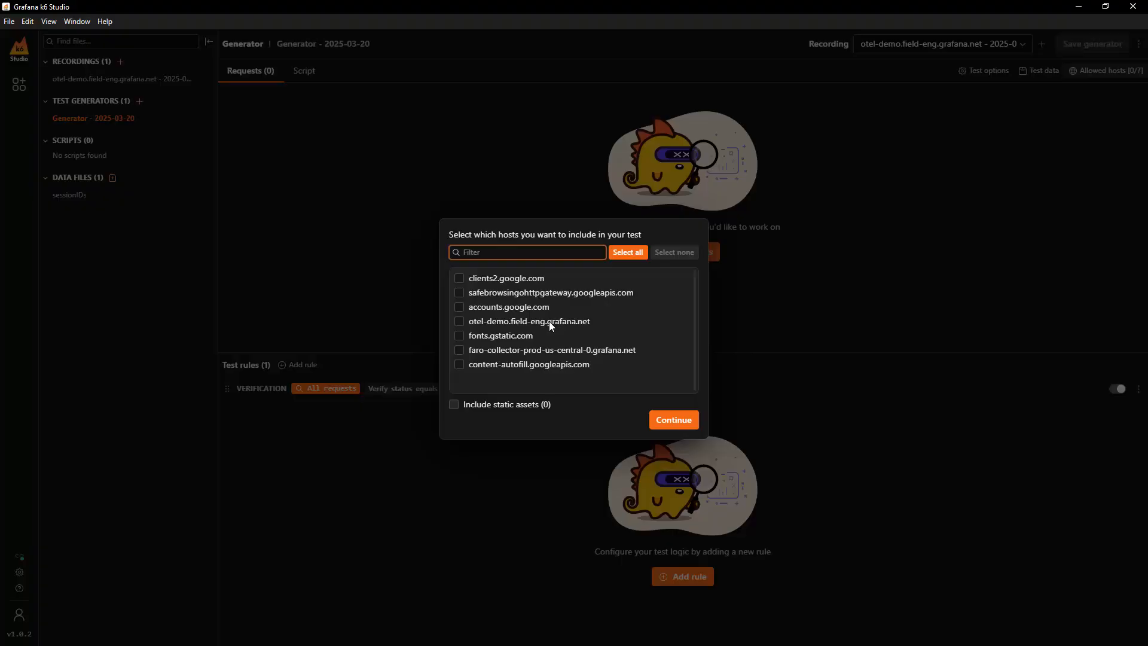
{"action": "left_click", "coordinate": [459, 322]}
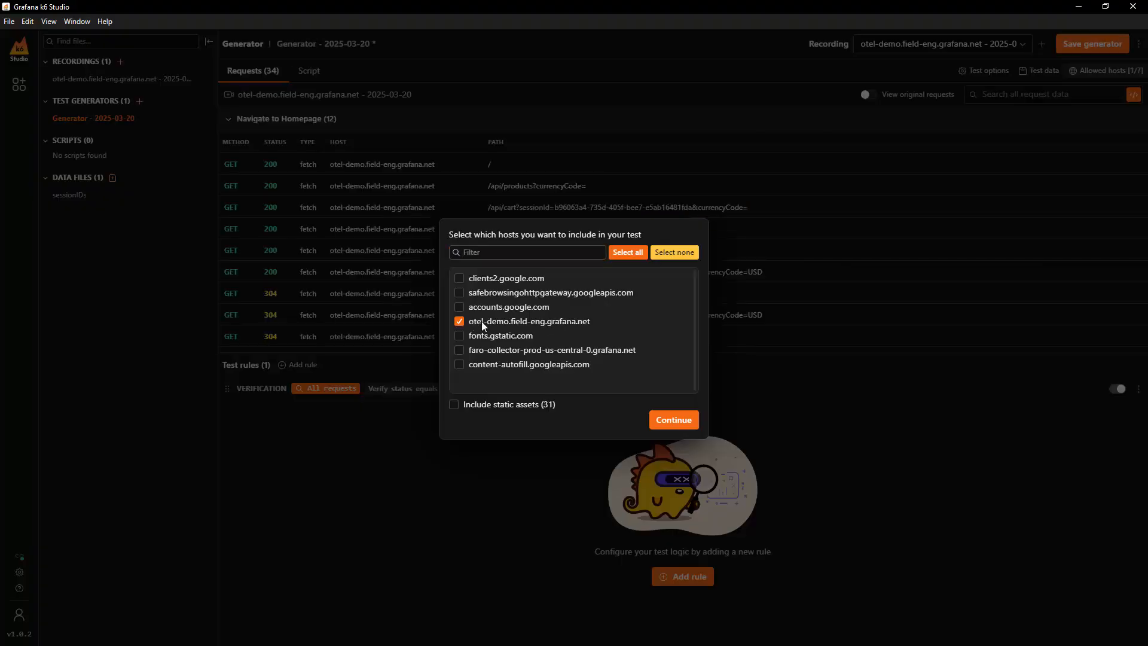
{"action": "mouse_move", "coordinate": [499, 336]}
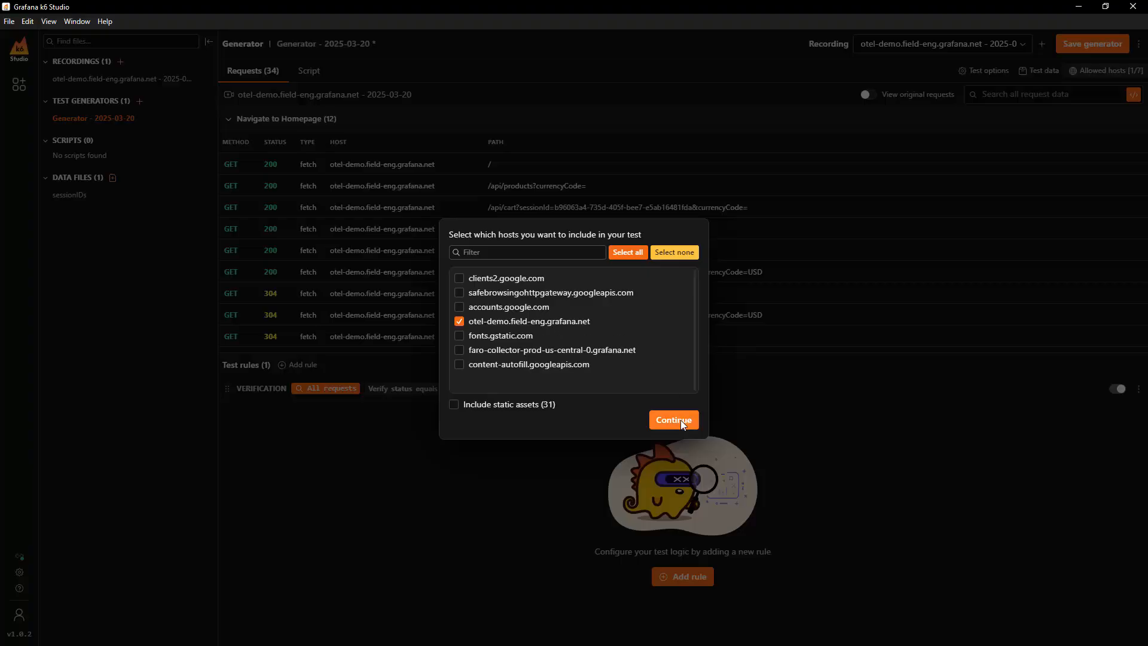
{"action": "left_click", "coordinate": [672, 420]}
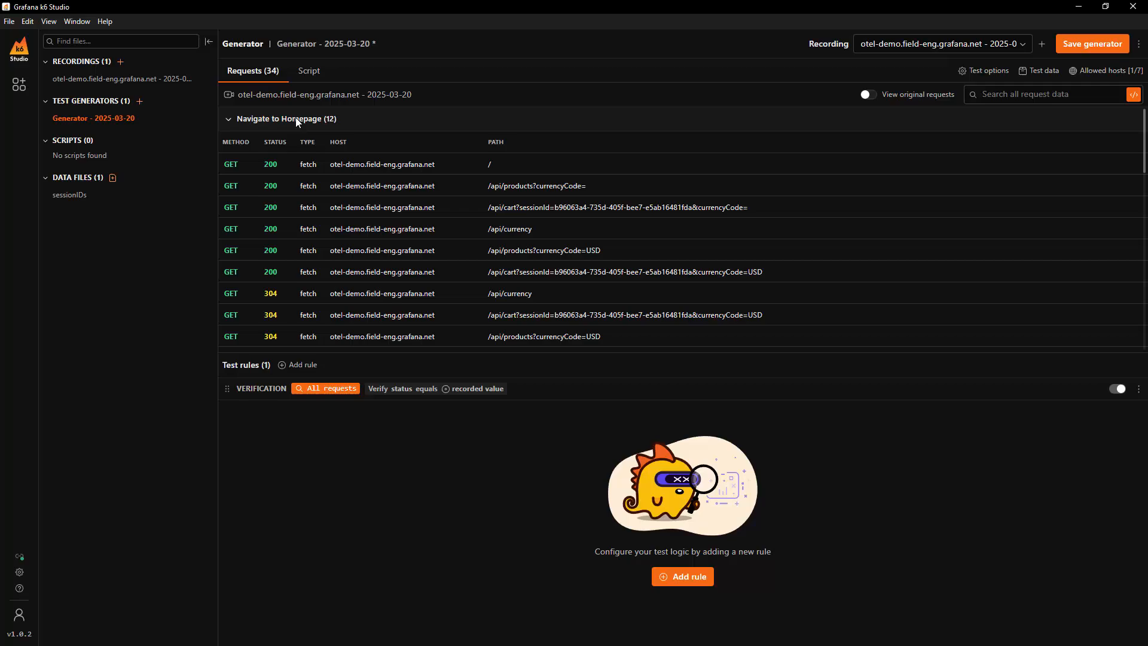
{"action": "scroll", "scroll_direction": "down", "scroll_amount": 3}
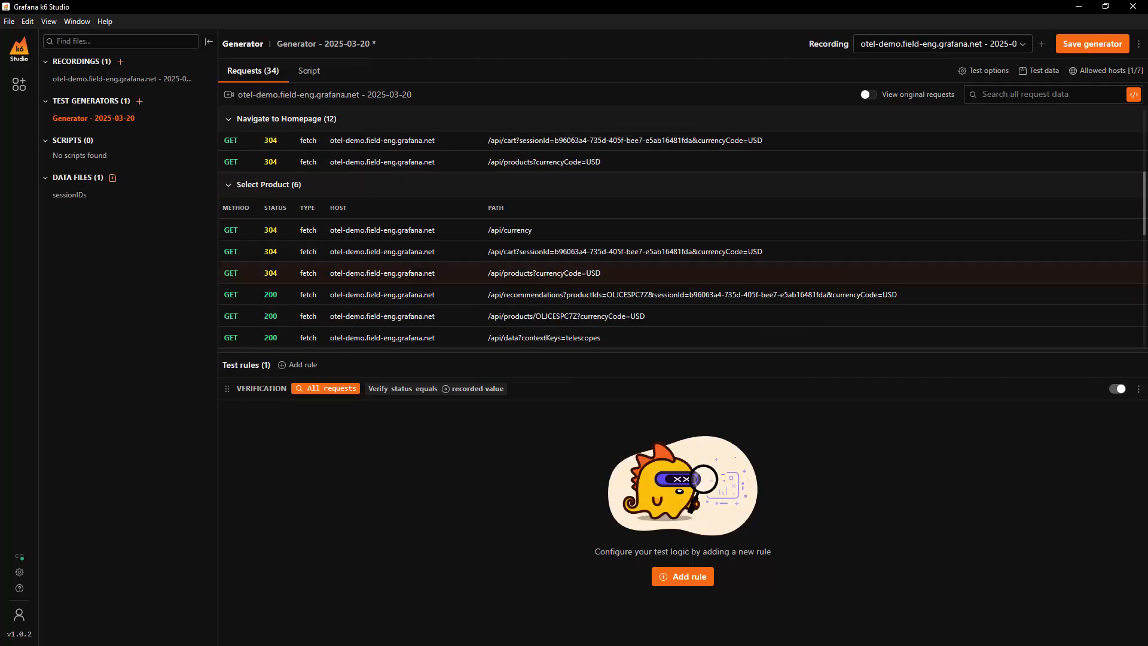
{"action": "scroll", "scroll_direction": "down", "scroll_amount": 3}
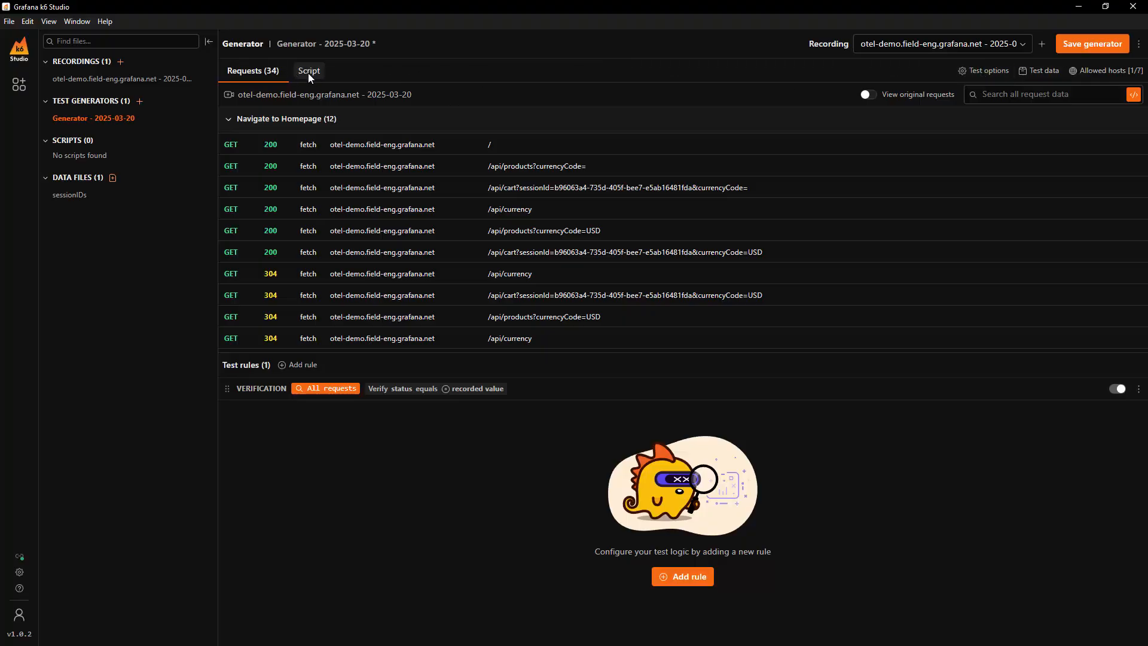
Scroll through the generated k6 script and its staged load options.
{"action": "left_click", "coordinate": [309, 71]}
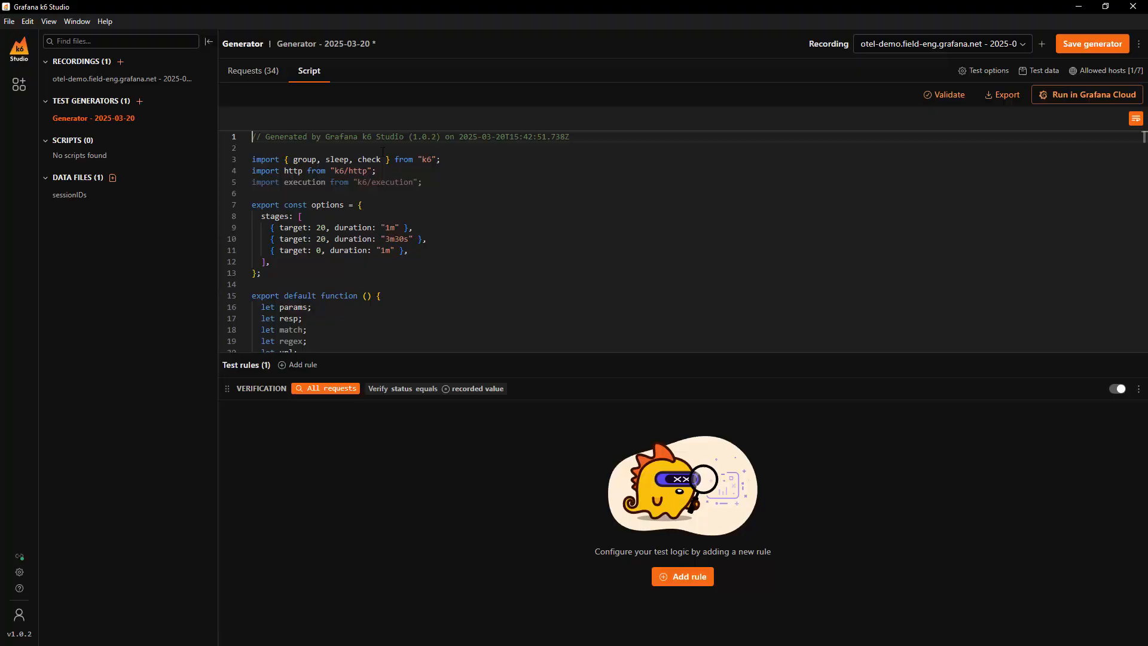
{"action": "scroll", "scroll_direction": "down", "scroll_amount": 3}
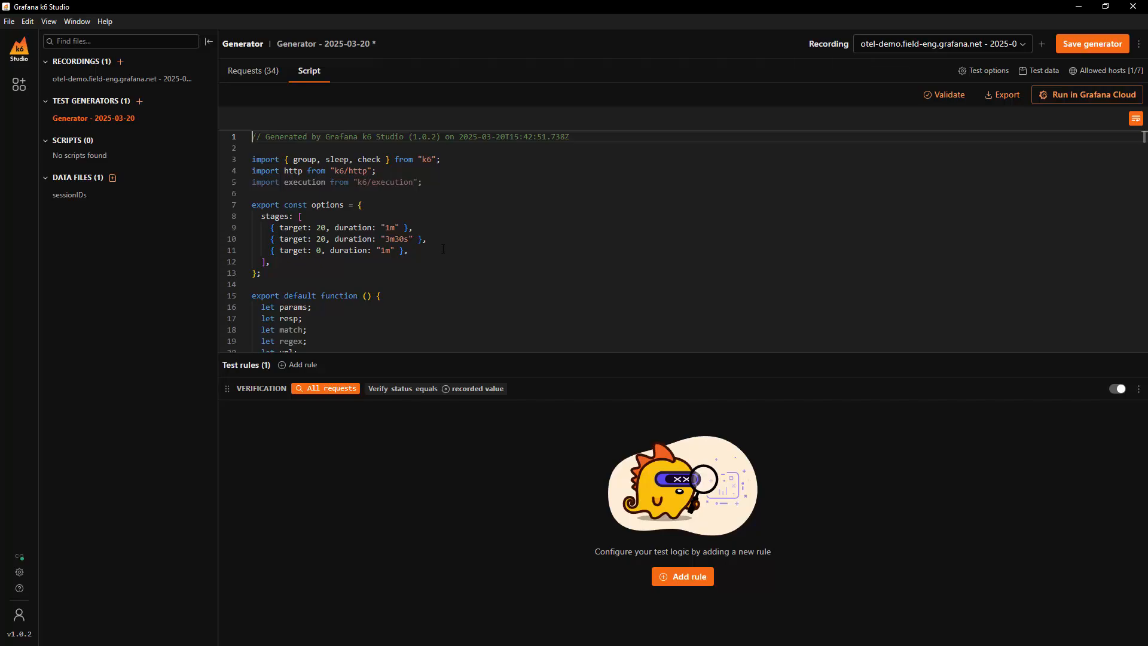
{"action": "mouse_move", "coordinate": [988, 70]}
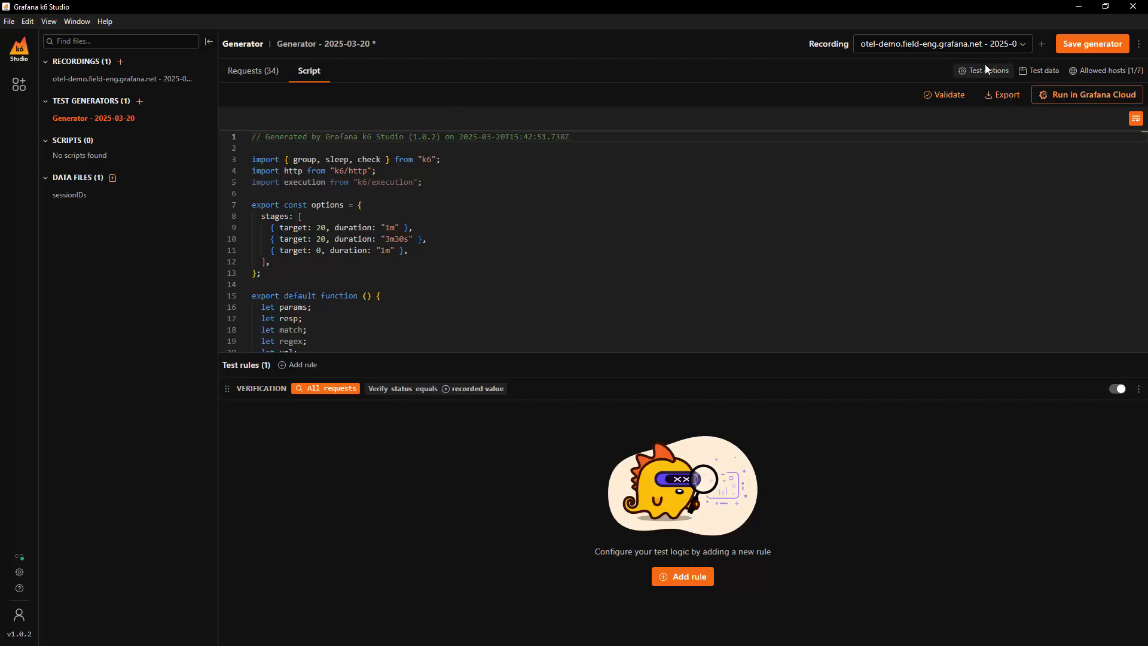
Open Test options to see ramping VUs across stages of 20, 20 and 0.
{"action": "left_click", "coordinate": [988, 70]}
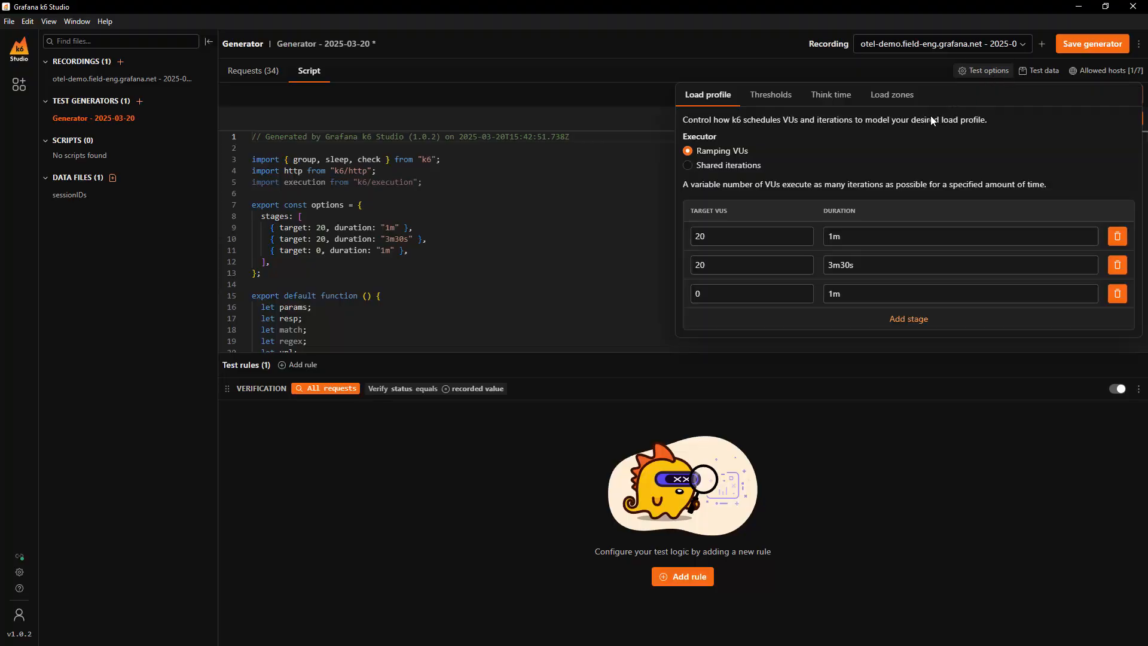
{"action": "mouse_move", "coordinate": [864, 138]}
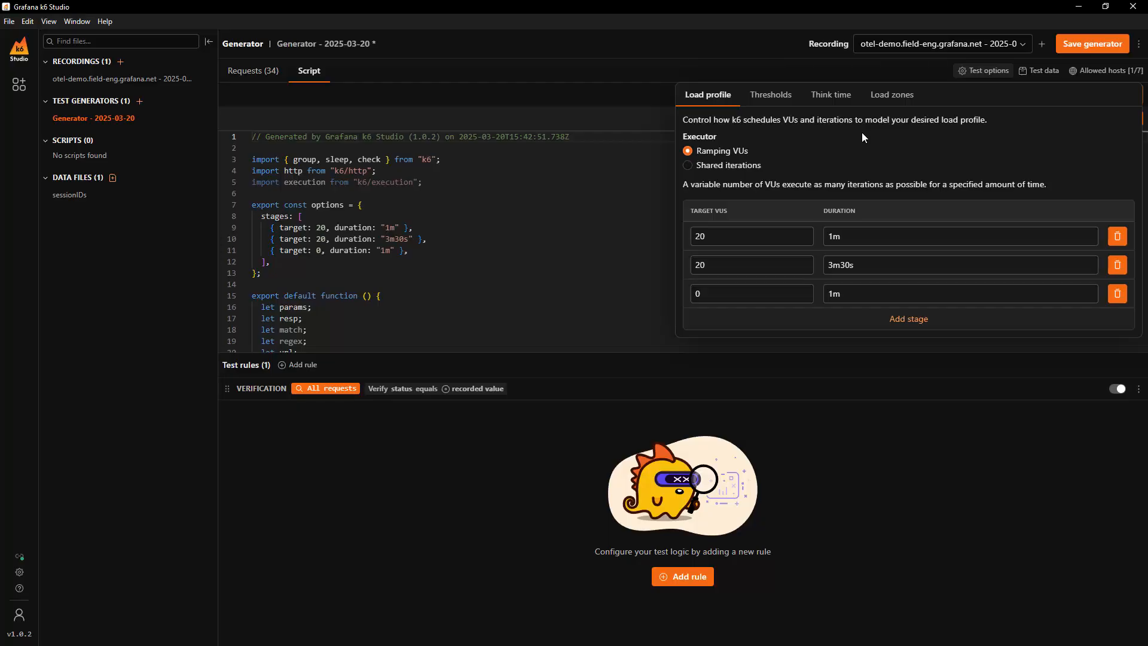
{"action": "mouse_move", "coordinate": [802, 169]}
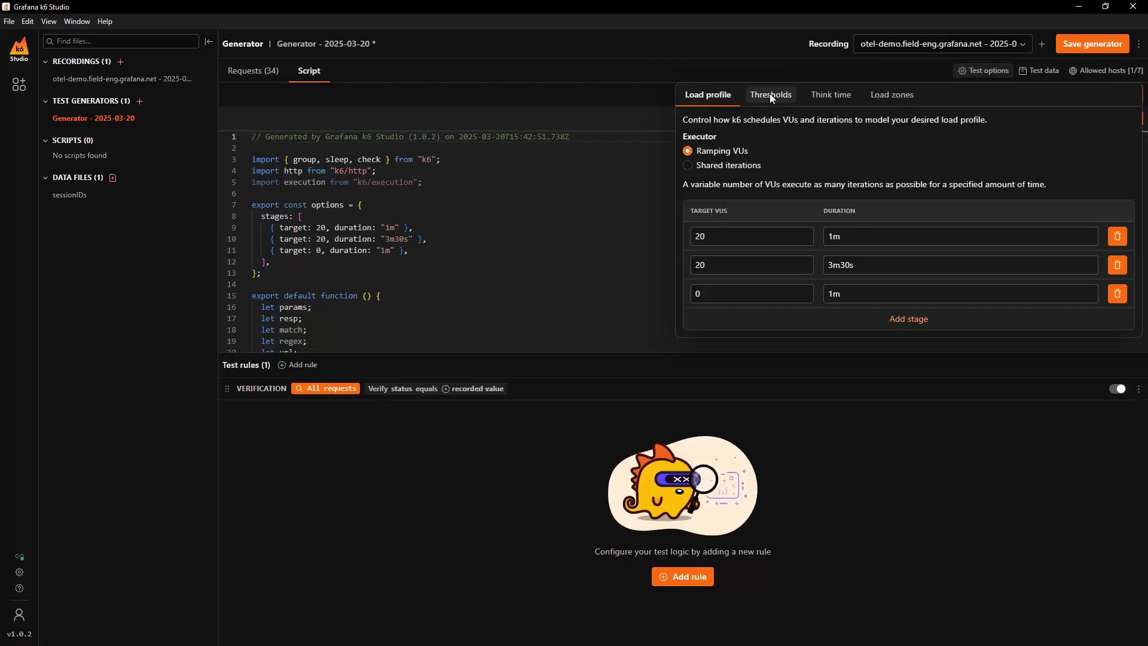
Add a Mean response-time threshold with condition < 2000 ms.
{"action": "left_click", "coordinate": [770, 94]}
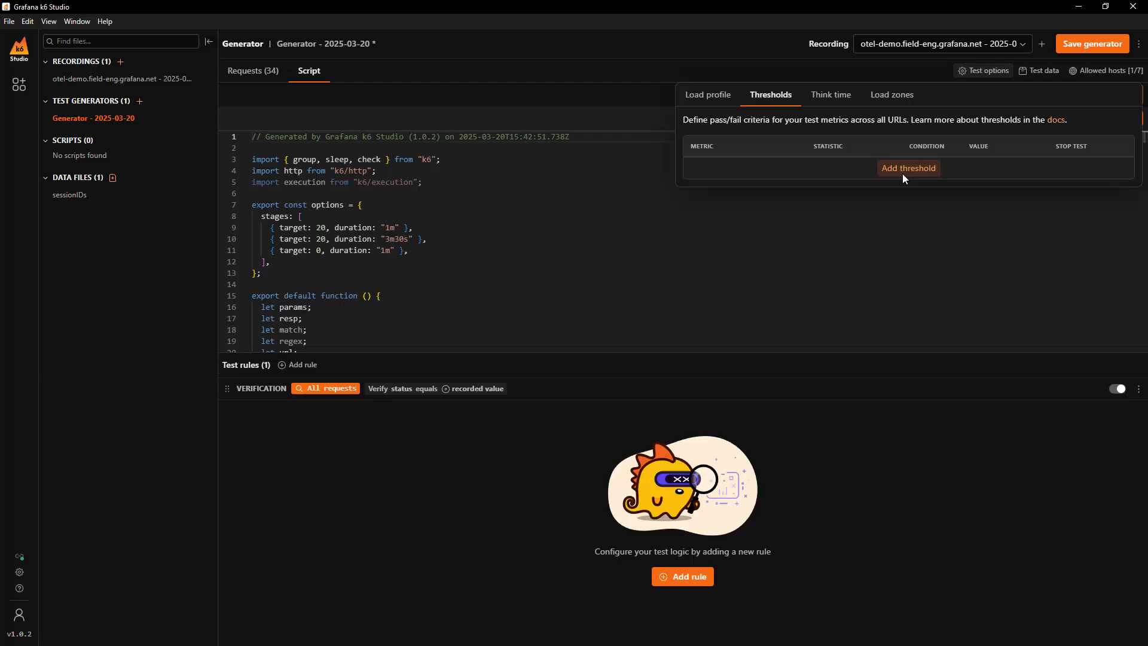
{"action": "left_click", "coordinate": [908, 168]}
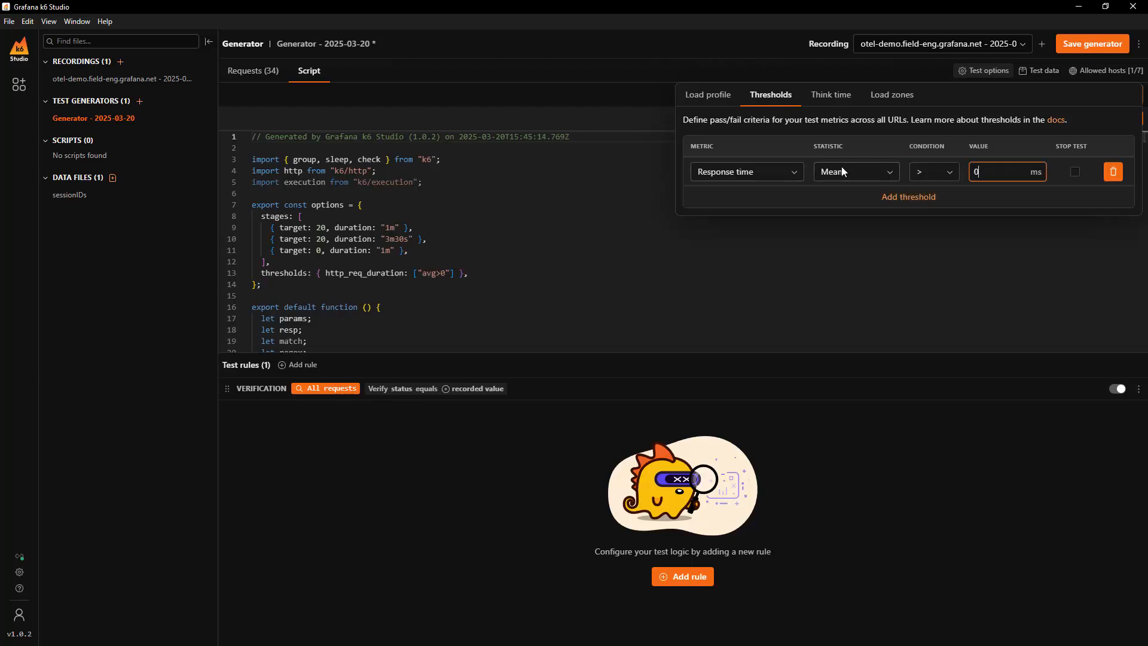
{"action": "left_click", "coordinate": [932, 172]}
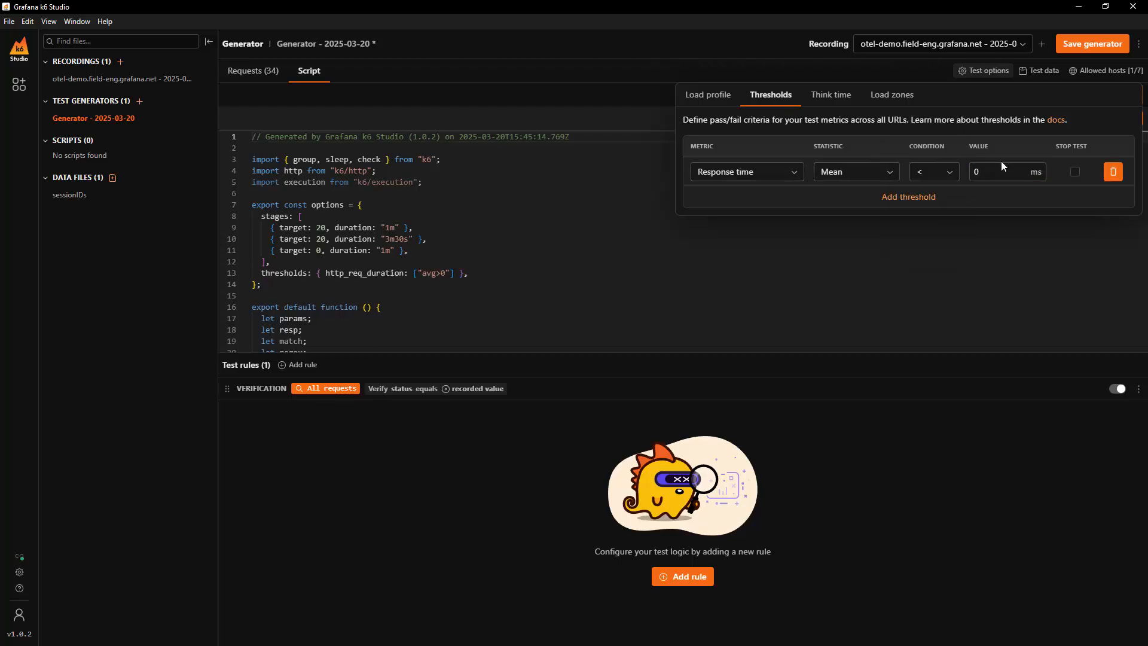
{"action": "type", "text": "20"}
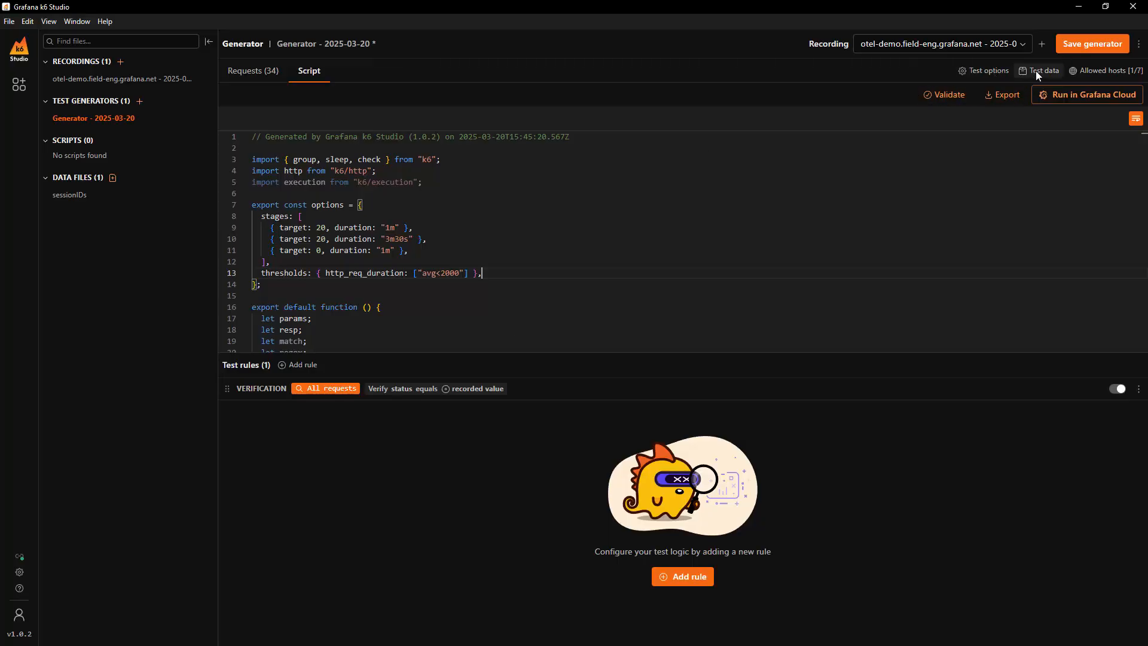
{"action": "left_click", "coordinate": [987, 71]}
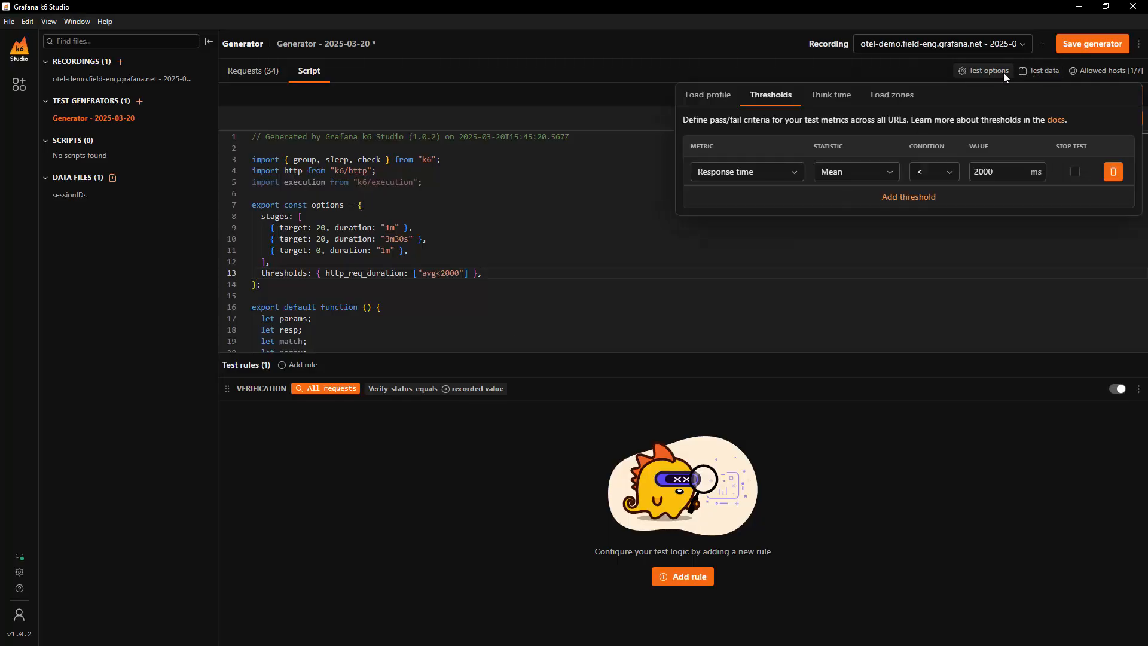
Set think time to random 3–5 seconds and add a 100% US East (Ohio) load zone.
{"action": "left_click", "coordinate": [830, 94]}
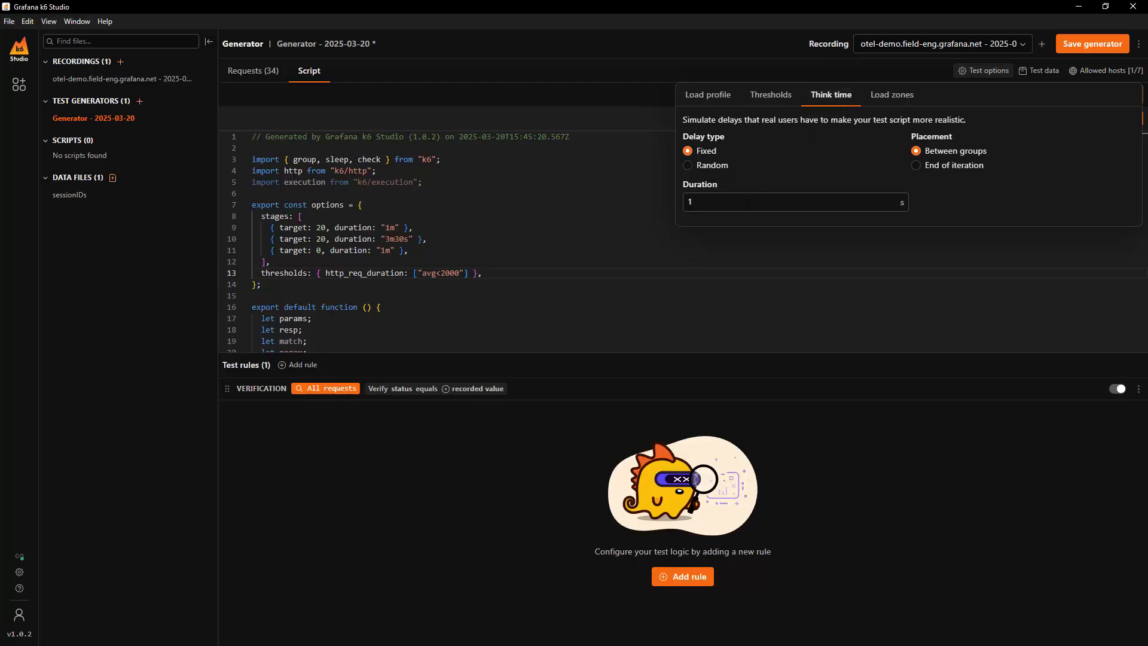
{"action": "left_click", "coordinate": [688, 165]}
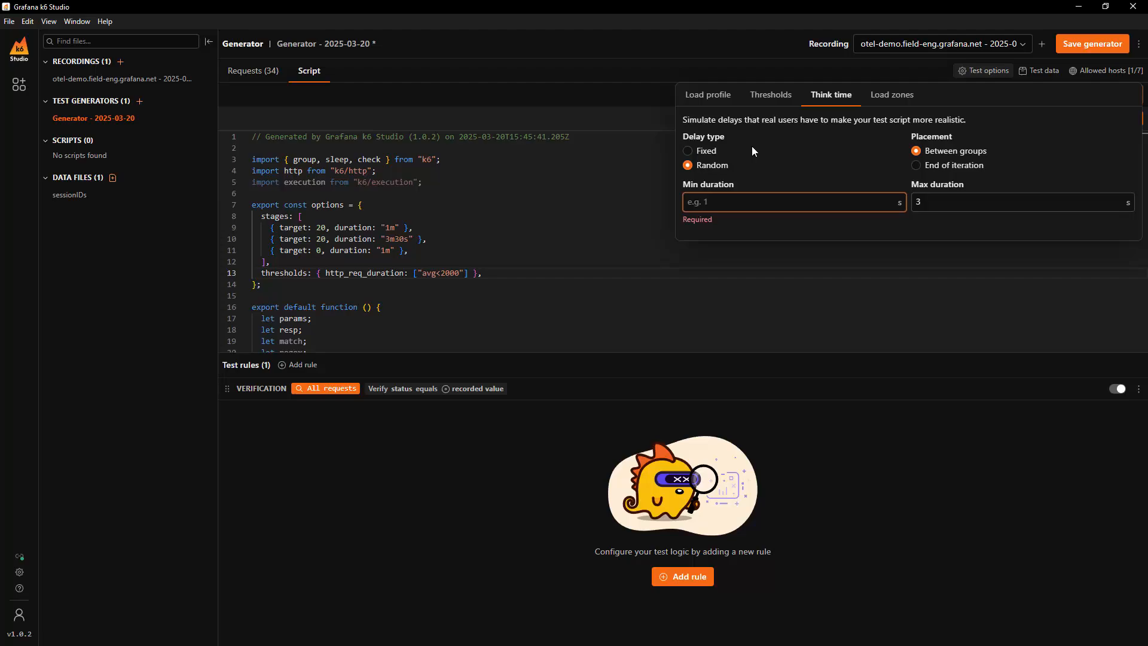
{"action": "type", "text": "5"}
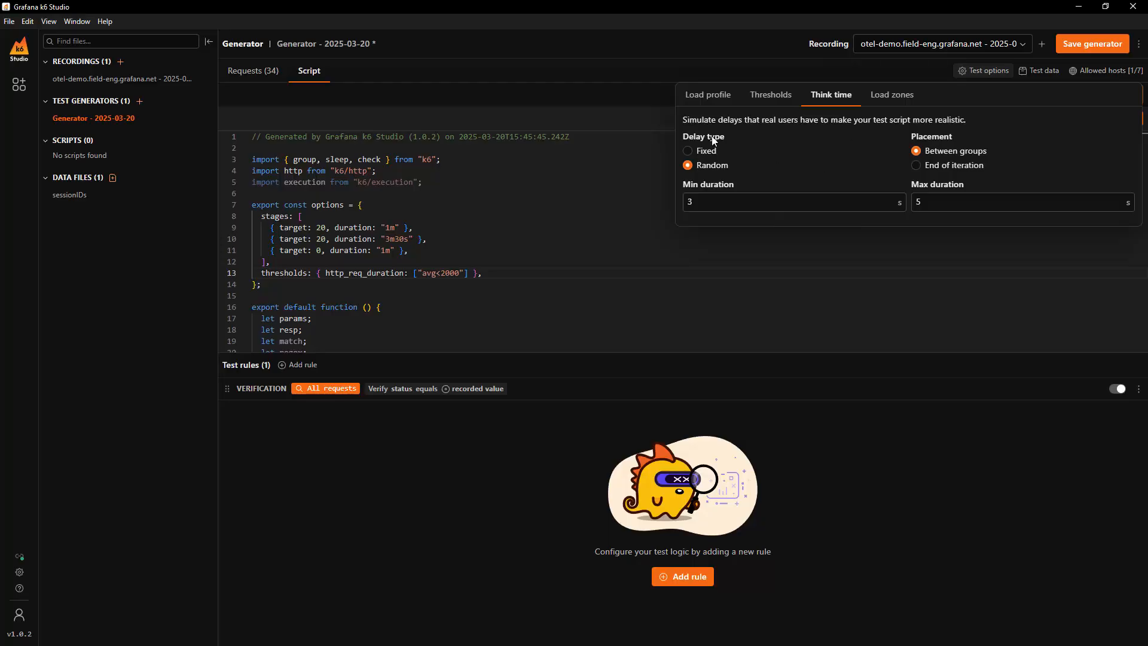
{"action": "mouse_move", "coordinate": [878, 117]}
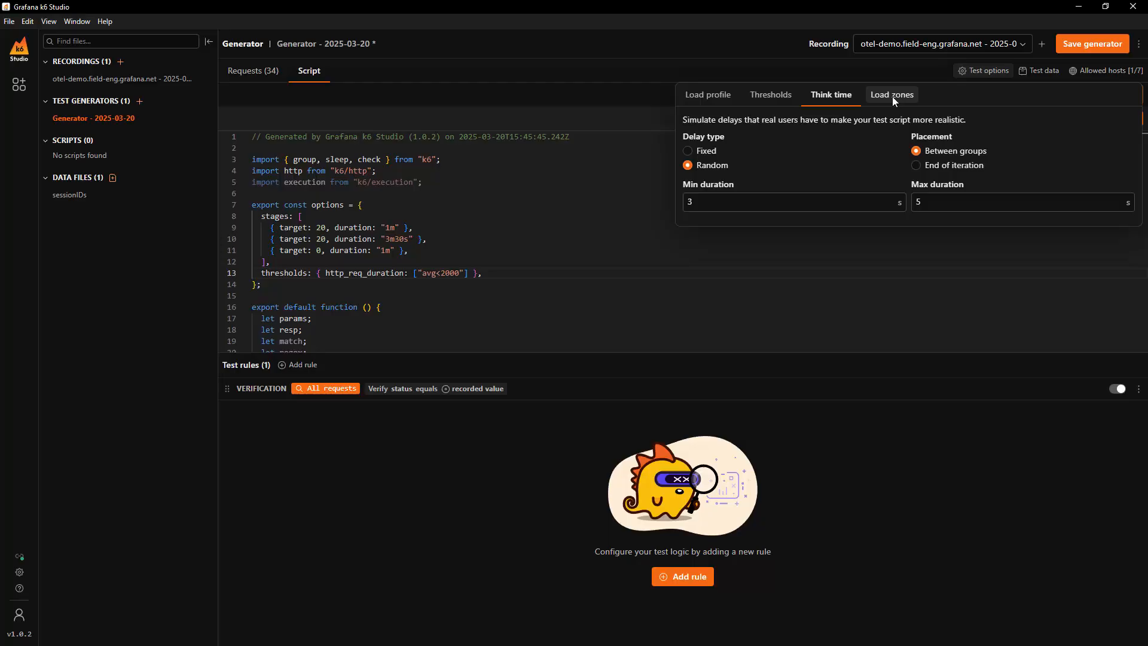
{"action": "left_click", "coordinate": [892, 94]}
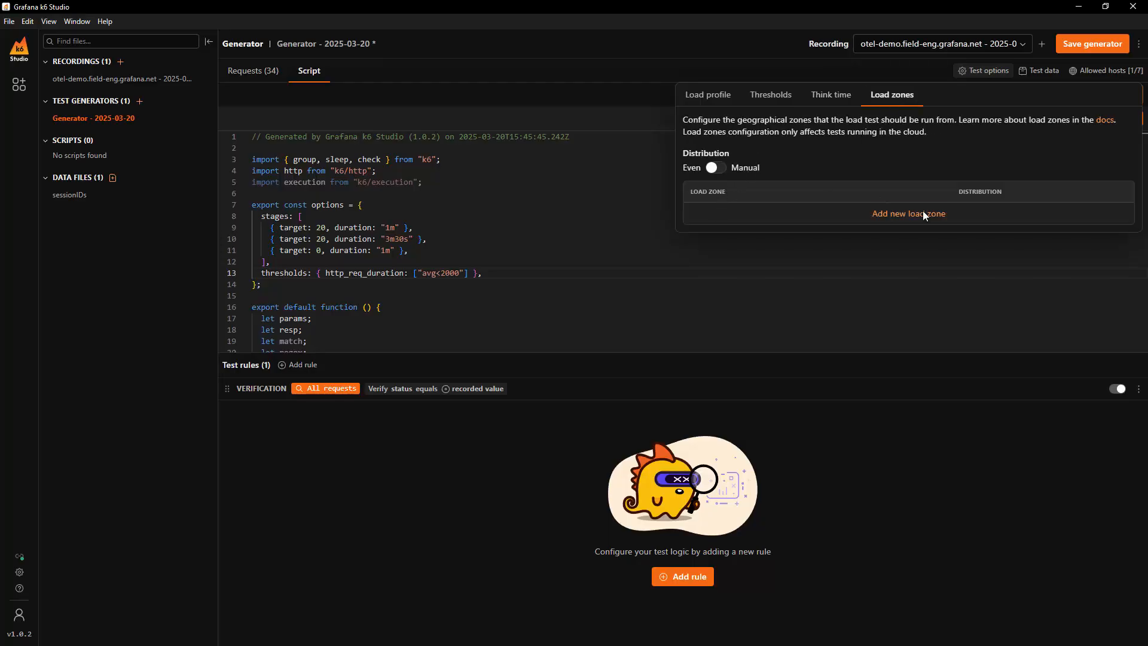
{"action": "left_click", "coordinate": [908, 213]}
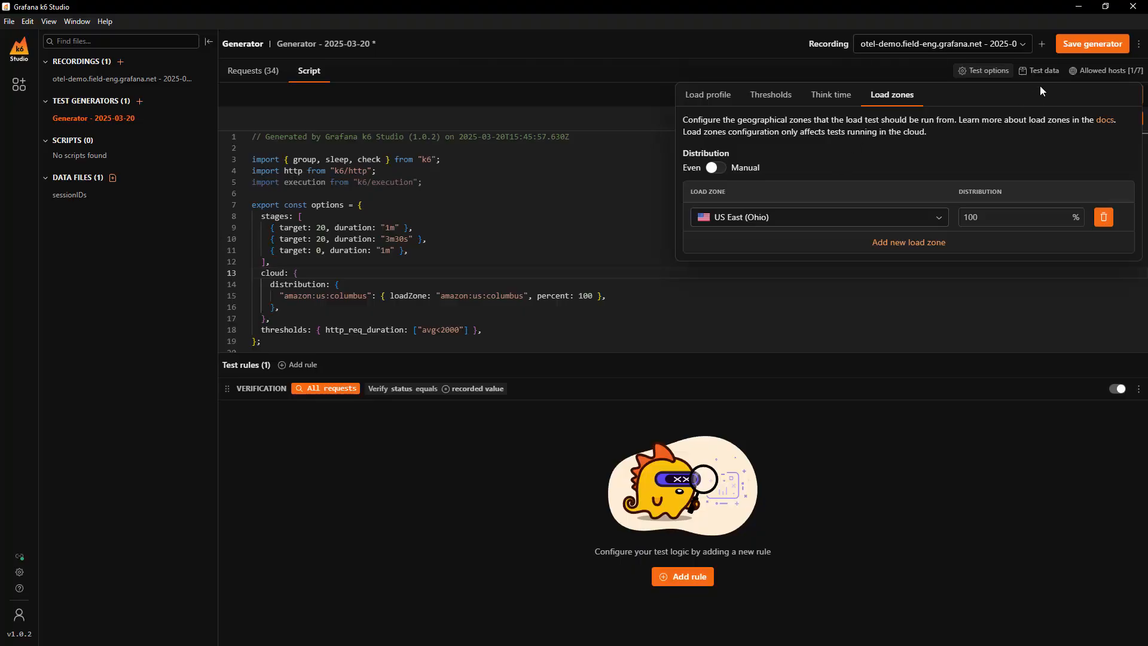
Save the generator, then add sessionIDs.csv as a data file with unique items per iteration.
{"action": "left_click", "coordinate": [1037, 71]}
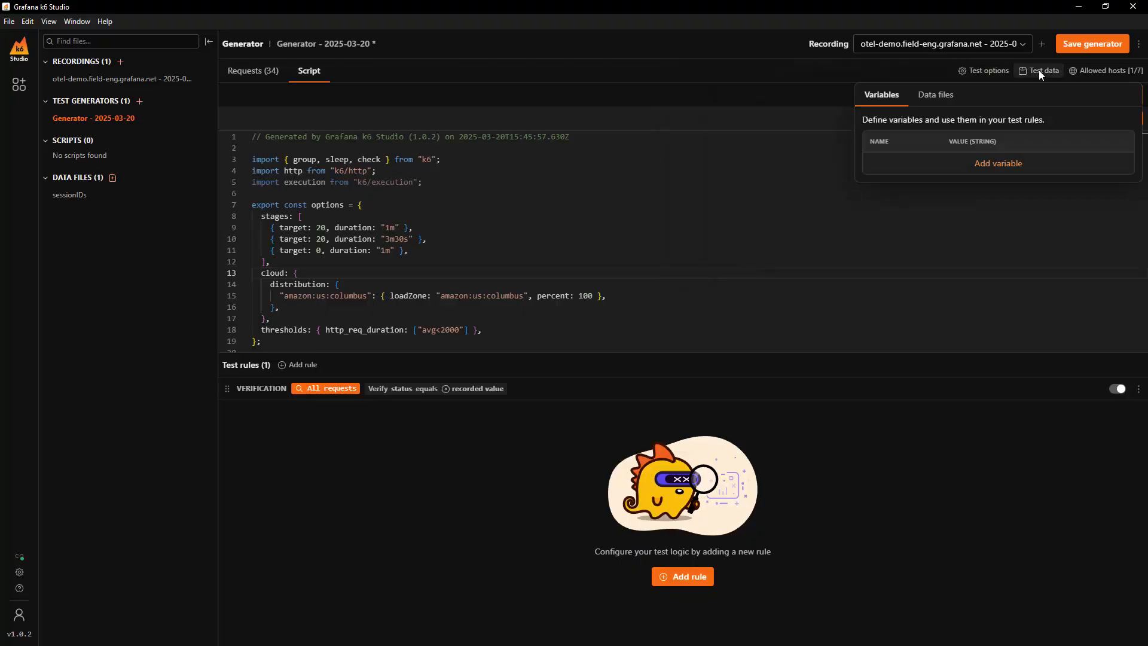
{"action": "mouse_move", "coordinate": [950, 134]}
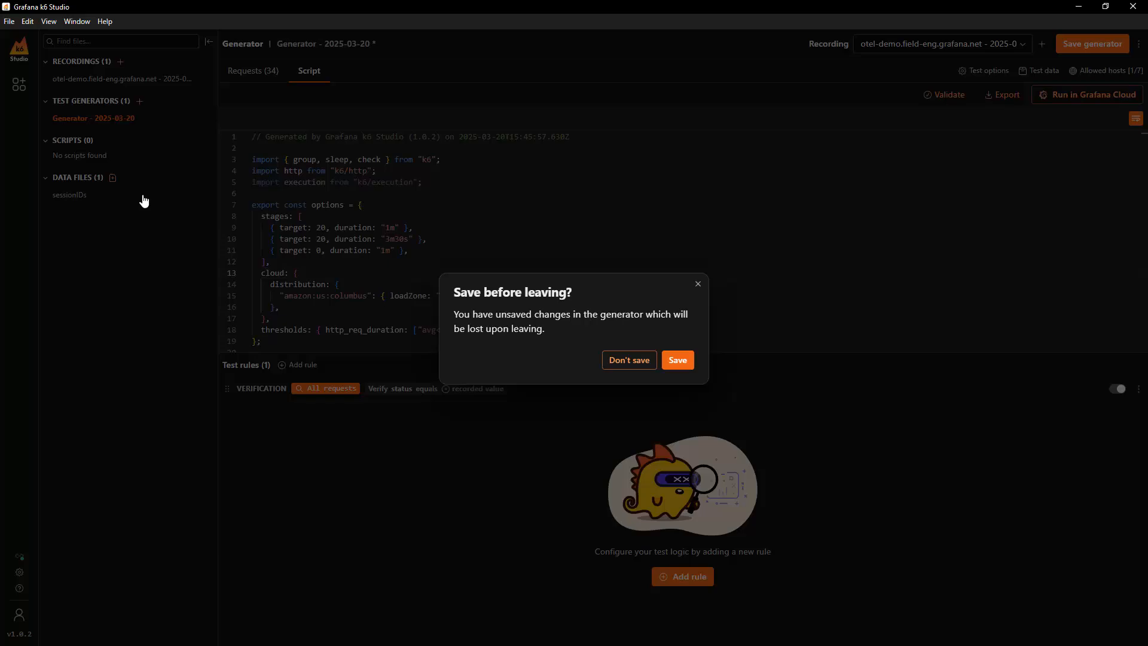
{"action": "left_click", "coordinate": [675, 360]}
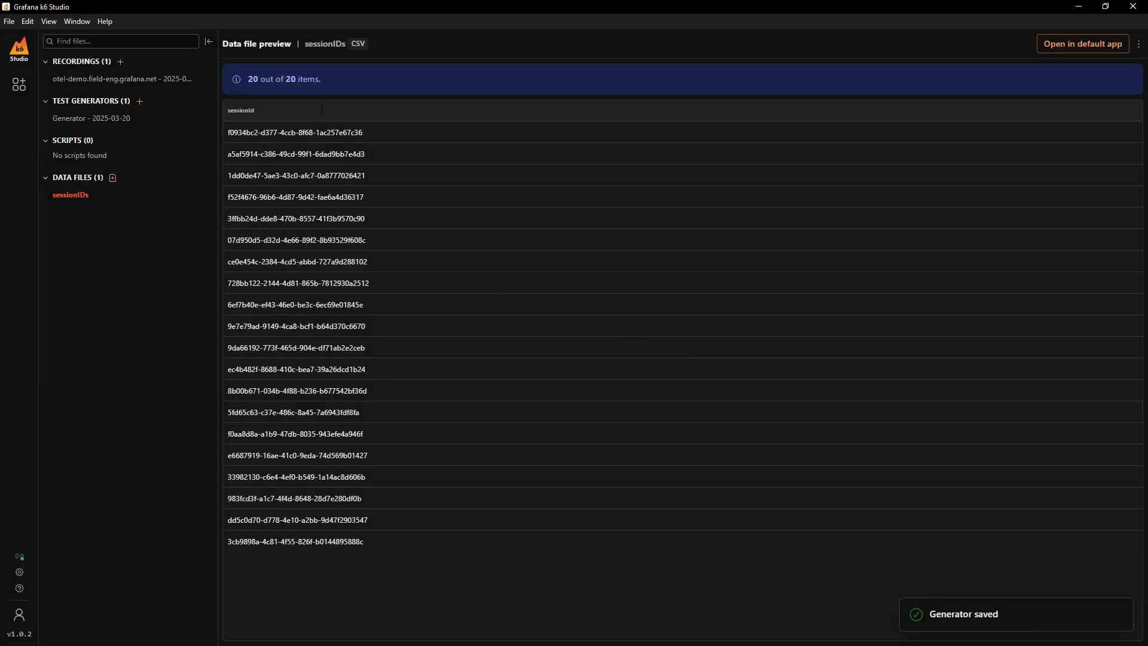
{"action": "left_click", "coordinate": [91, 117]}
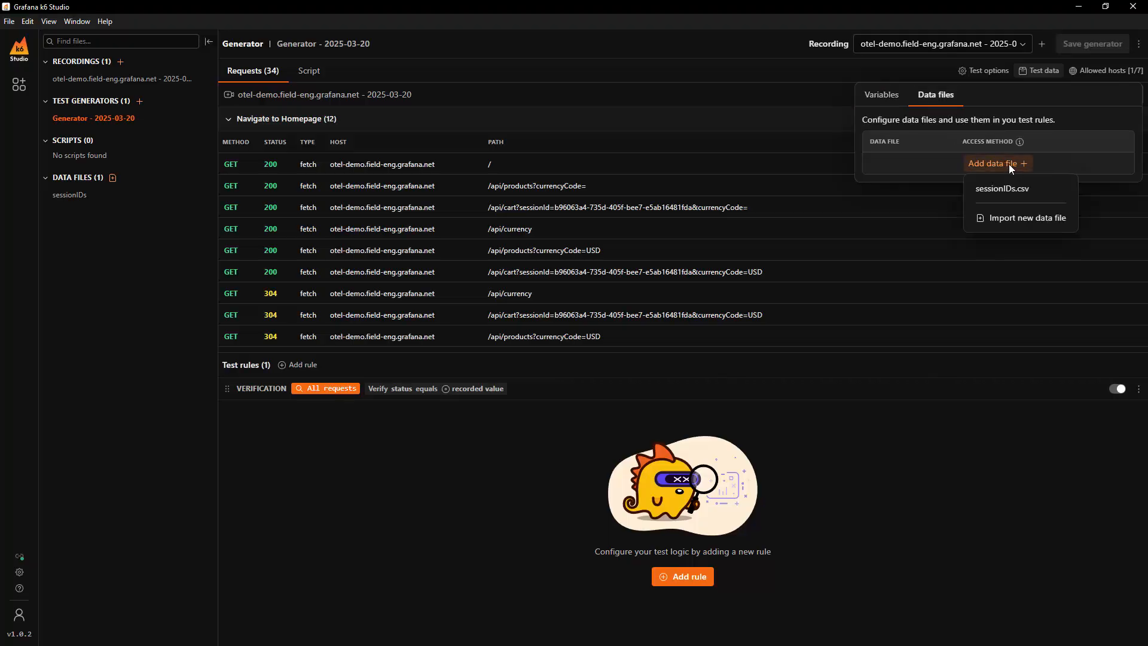
{"action": "left_click", "coordinate": [1001, 188]}
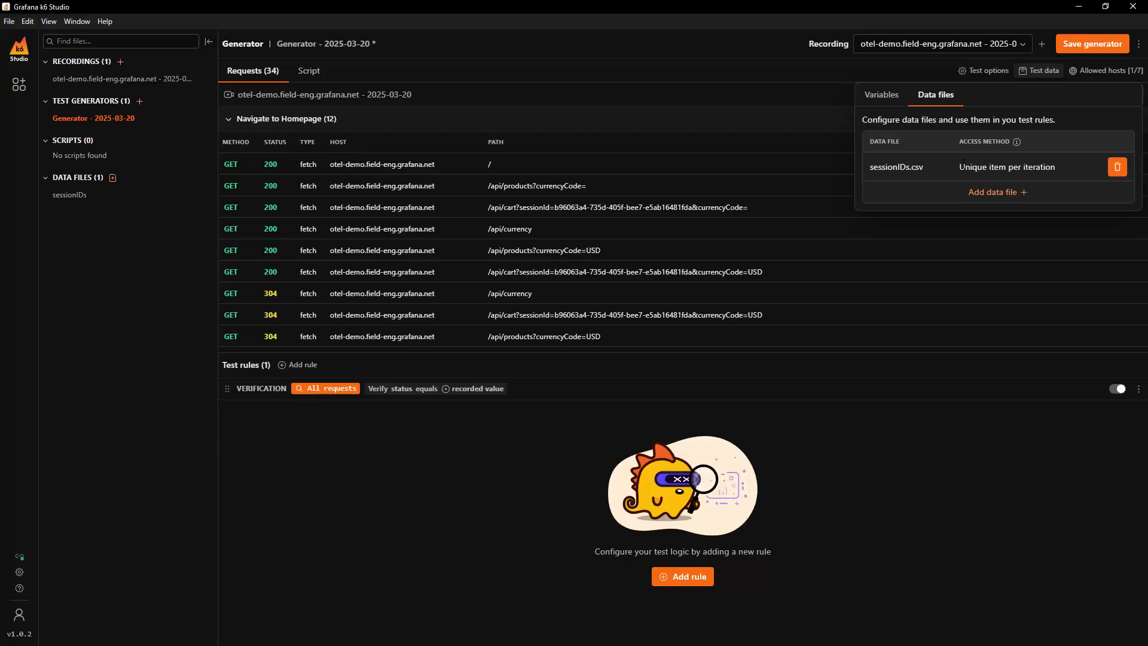
{"action": "mouse_move", "coordinate": [1020, 156]}
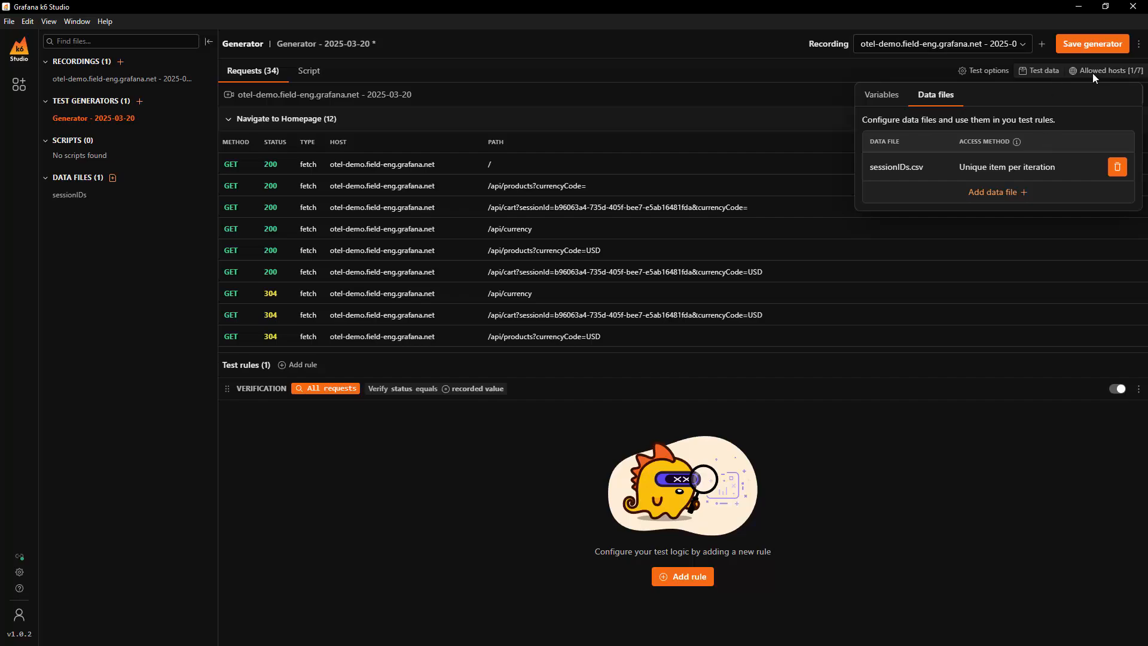
{"action": "left_click", "coordinate": [1106, 71]}
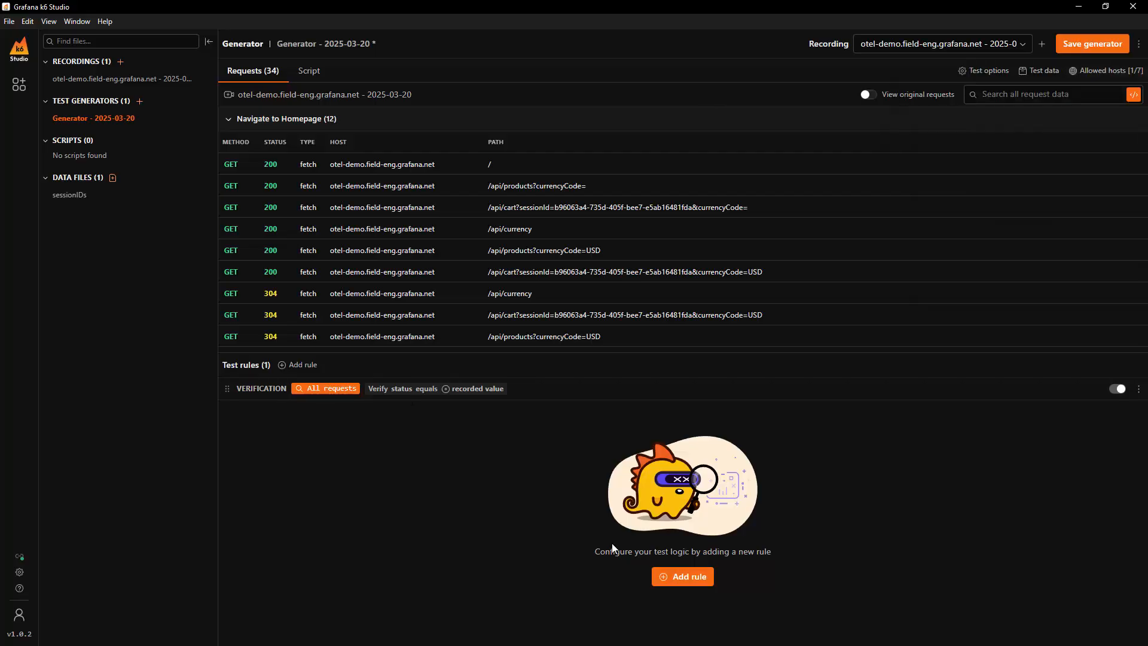
{"action": "mouse_move", "coordinate": [399, 499]}
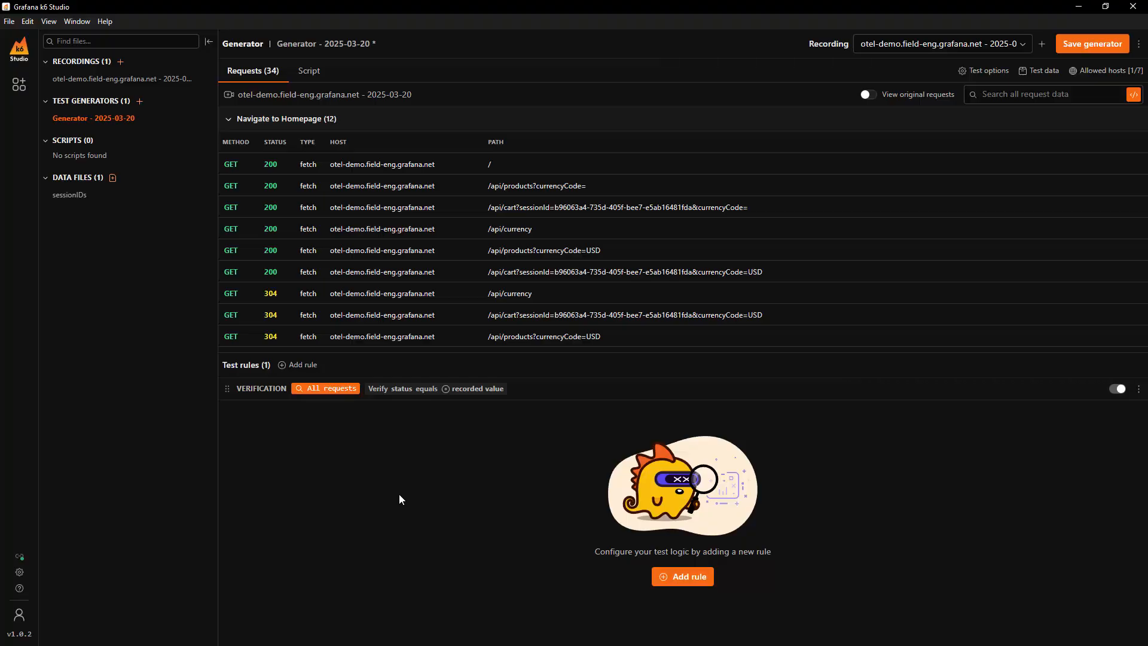
{"action": "mouse_move", "coordinate": [366, 466]}
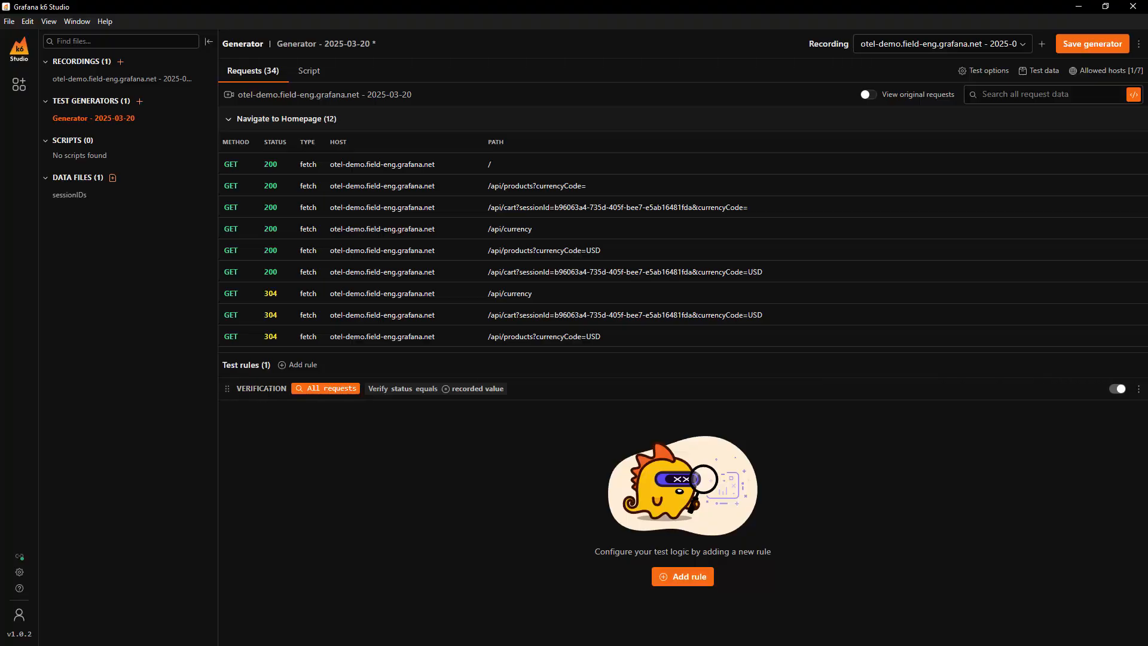
Inspect the verification rule and the script's SharedArray for sessionIDs.csv, then return to rules.
{"action": "left_click", "coordinate": [325, 388]}
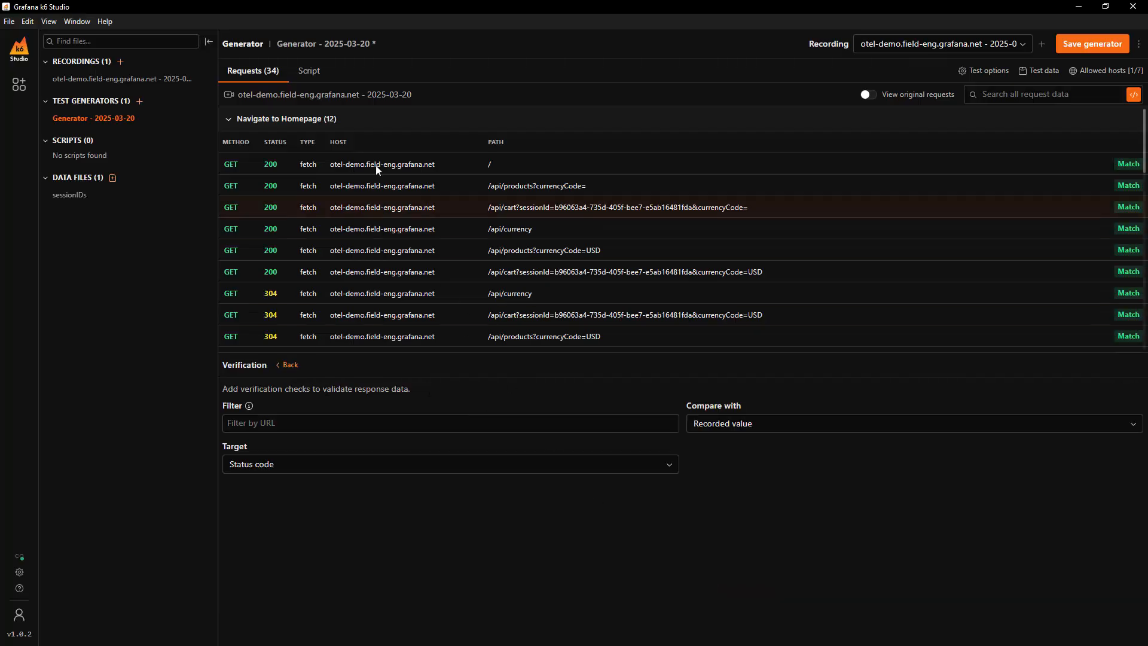
{"action": "left_click", "coordinate": [308, 70]}
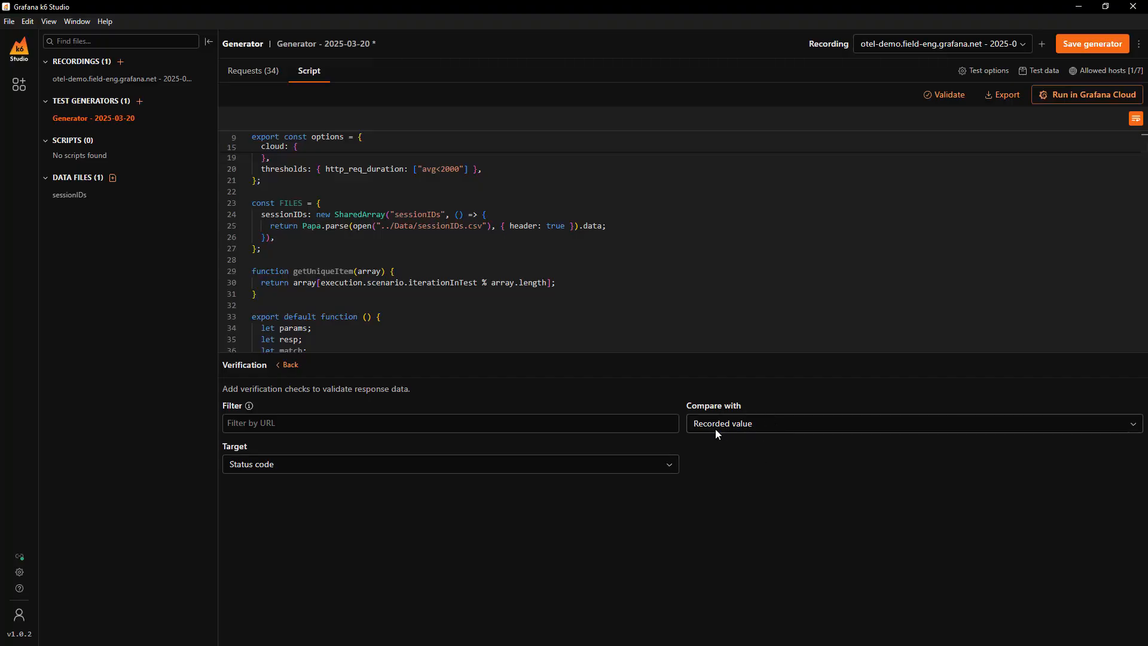
{"action": "mouse_move", "coordinate": [687, 408]}
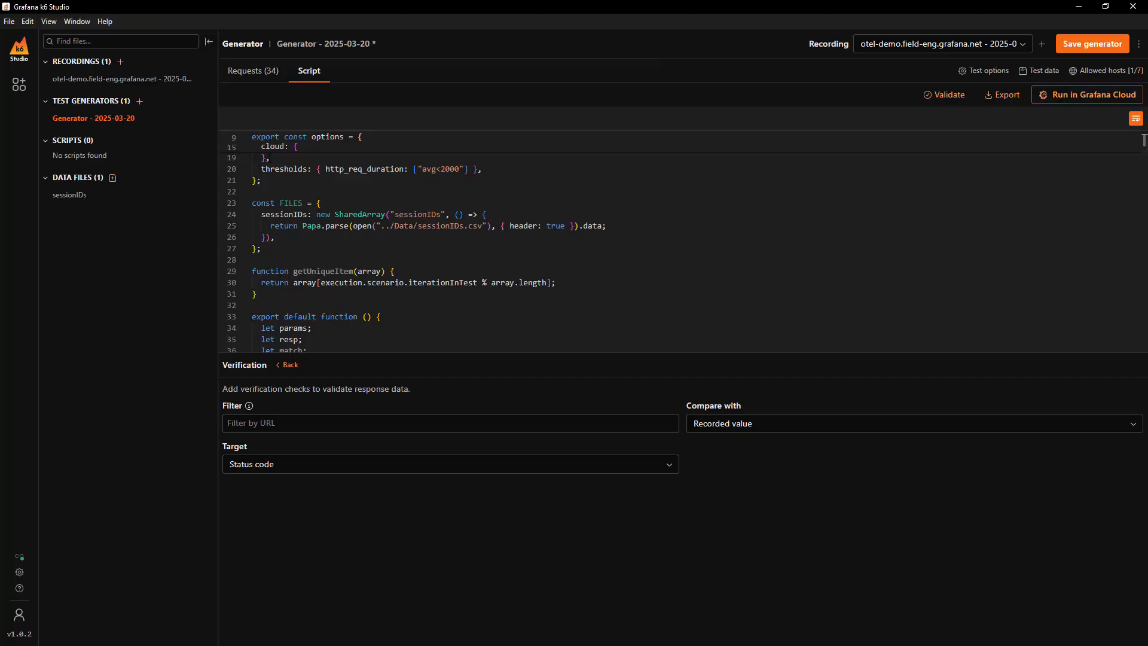
{"action": "mouse_move", "coordinate": [252, 70]}
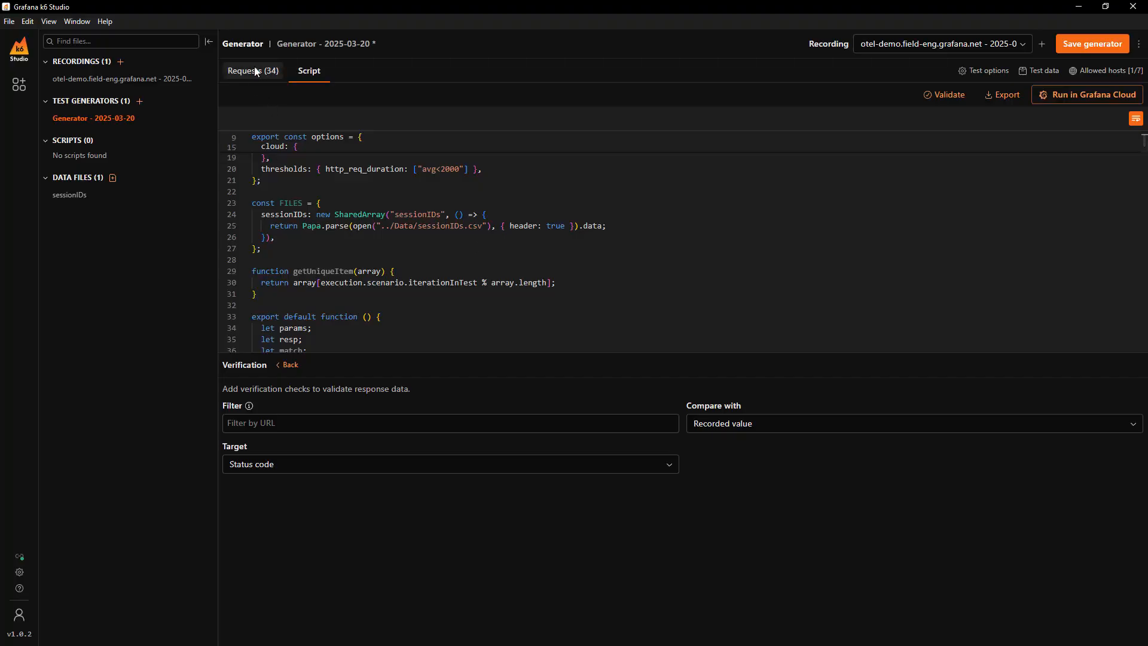
{"action": "left_click", "coordinate": [288, 365]}
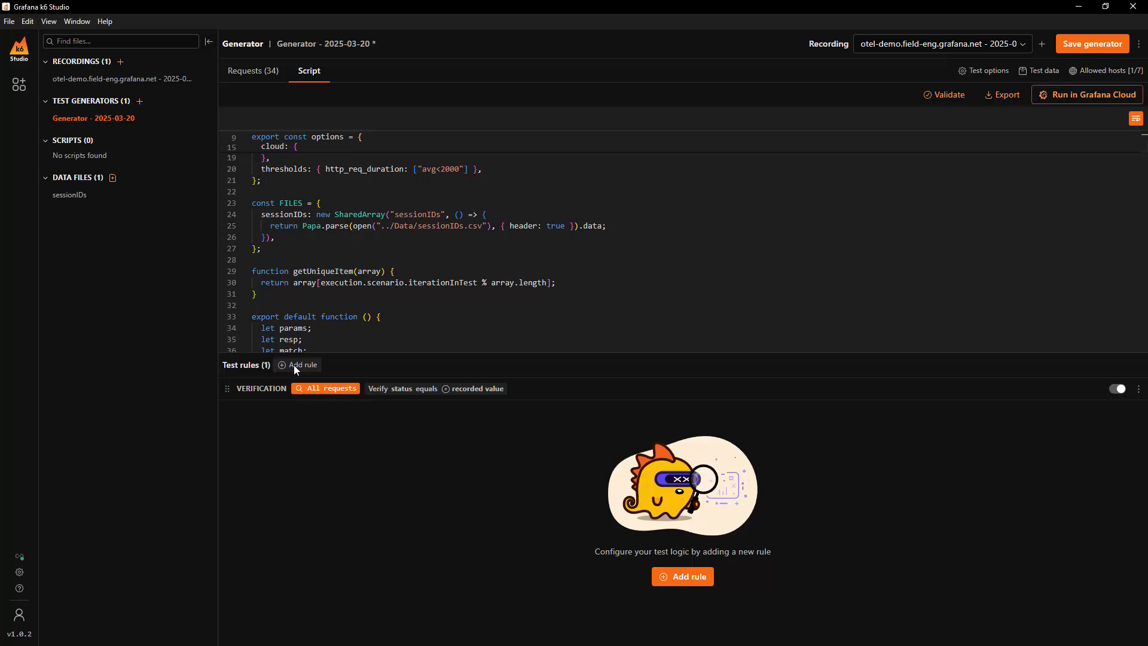
Add a parameterization rule that targets request URLs.
{"action": "left_click", "coordinate": [681, 577]}
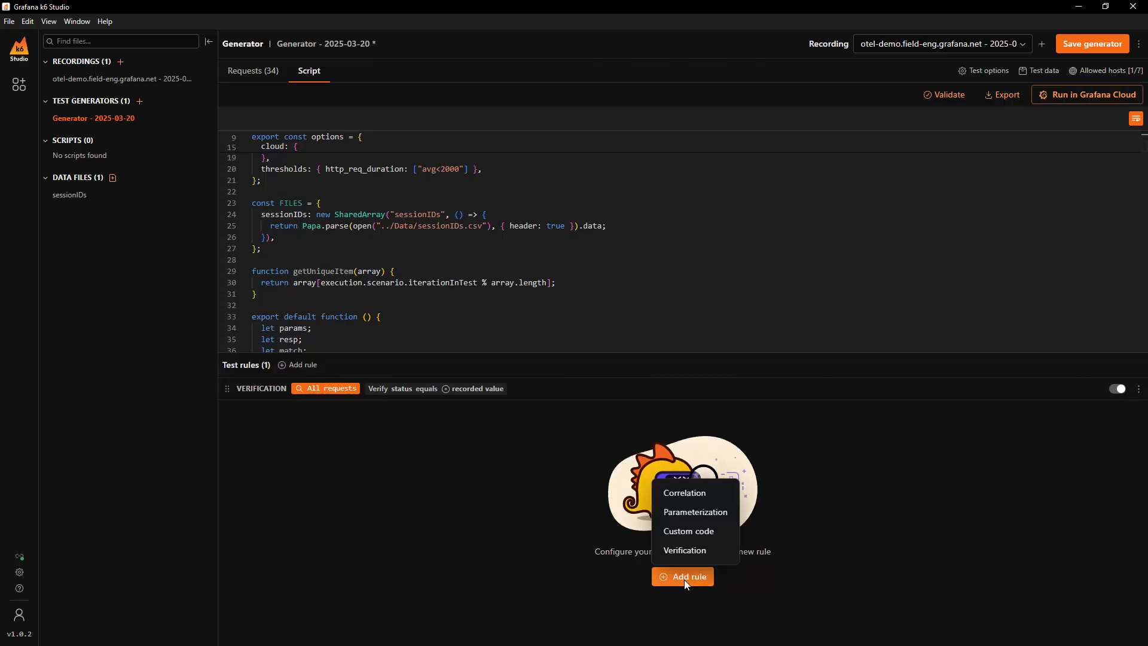
{"action": "mouse_move", "coordinate": [695, 512]}
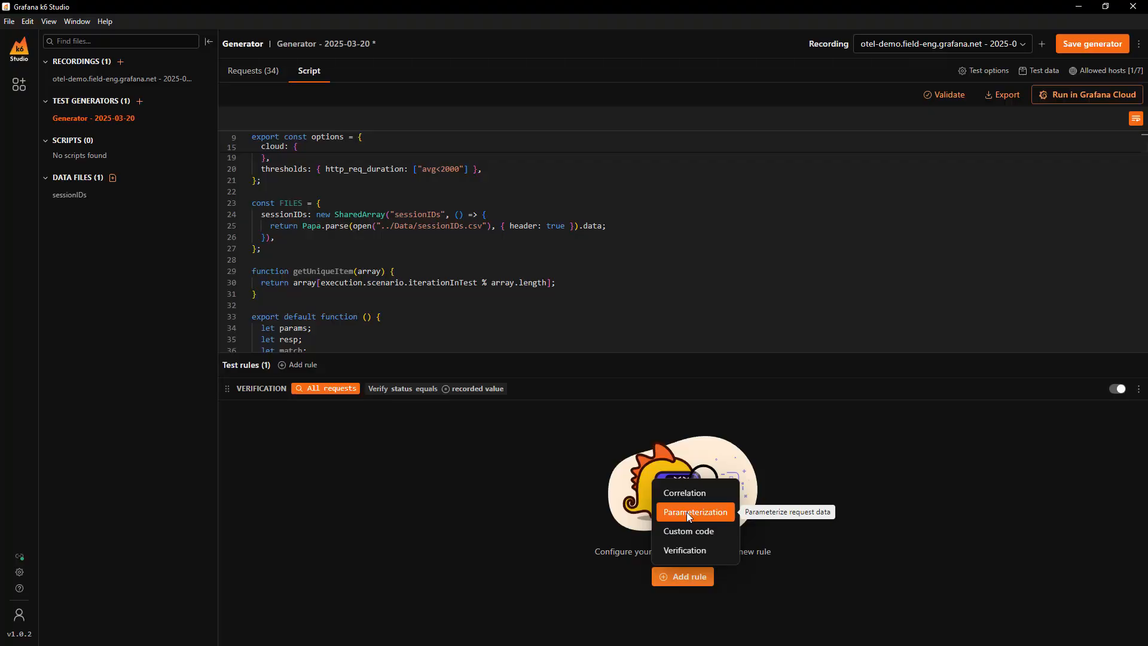
{"action": "left_click", "coordinate": [694, 512]}
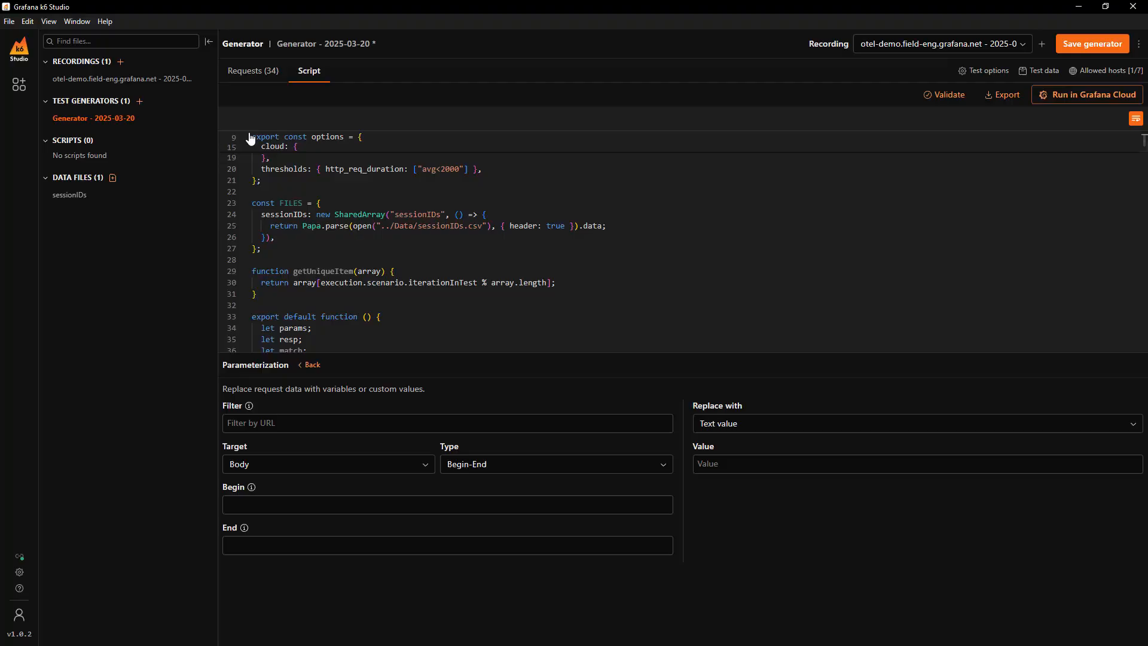
{"action": "left_click", "coordinate": [253, 71]}
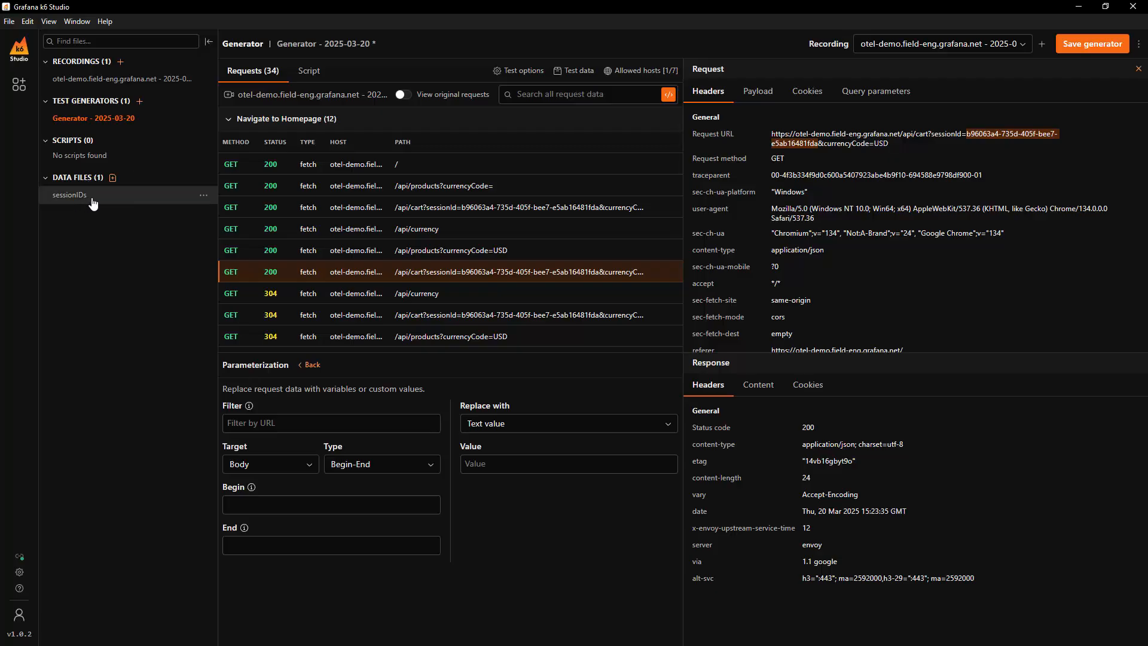
{"action": "mouse_move", "coordinate": [317, 498]}
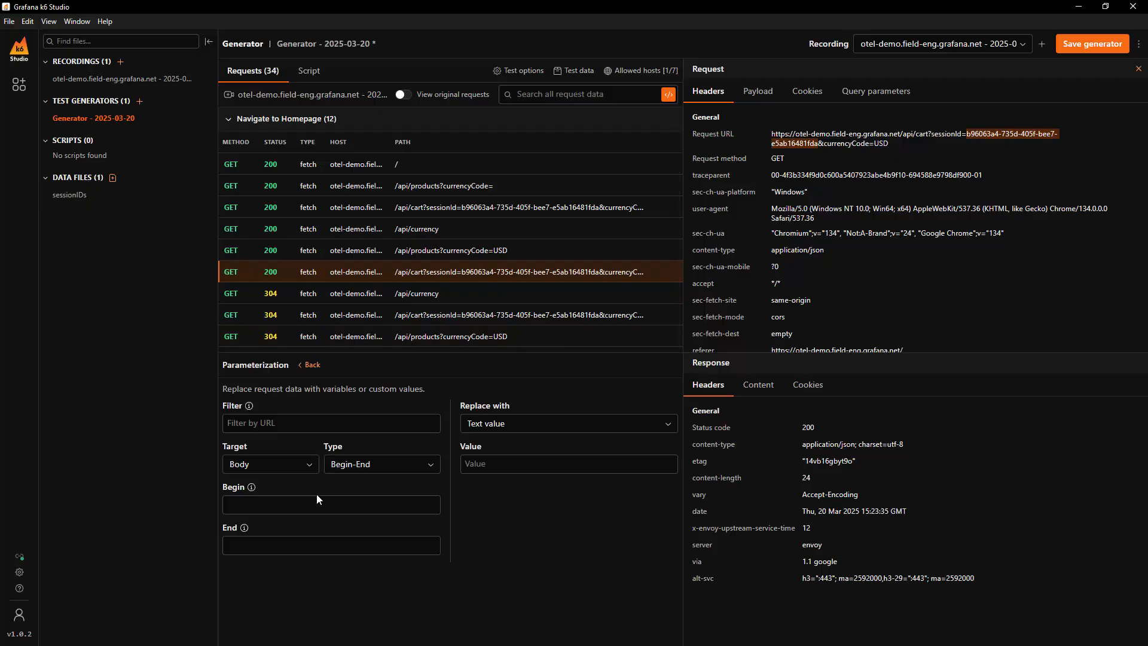
{"action": "left_click", "coordinate": [270, 464]}
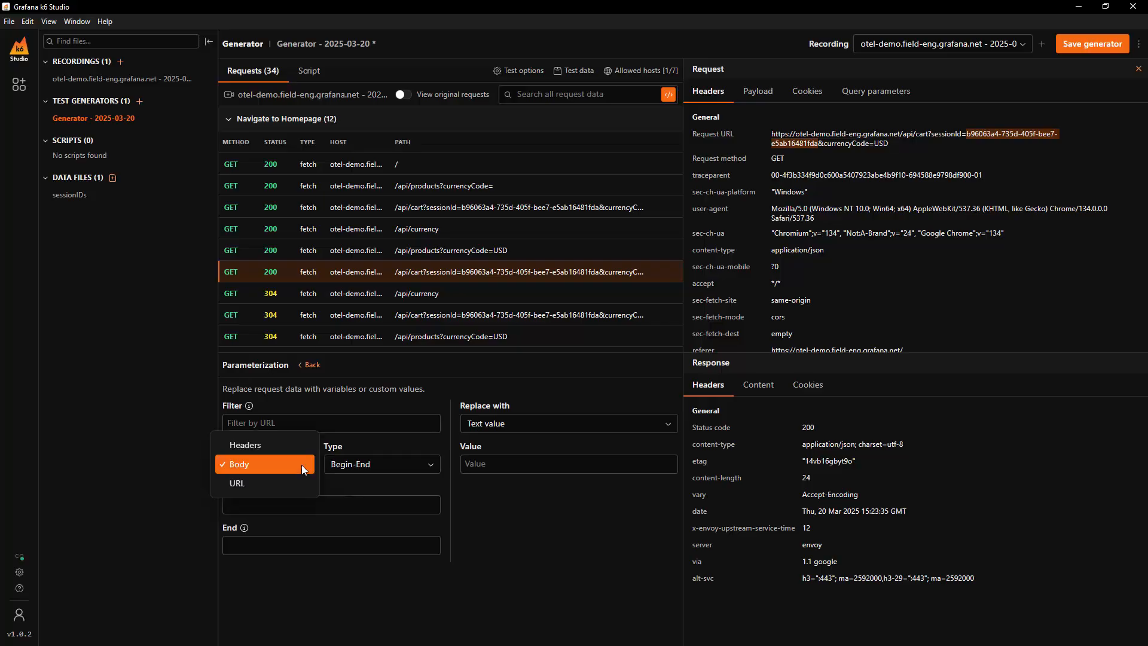
{"action": "left_click", "coordinate": [237, 482]}
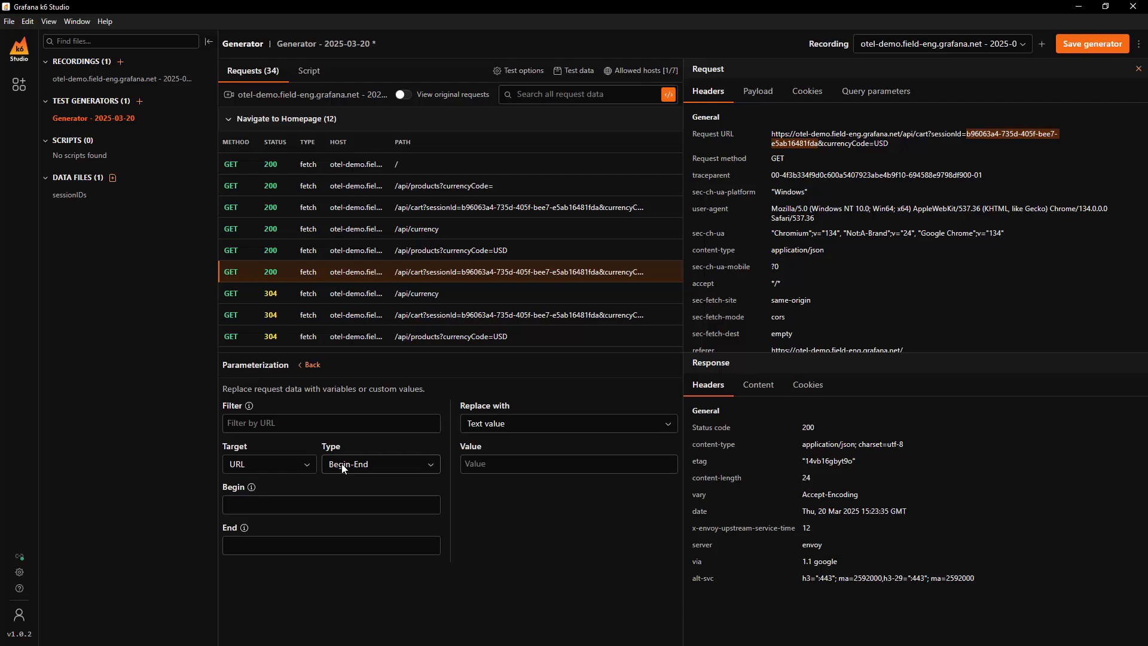
Match the text b96063a4-735d-405f-bee7-e5ab16481fda and check a matching cart request.
{"action": "left_click", "coordinate": [380, 463]}
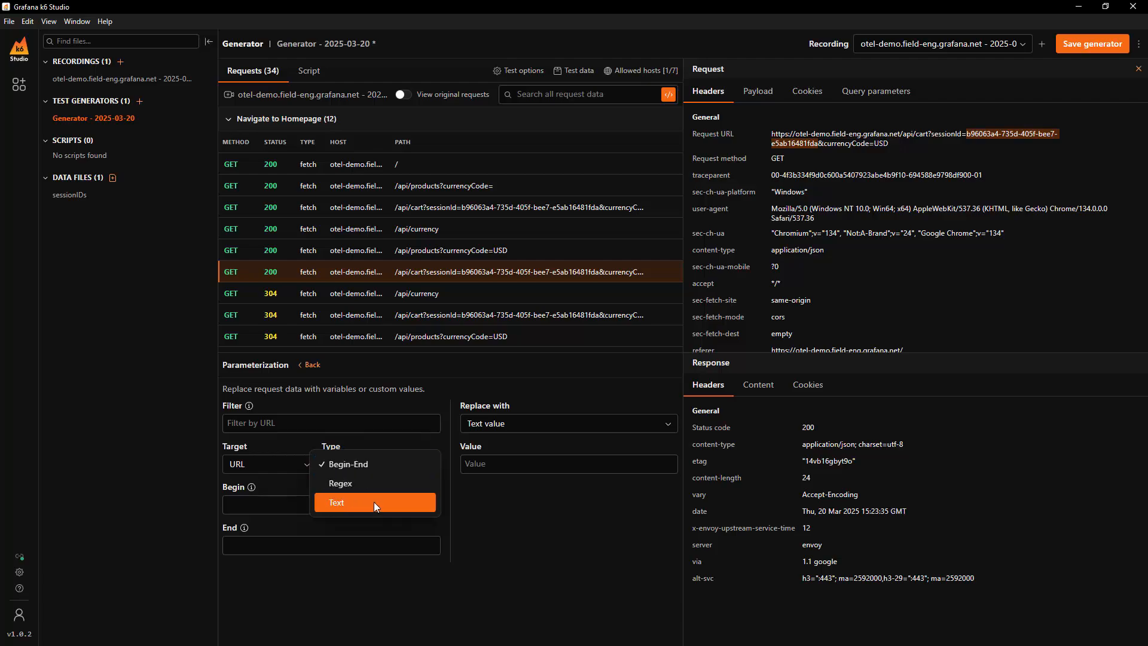
{"action": "left_click", "coordinate": [335, 502]}
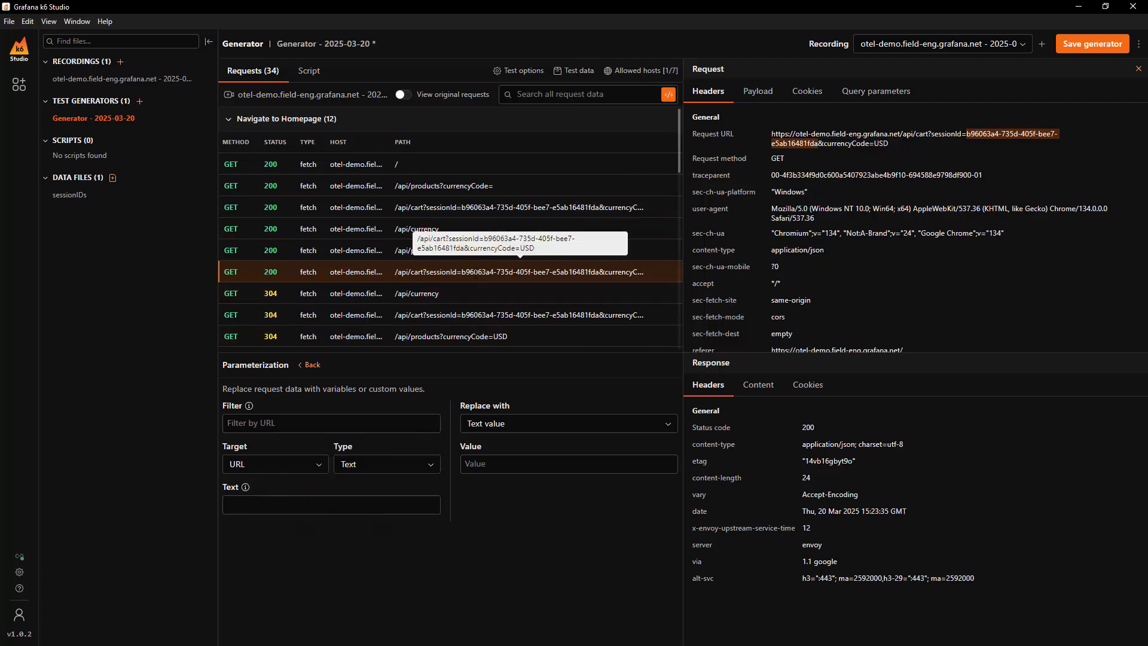
{"action": "left_click", "coordinate": [330, 503]}
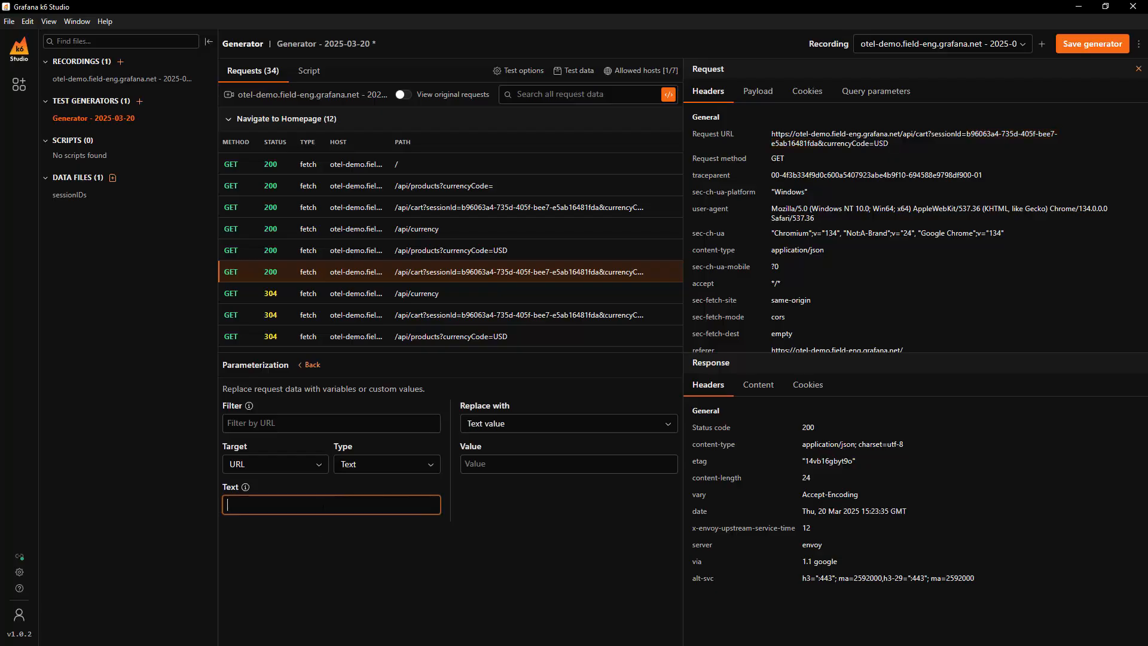
{"action": "type", "text": "b96063a4-735d-405f-bee7-e5ab16481fda"}
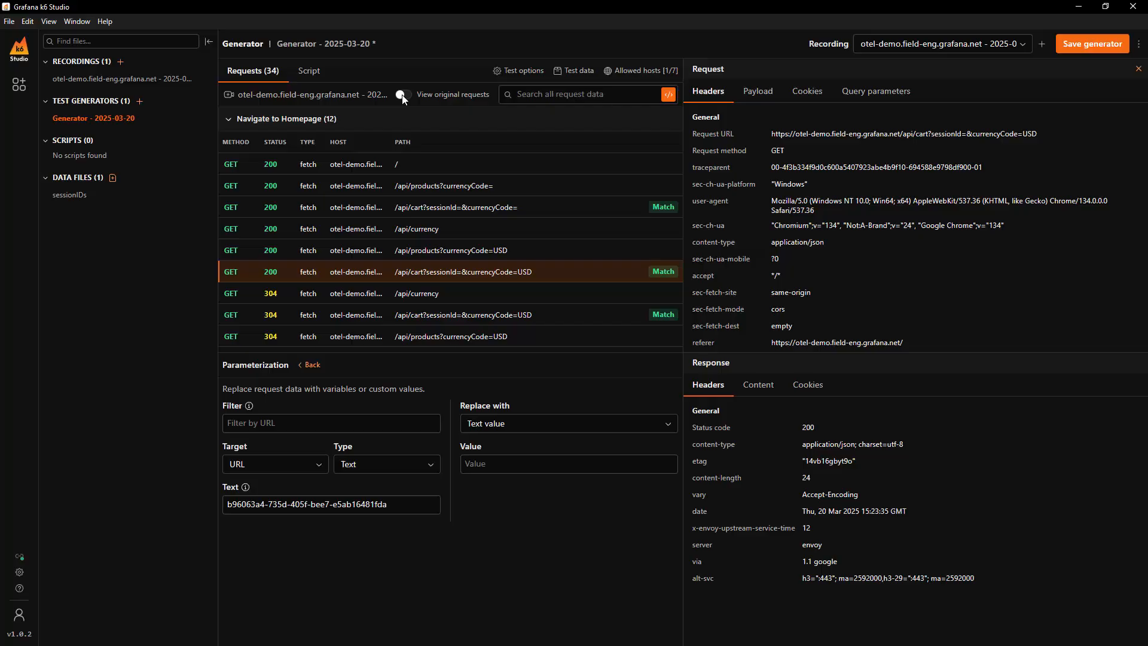
{"action": "left_click", "coordinate": [403, 94]}
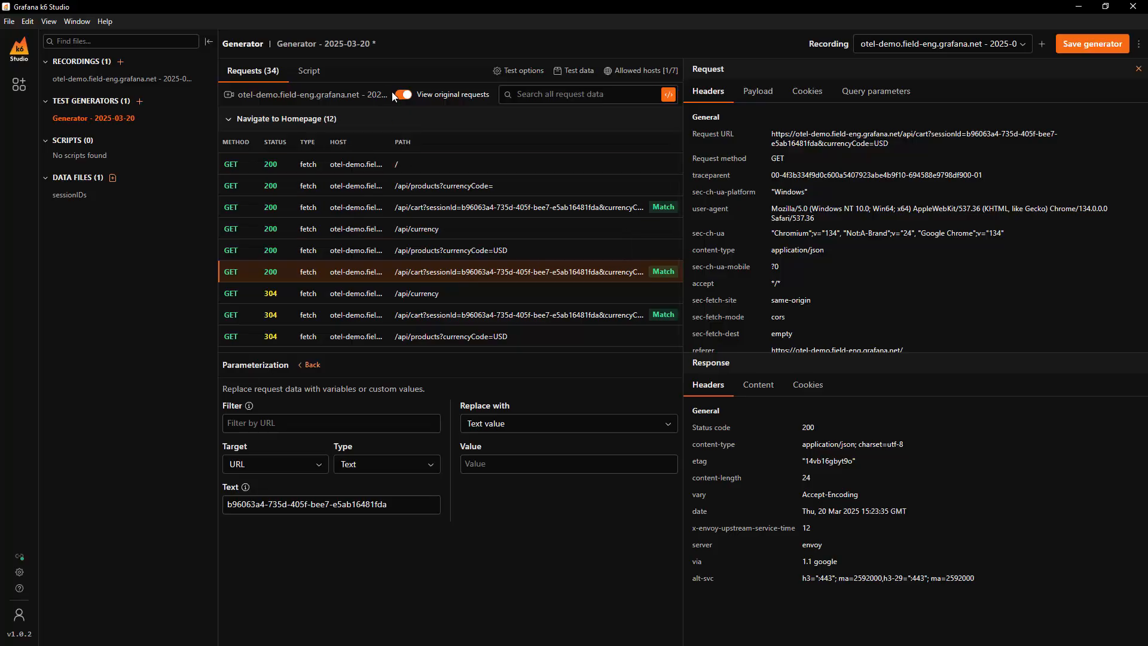
{"action": "left_click", "coordinate": [402, 94]}
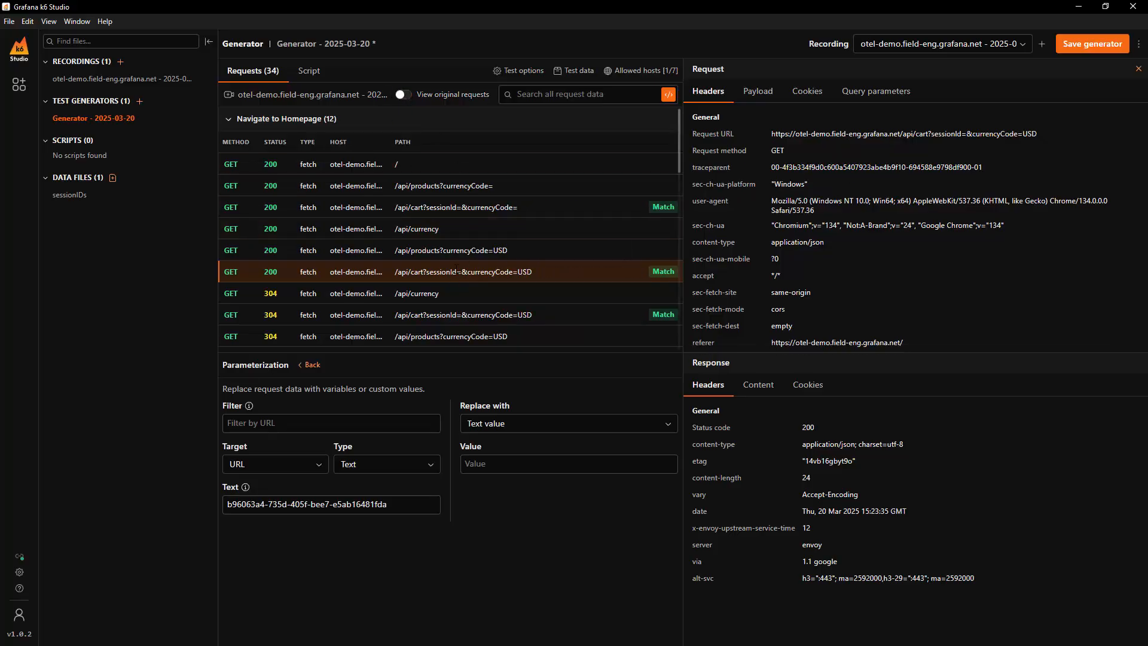
{"action": "mouse_move", "coordinate": [433, 288]}
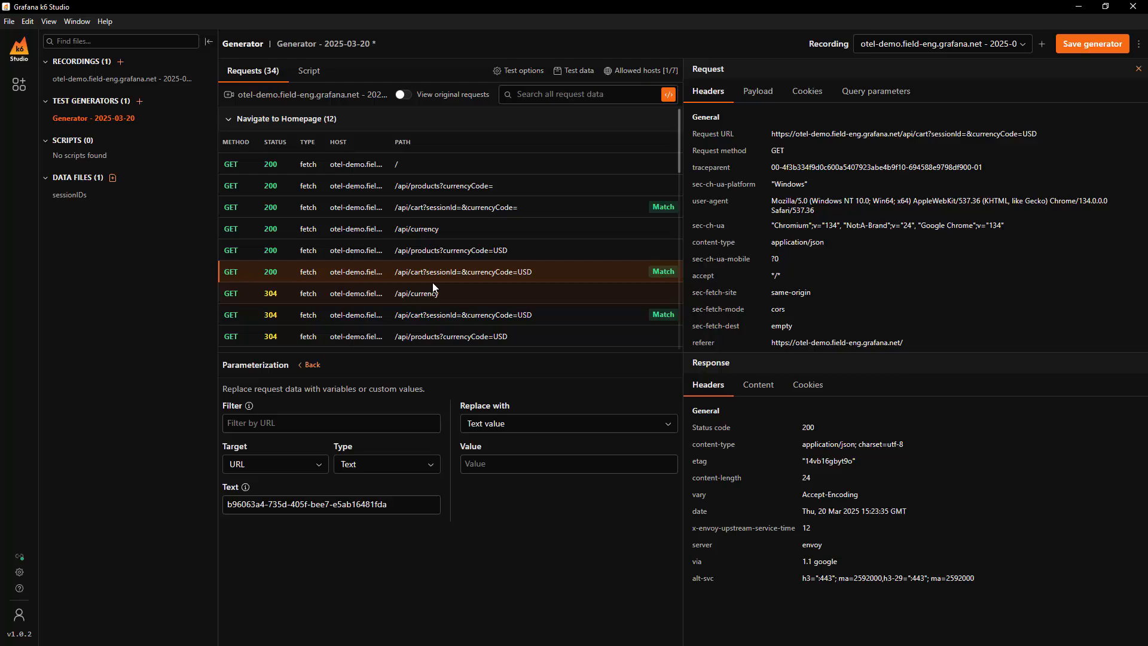
{"action": "left_click", "coordinate": [568, 423]}
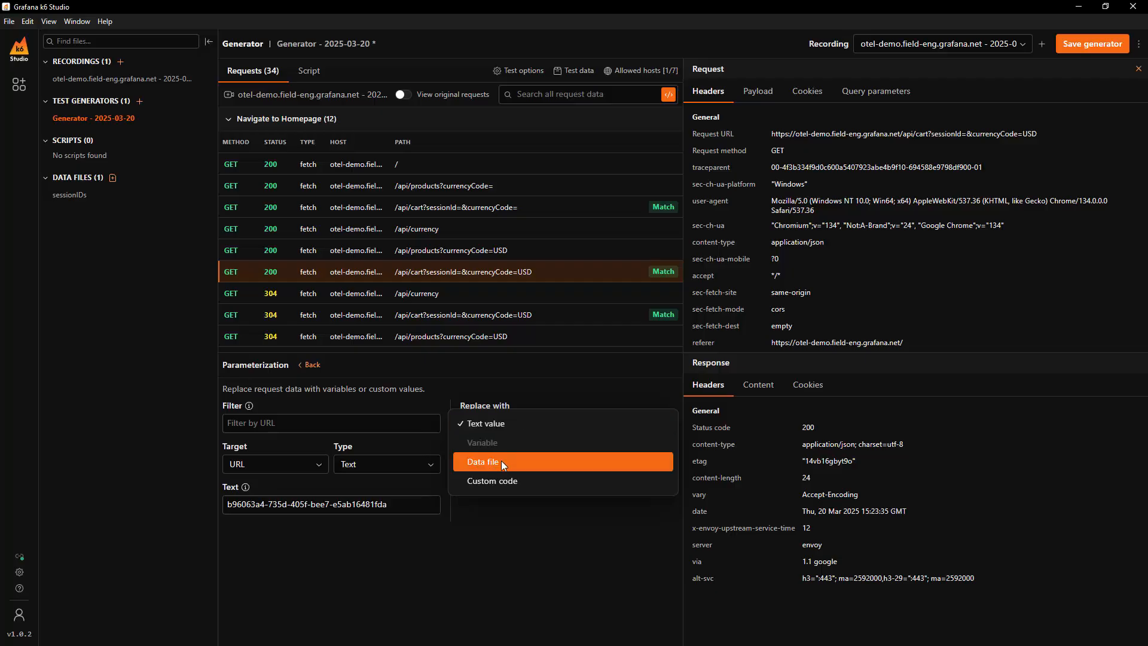
Replace with sessionIDs.csv's sessionId property and find sessionId in the generated script.
{"action": "left_click", "coordinate": [482, 461]}
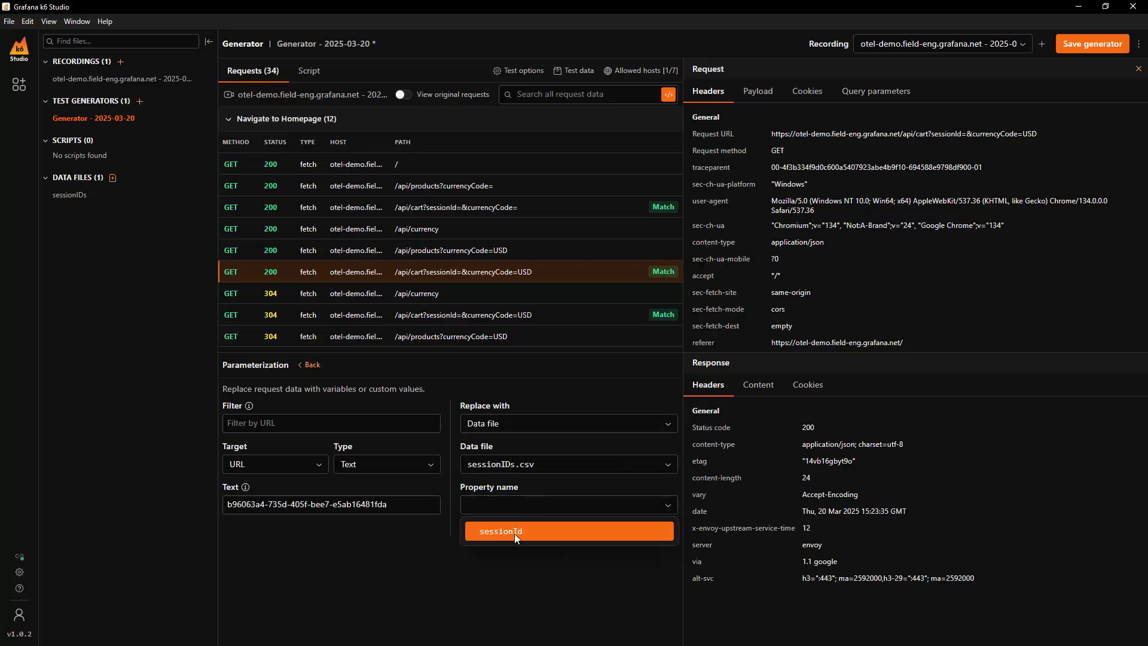
{"action": "left_click", "coordinate": [516, 531]}
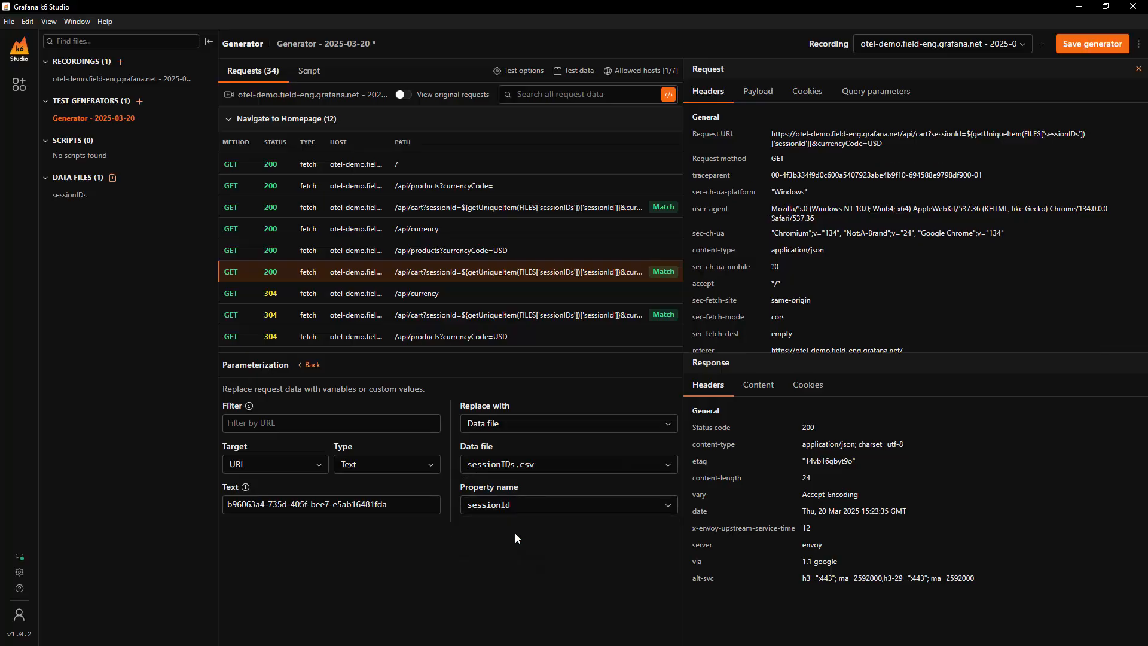
{"action": "mouse_move", "coordinate": [527, 249]}
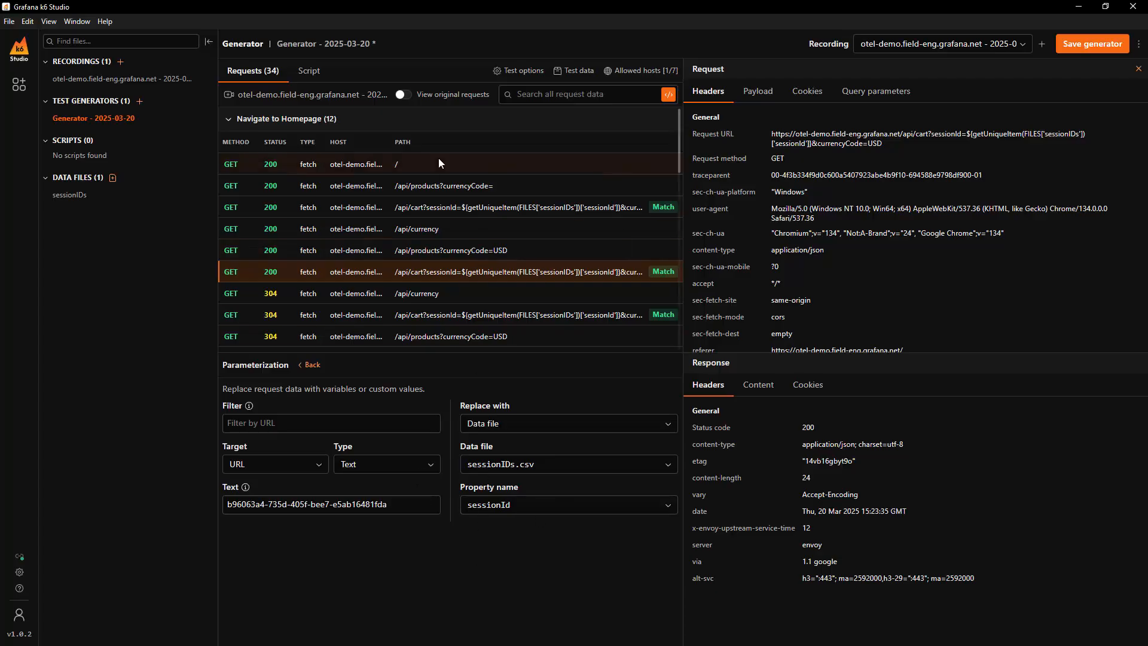
{"action": "left_click", "coordinate": [308, 70]}
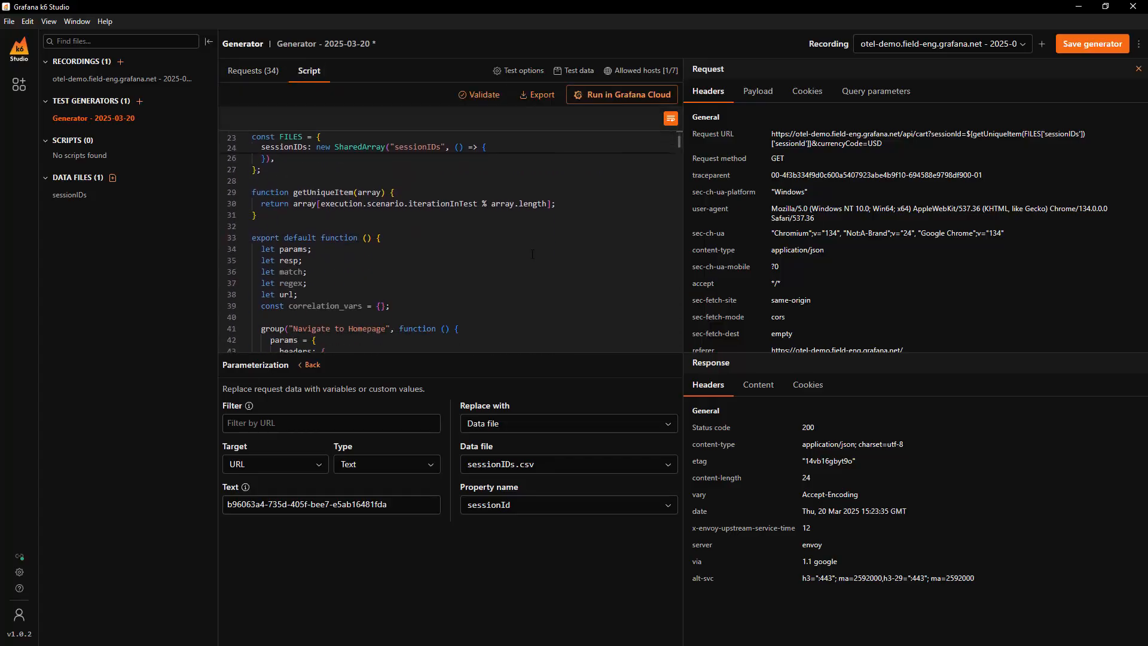
{"action": "key", "text": "Ctrl+f"}
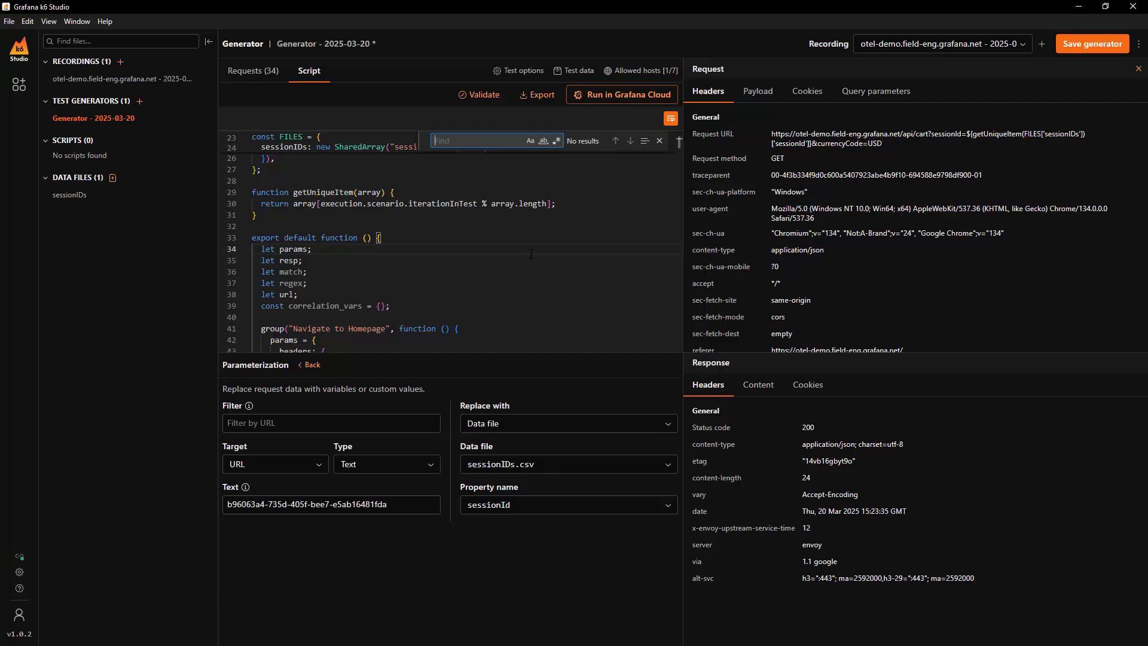
{"action": "type", "text": "sessionId"}
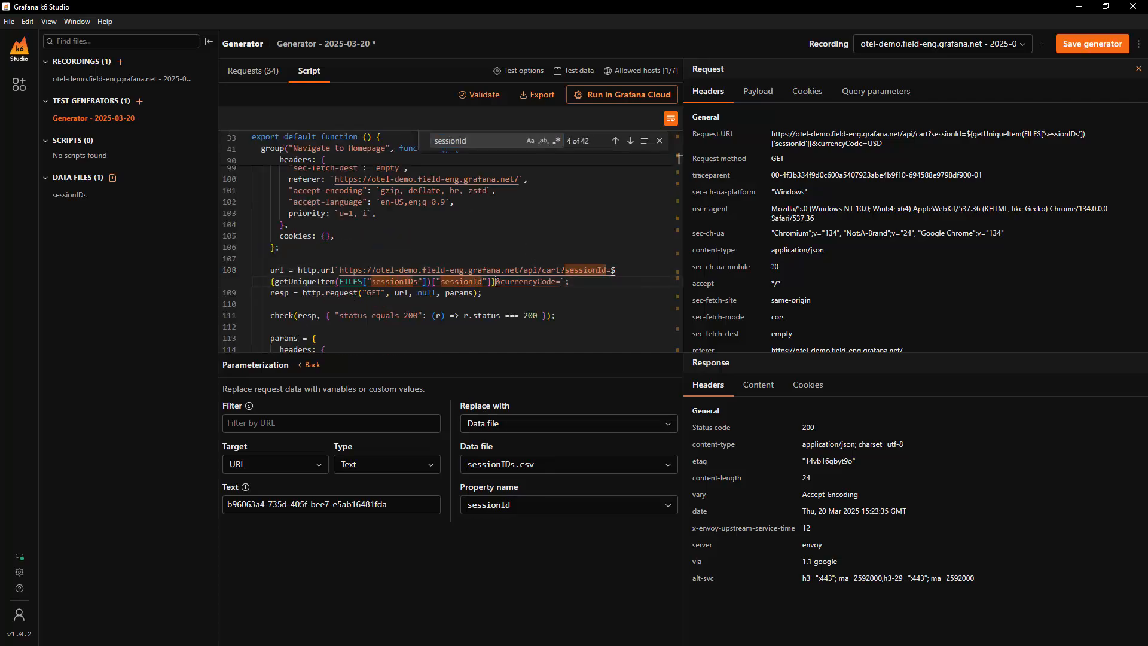
{"action": "left_click", "coordinate": [481, 293]}
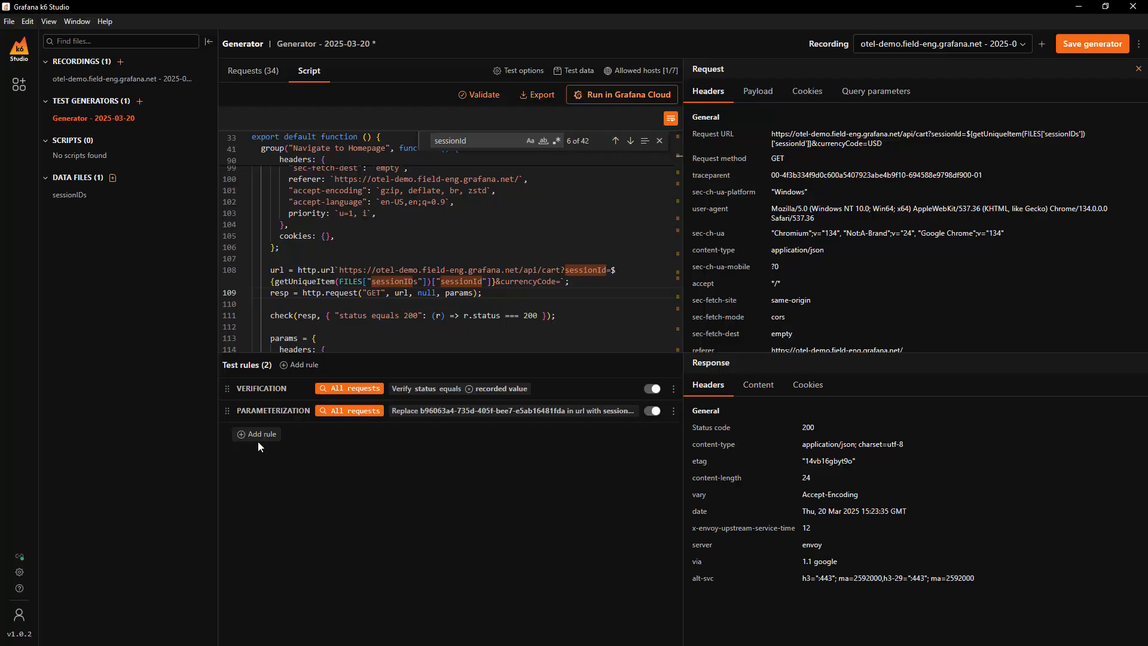
Add a correlation rule and inspect the /api/products response body.
{"action": "left_click", "coordinate": [258, 433]}
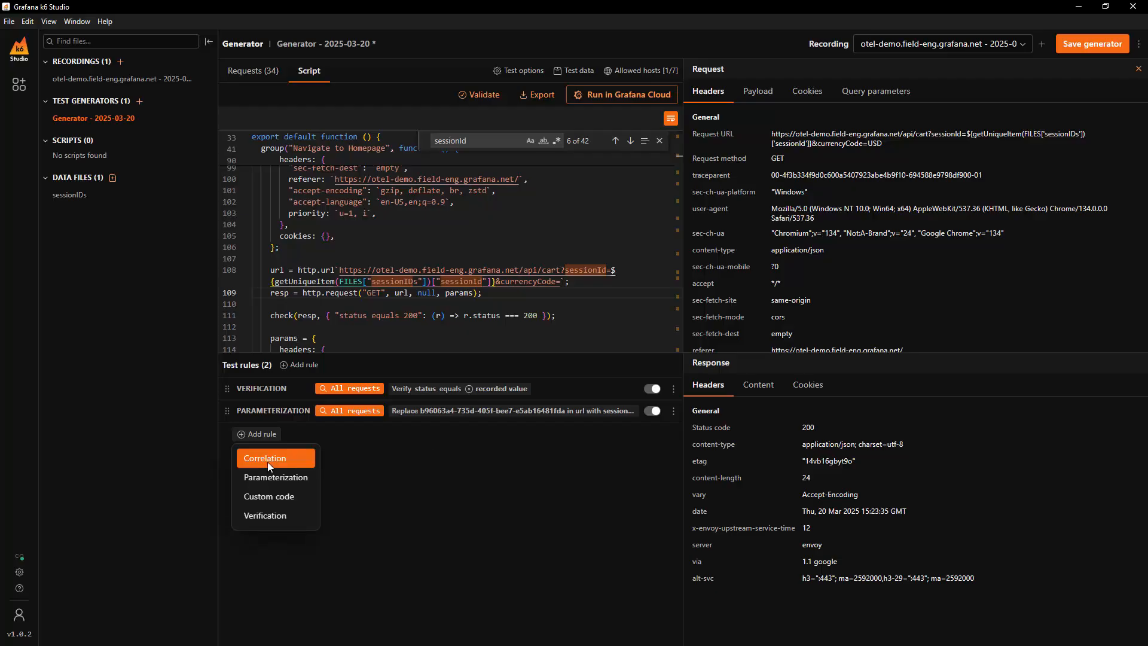
{"action": "left_click", "coordinate": [266, 457]}
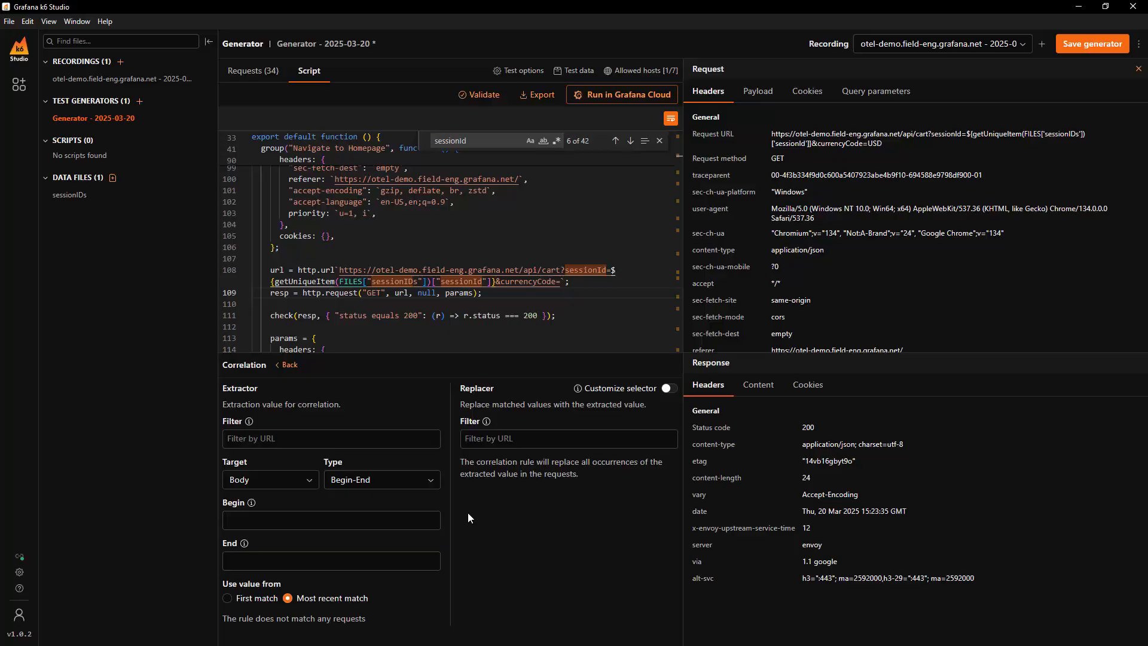
{"action": "mouse_move", "coordinate": [455, 411]}
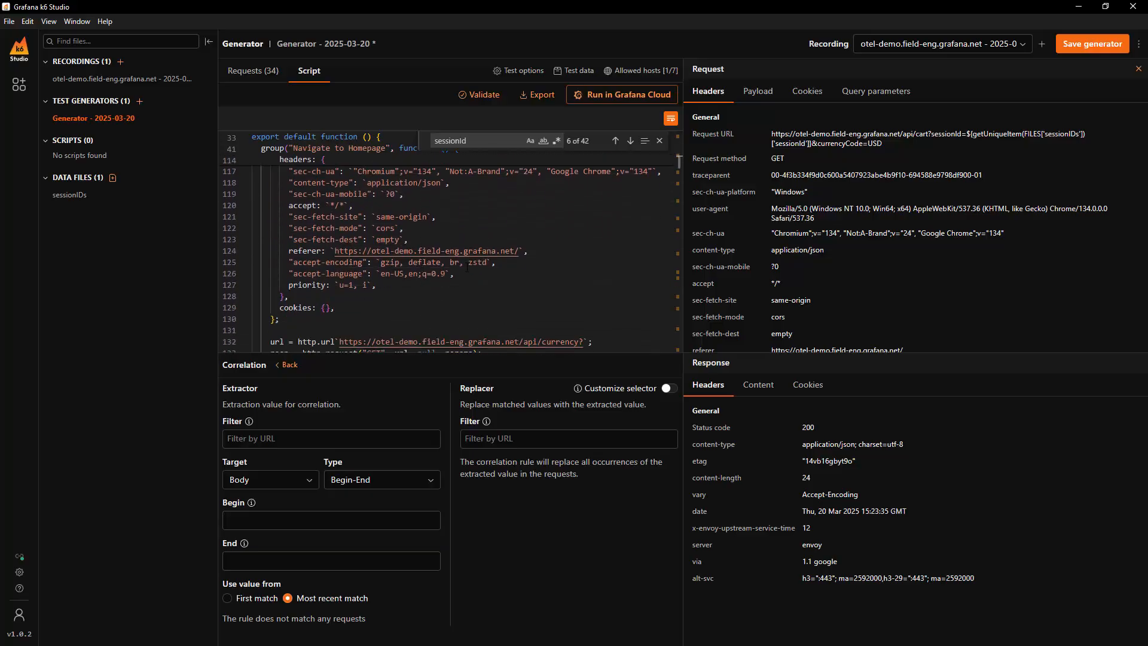
{"action": "left_click", "coordinate": [252, 71]}
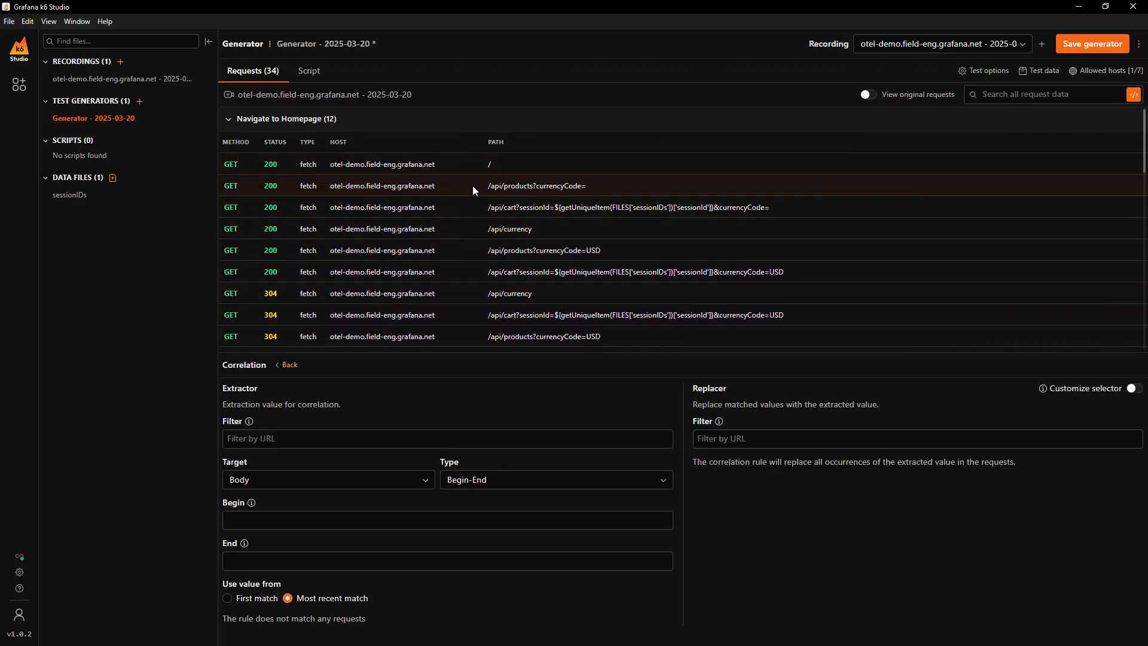
{"action": "left_click", "coordinate": [537, 186]}
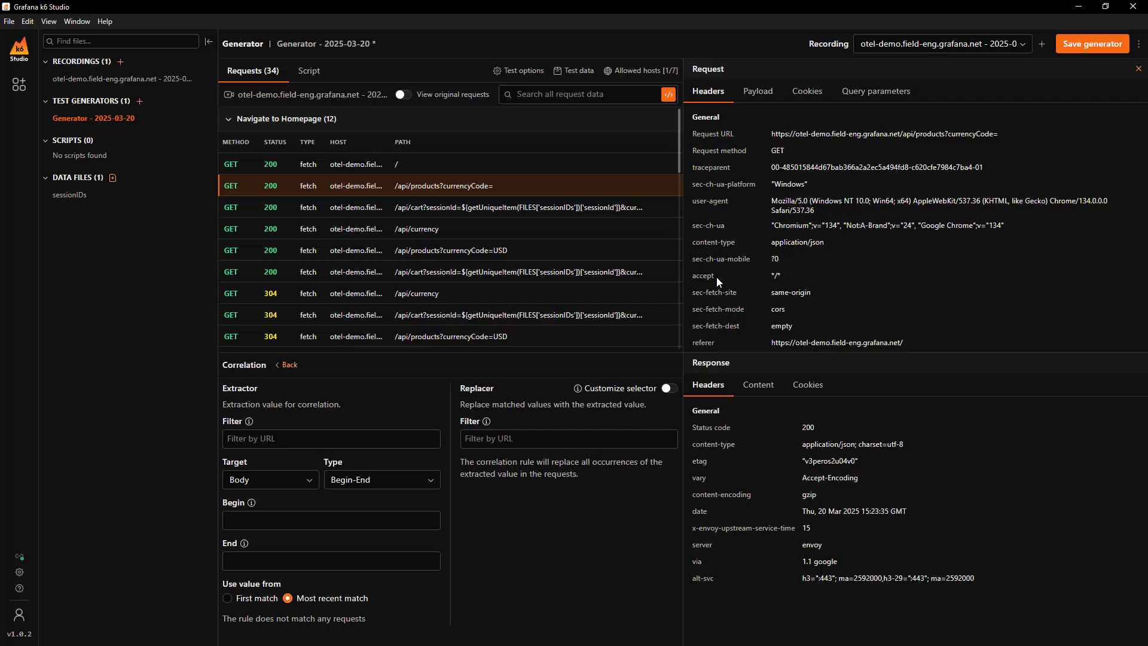
{"action": "left_click", "coordinate": [758, 384]}
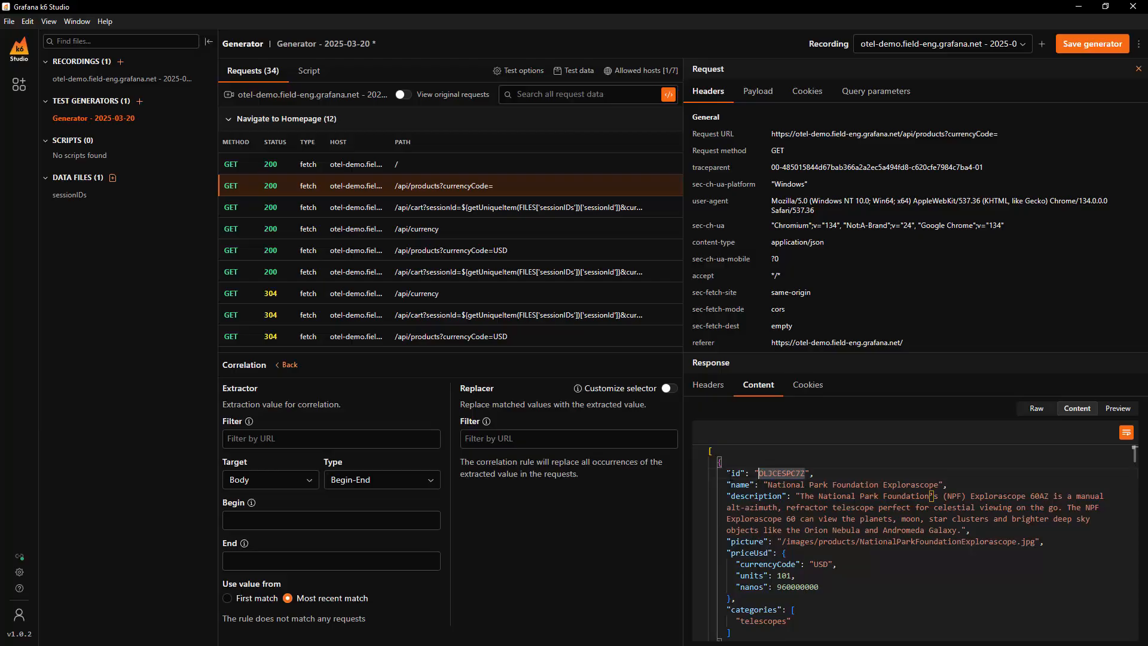
{"action": "mouse_move", "coordinate": [413, 548]}
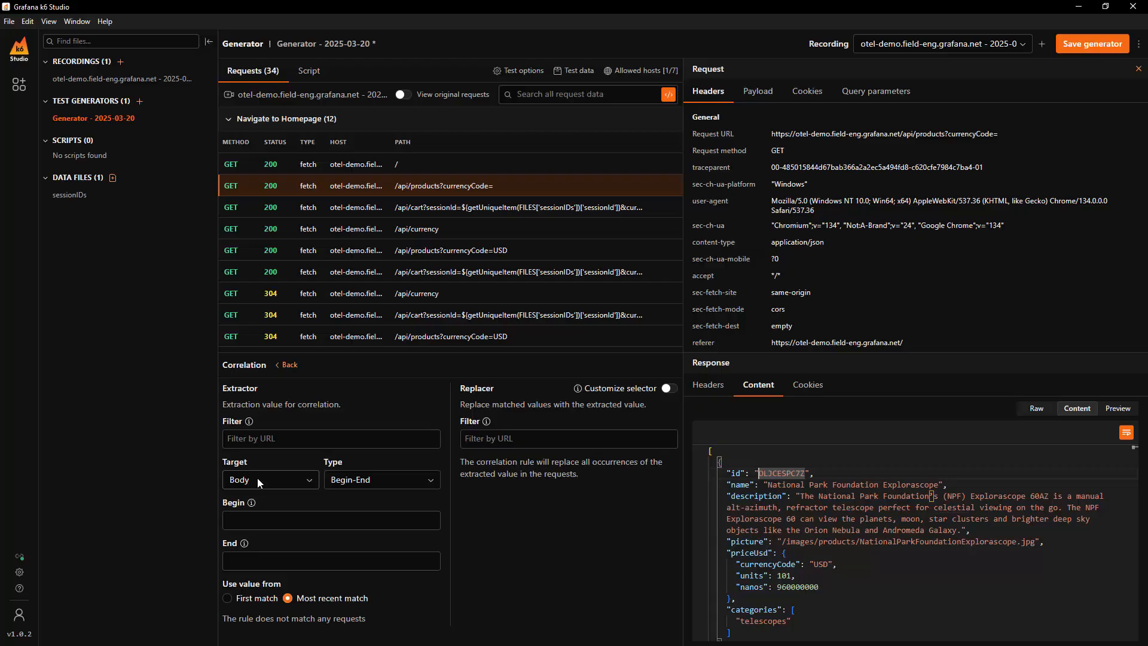
{"action": "mouse_move", "coordinate": [359, 464]}
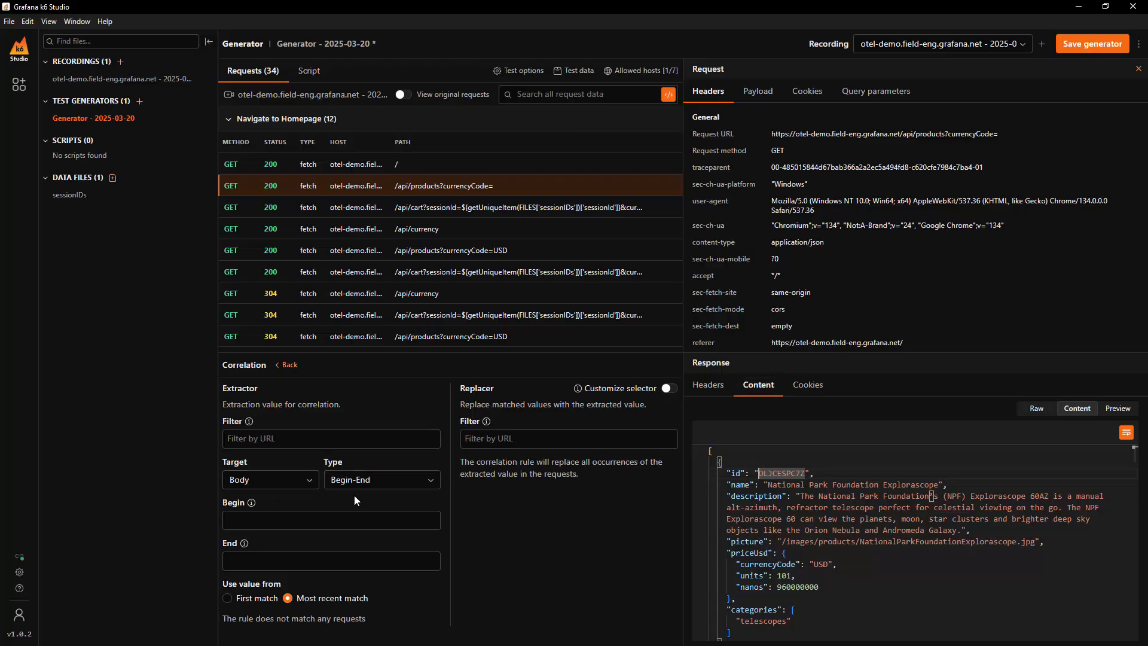
Set the rule to extract JSON path [0].id, using the first match.
{"action": "left_click", "coordinate": [381, 480]}
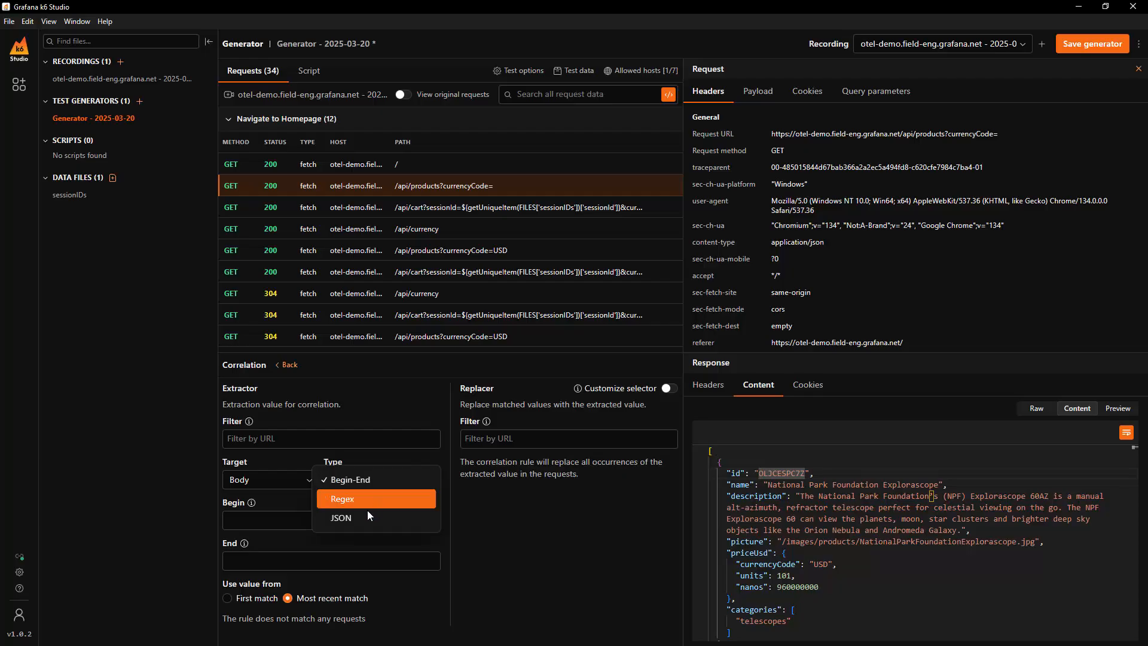
{"action": "mouse_move", "coordinate": [360, 524]}
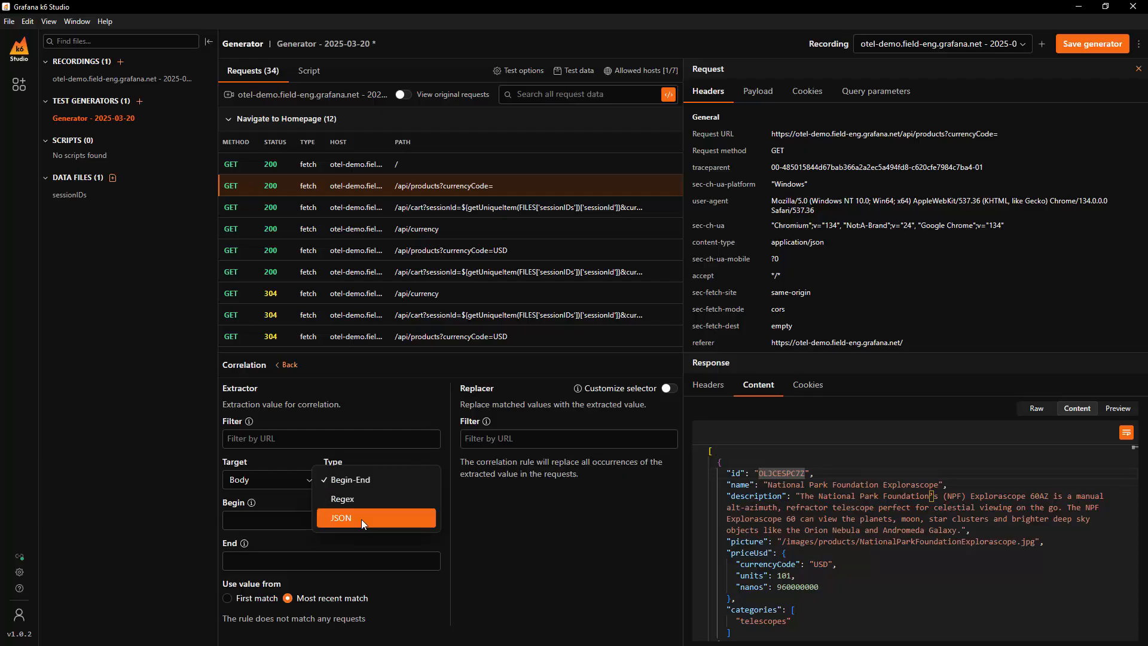
{"action": "left_click", "coordinate": [340, 518]}
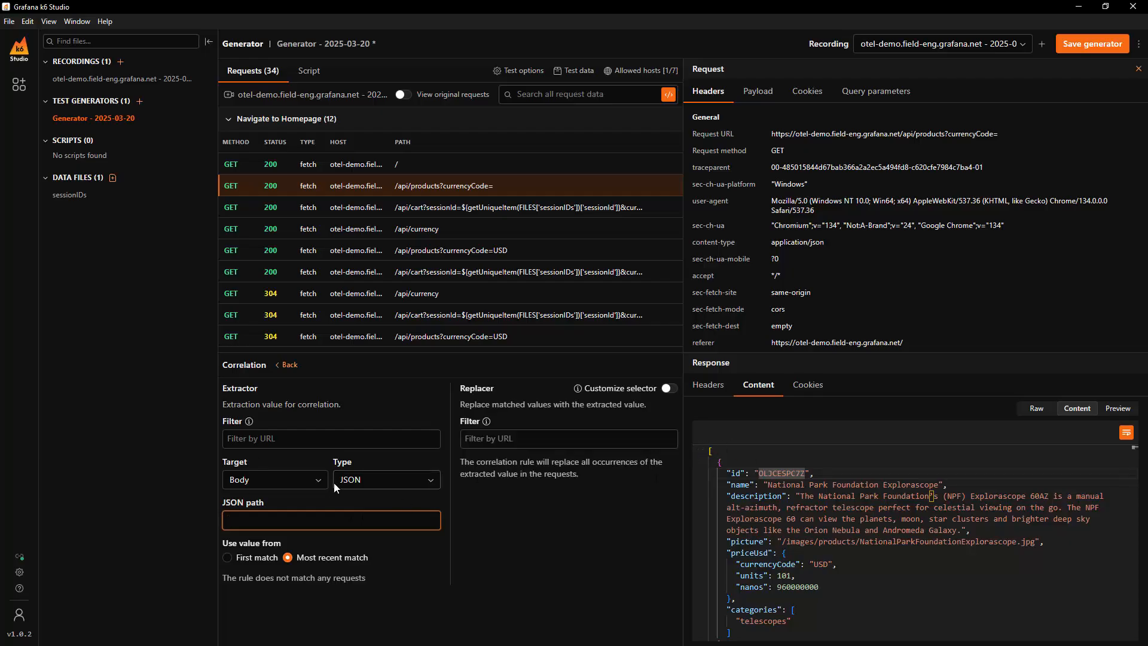
{"action": "type", "text": "[0].id"}
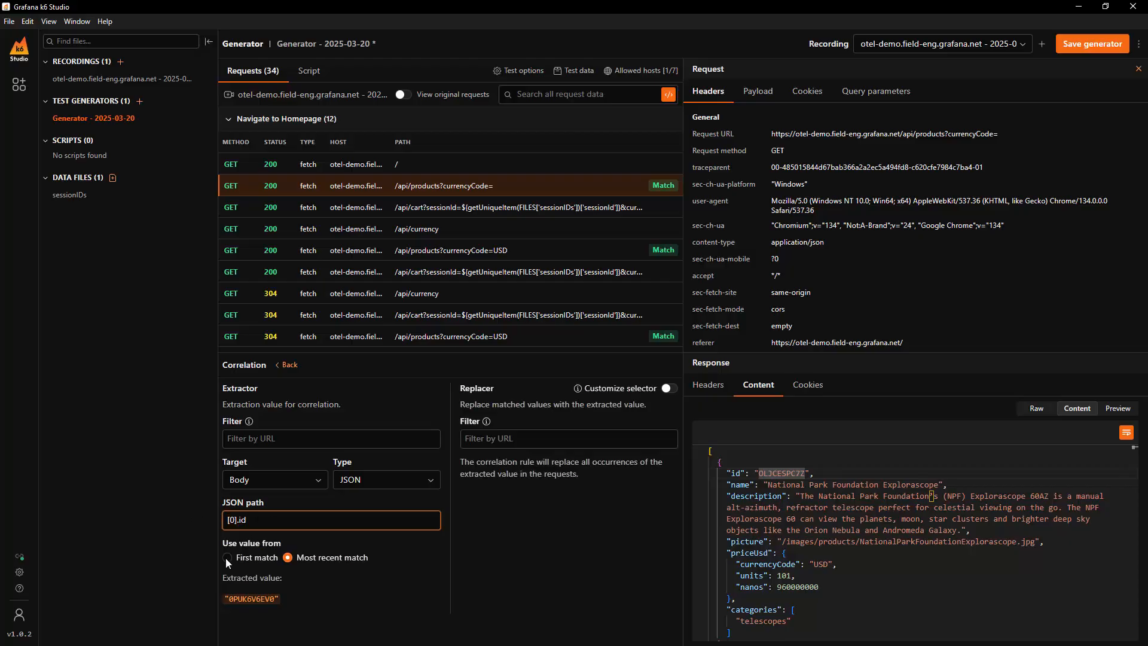
{"action": "left_click", "coordinate": [227, 558]}
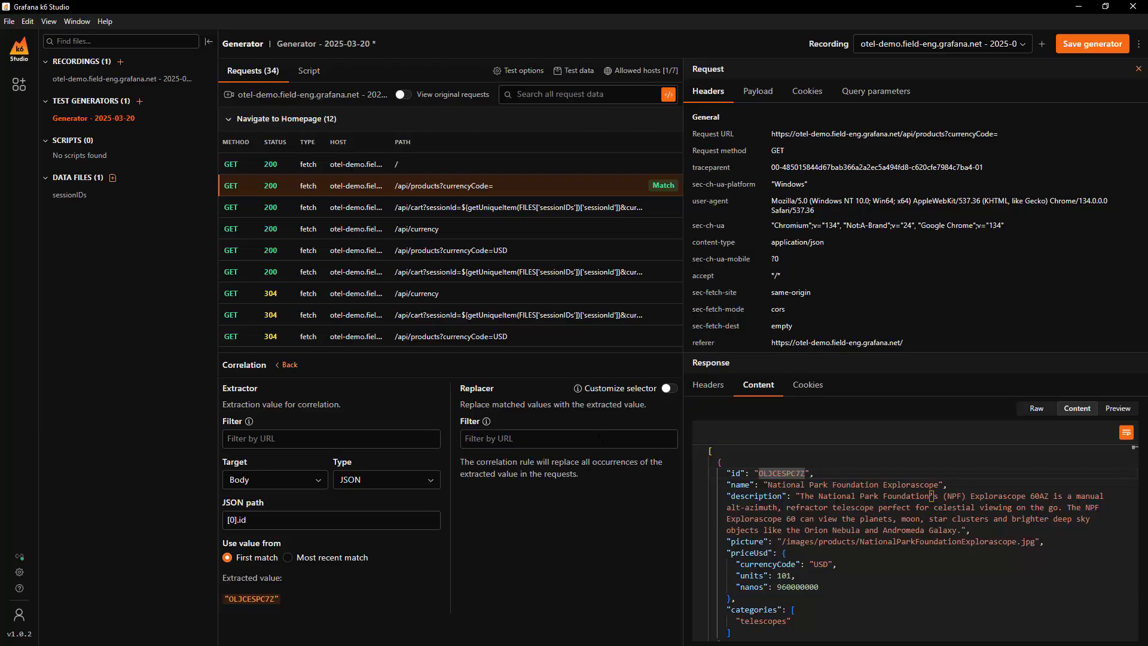
{"action": "left_click", "coordinate": [567, 438]}
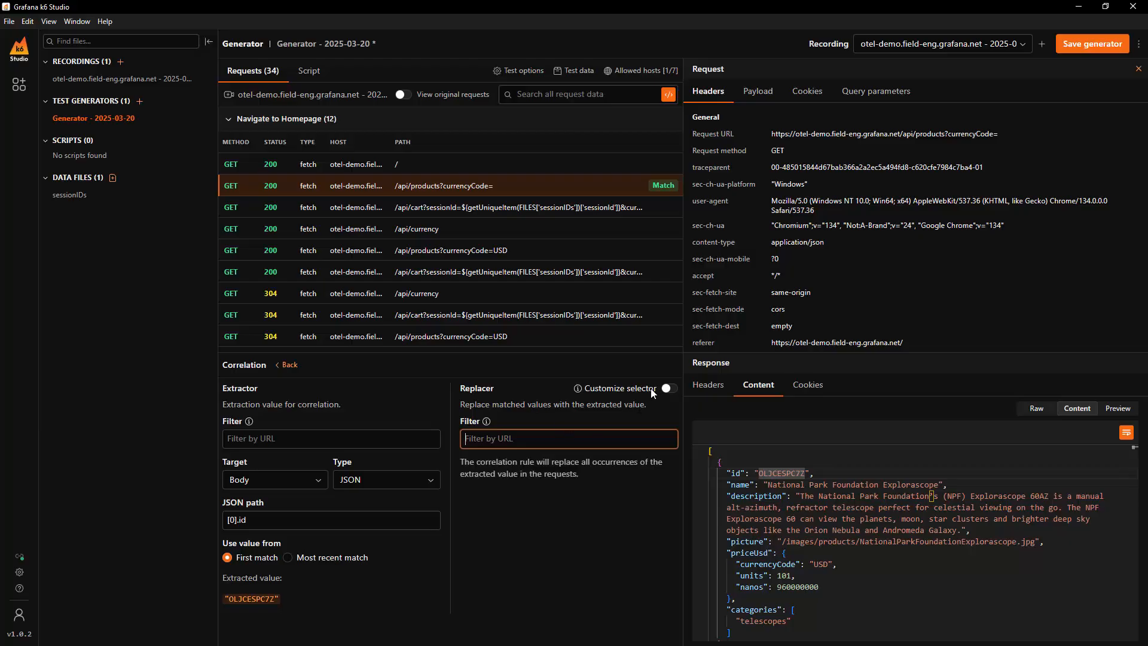
{"action": "mouse_move", "coordinate": [578, 388]}
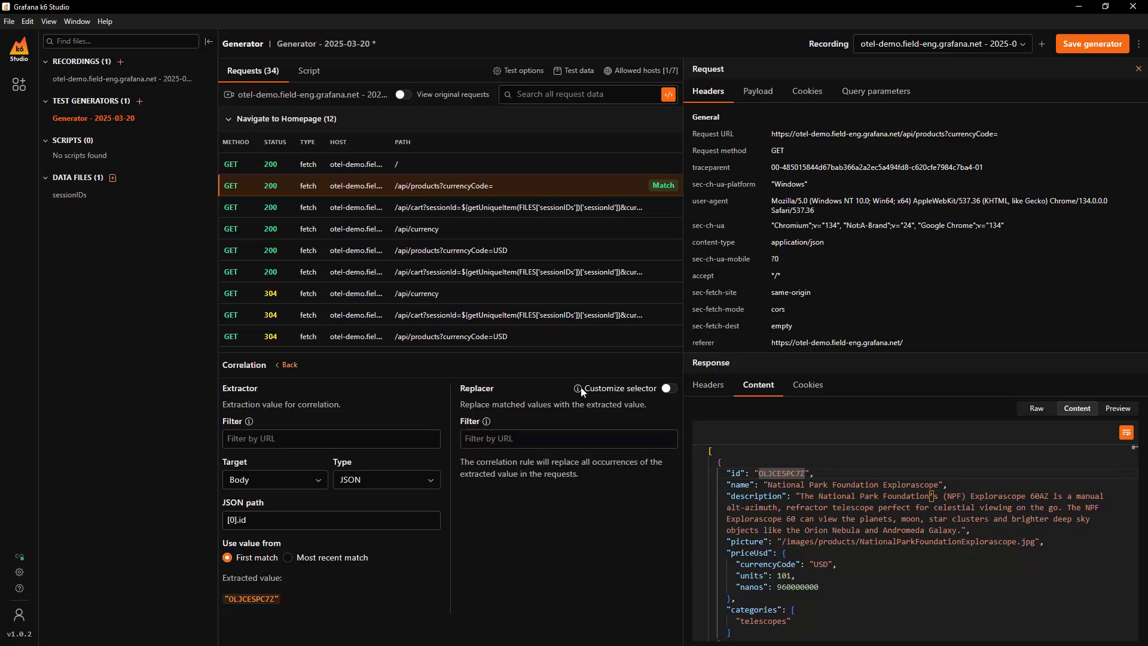
{"action": "mouse_move", "coordinate": [551, 422]}
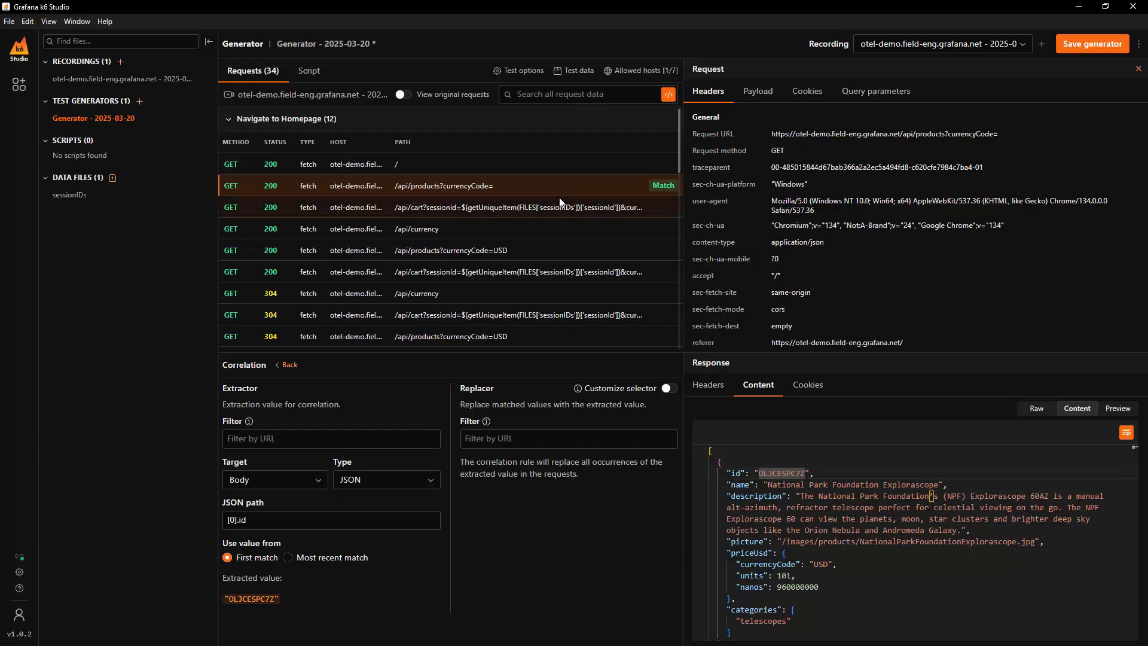
{"action": "scroll", "scroll_direction": "down", "scroll_amount": 3}
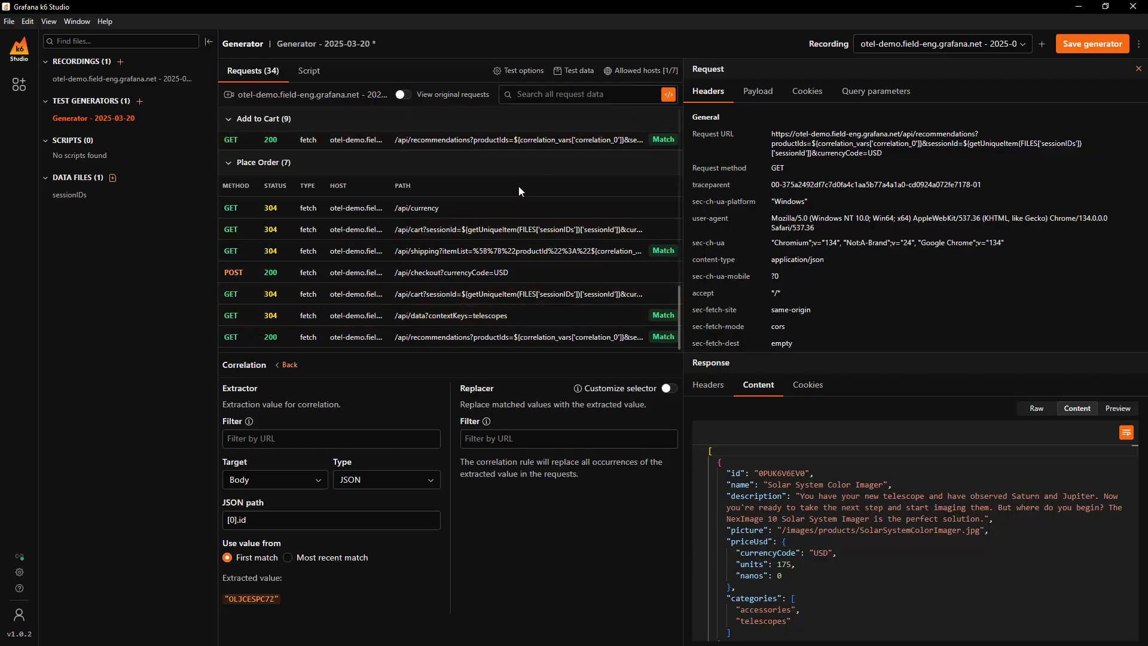
View the regenerated test script and scroll down the test rules list.
{"action": "left_click", "coordinate": [309, 70]}
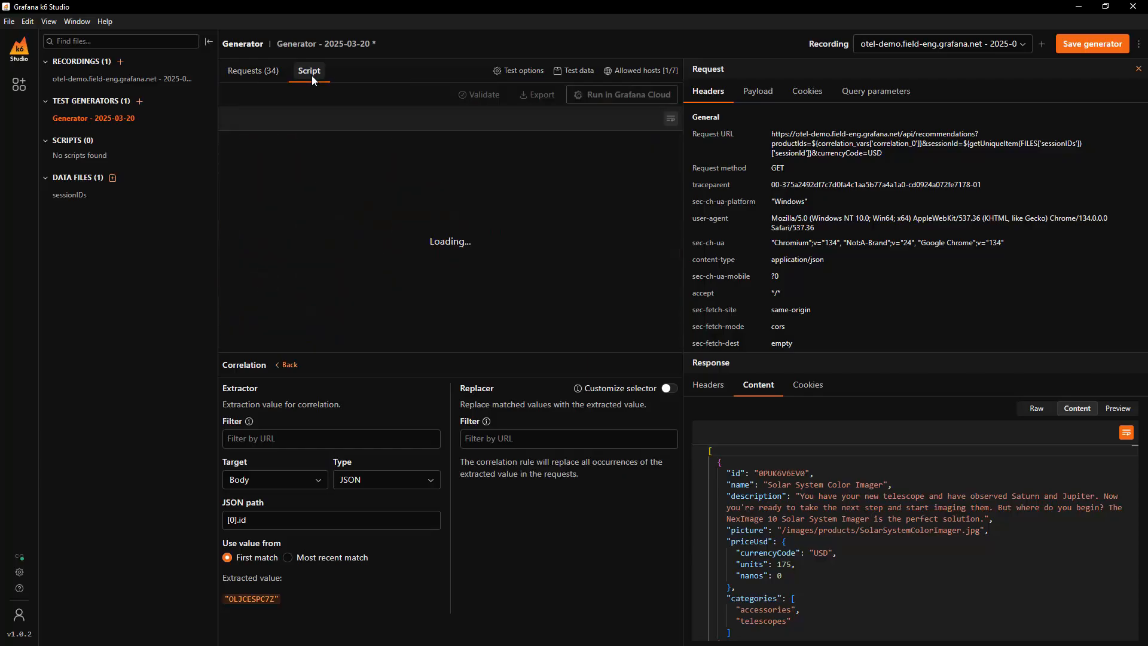
{"action": "left_click", "coordinate": [309, 71]}
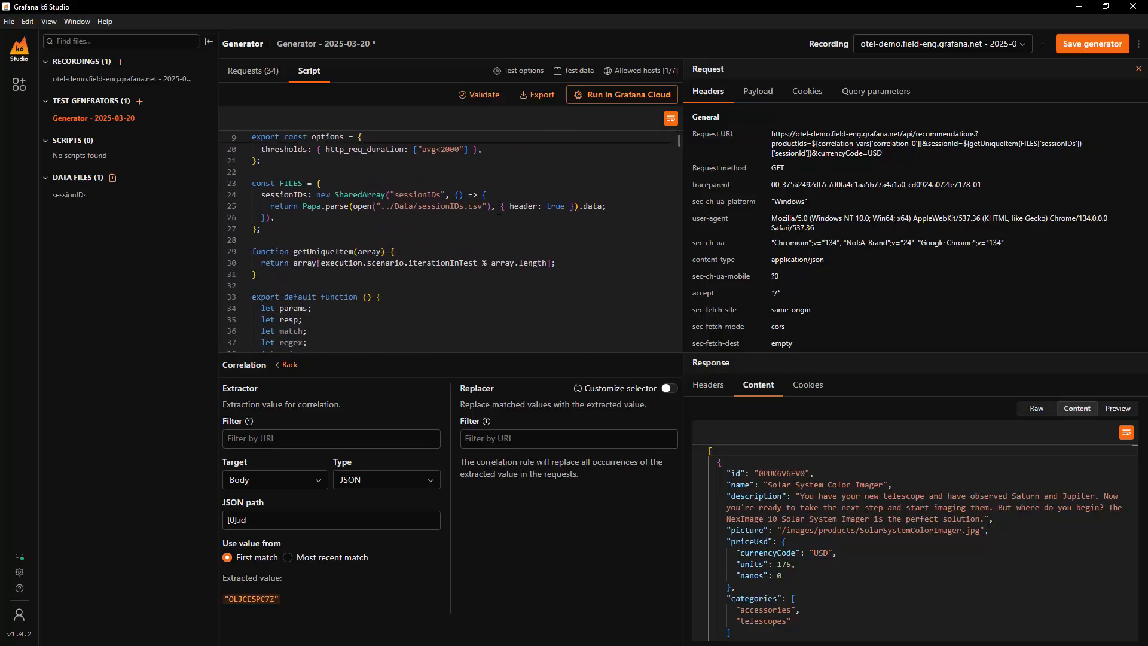
{"action": "scroll", "scroll_direction": "down", "scroll_amount": 3}
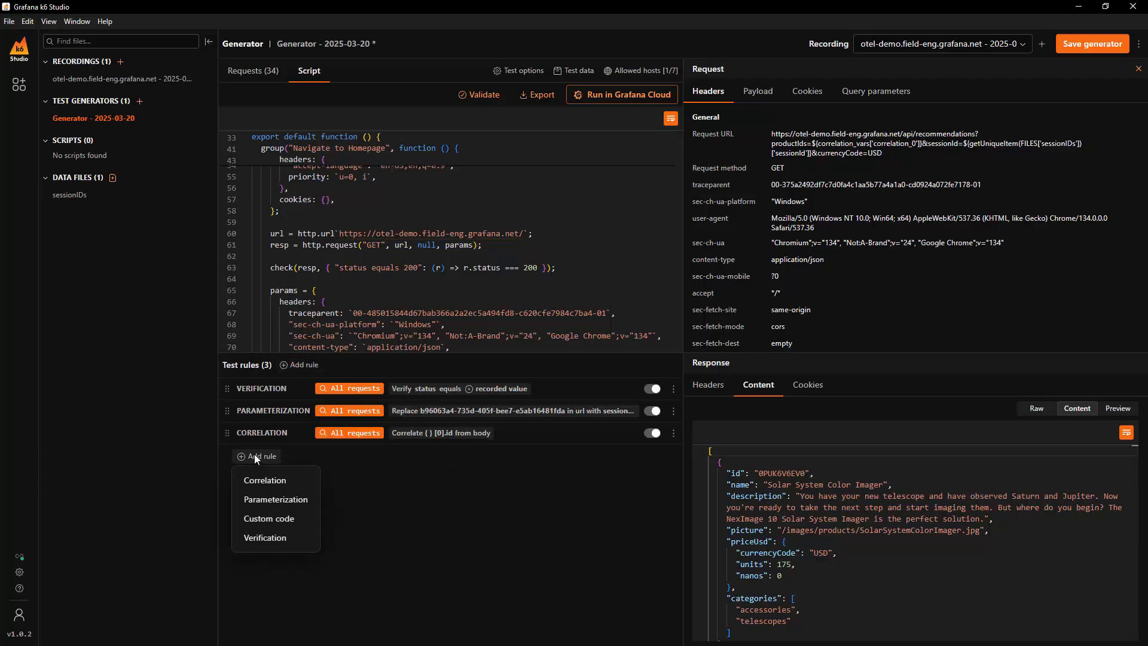
{"action": "mouse_move", "coordinate": [265, 480]}
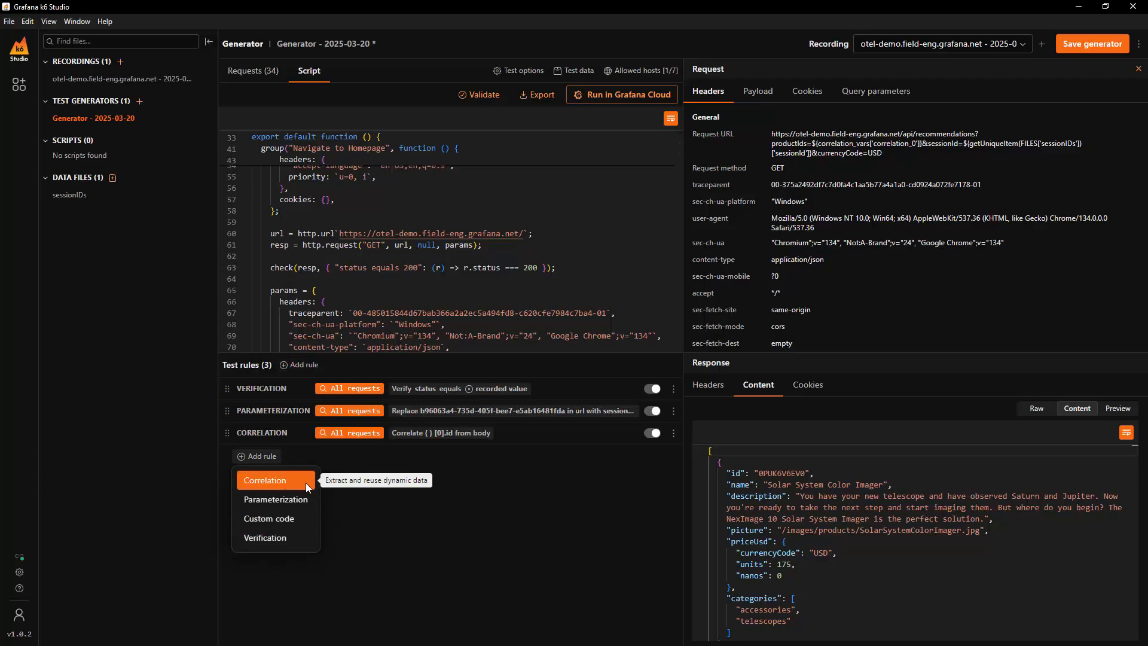
{"action": "mouse_move", "coordinate": [269, 517]}
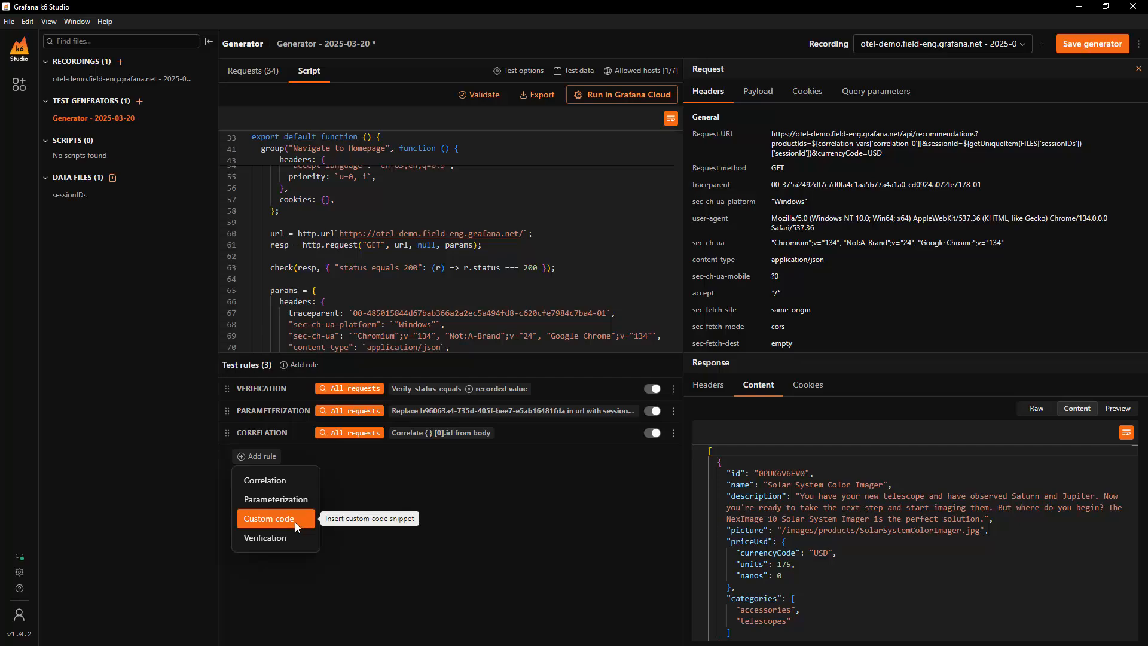
Add a custom code rule running after /api/checkout requests and check matching requests.
{"action": "left_click", "coordinate": [270, 518]}
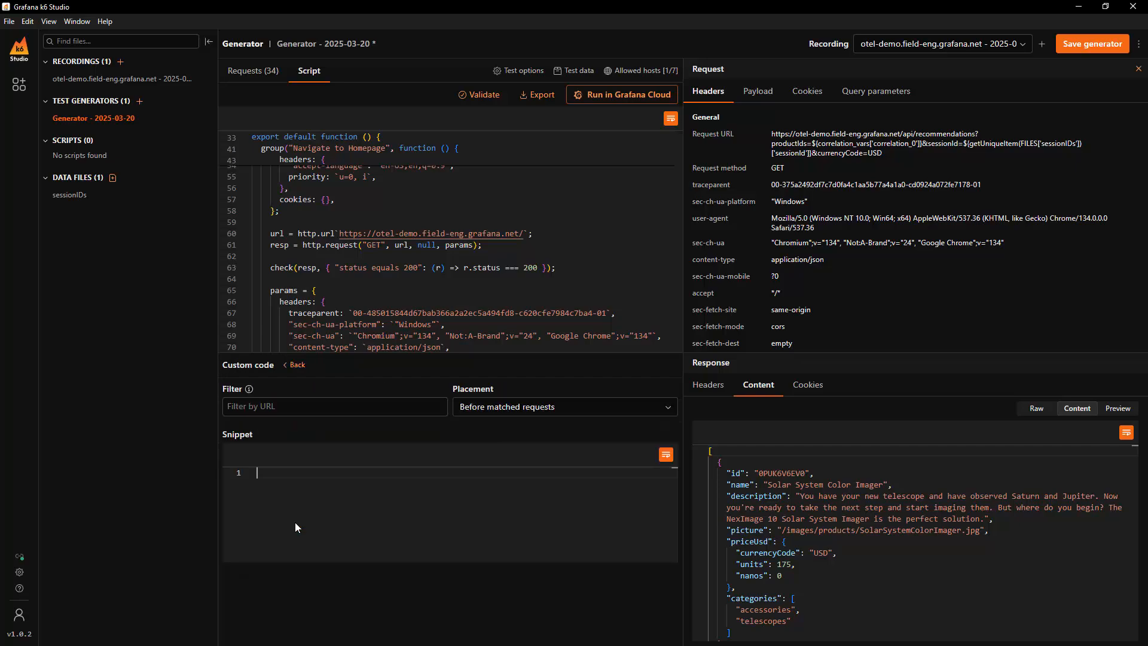
{"action": "mouse_move", "coordinate": [369, 463]}
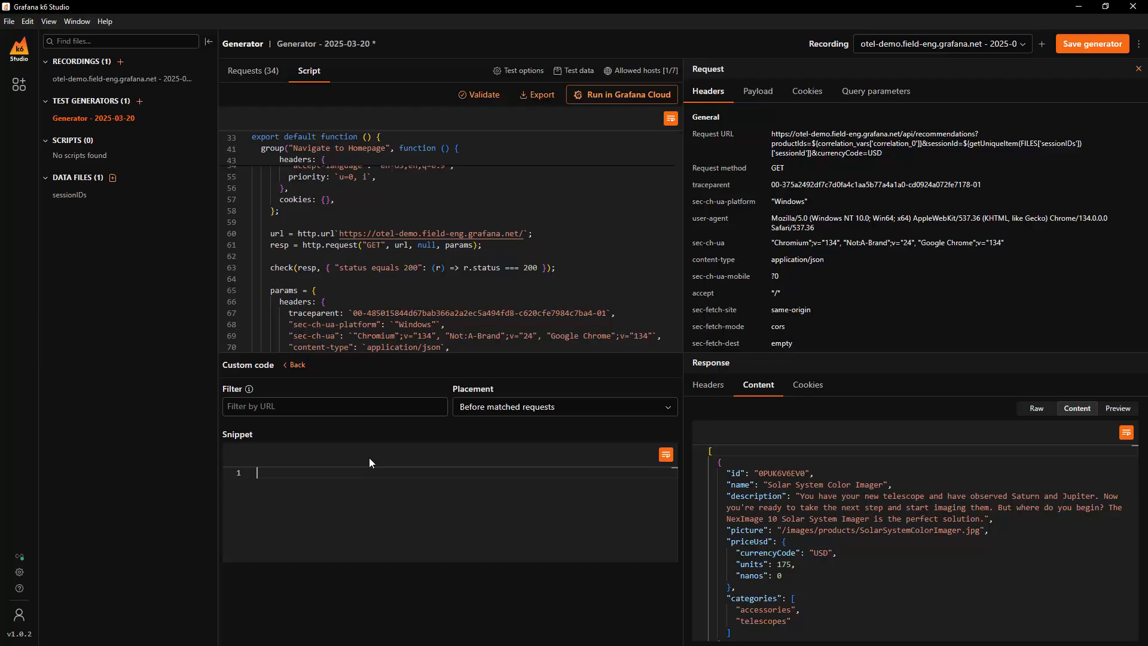
{"action": "left_click", "coordinate": [564, 407]}
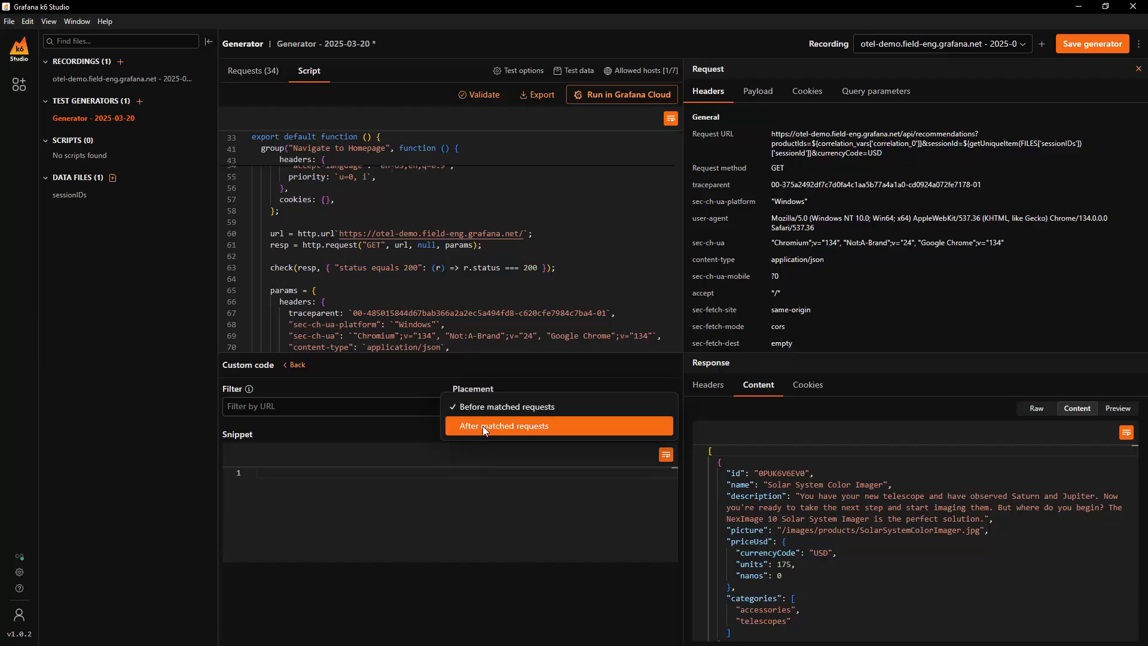
{"action": "left_click", "coordinate": [503, 425]}
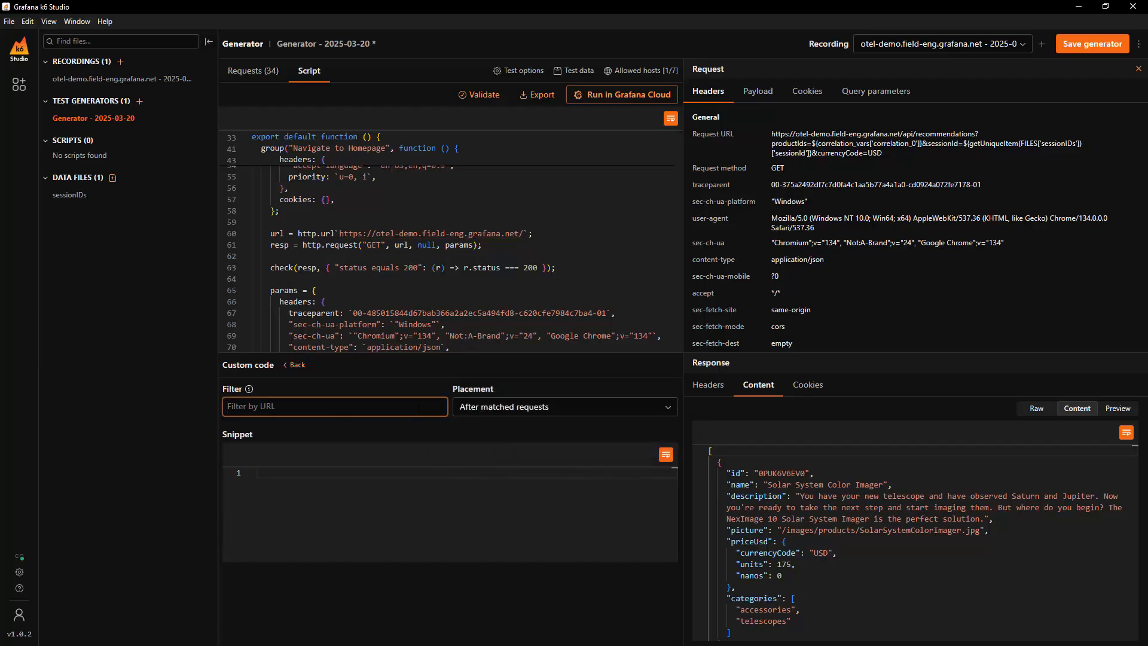
{"action": "type", "text": "/api/check"}
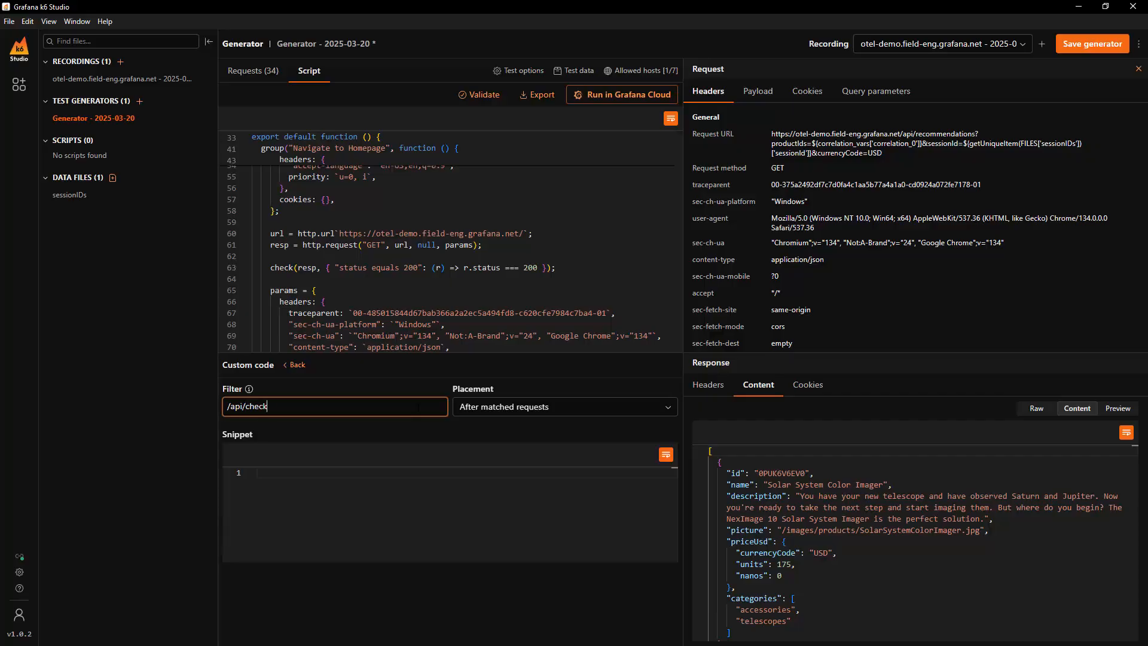
{"action": "type", "text": "out"}
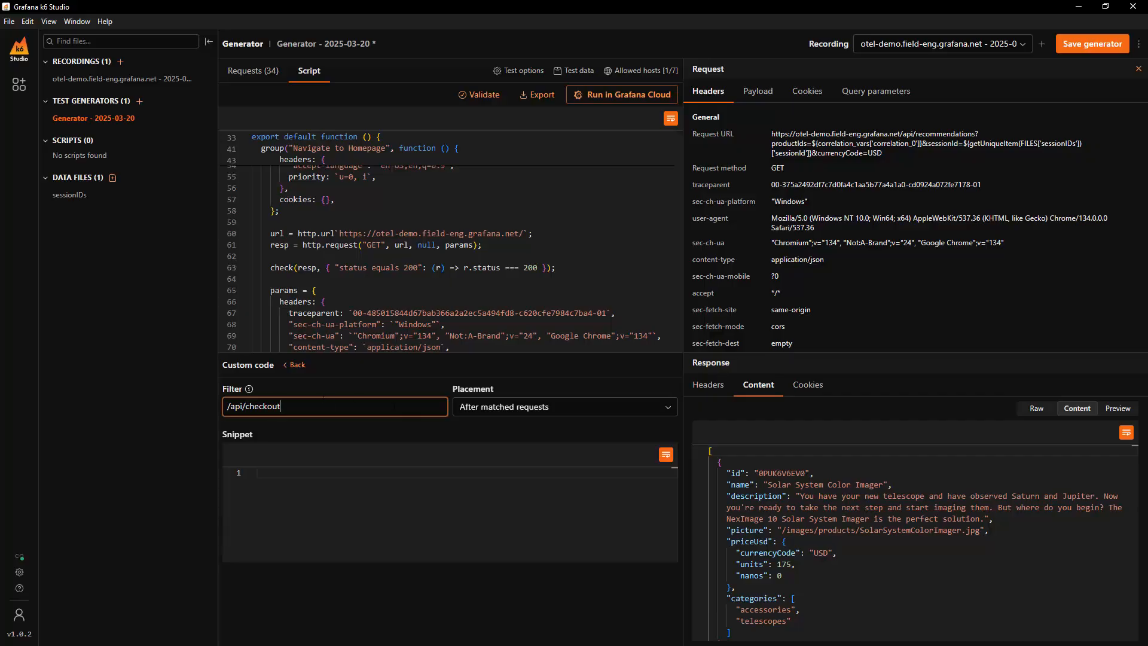
{"action": "left_click", "coordinate": [252, 71]}
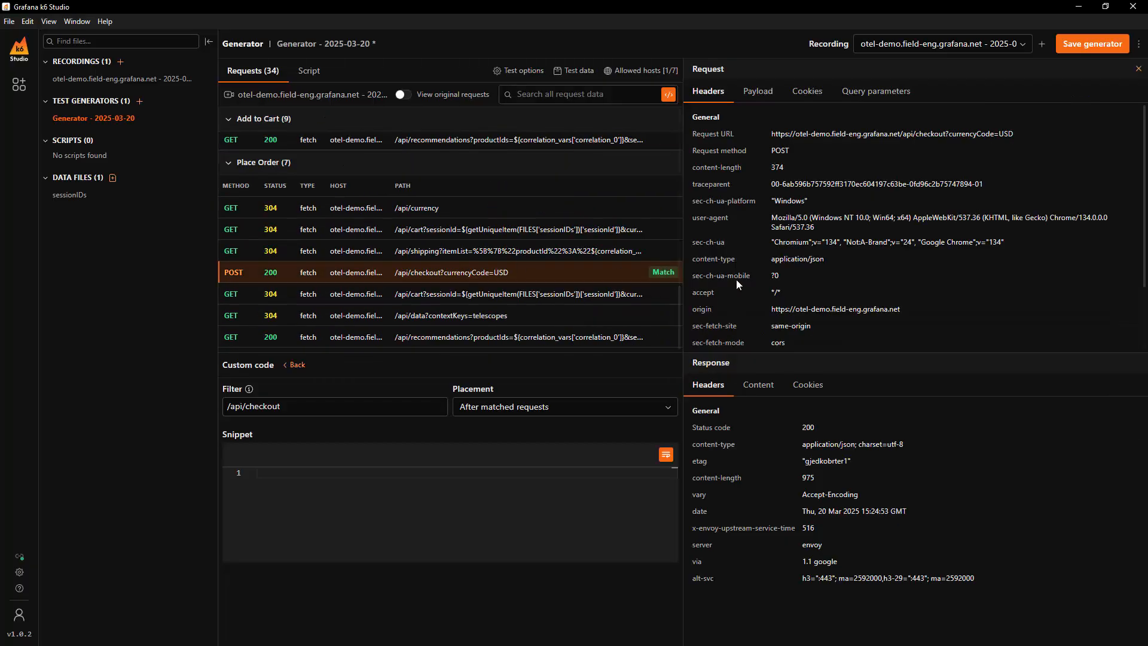
Write a snippet logging 'Placed order with ID' using resp.json().orderId from the checkout response.
{"action": "left_click", "coordinate": [758, 385]}
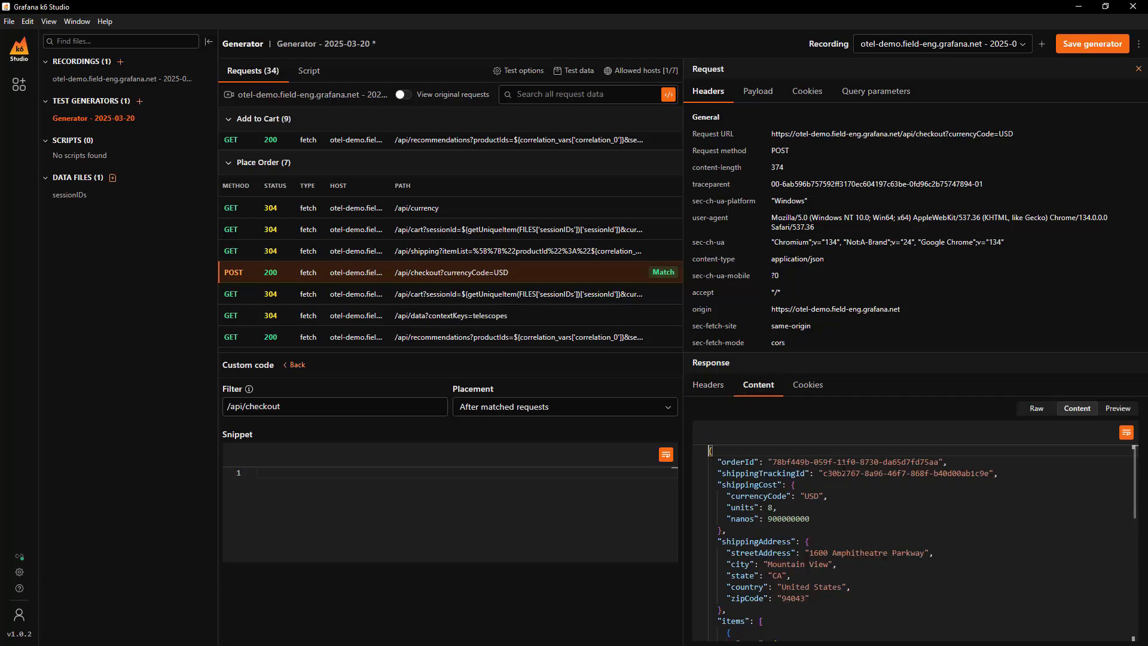
{"action": "double_click", "coordinate": [857, 461]}
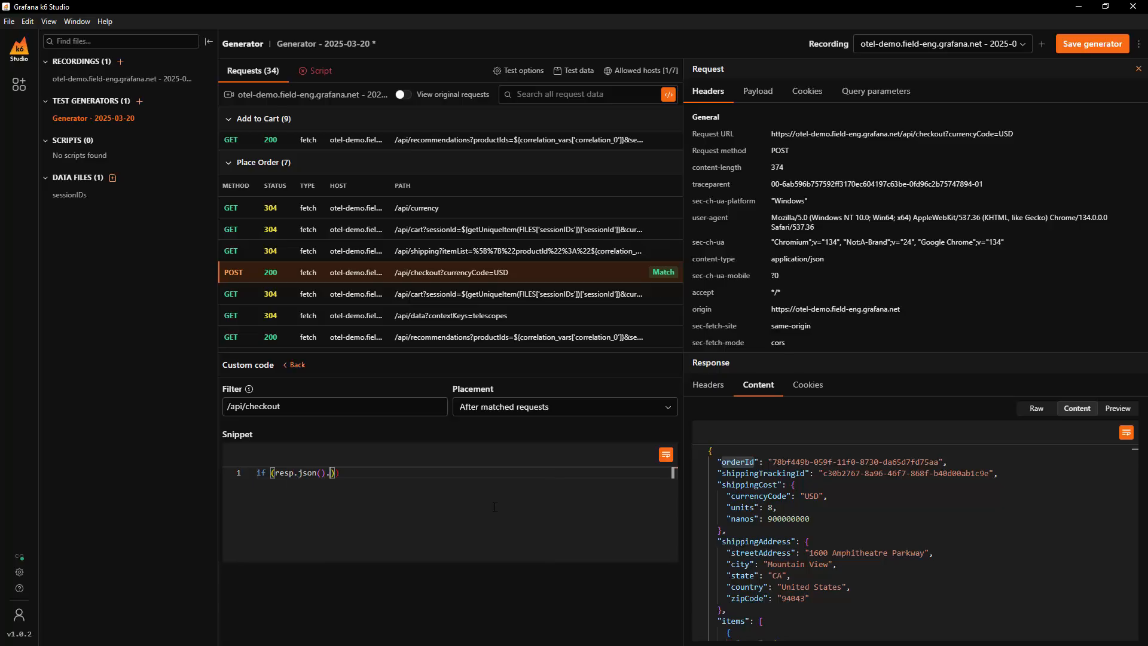
{"action": "type", "text": "orderId"}
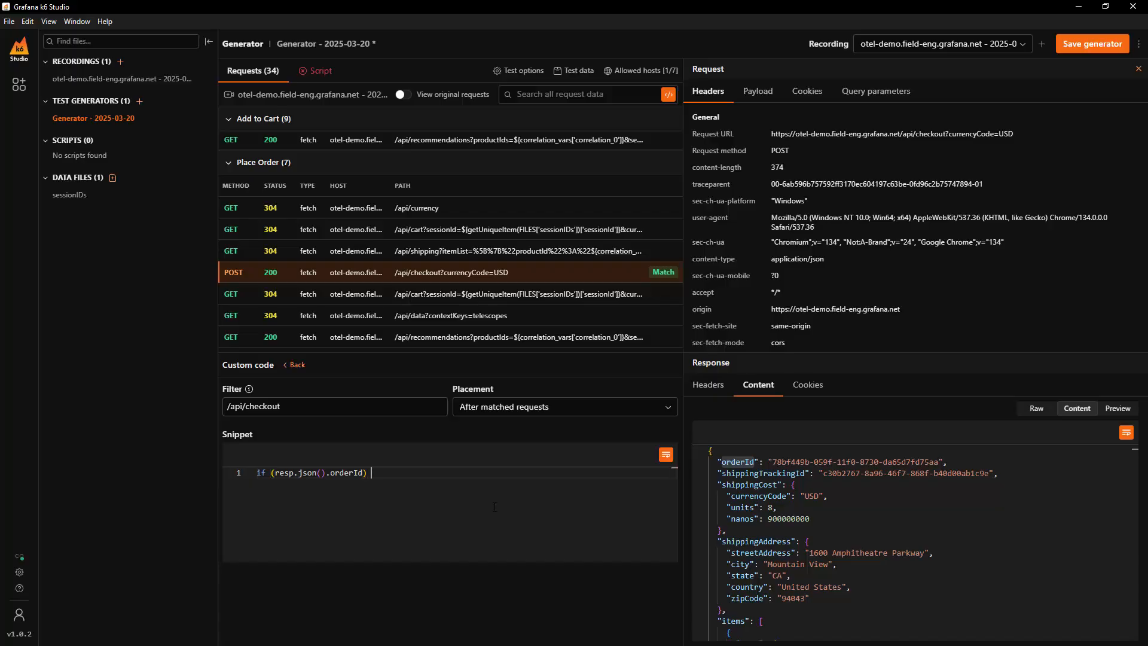
{"action": "type", "text": "{"}
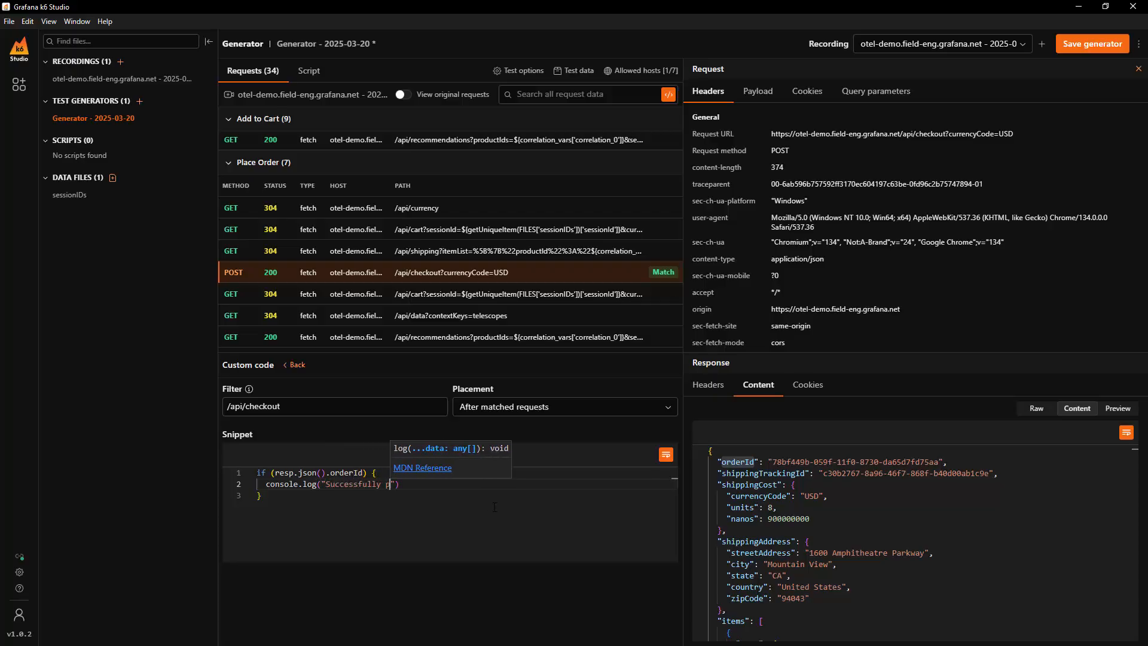
{"action": "type", "text": "laced order with ID:"}
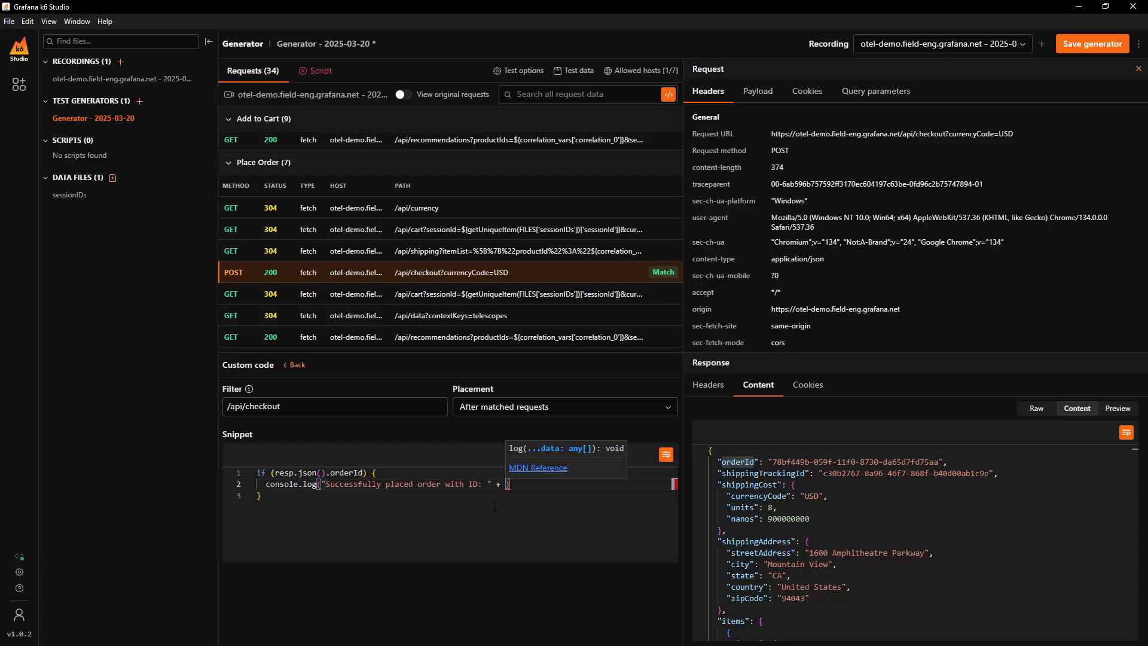
{"action": "type", "text": "resp.json()"}
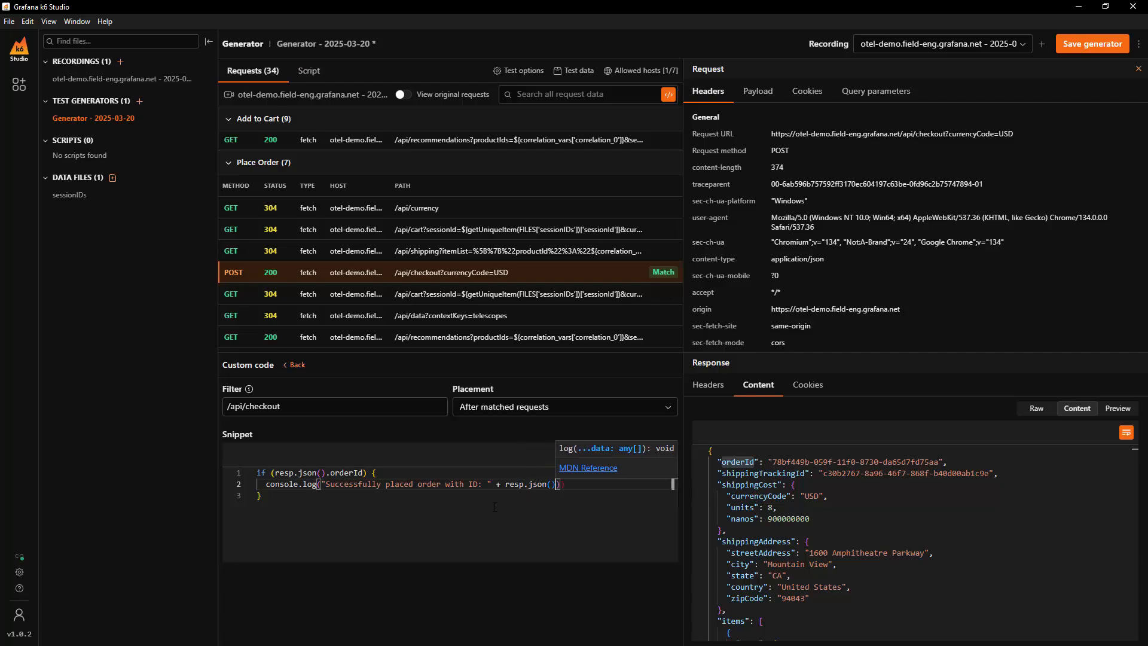
{"action": "type", "text": "orderId"}
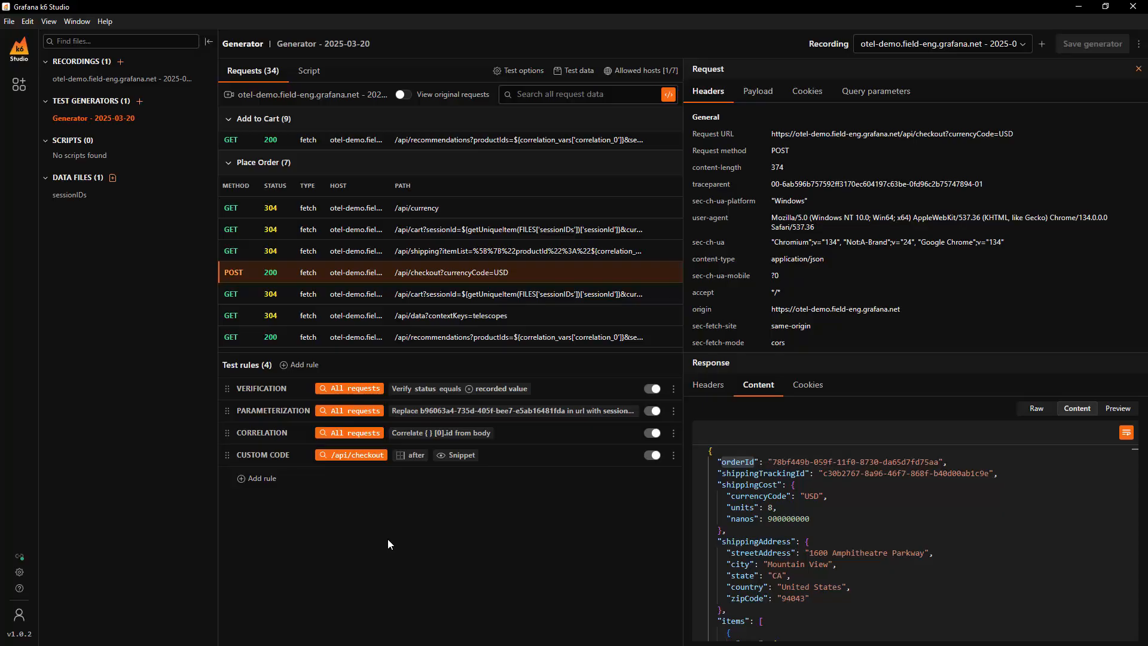
{"action": "mouse_move", "coordinate": [1134, 67]}
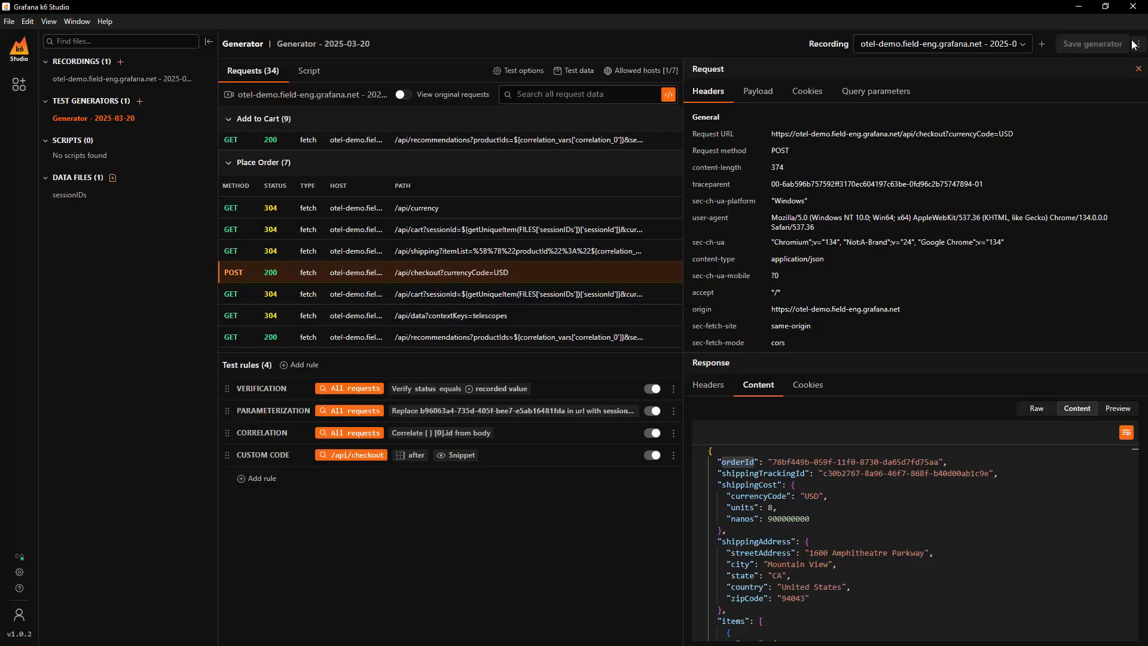
Export the generator from its more menu as my-script.js.
{"action": "left_click", "coordinate": [1137, 43]}
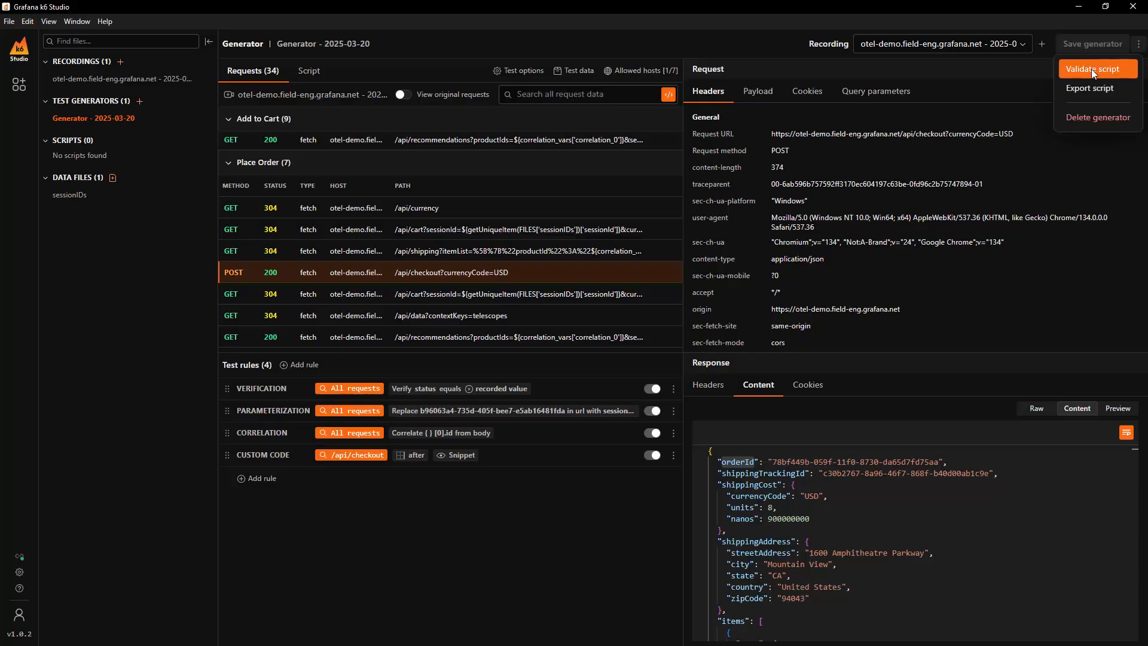
{"action": "mouse_move", "coordinate": [1096, 88]}
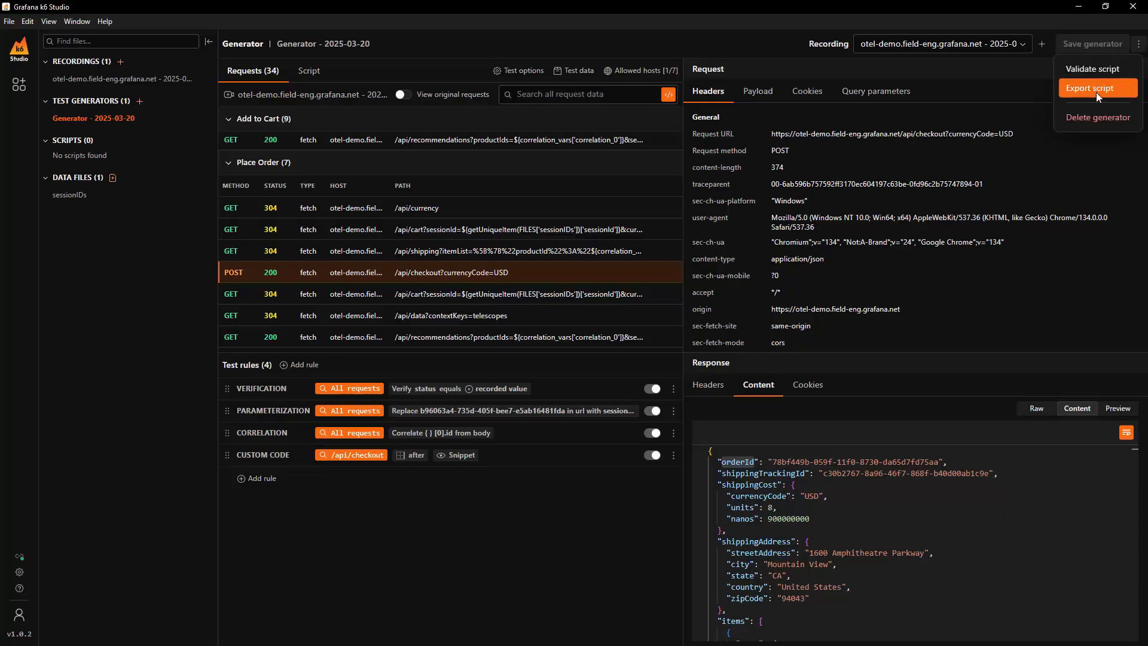
{"action": "left_click", "coordinate": [1091, 88]}
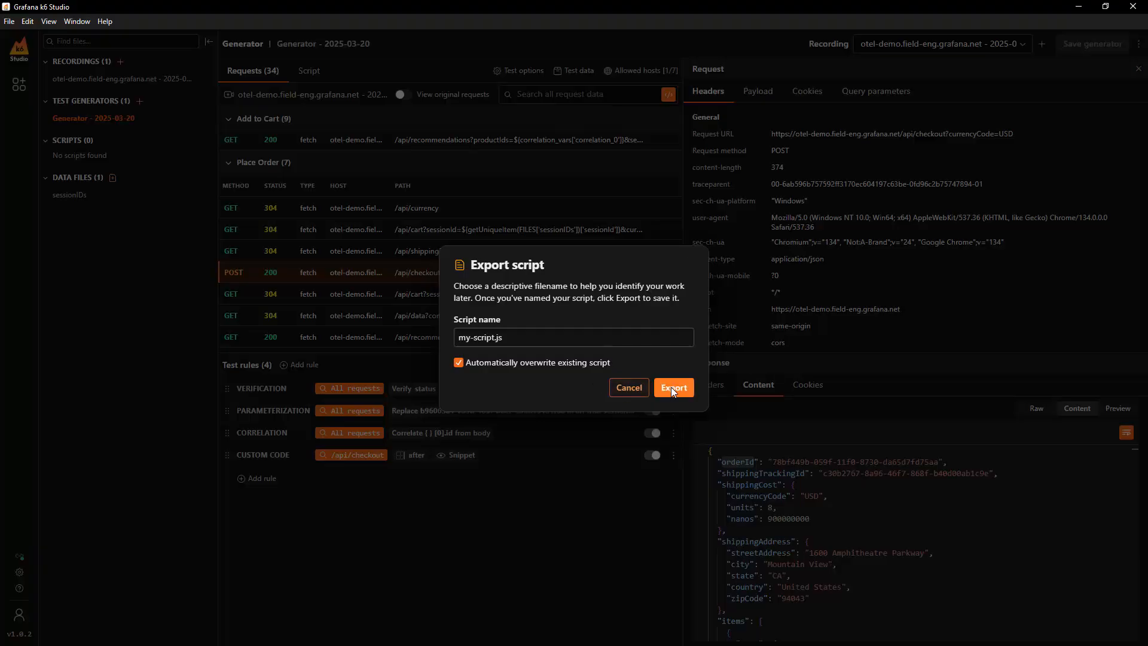
{"action": "left_click", "coordinate": [672, 387]}
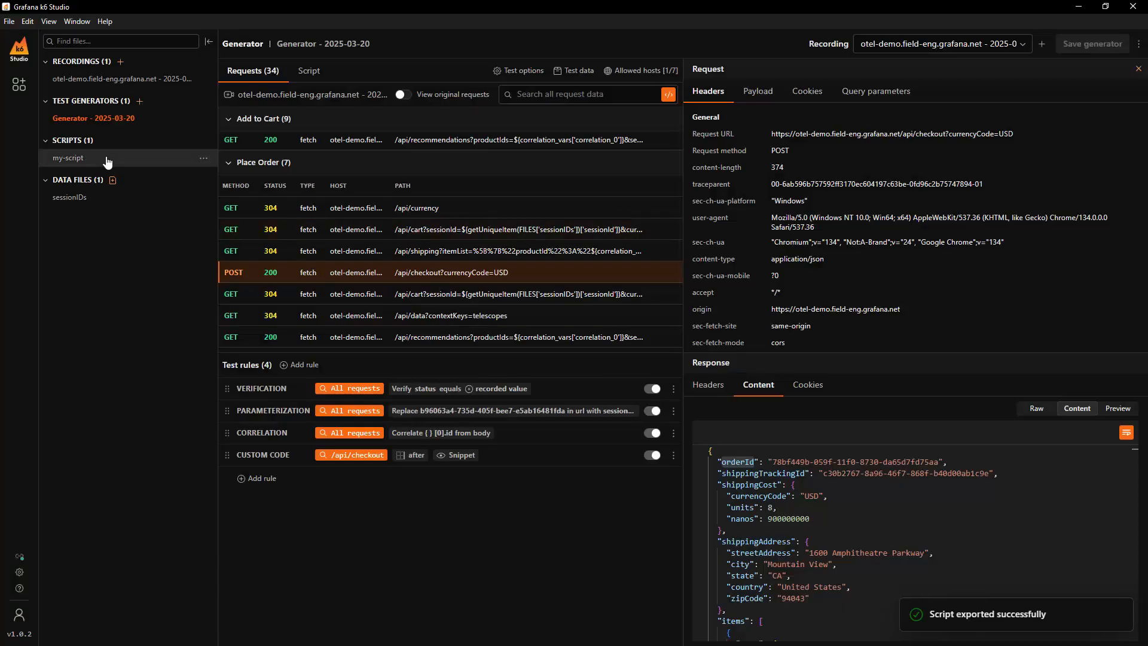
Open my-script and validate it, producing 34 requests, 8 checks and 1 log.
{"action": "left_click", "coordinate": [69, 158]}
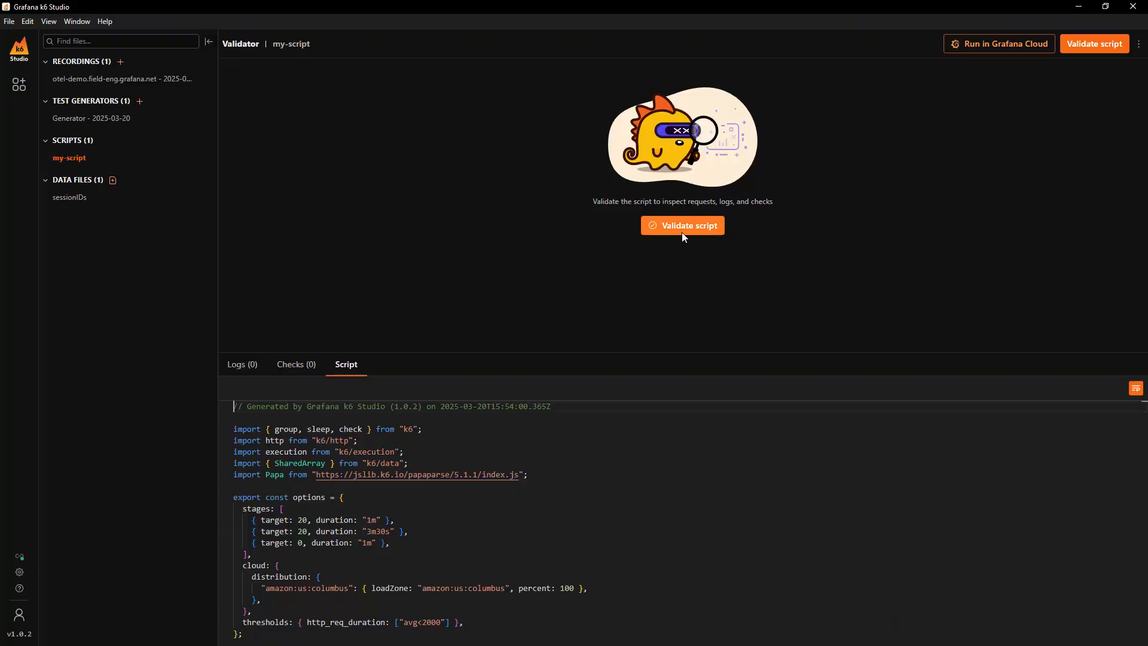
{"action": "mouse_move", "coordinate": [560, 273]}
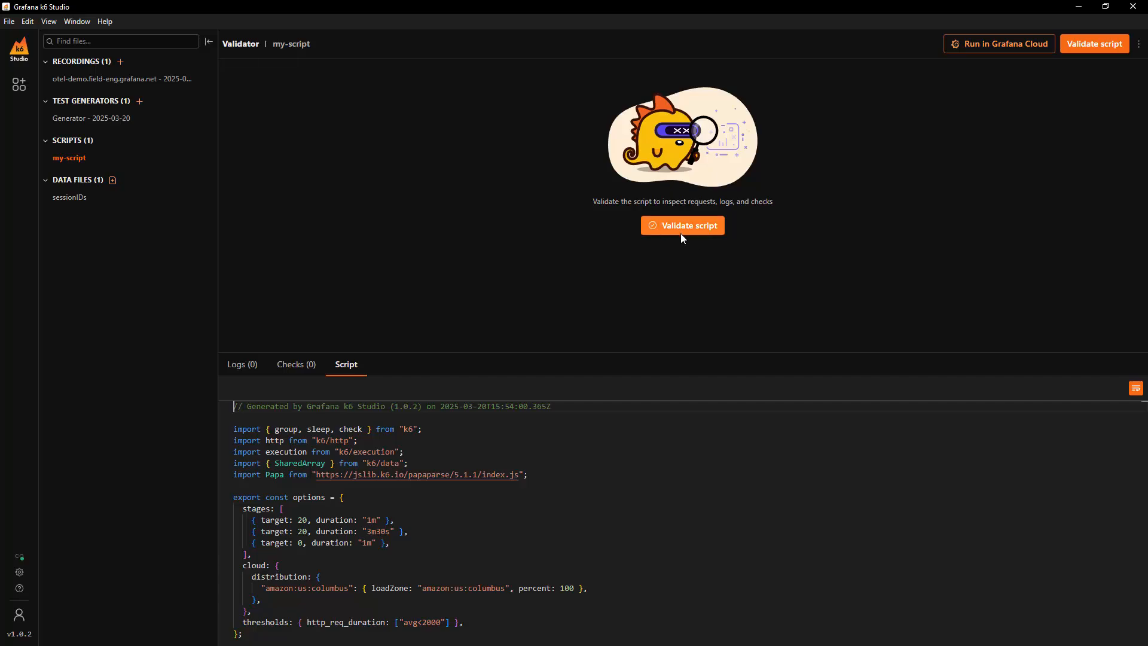
{"action": "left_click", "coordinate": [681, 225]}
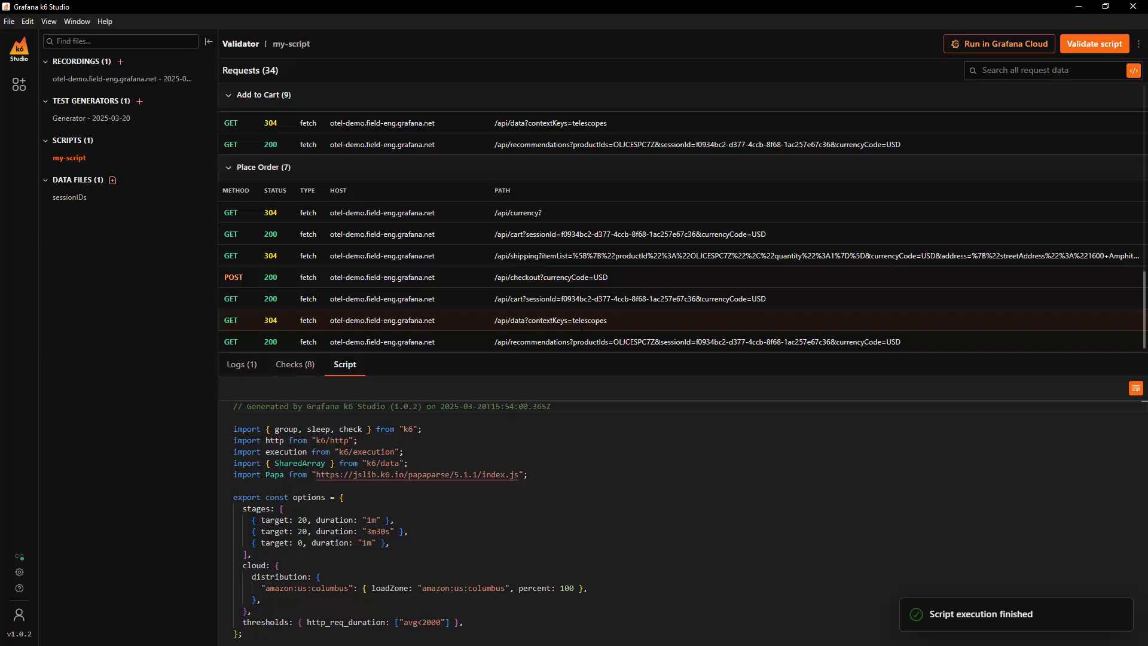
{"action": "mouse_move", "coordinate": [476, 235]}
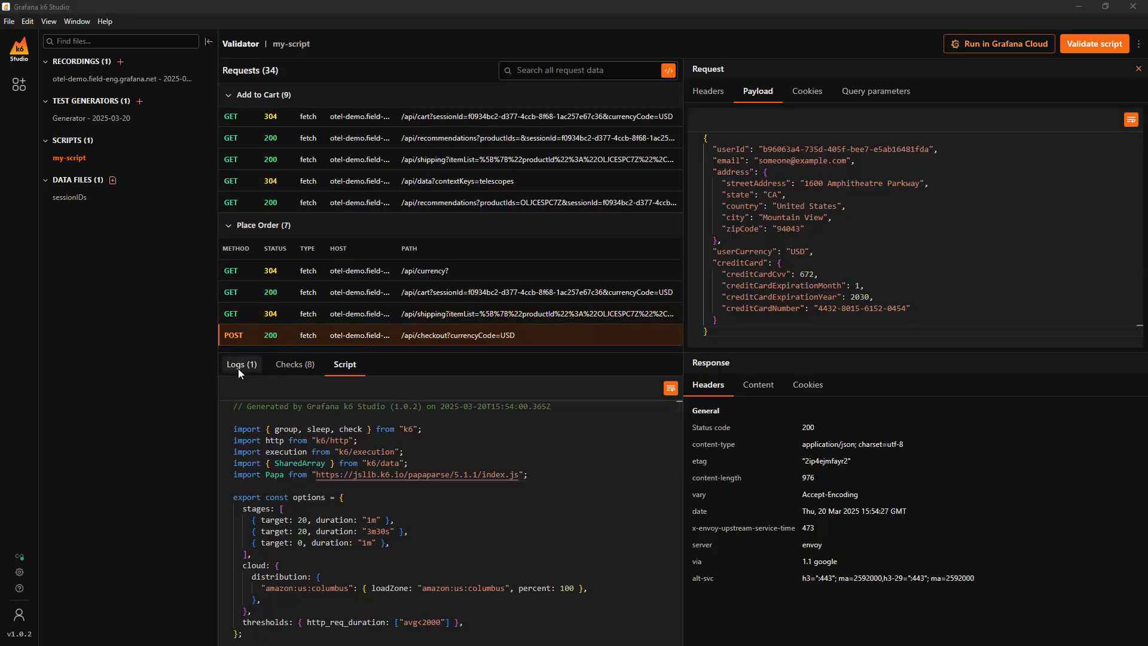
Read the placed-order log message, then view per-group check success rates.
{"action": "left_click", "coordinate": [242, 364]}
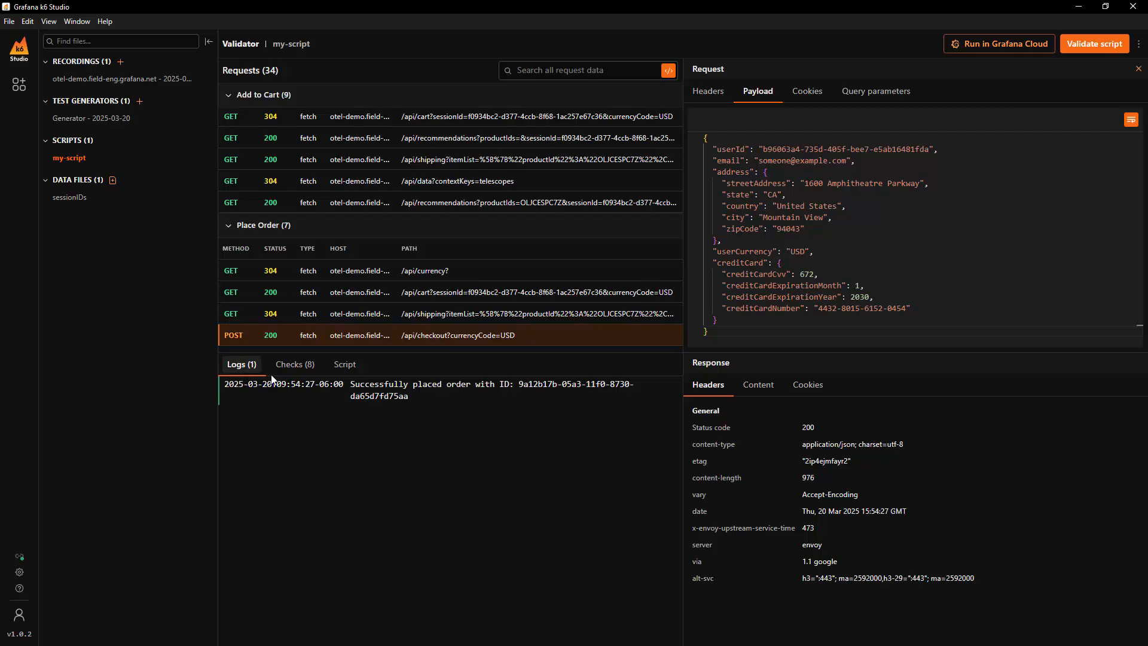
{"action": "mouse_move", "coordinate": [381, 486]}
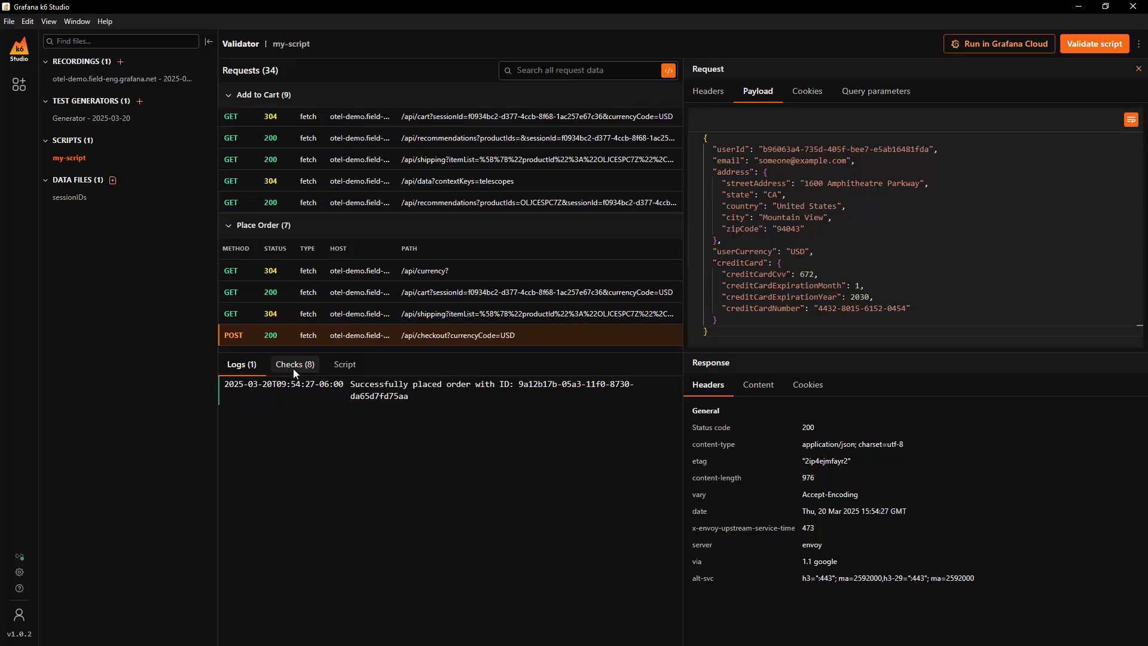
{"action": "left_click", "coordinate": [294, 364]}
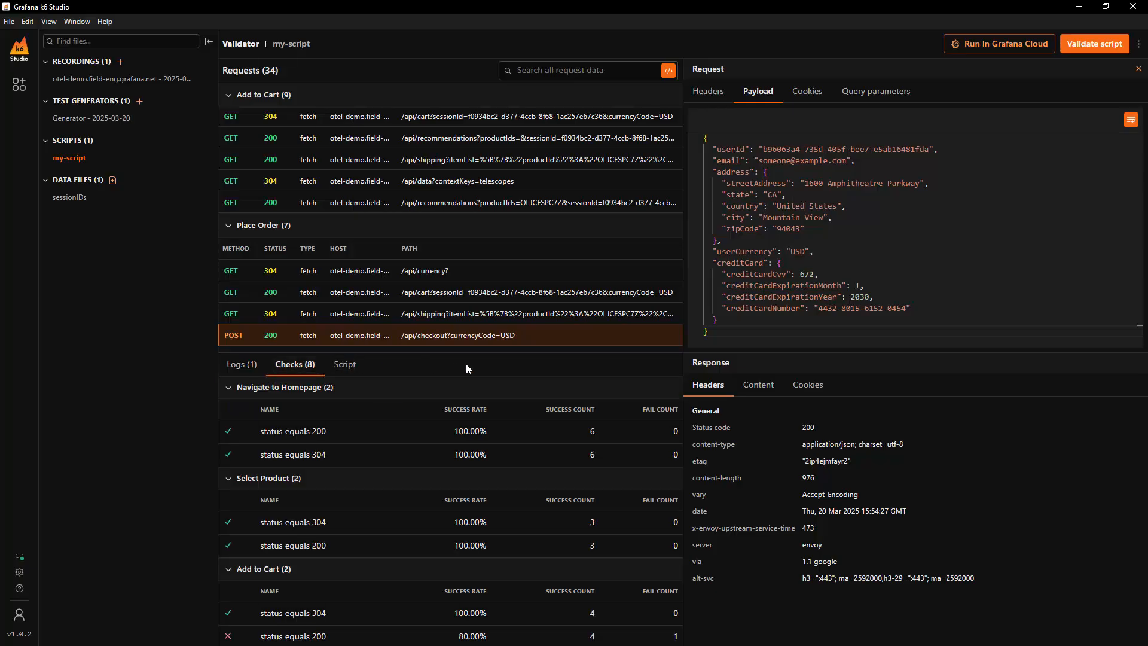
{"action": "mouse_move", "coordinate": [467, 369]}
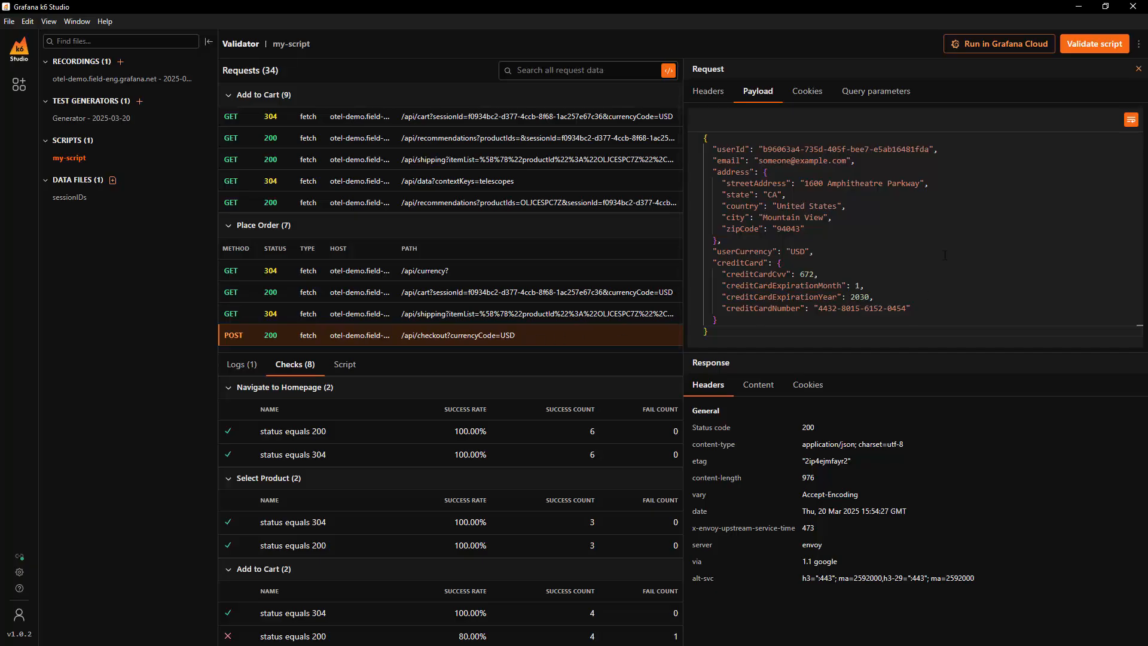
{"action": "mouse_move", "coordinate": [998, 56]}
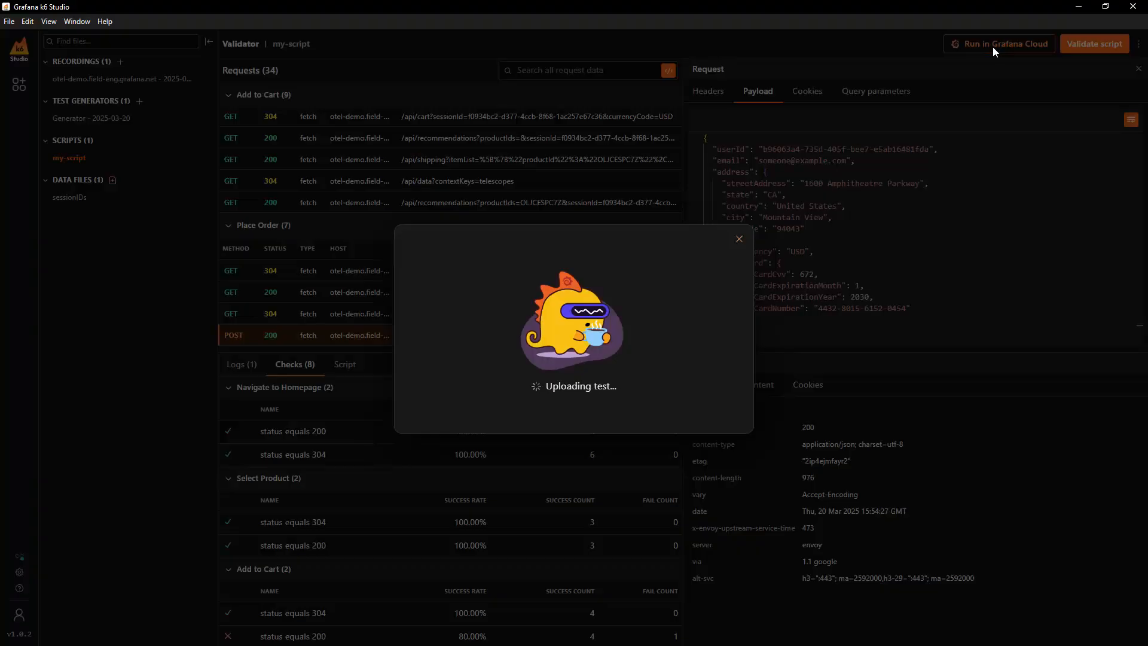
Upload my-script.js and start a test run in Grafana Cloud k6.
{"action": "left_click", "coordinate": [999, 43]}
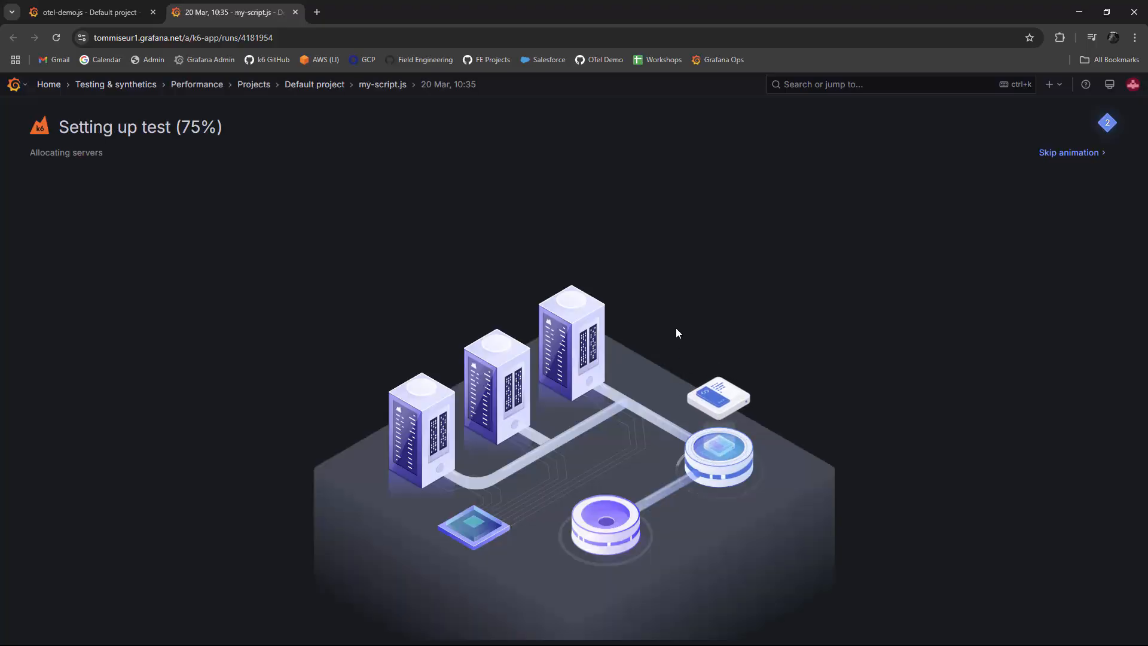
{"action": "mouse_move", "coordinate": [552, 410]}
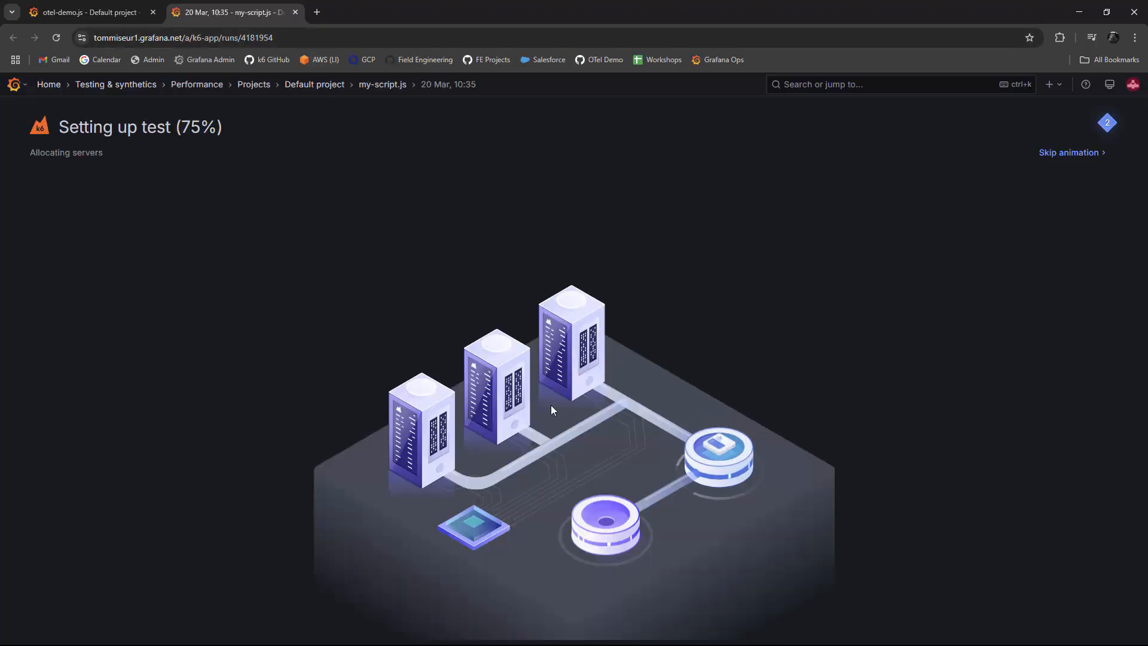